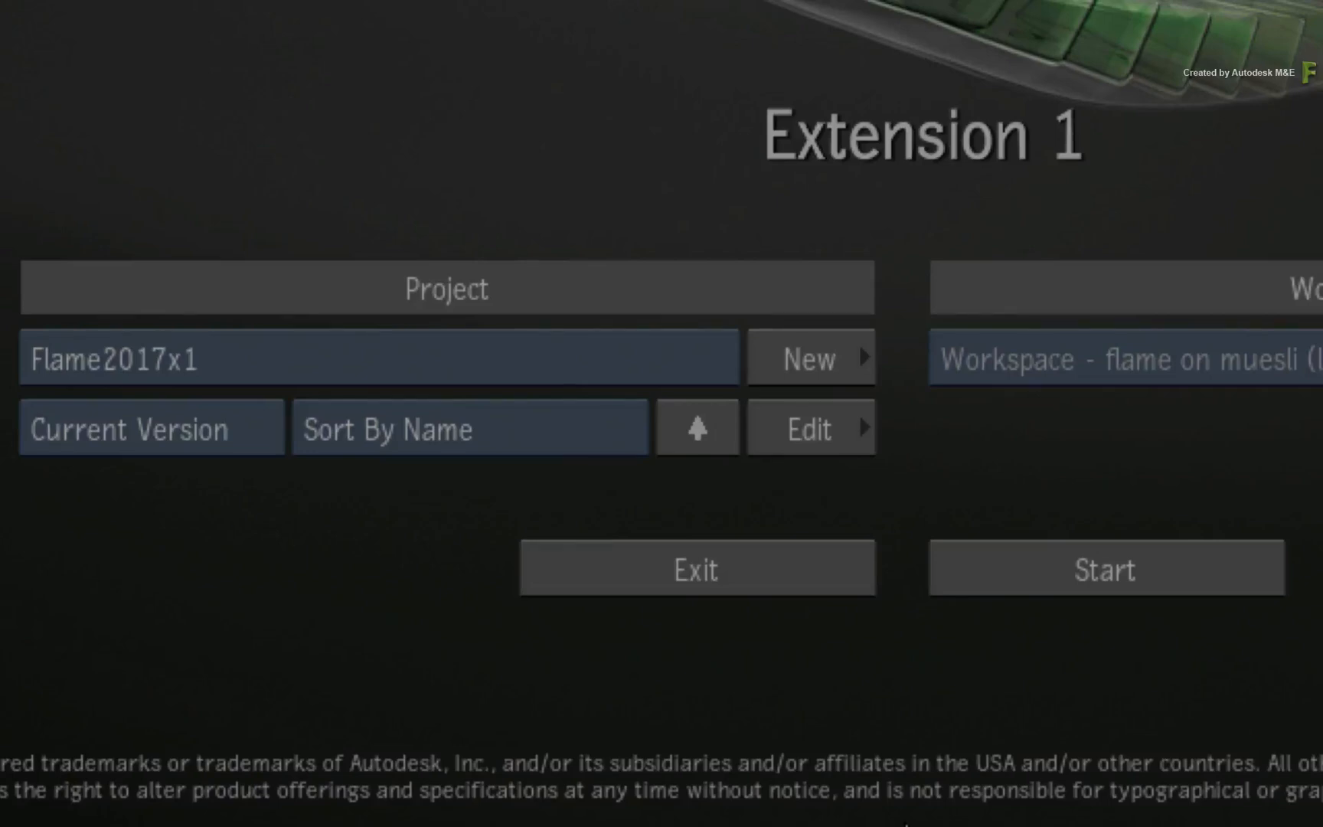
# - Start a new project and name it Flame2017x1_Legacy
pyautogui.click(808, 359)
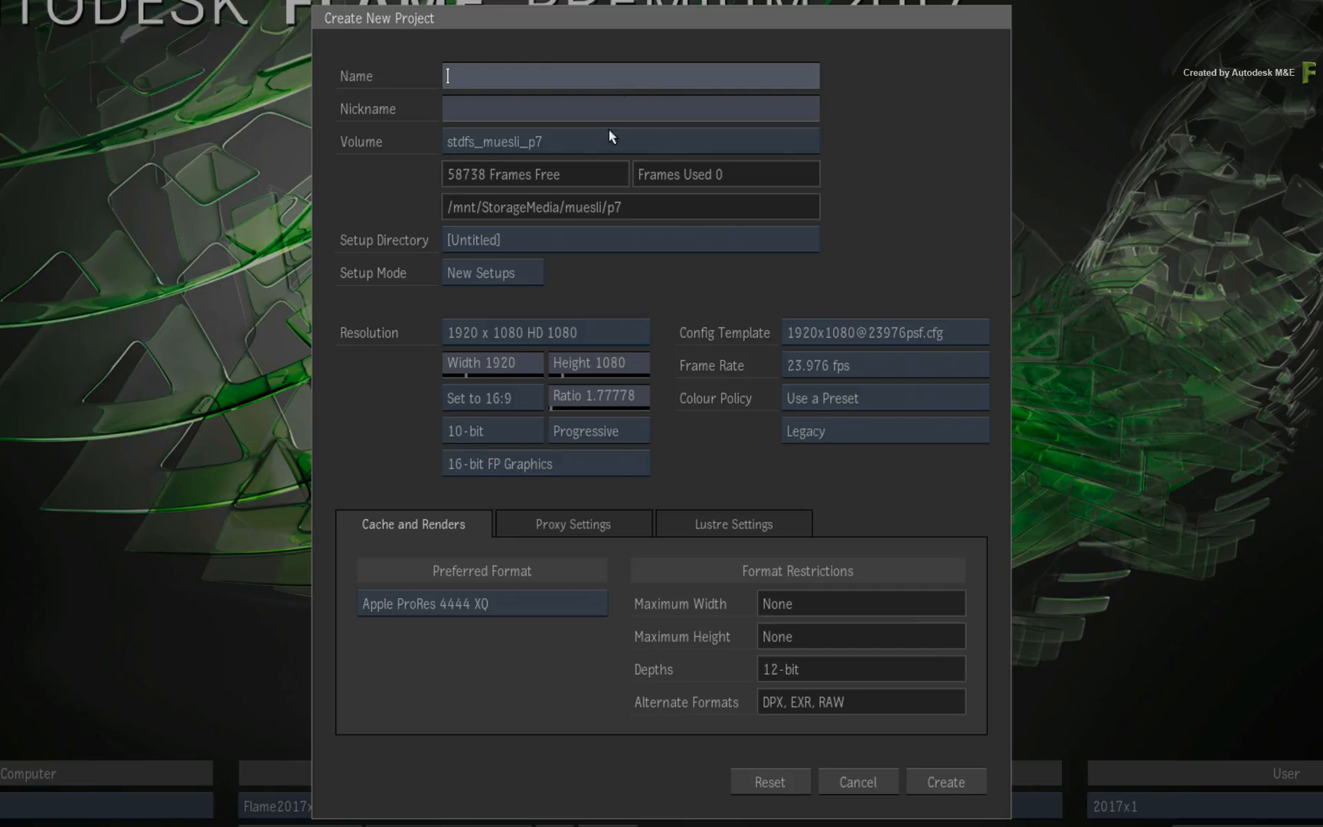
pyautogui.write('Flame2017x1_Legacy')
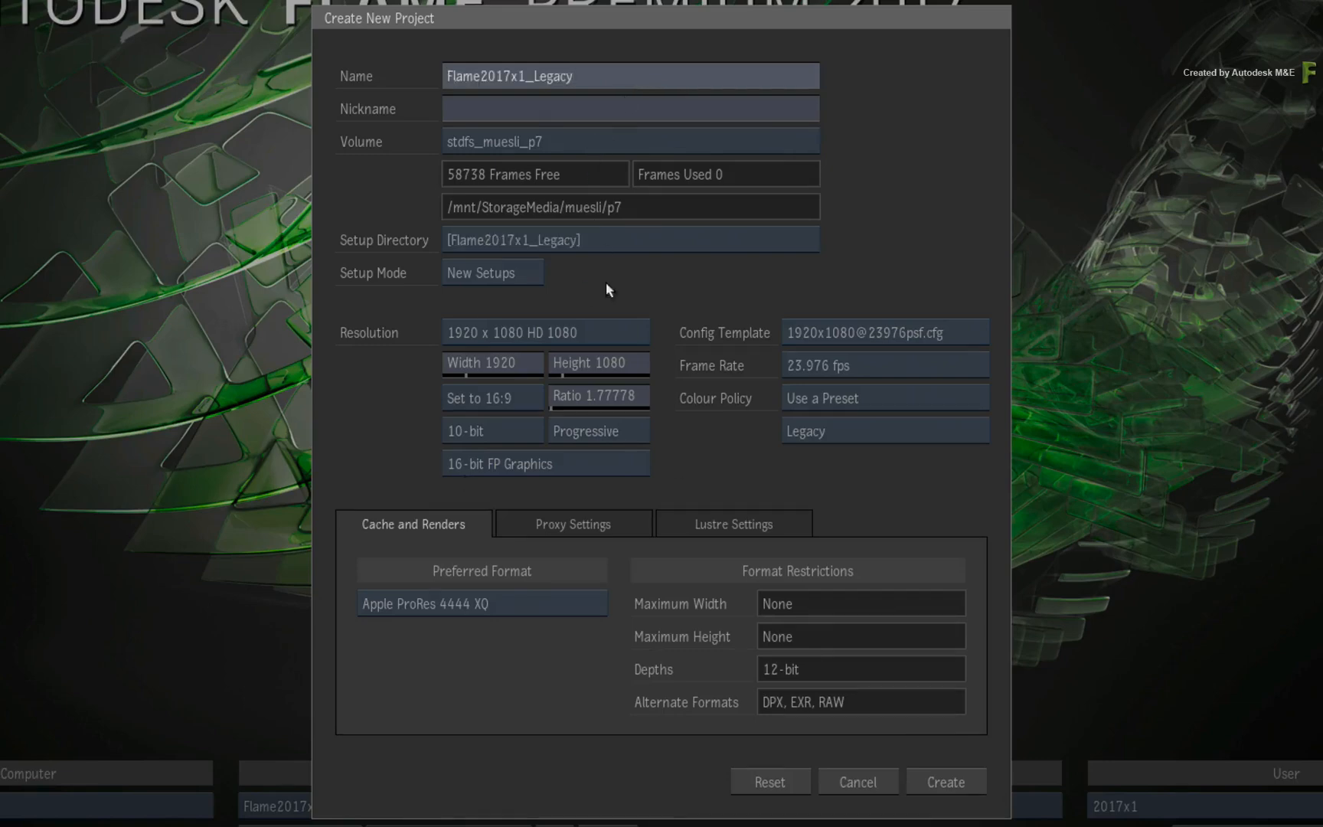
pyautogui.moveTo(832, 447)
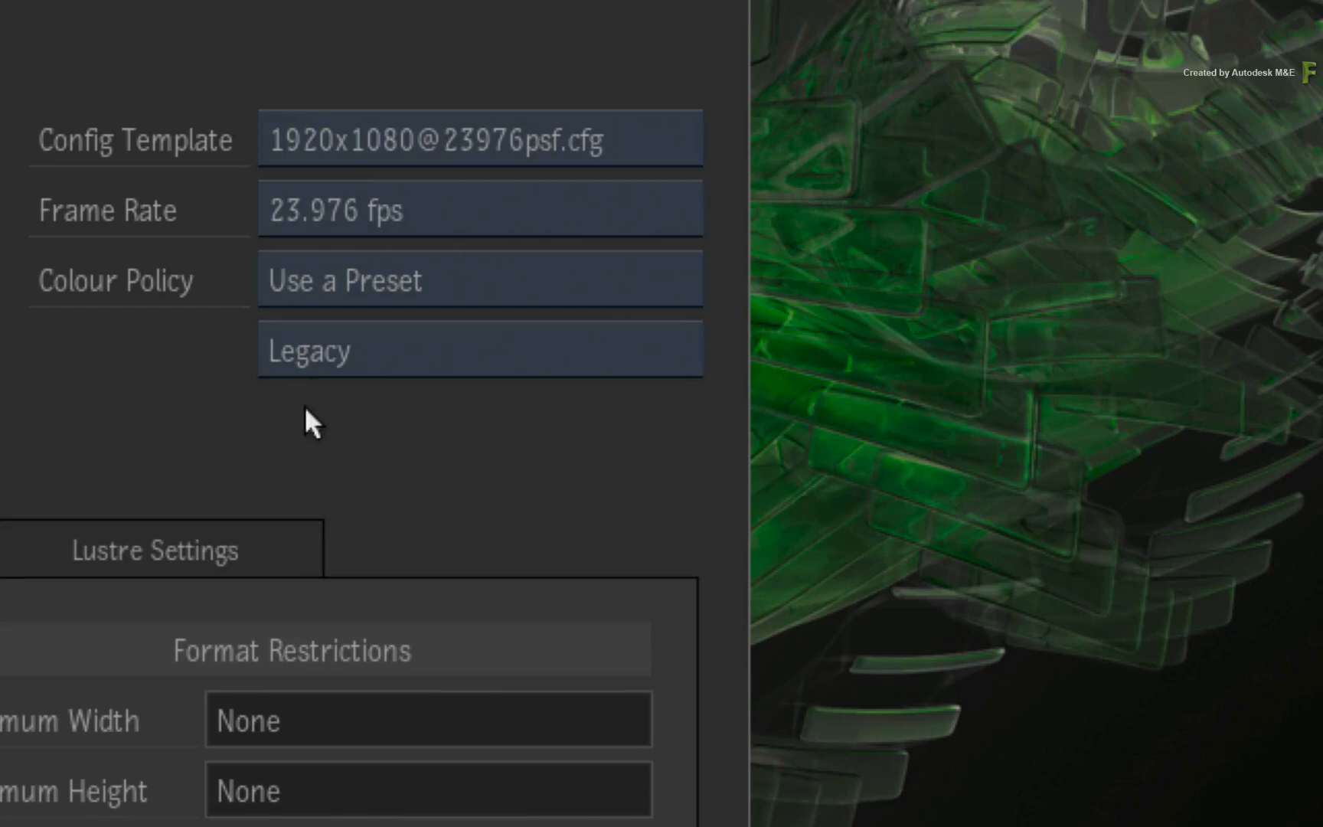
pyautogui.moveTo(317, 413)
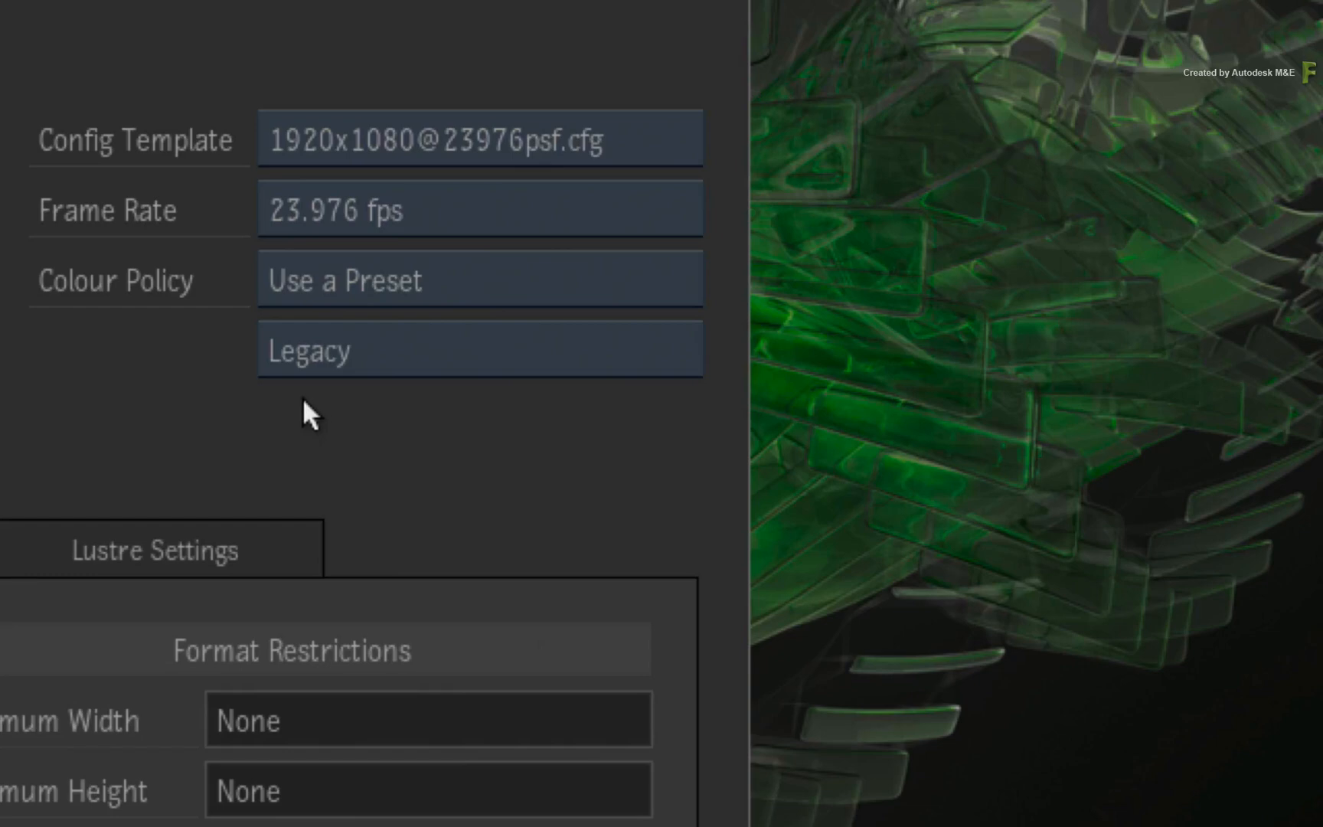
pyautogui.click(480, 349)
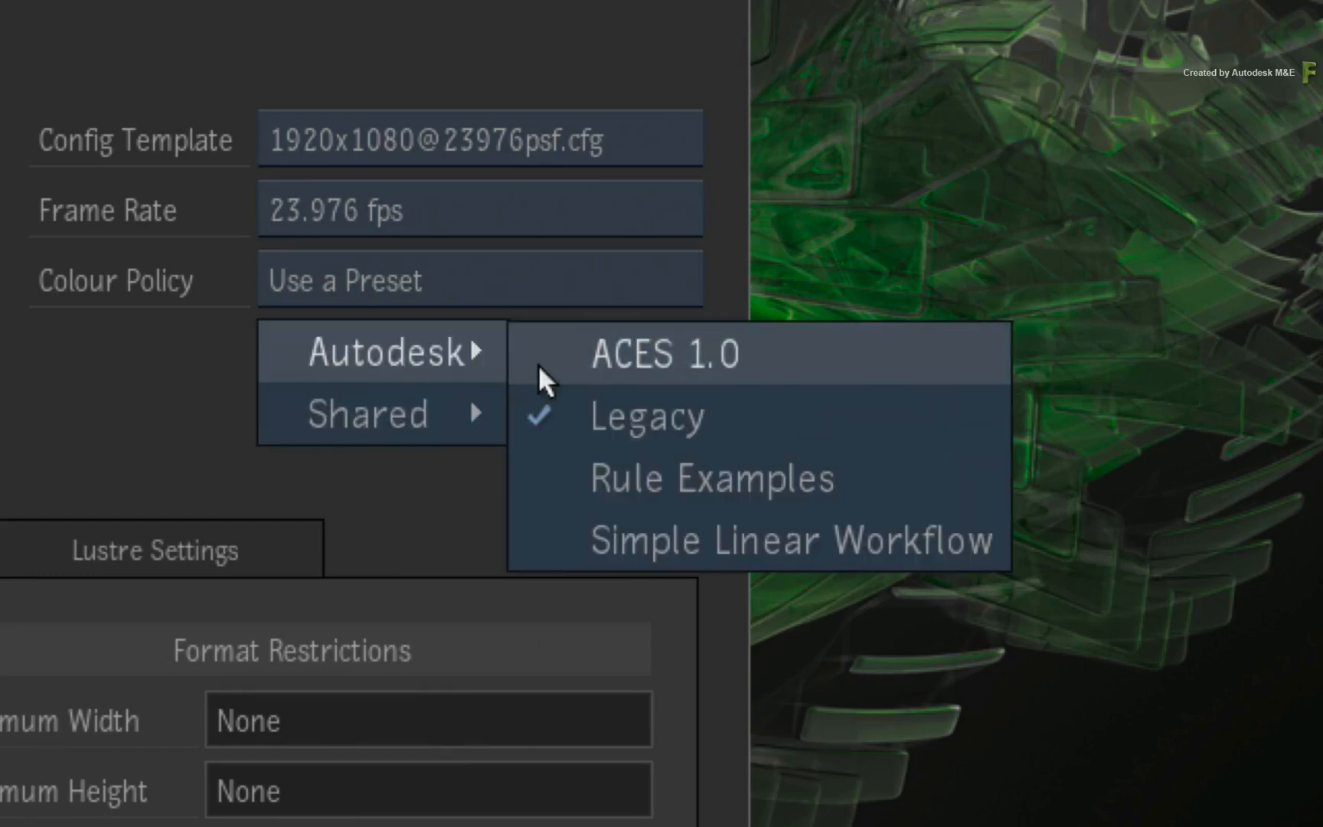
pyautogui.moveTo(553, 490)
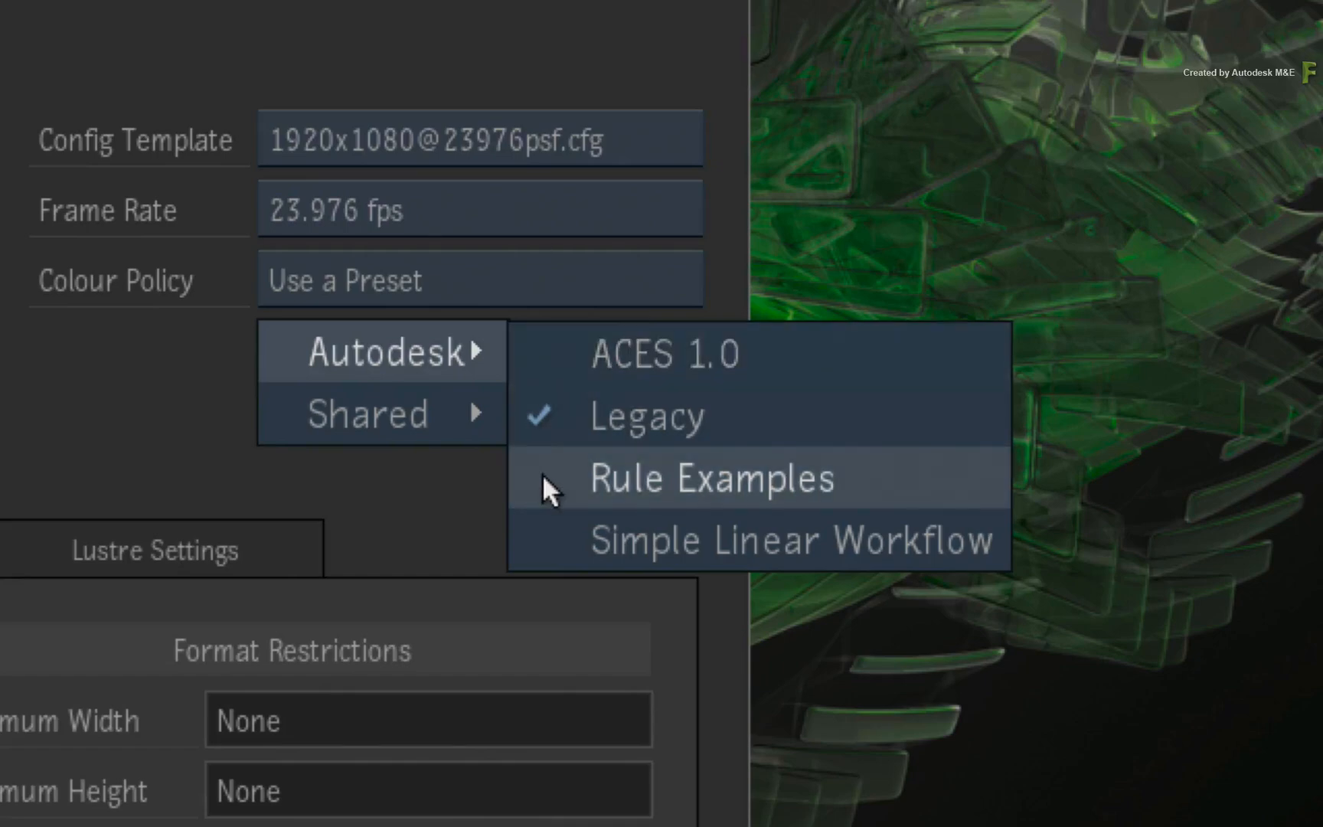
pyautogui.moveTo(577, 498)
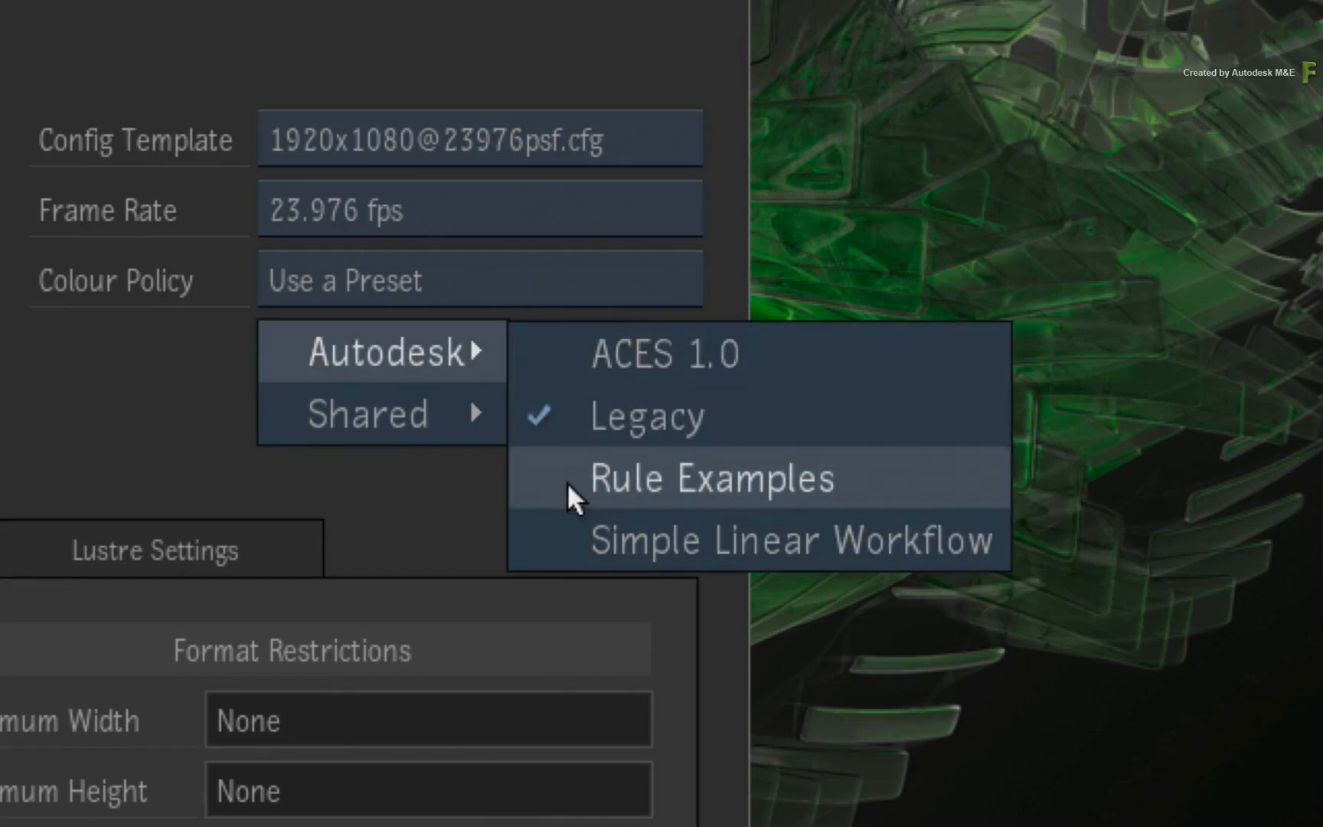
pyautogui.moveTo(611, 415)
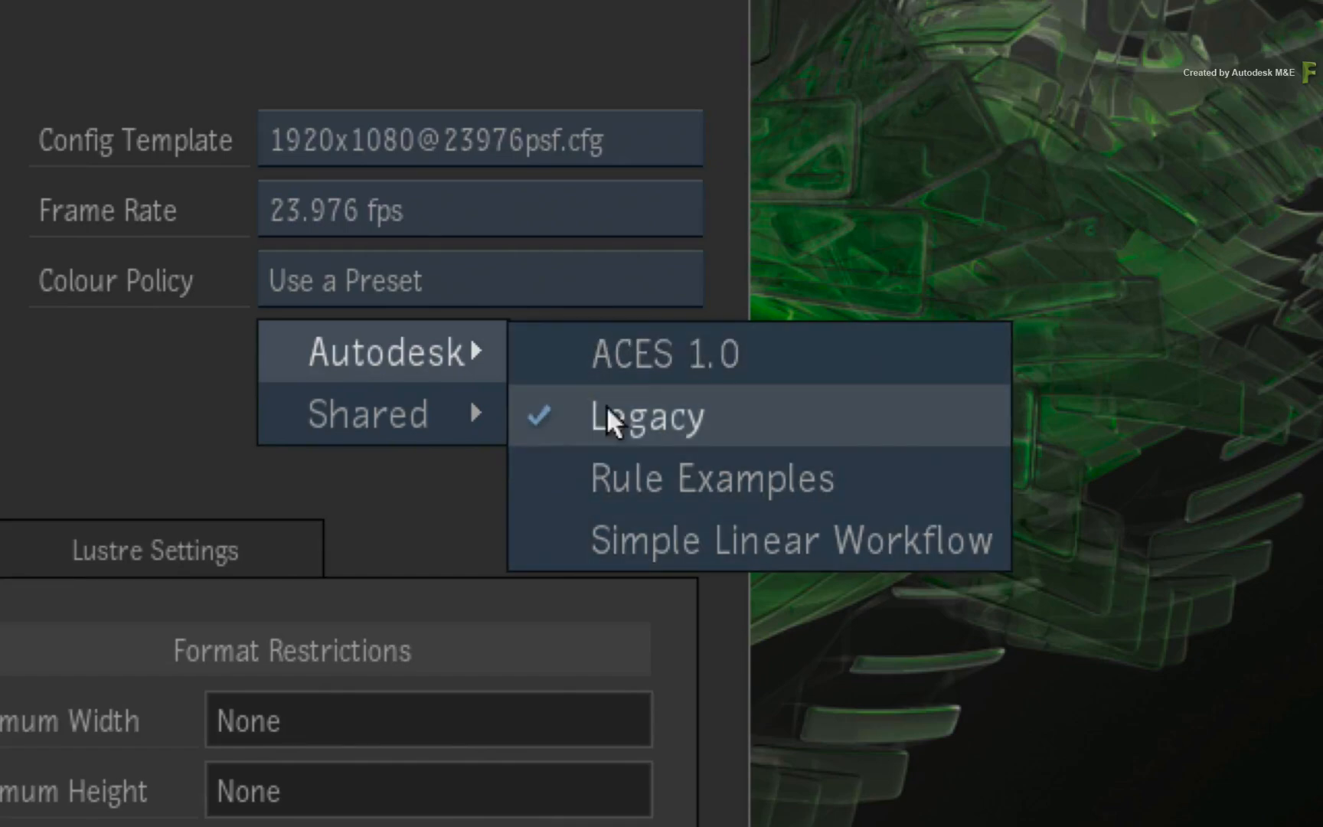
pyautogui.moveTo(764, 425)
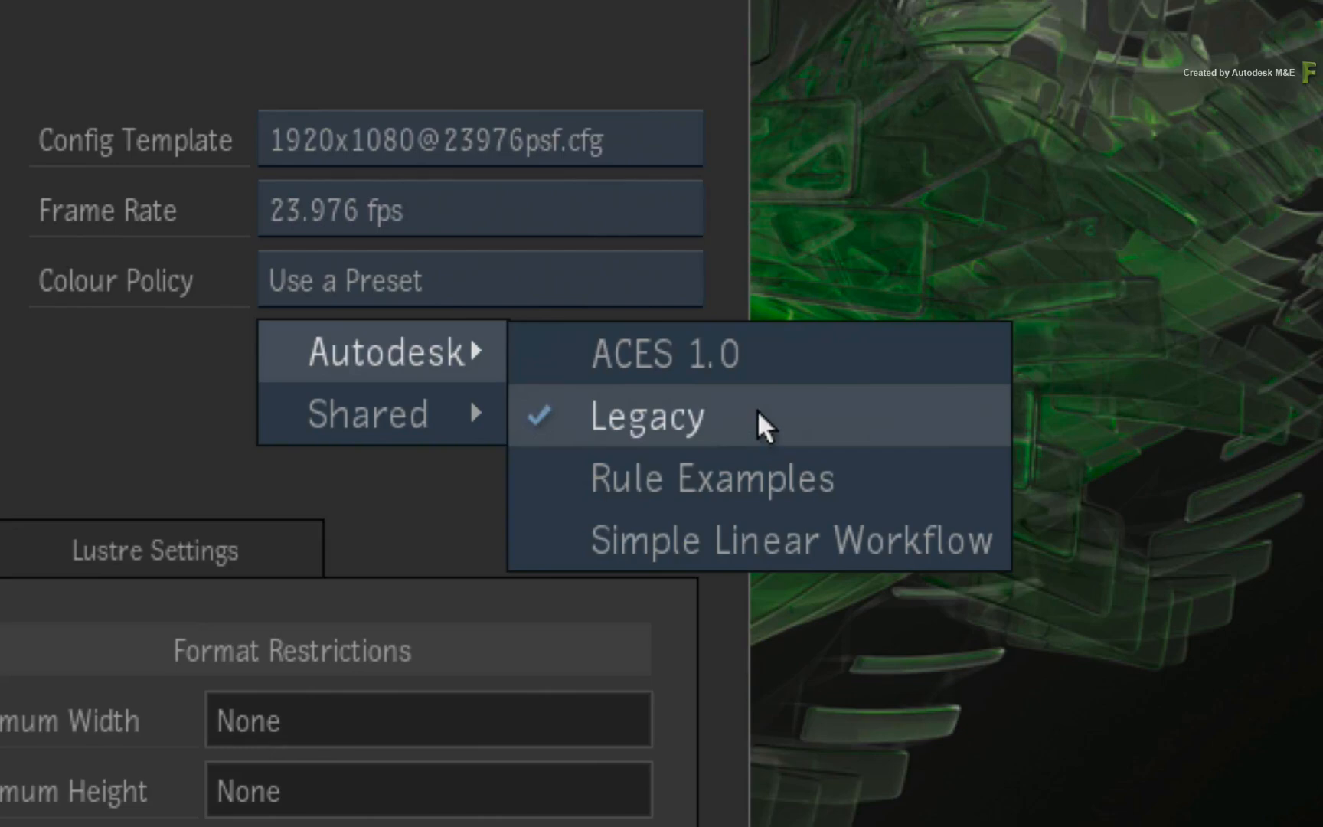
pyautogui.moveTo(755, 423)
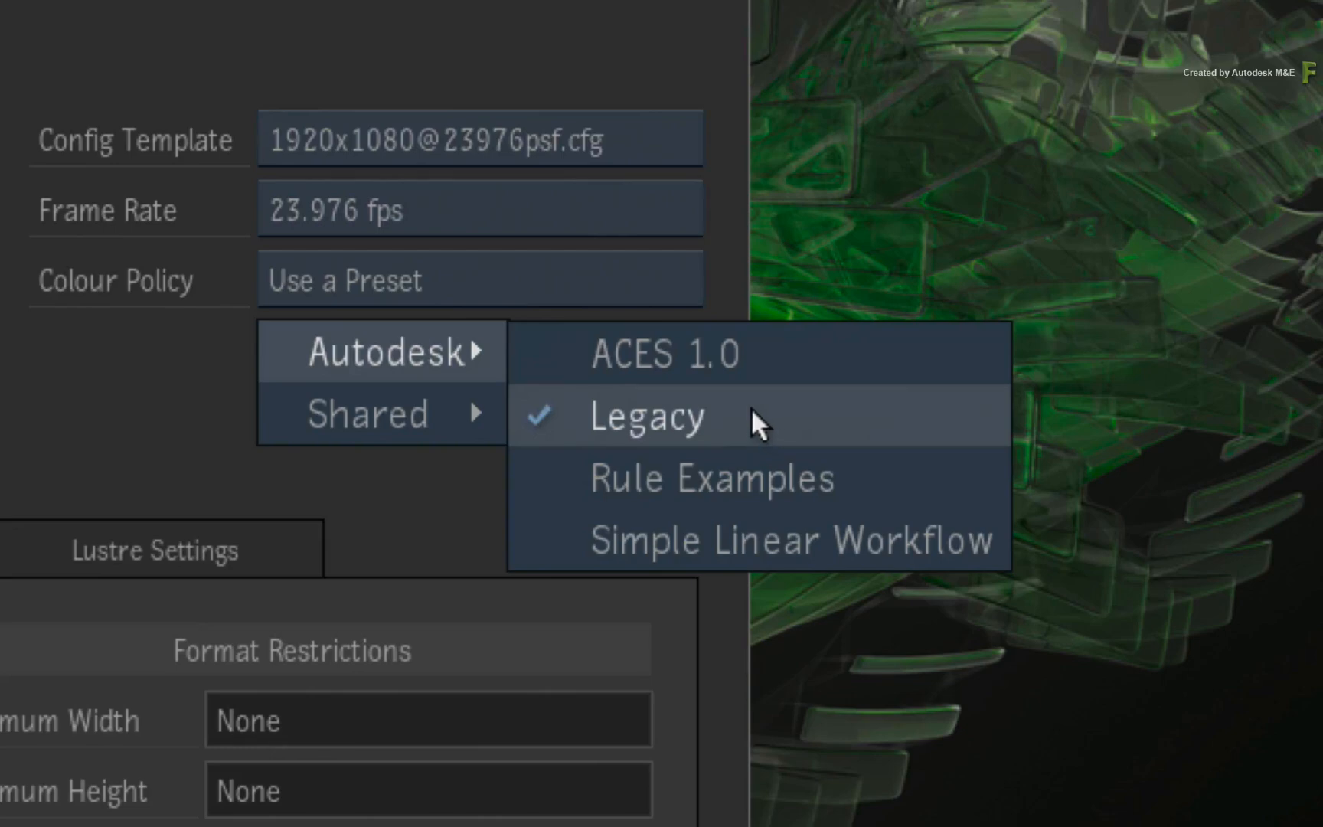
pyautogui.click(646, 416)
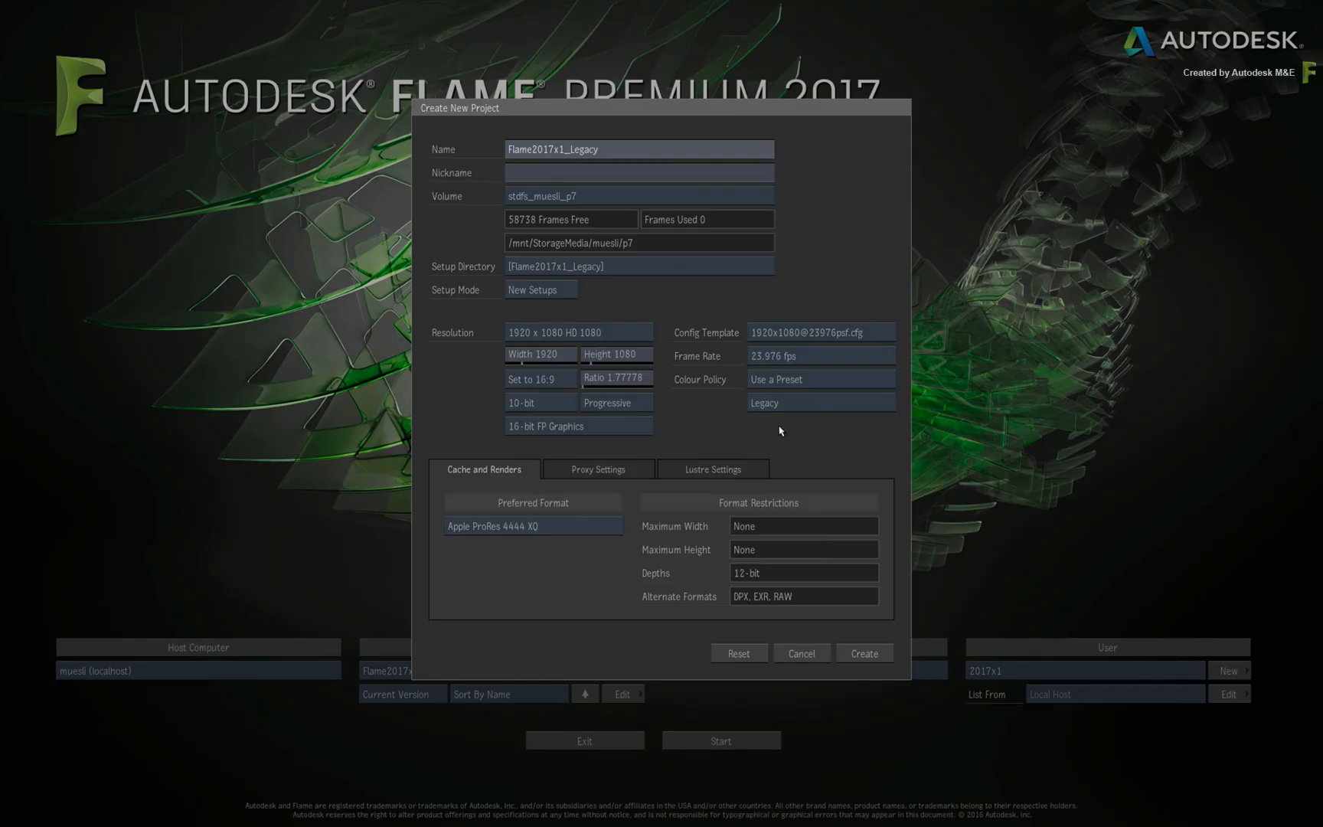
pyautogui.moveTo(787, 446)
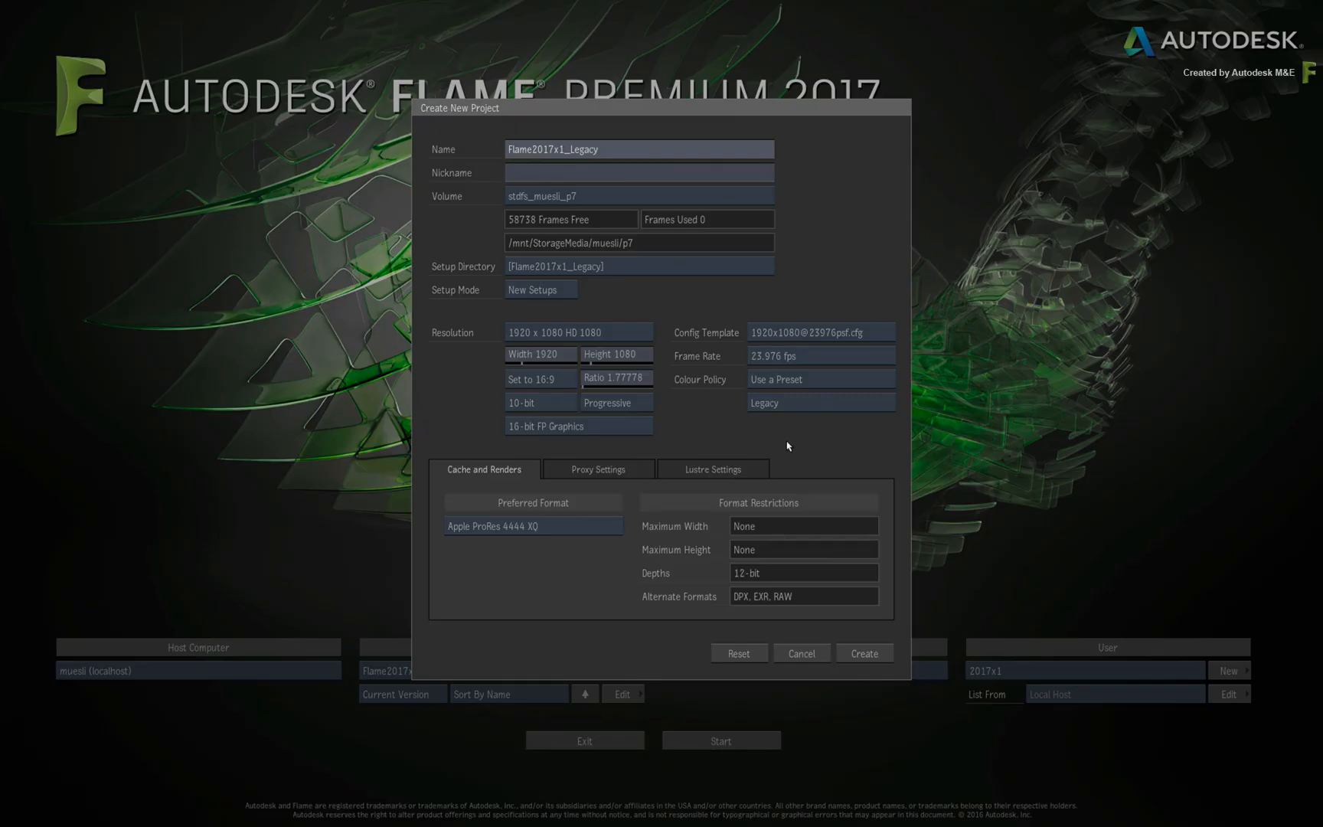
# - Create and launch the Flame2017x1_Legacy project, then reach the FLAME menu's preference categories
pyautogui.click(862, 653)
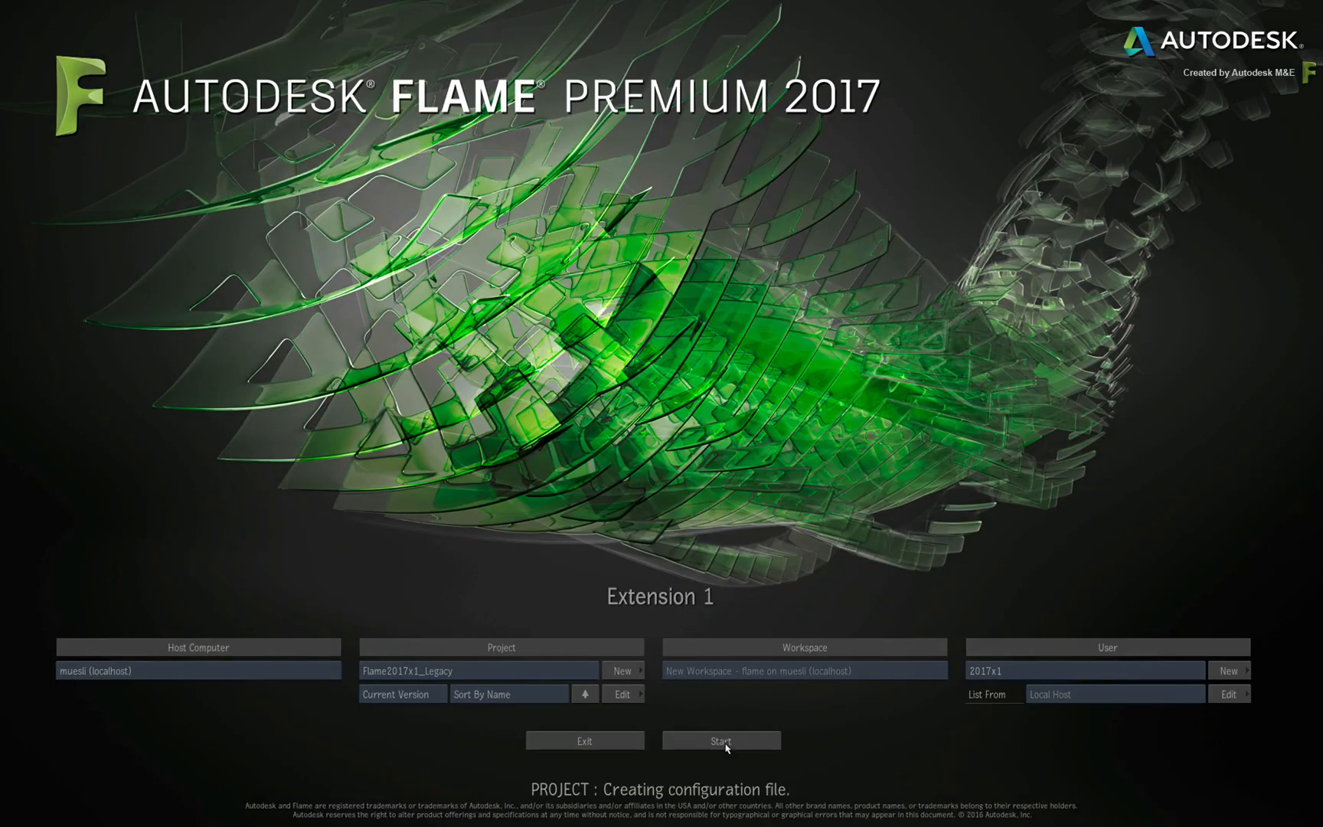
pyautogui.click(720, 741)
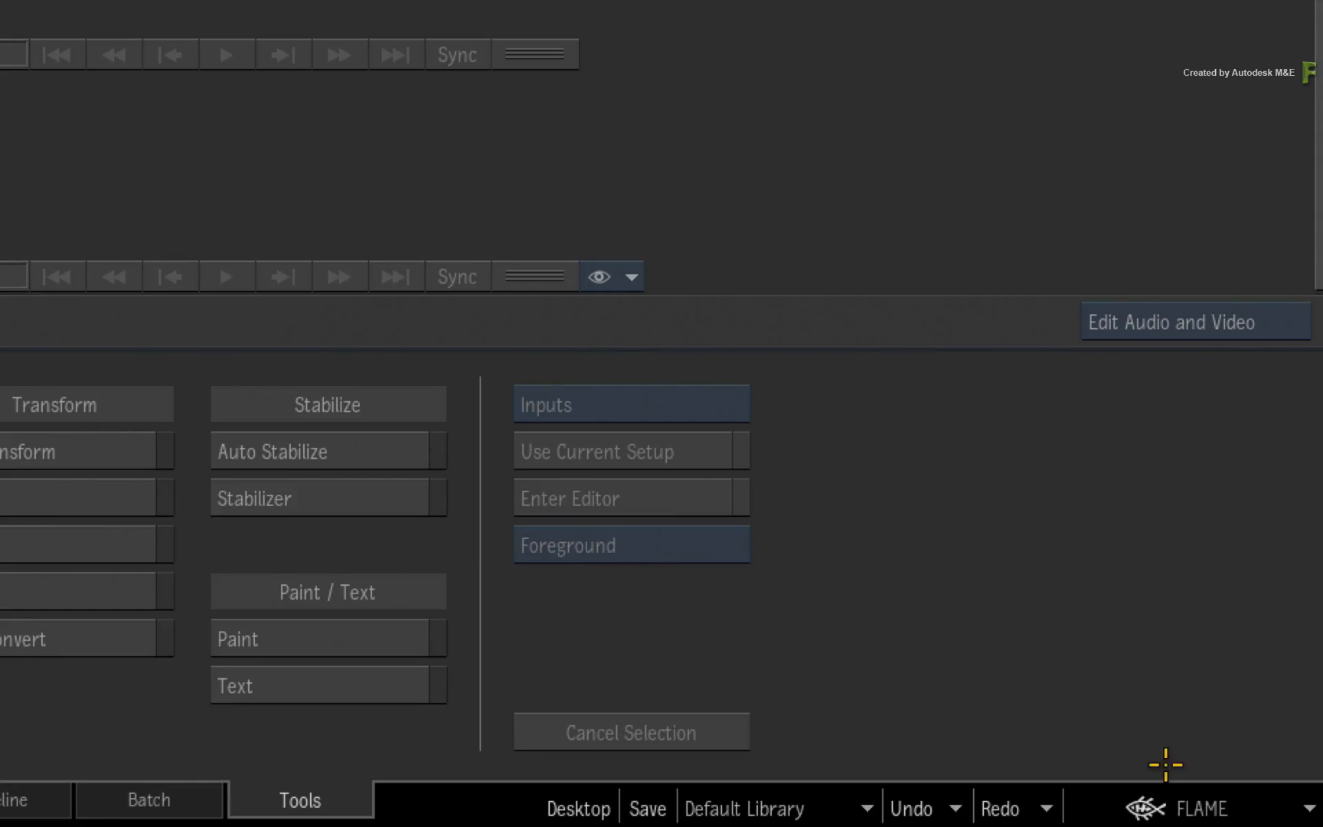
pyautogui.click(961, 515)
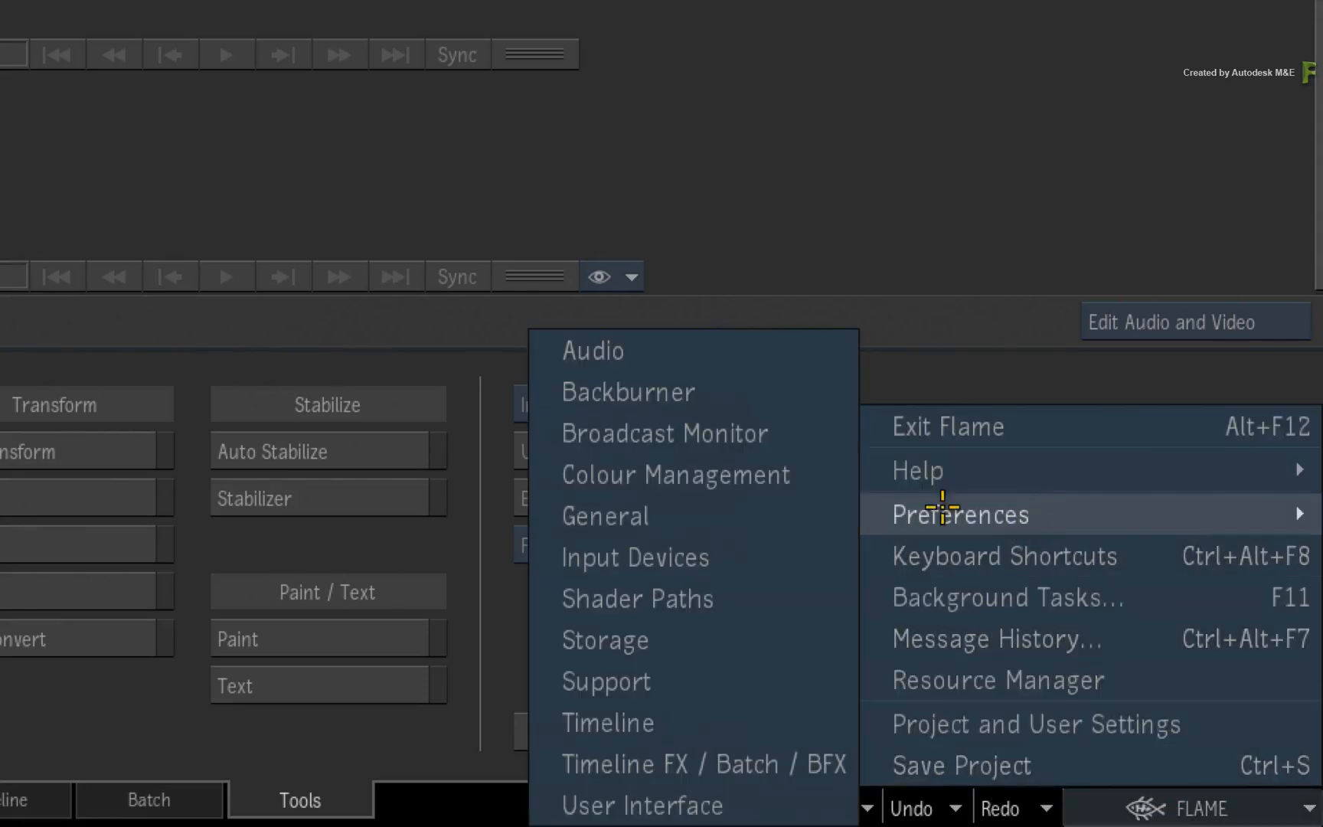
# - Show the Colour Management preferences with the working colour space still Unknown
pyautogui.click(674, 475)
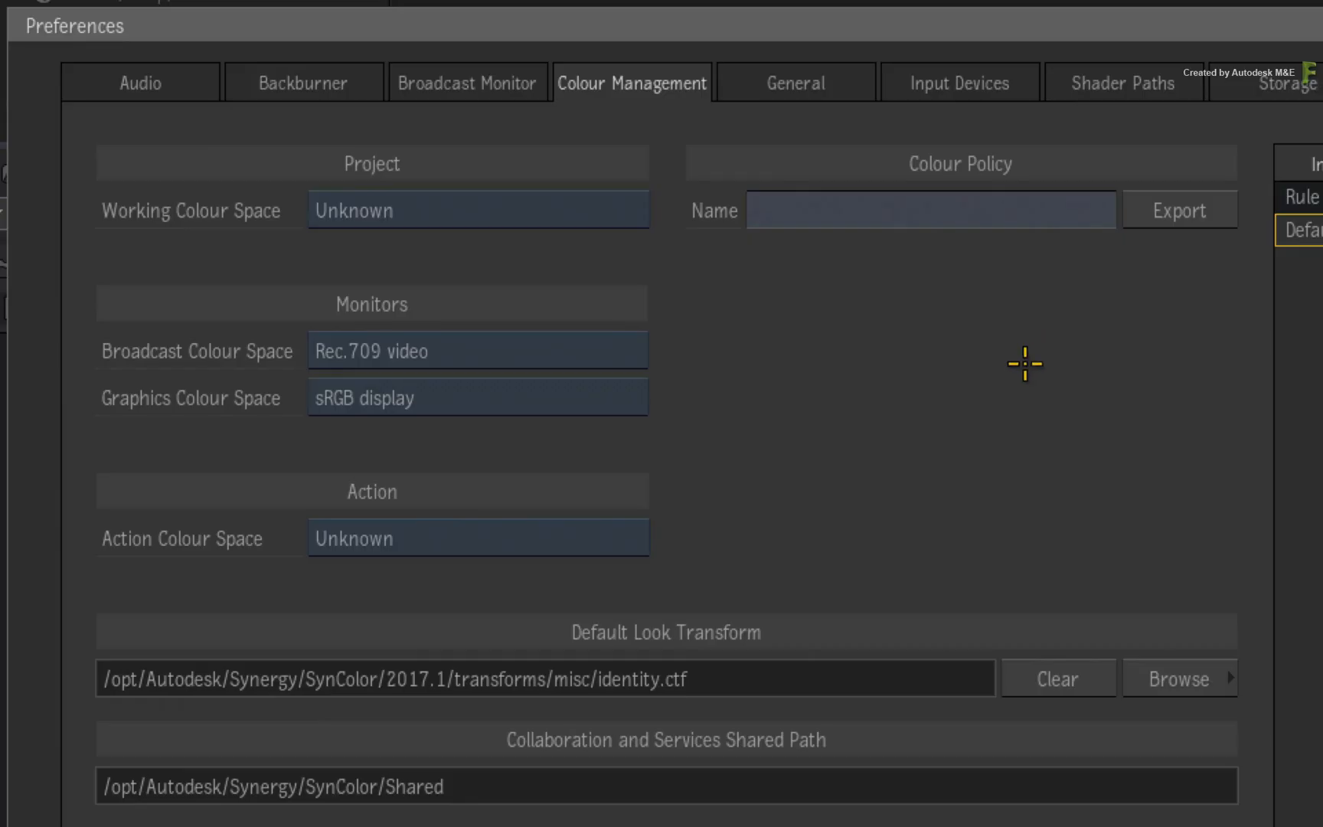
pyautogui.moveTo(977, 355)
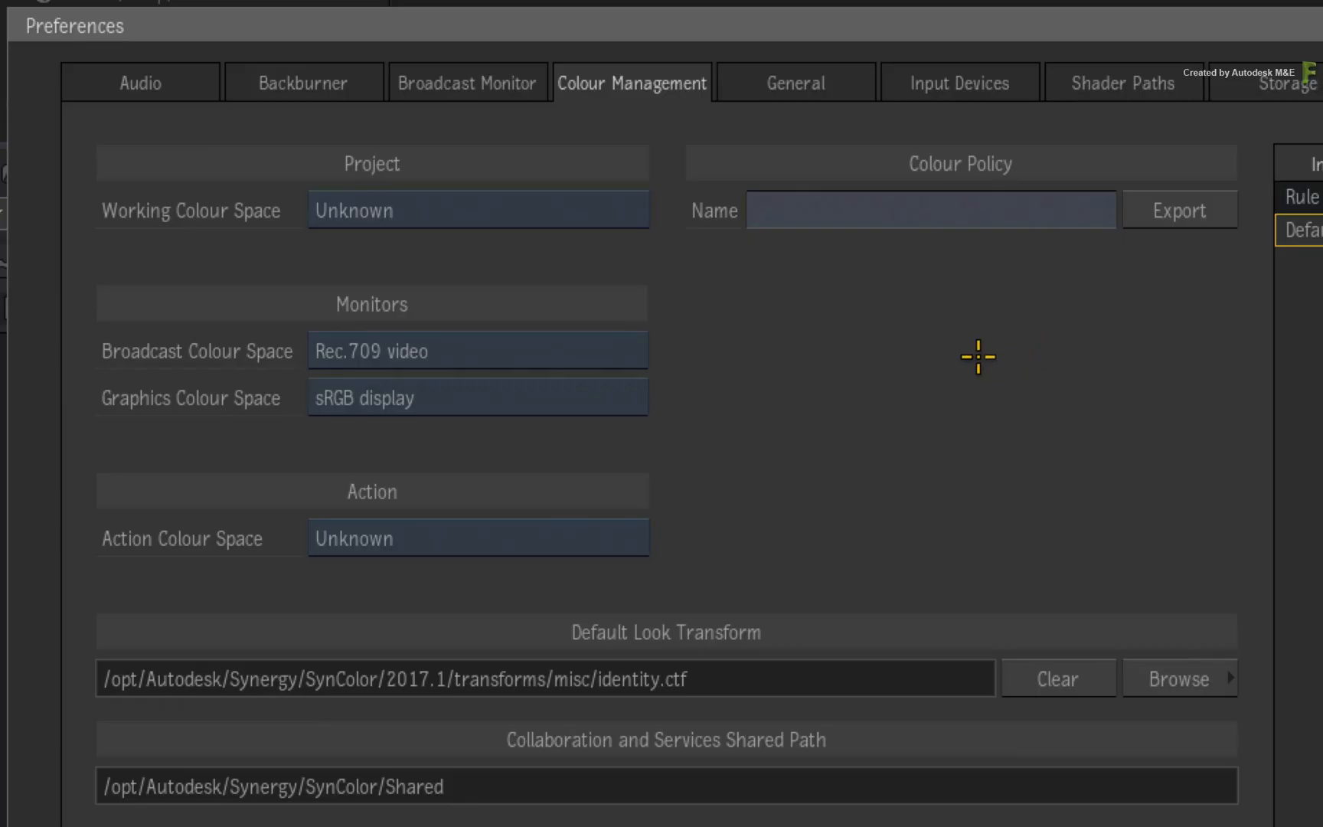
pyautogui.moveTo(965, 357)
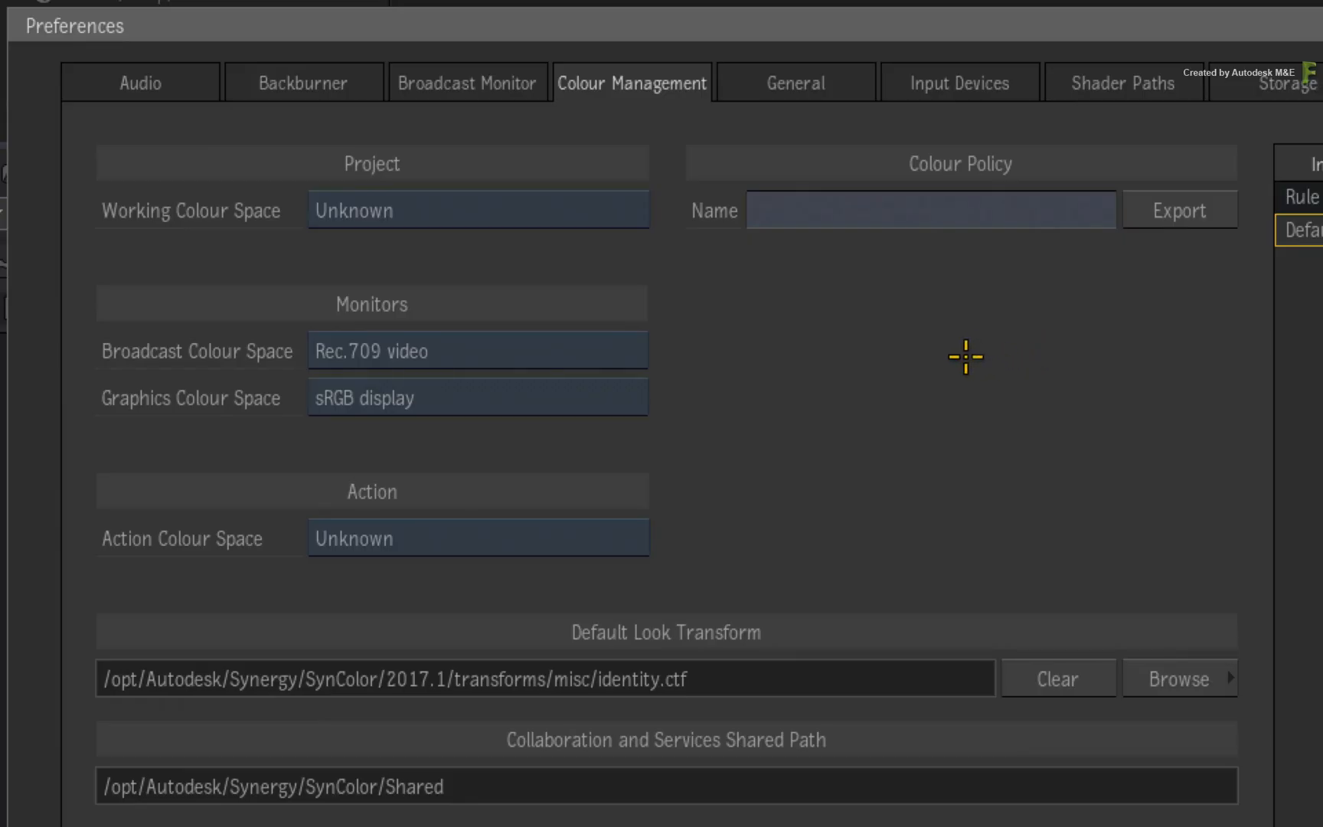
pyautogui.moveTo(960, 357)
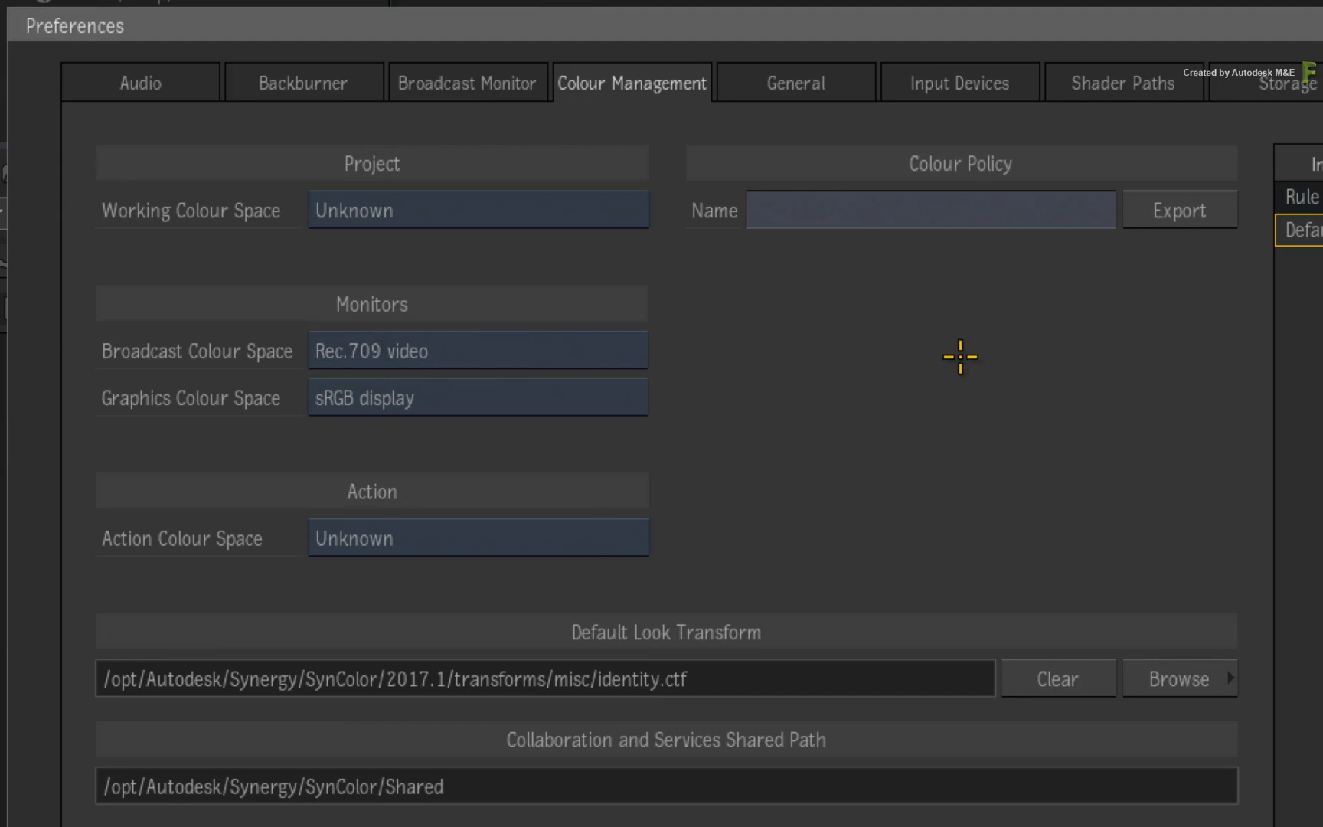
pyautogui.moveTo(956, 360)
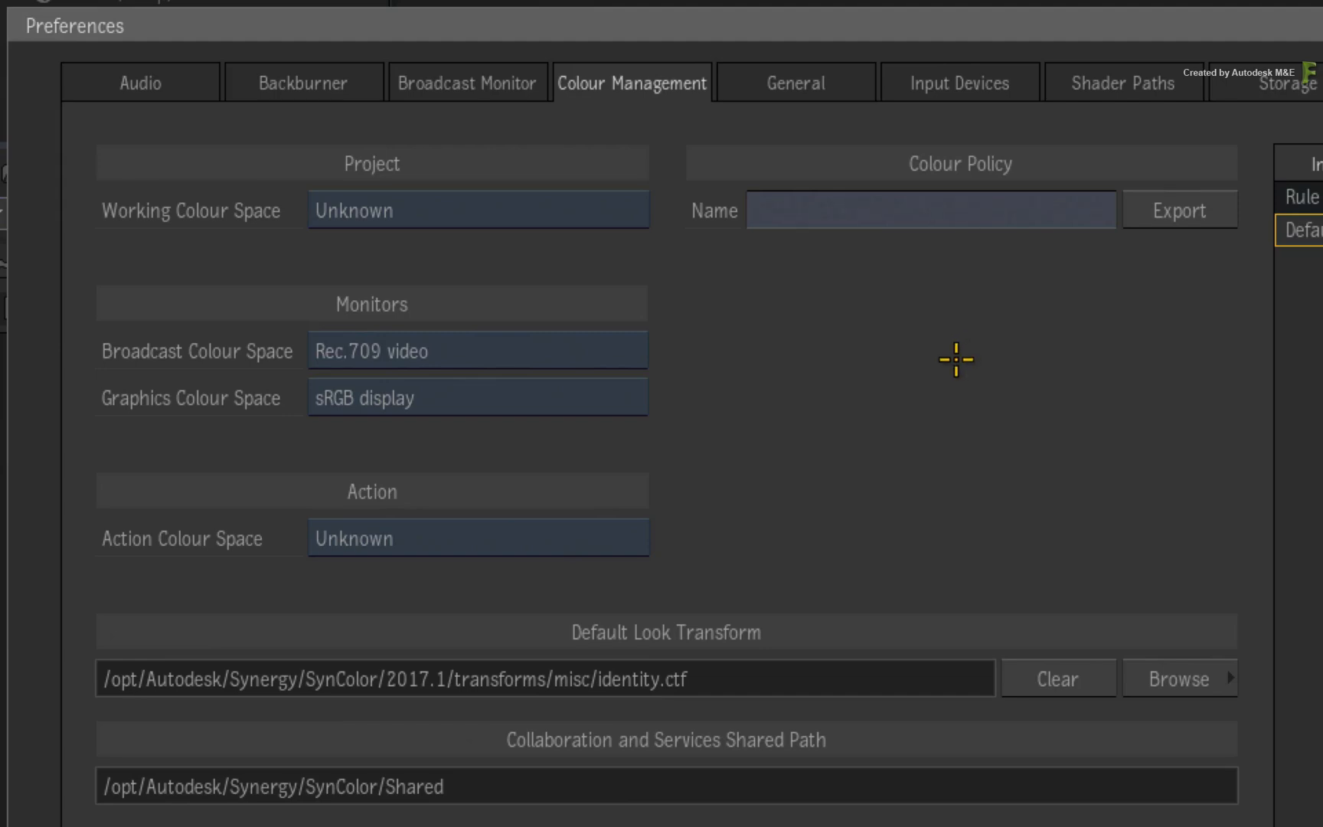
pyautogui.moveTo(945, 363)
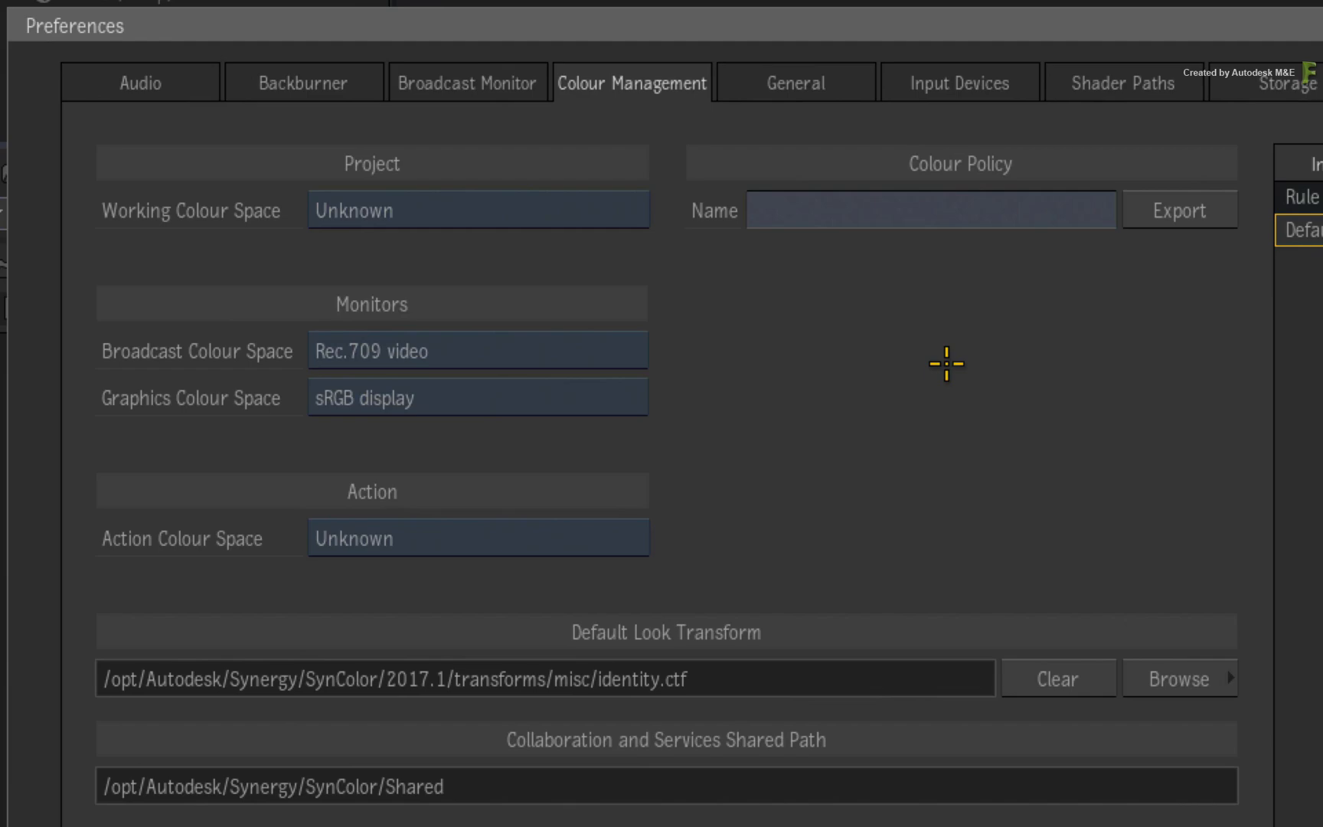
pyautogui.moveTo(907, 377)
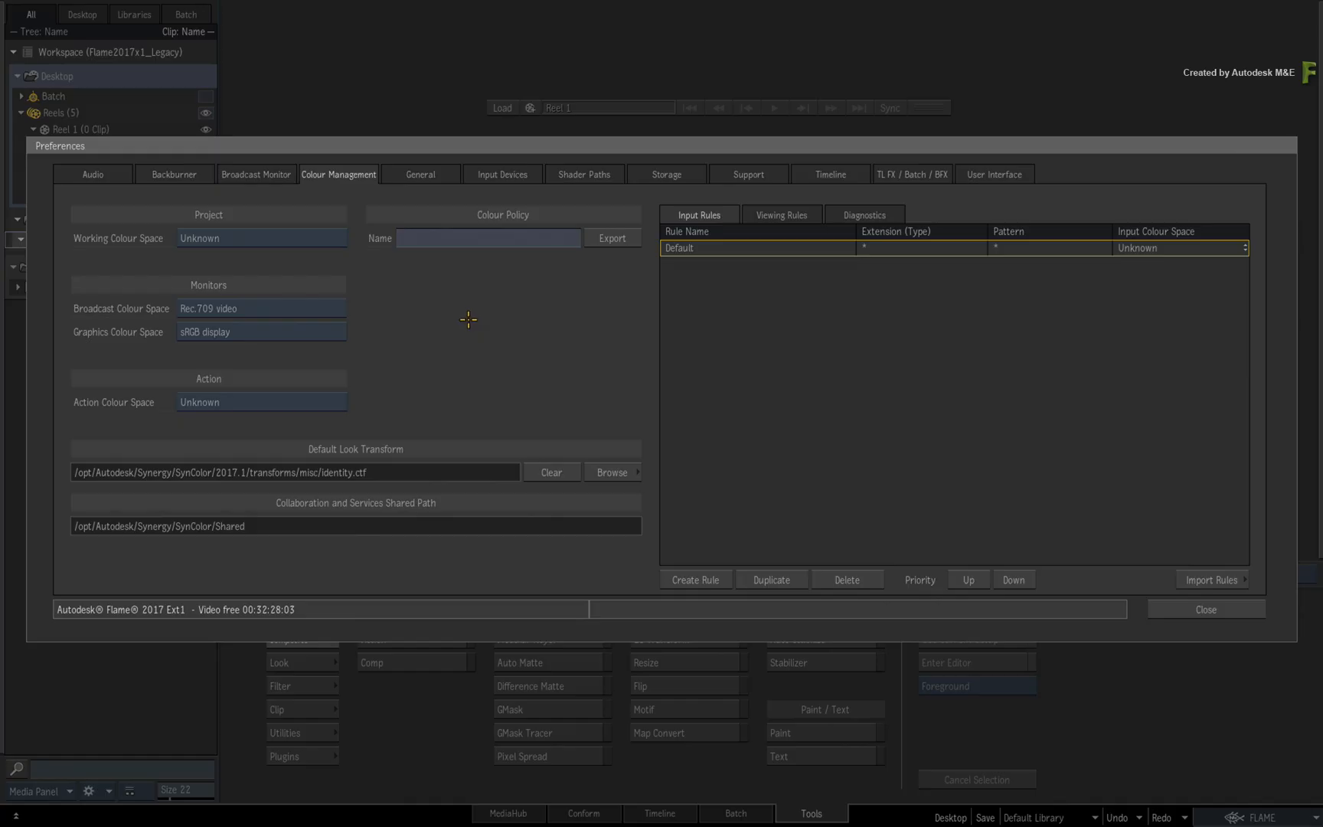
pyautogui.moveTo(666, 303)
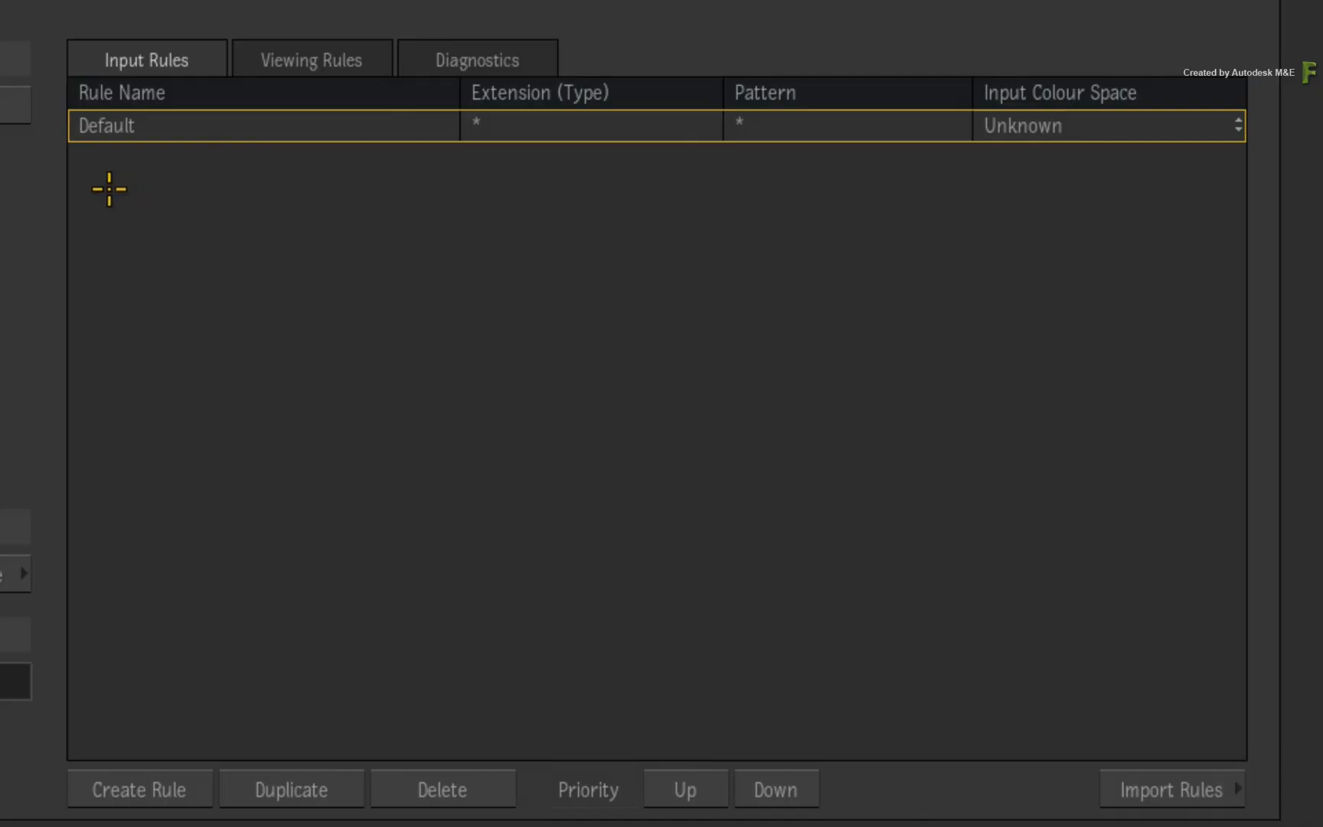
pyautogui.moveTo(1028, 196)
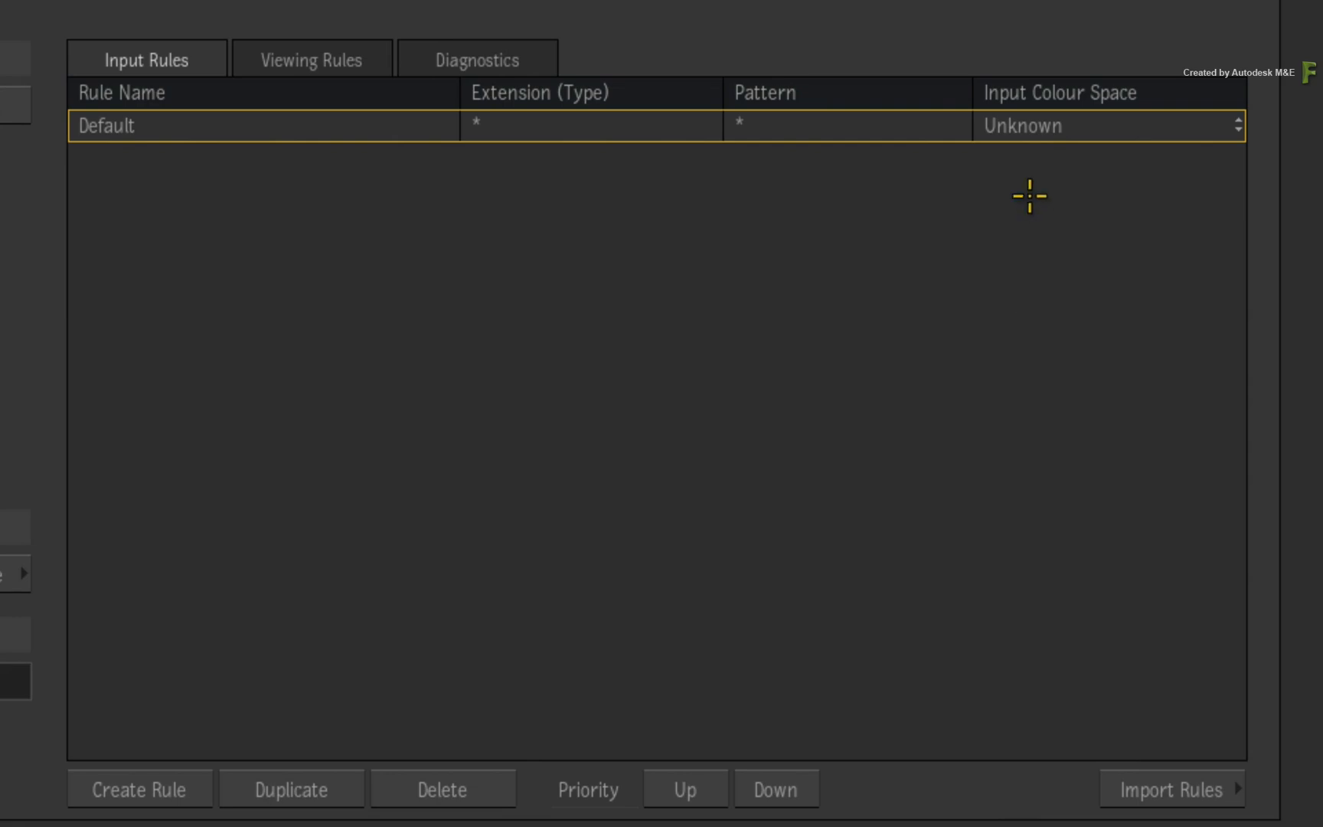
pyautogui.moveTo(1028, 185)
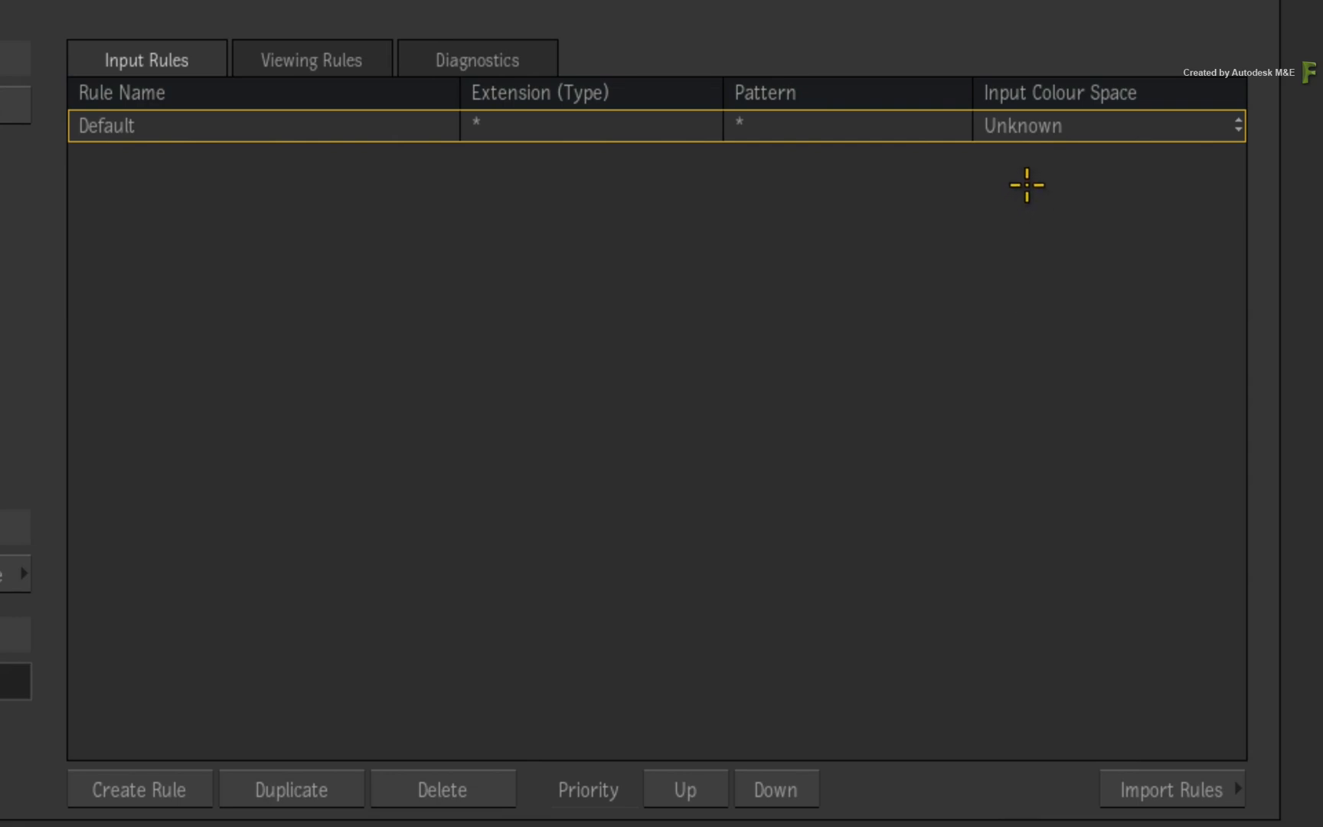
pyautogui.moveTo(1026, 186)
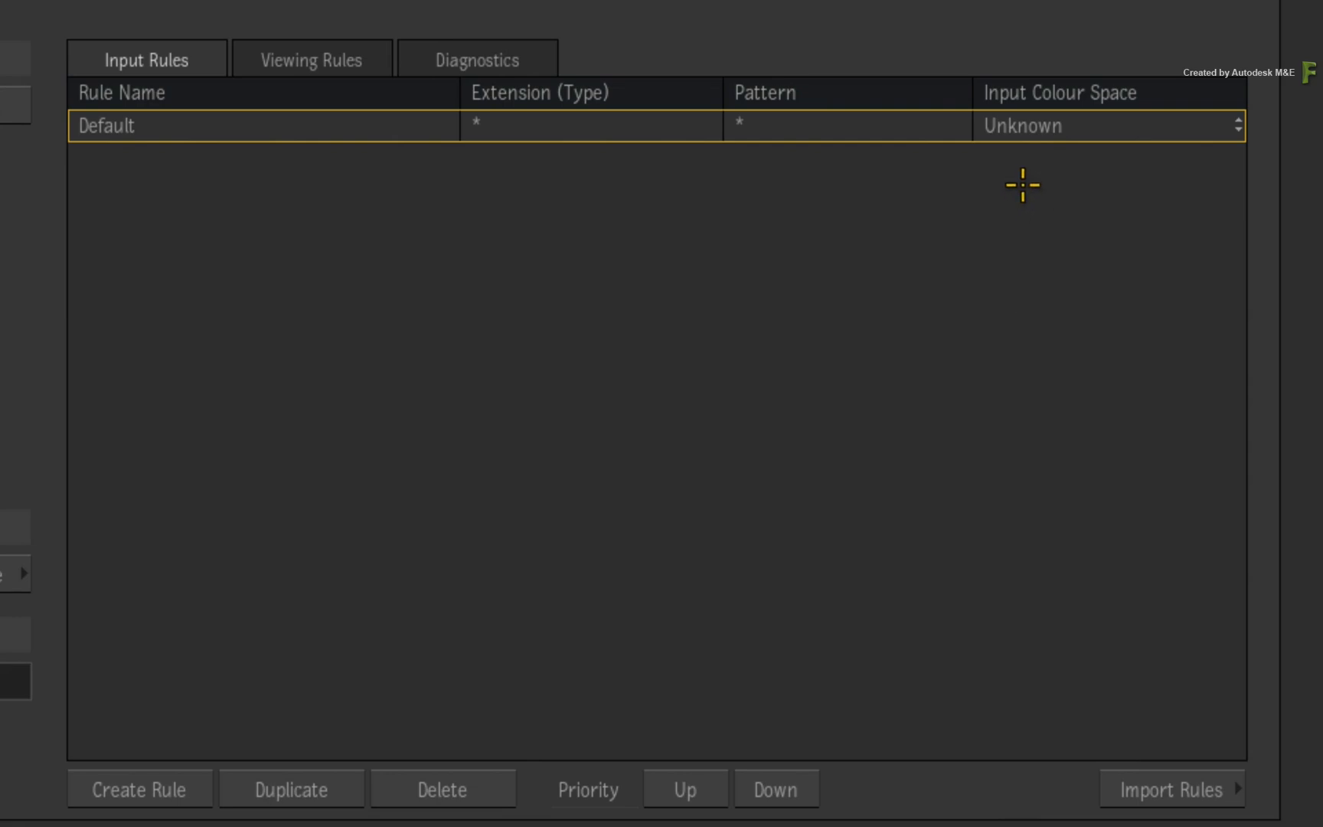
pyautogui.moveTo(1023, 176)
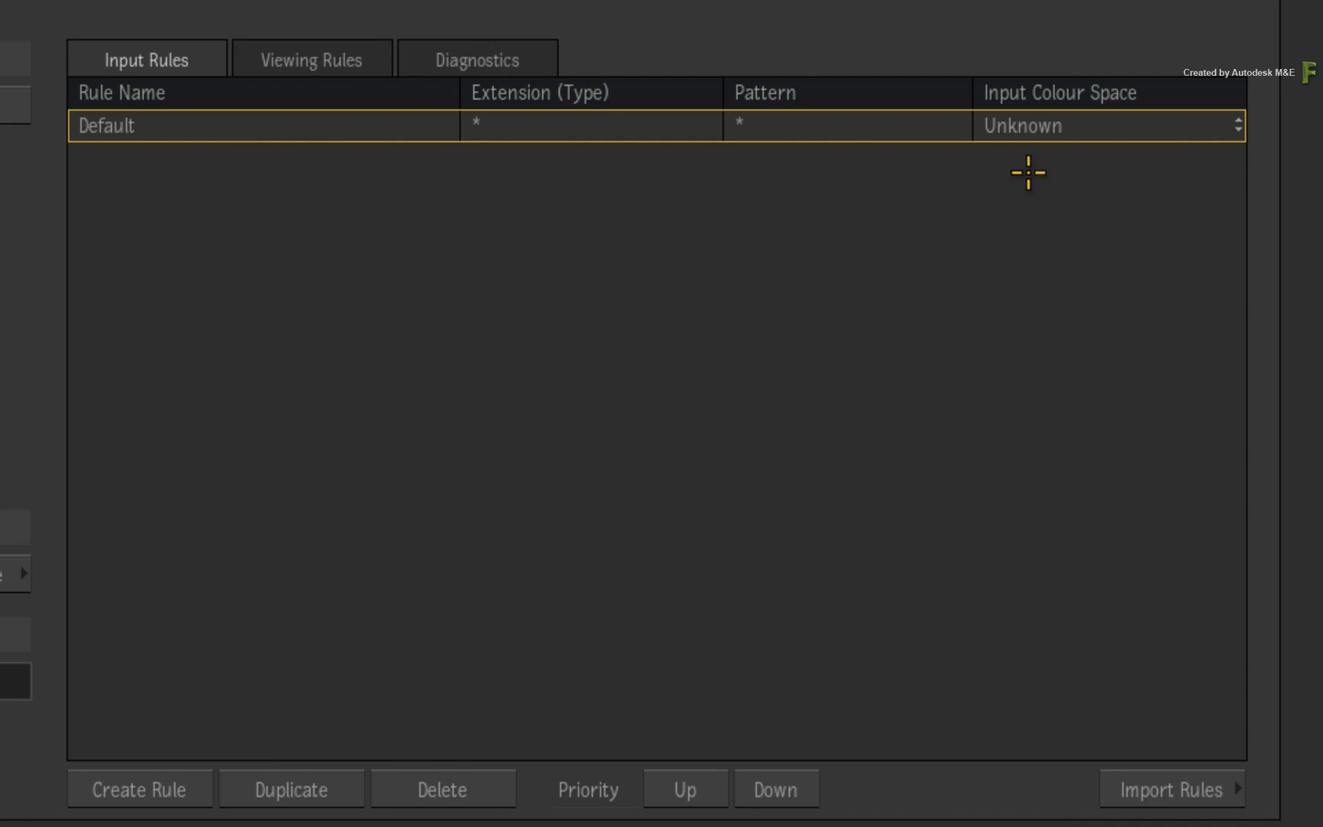
pyautogui.moveTo(1037, 170)
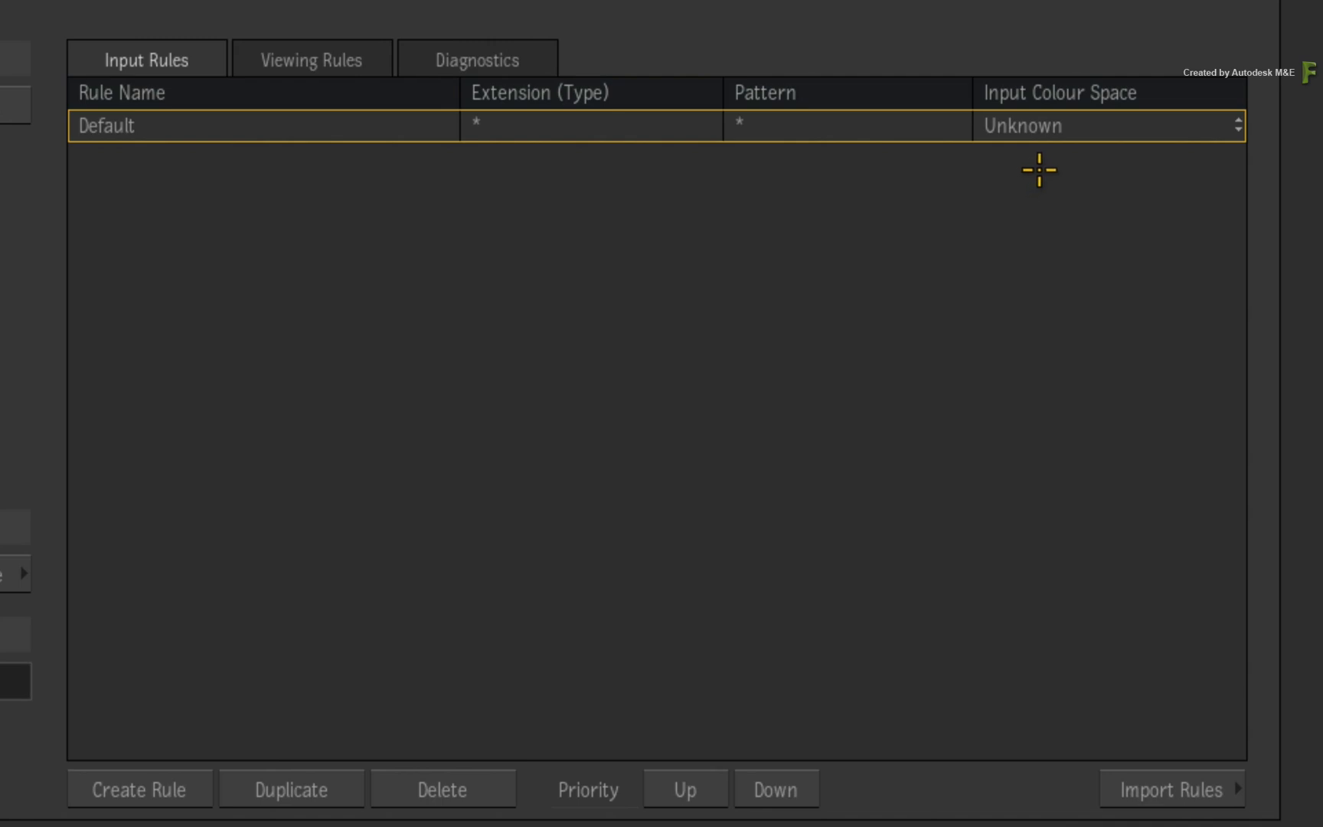
pyautogui.moveTo(1036, 171)
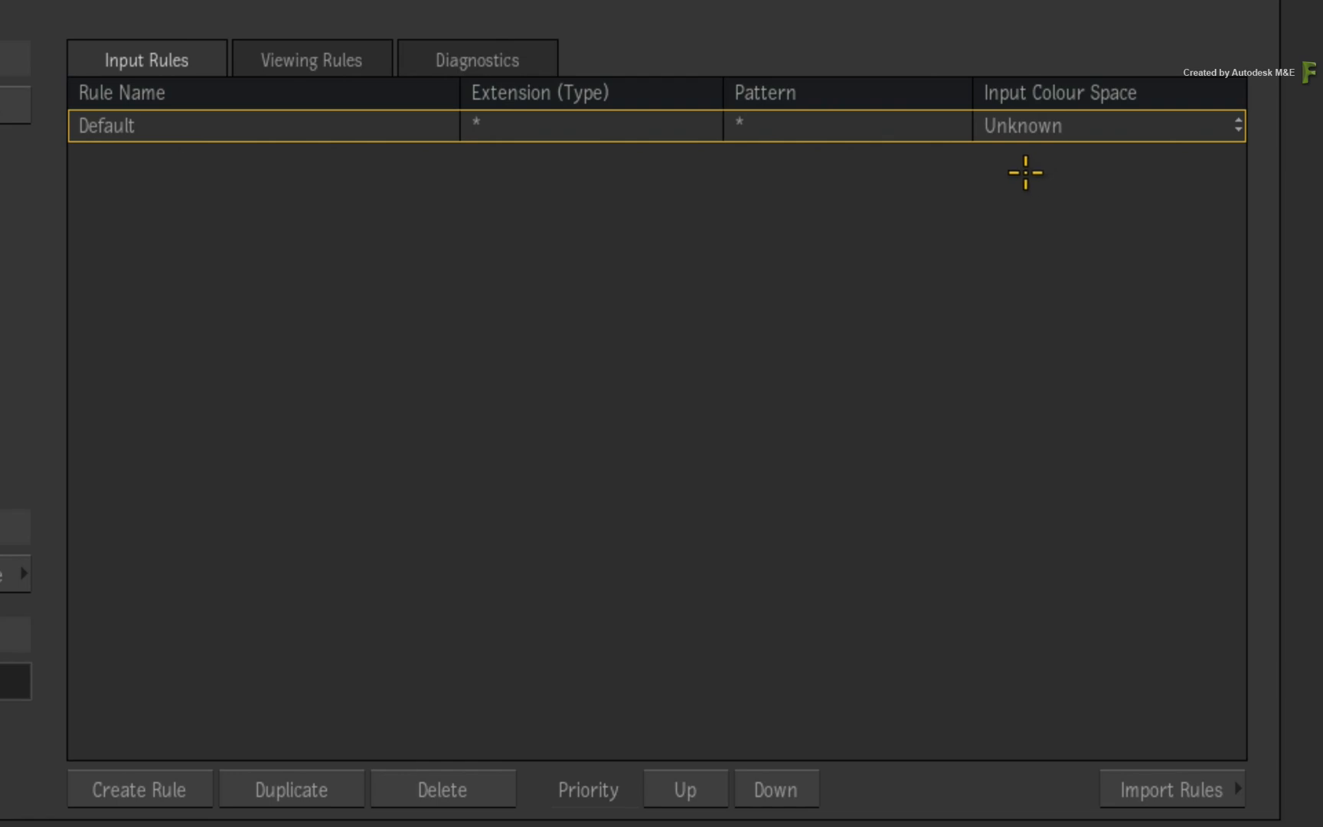
pyautogui.moveTo(1026, 169)
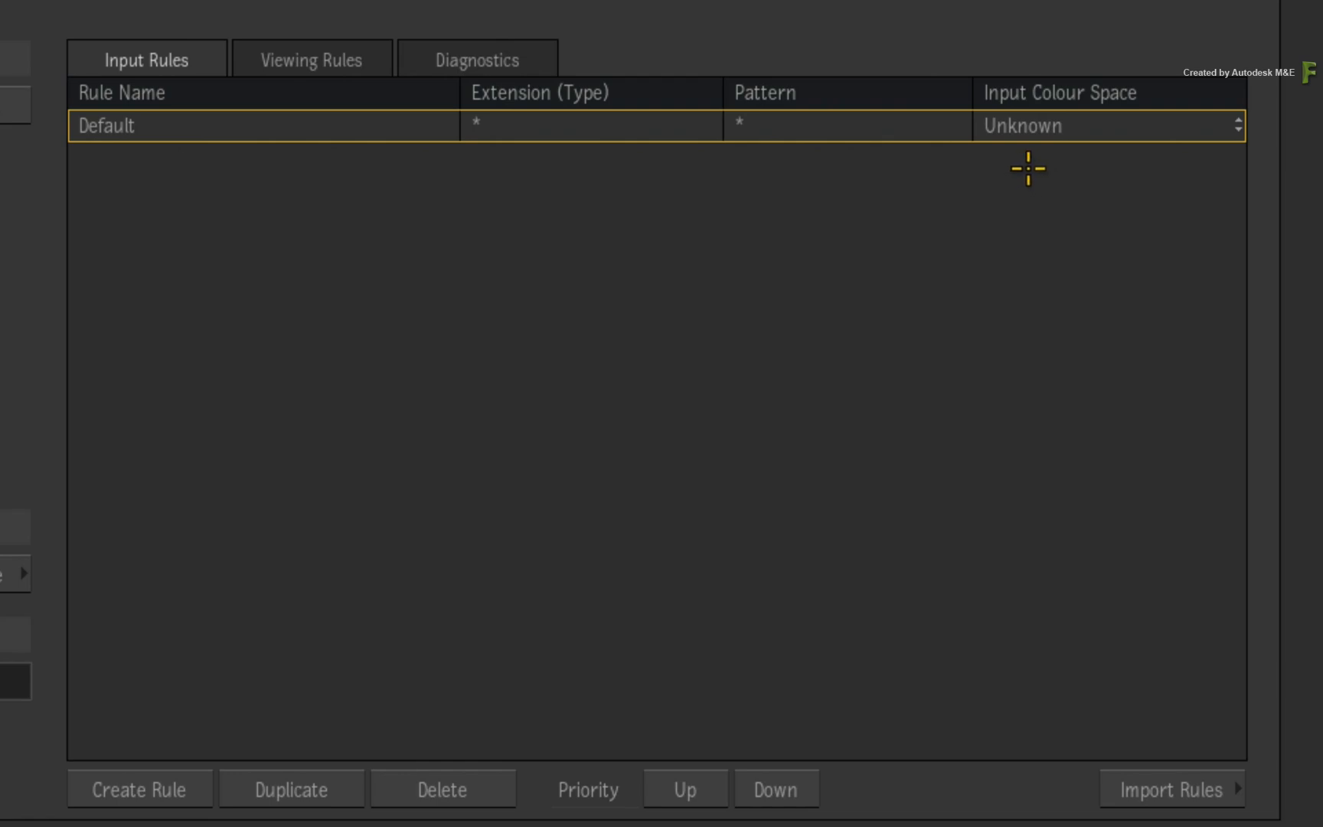
pyautogui.moveTo(1026, 171)
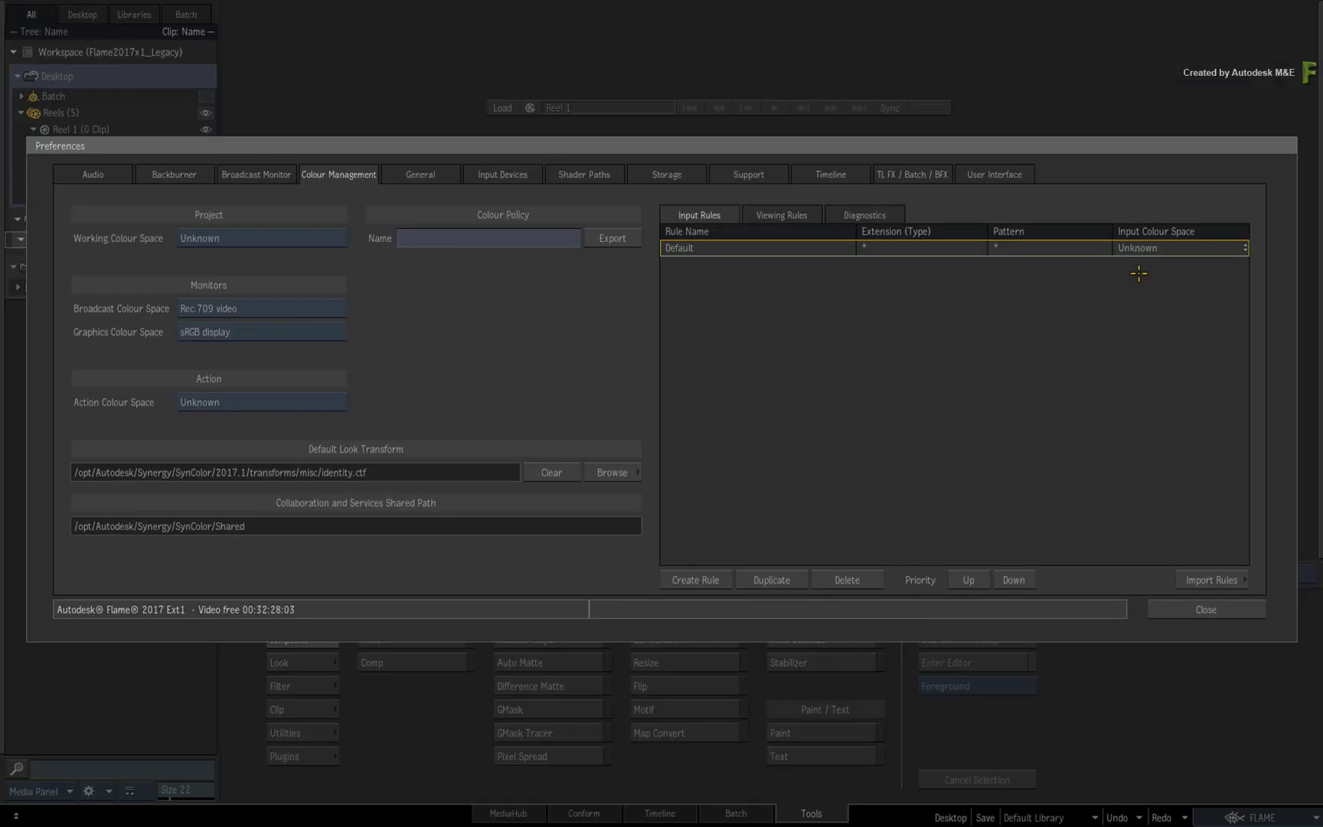
pyautogui.moveTo(900, 390)
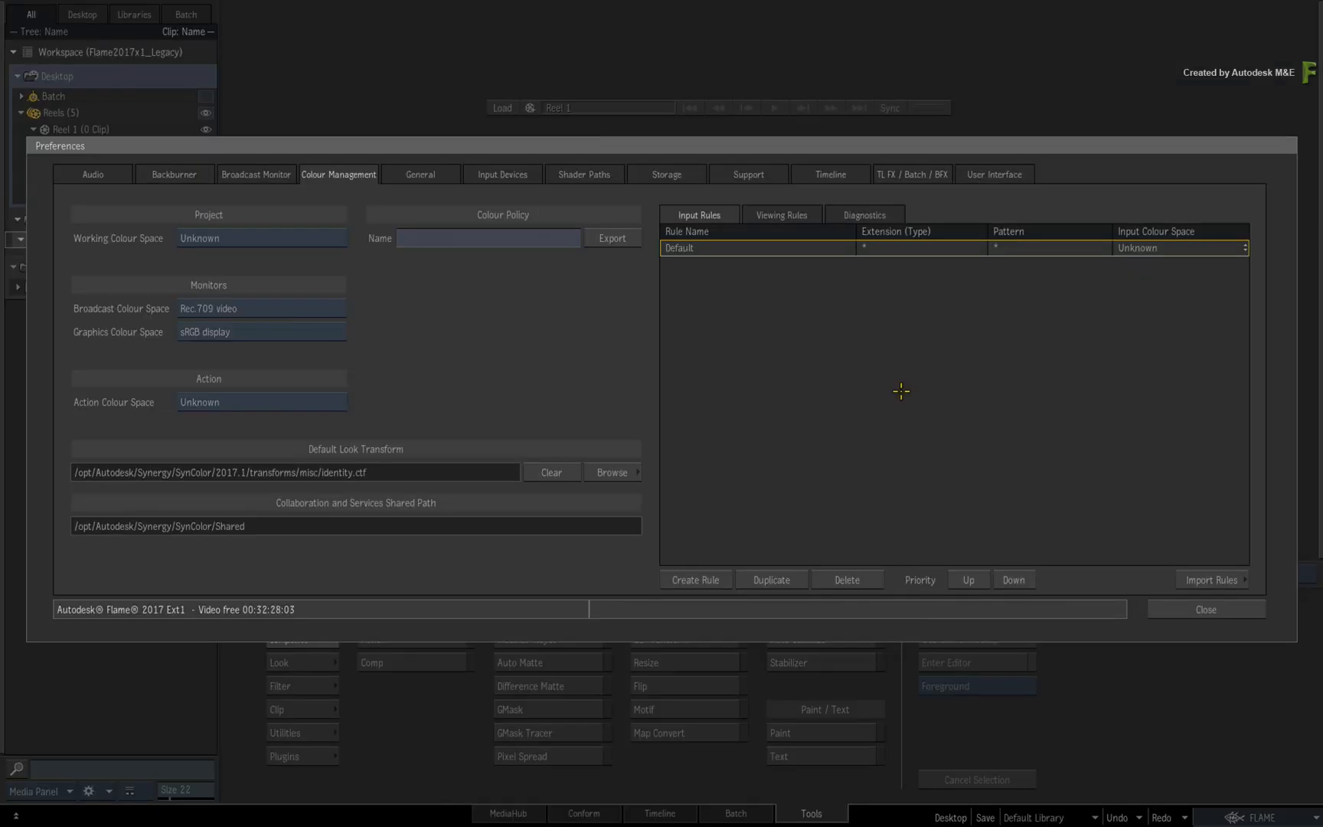
pyautogui.moveTo(928, 510)
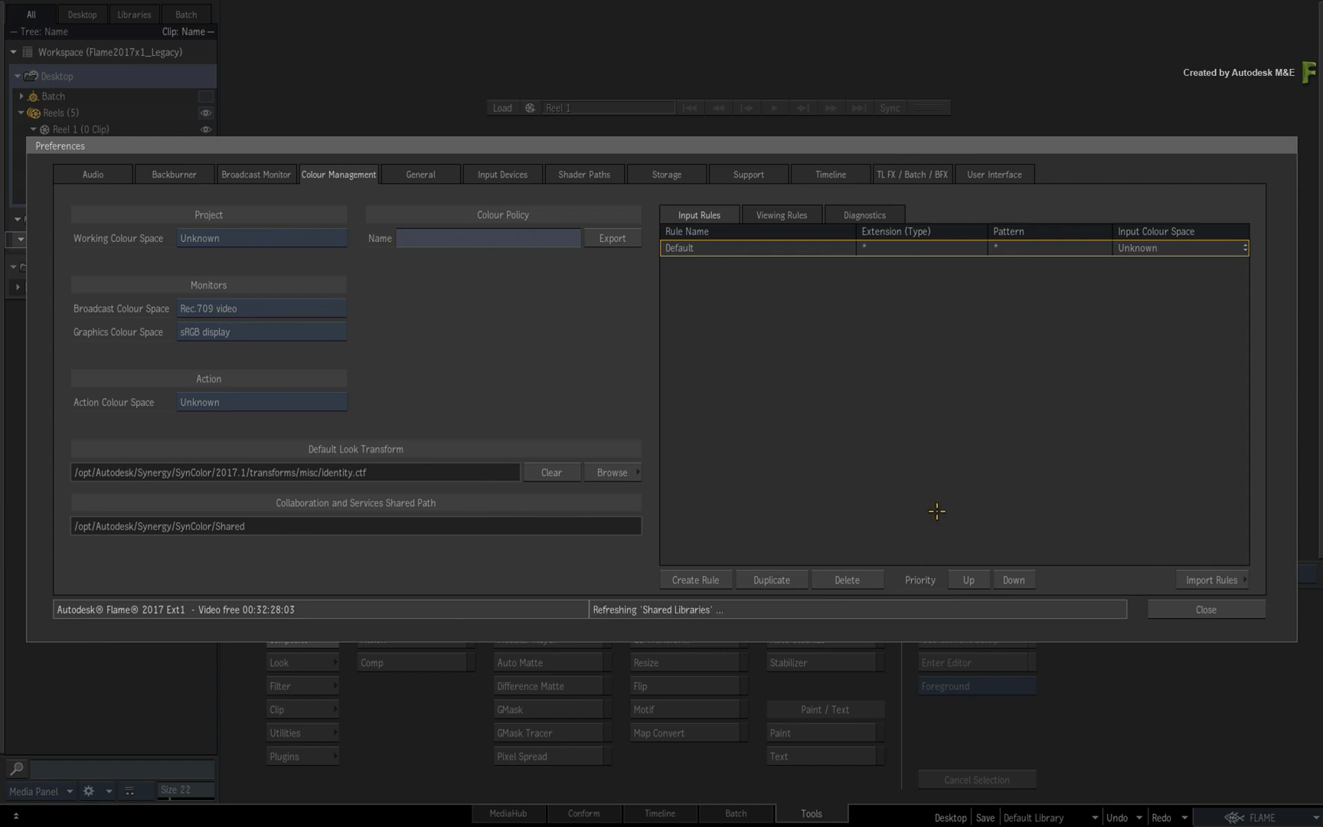
pyautogui.moveTo(1086, 581)
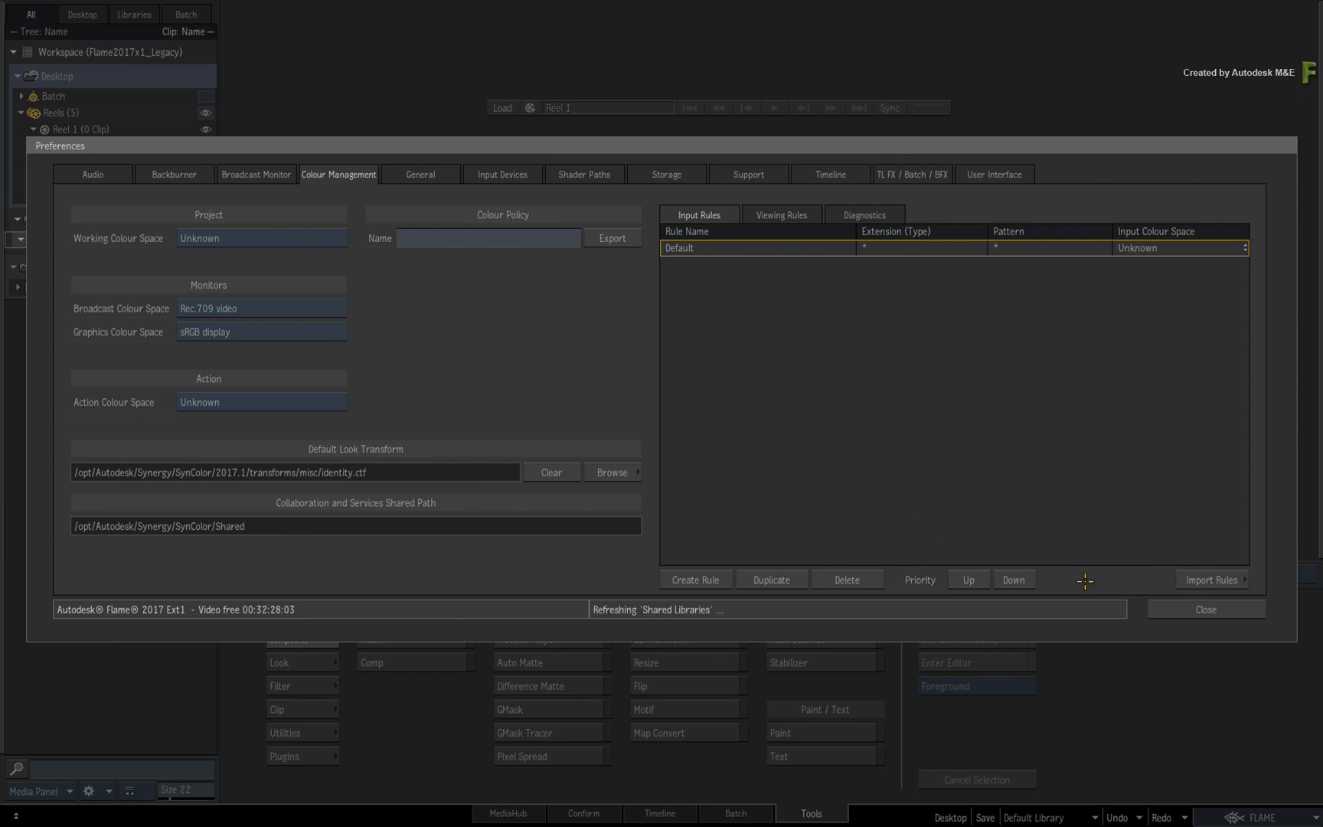
# - Close preferences and browse MediaHub to the Colour_Management_2017x1 bookmark, noting its ARRI-LOGC and OpenEXR subfolders
pyautogui.click(1203, 609)
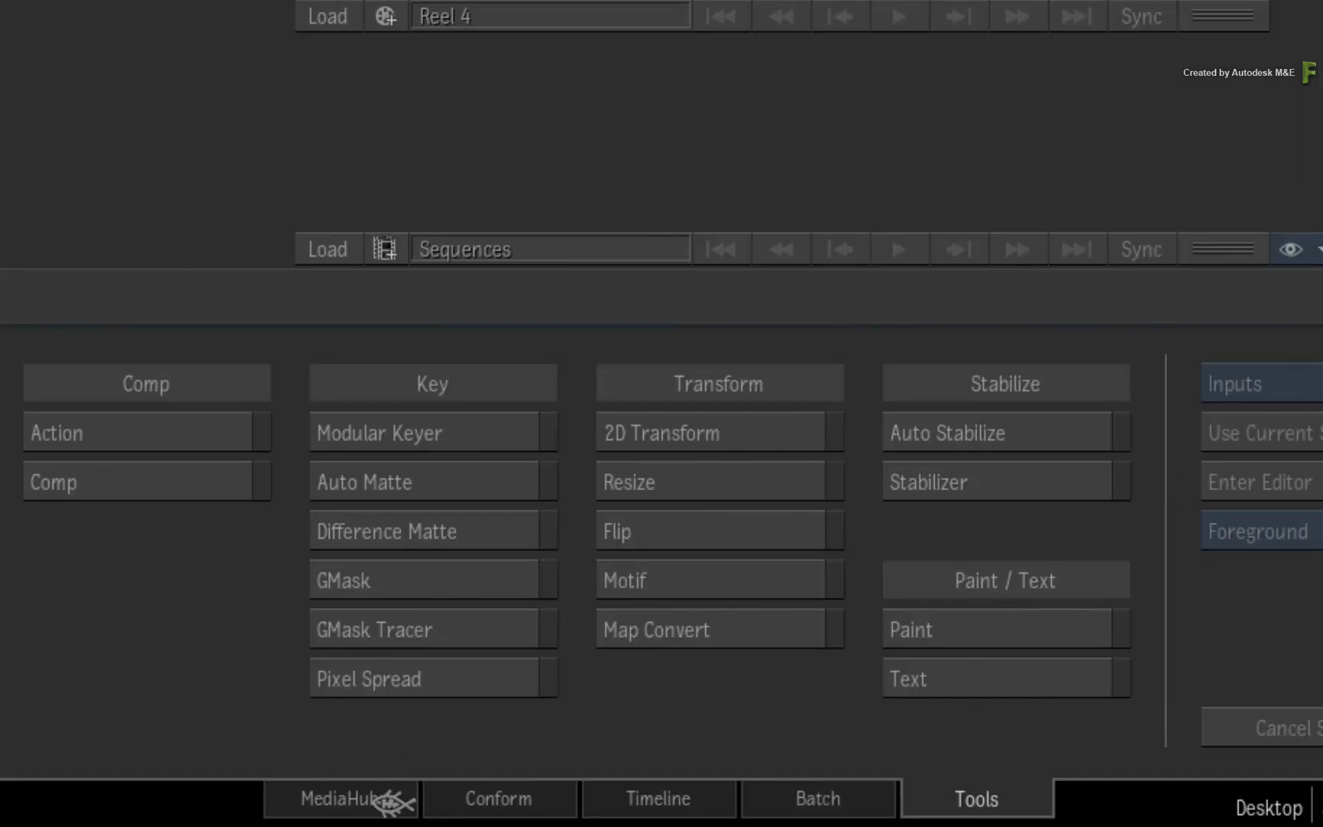
pyautogui.click(340, 798)
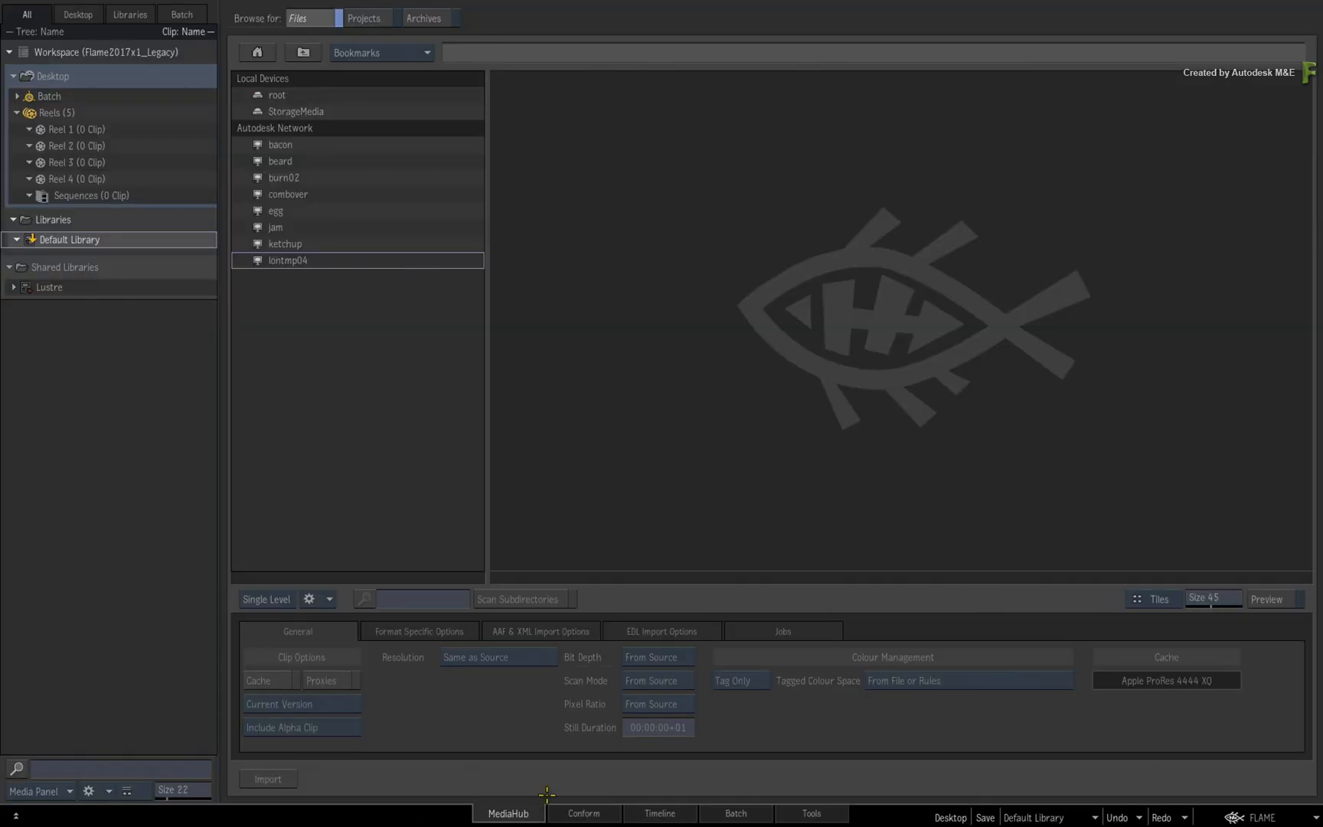
pyautogui.click(381, 52)
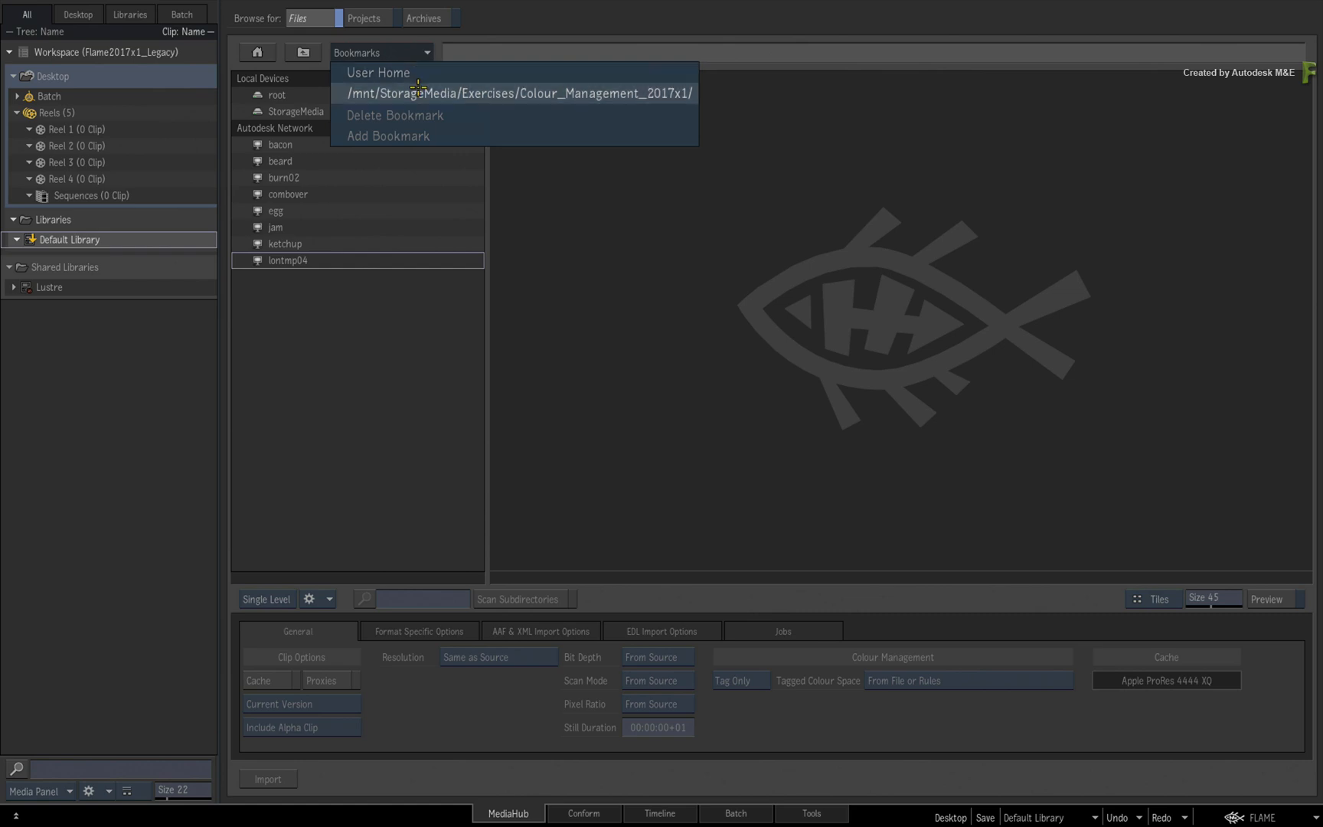
pyautogui.click(518, 93)
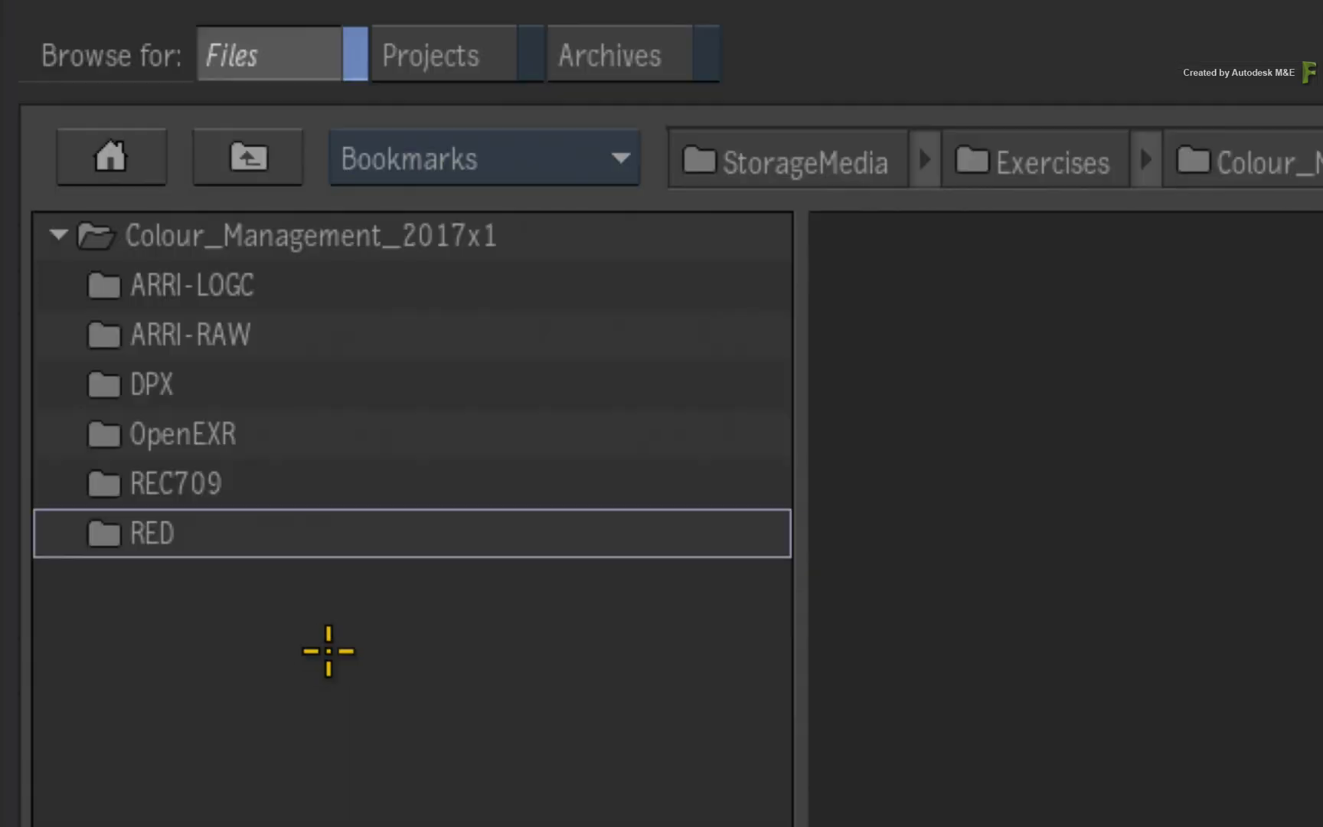
pyautogui.moveTo(160, 626)
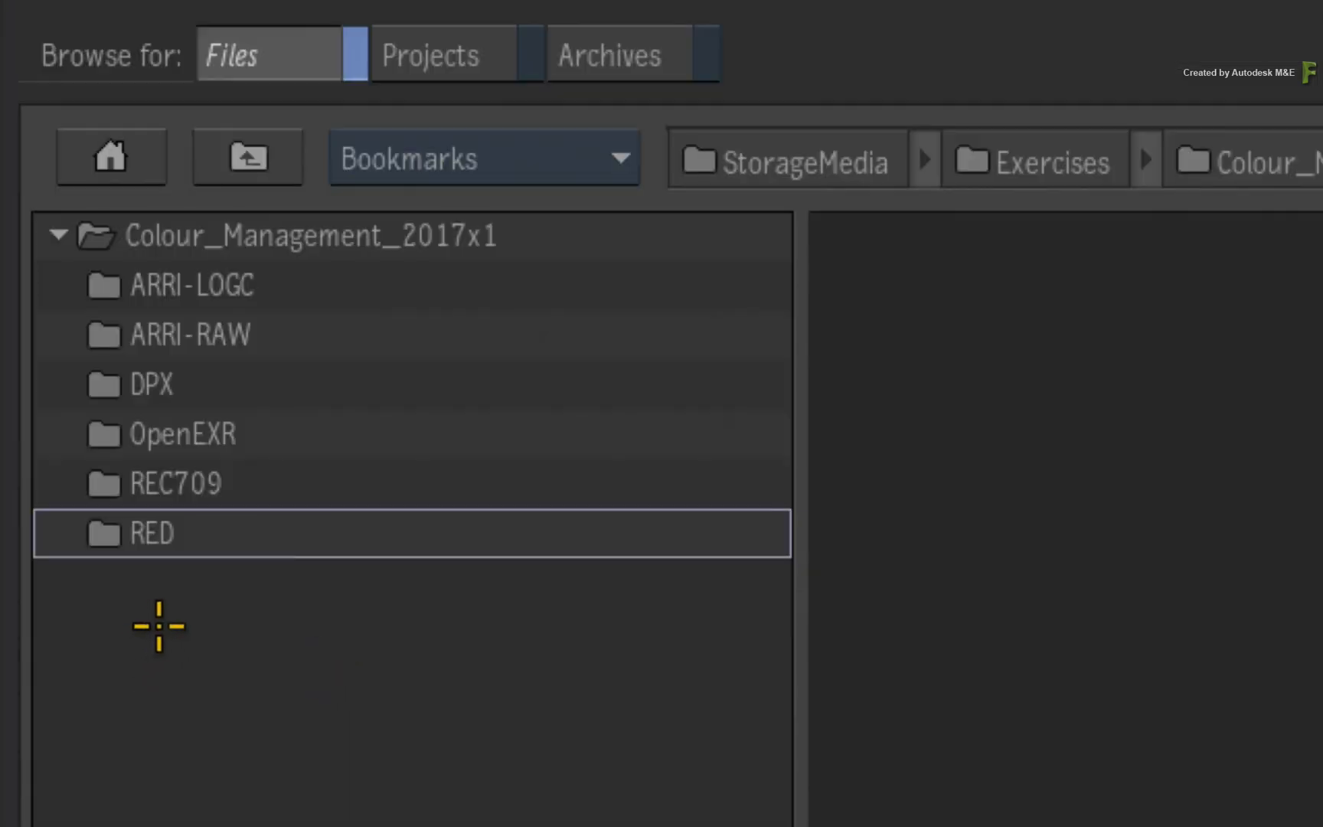
pyautogui.moveTo(269, 597)
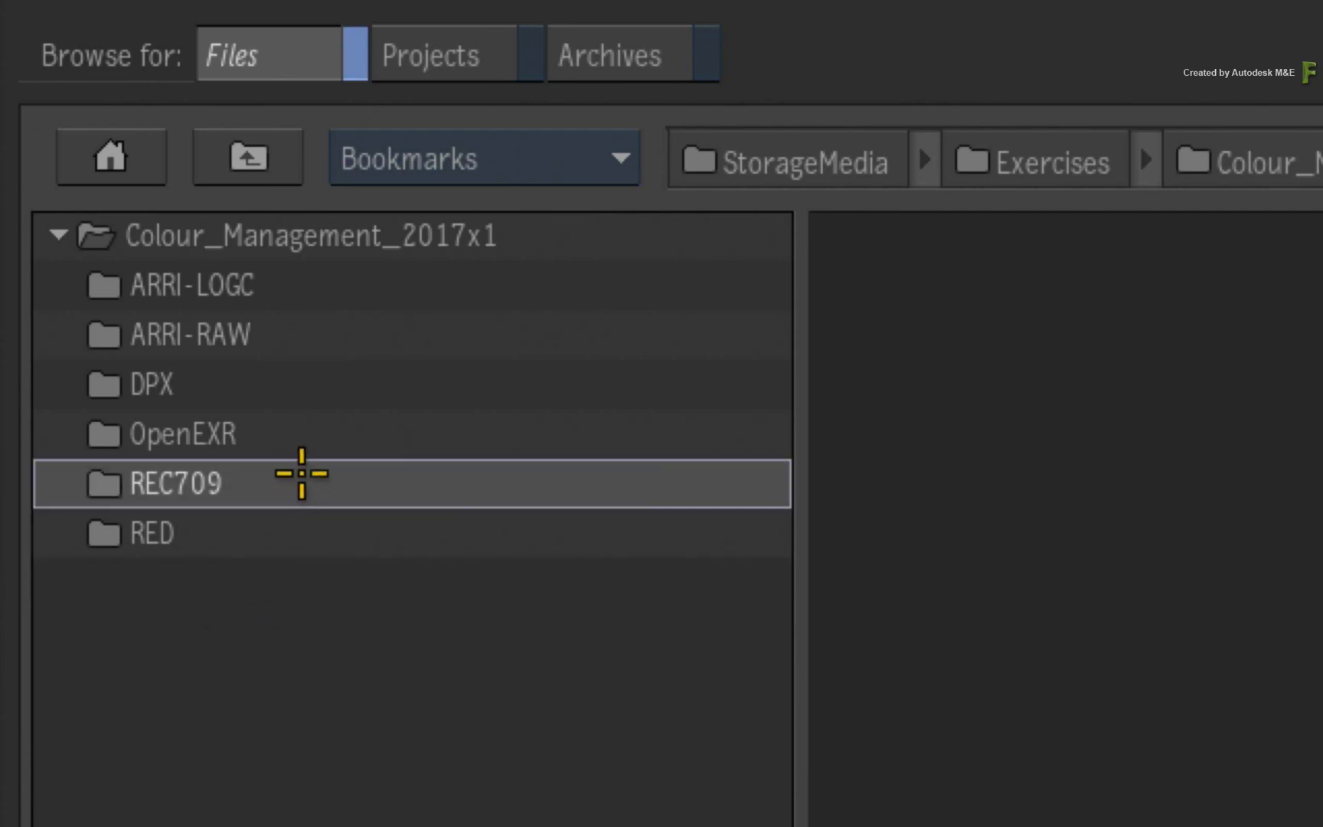
pyautogui.click(190, 285)
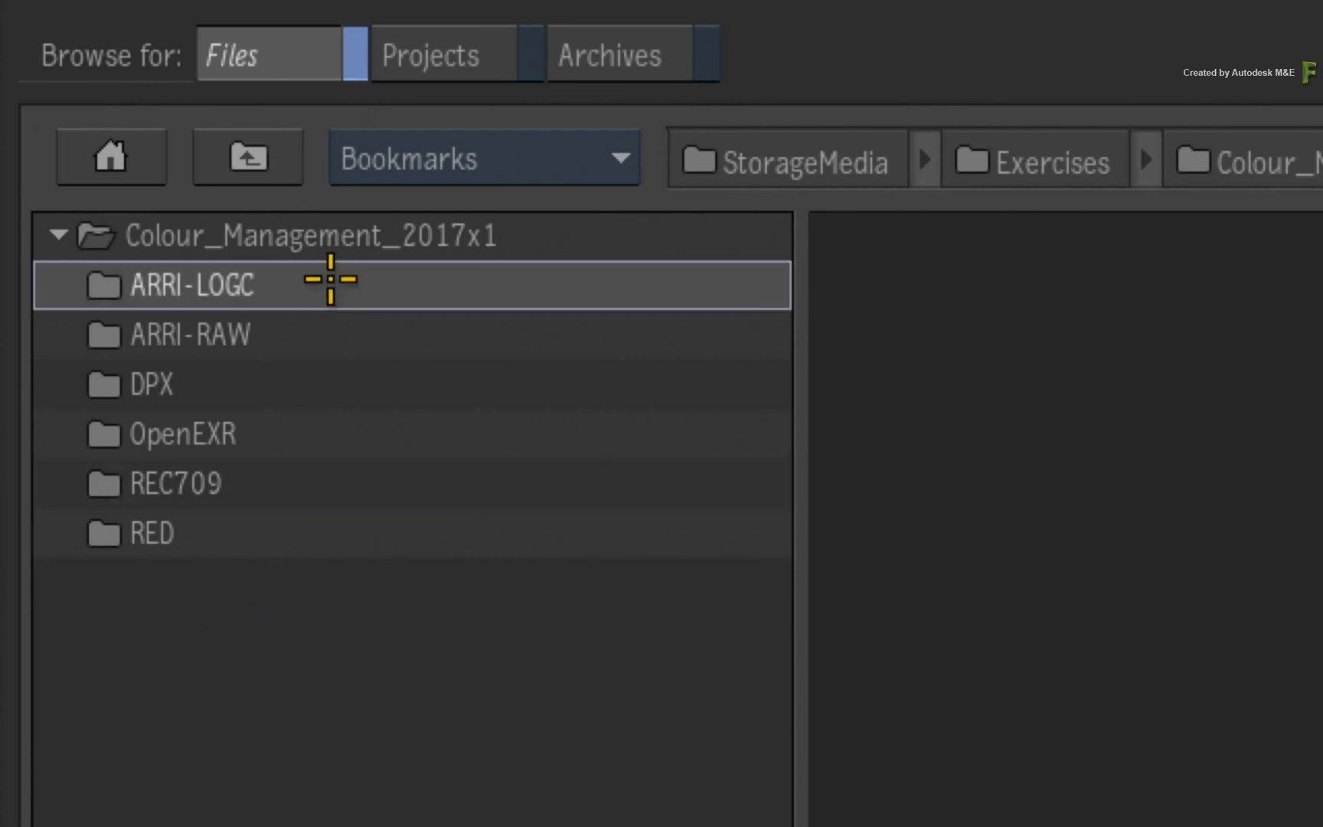
pyautogui.moveTo(346, 335)
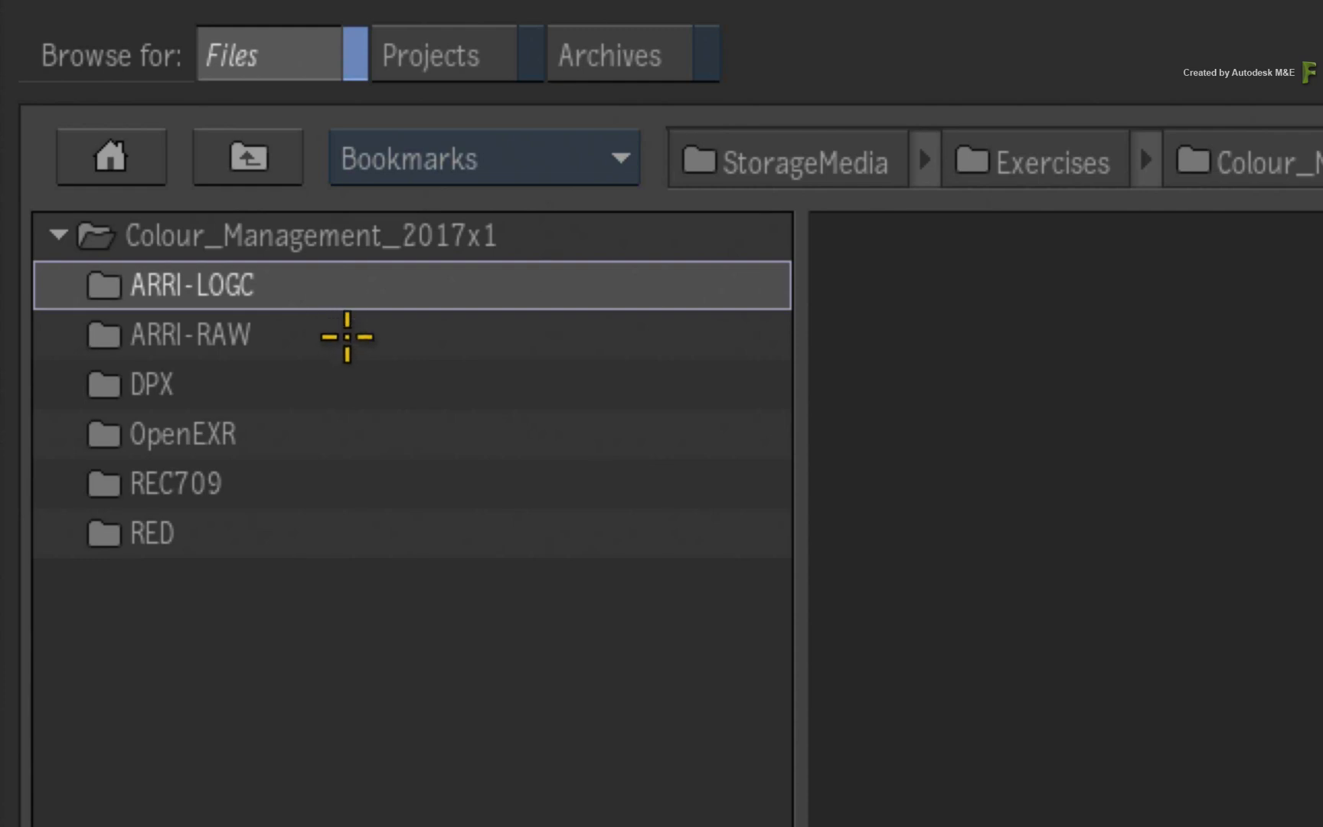
pyautogui.click(169, 433)
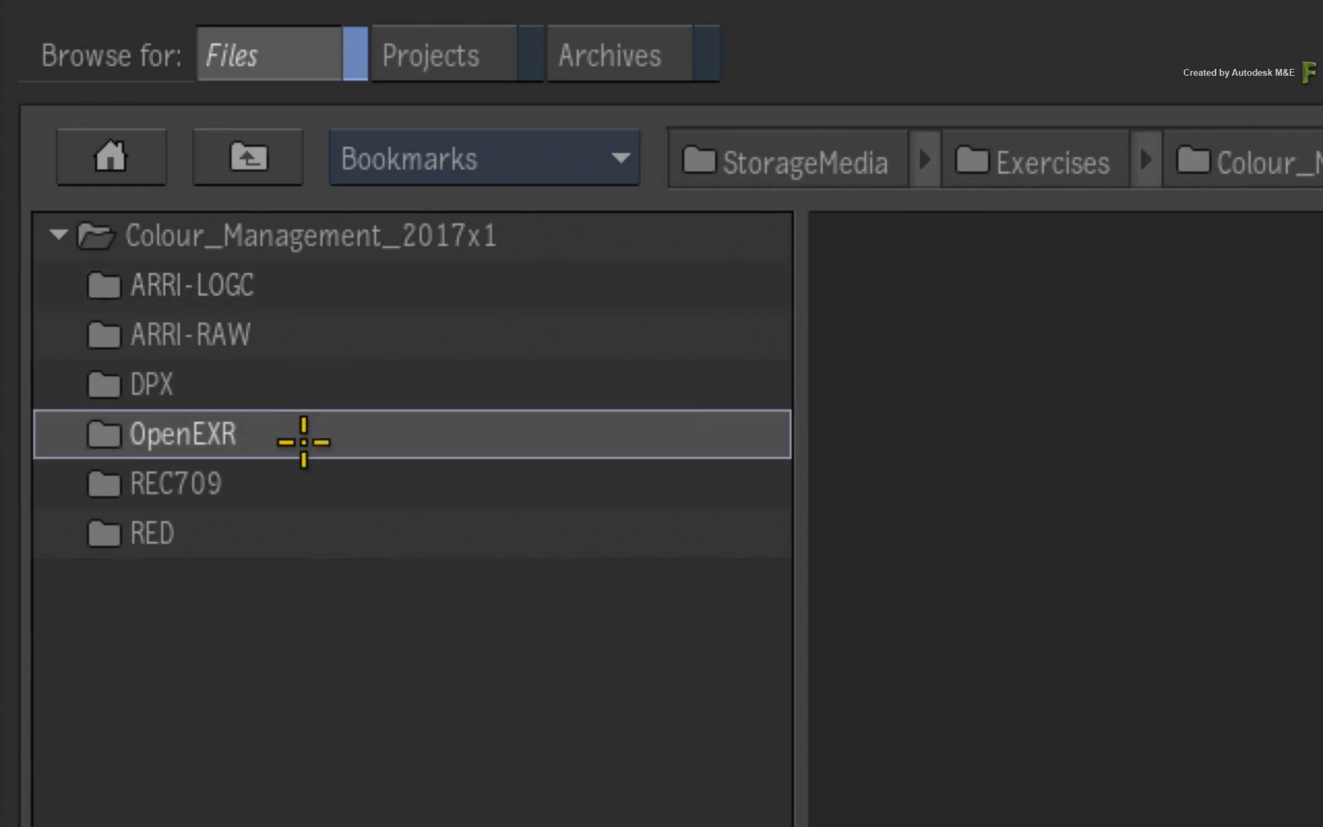
pyautogui.moveTo(323, 436)
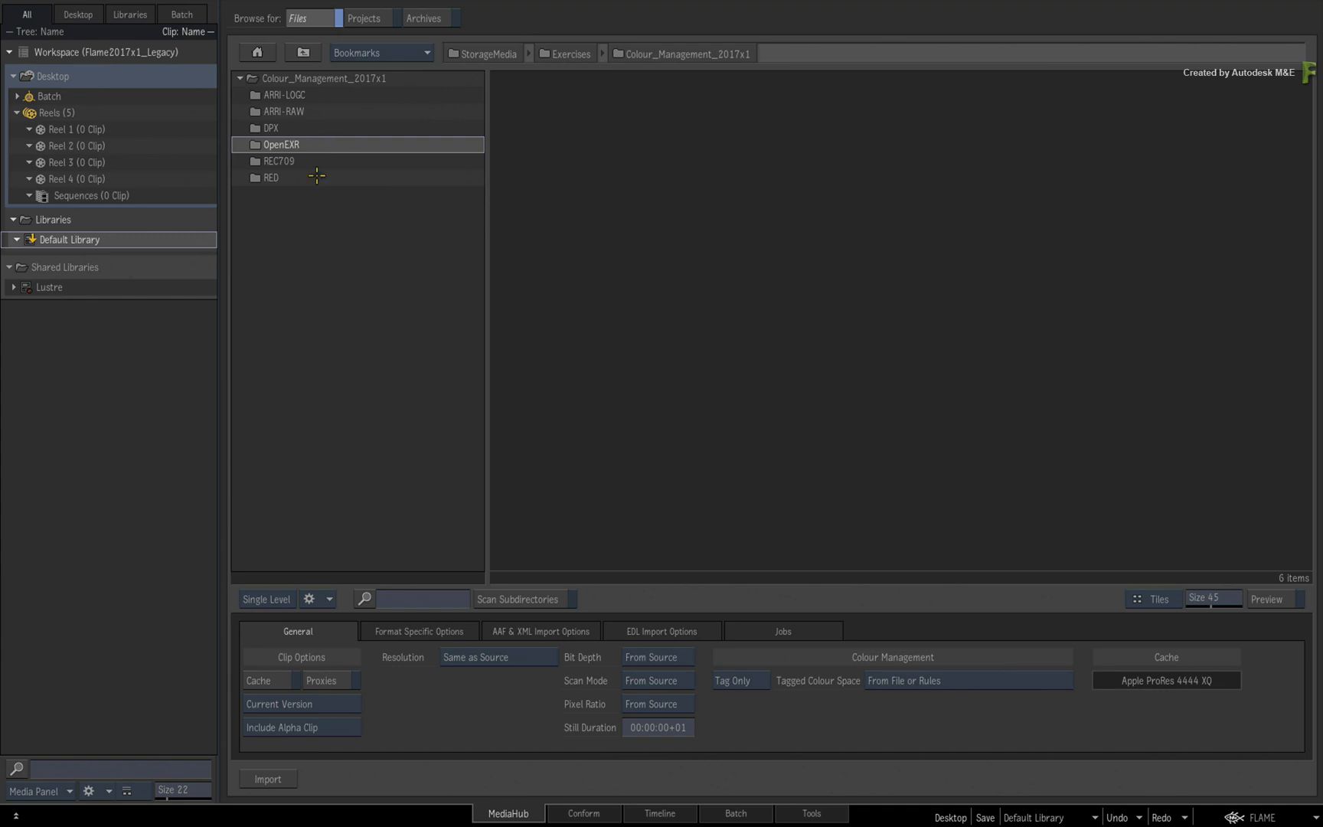
pyautogui.moveTo(301, 223)
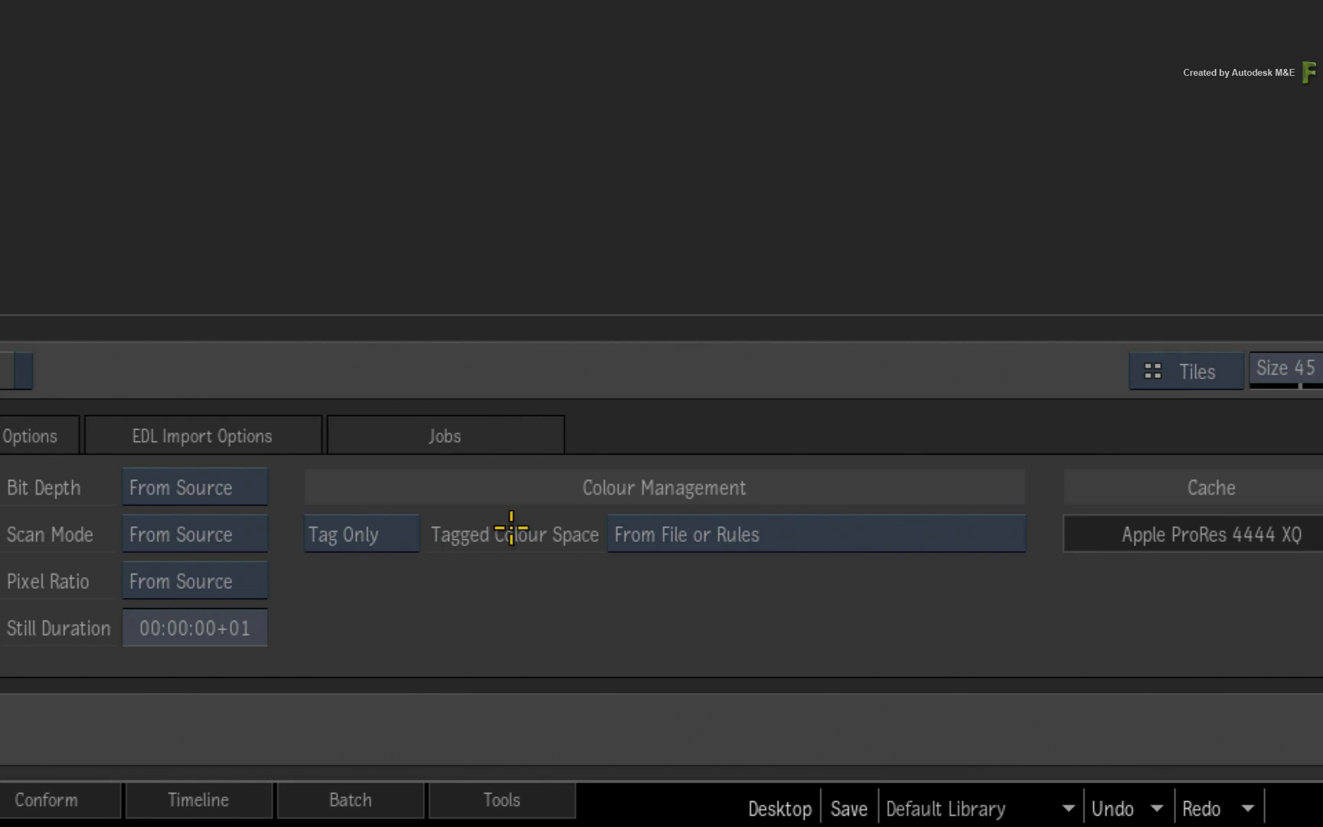
pyautogui.moveTo(542, 481)
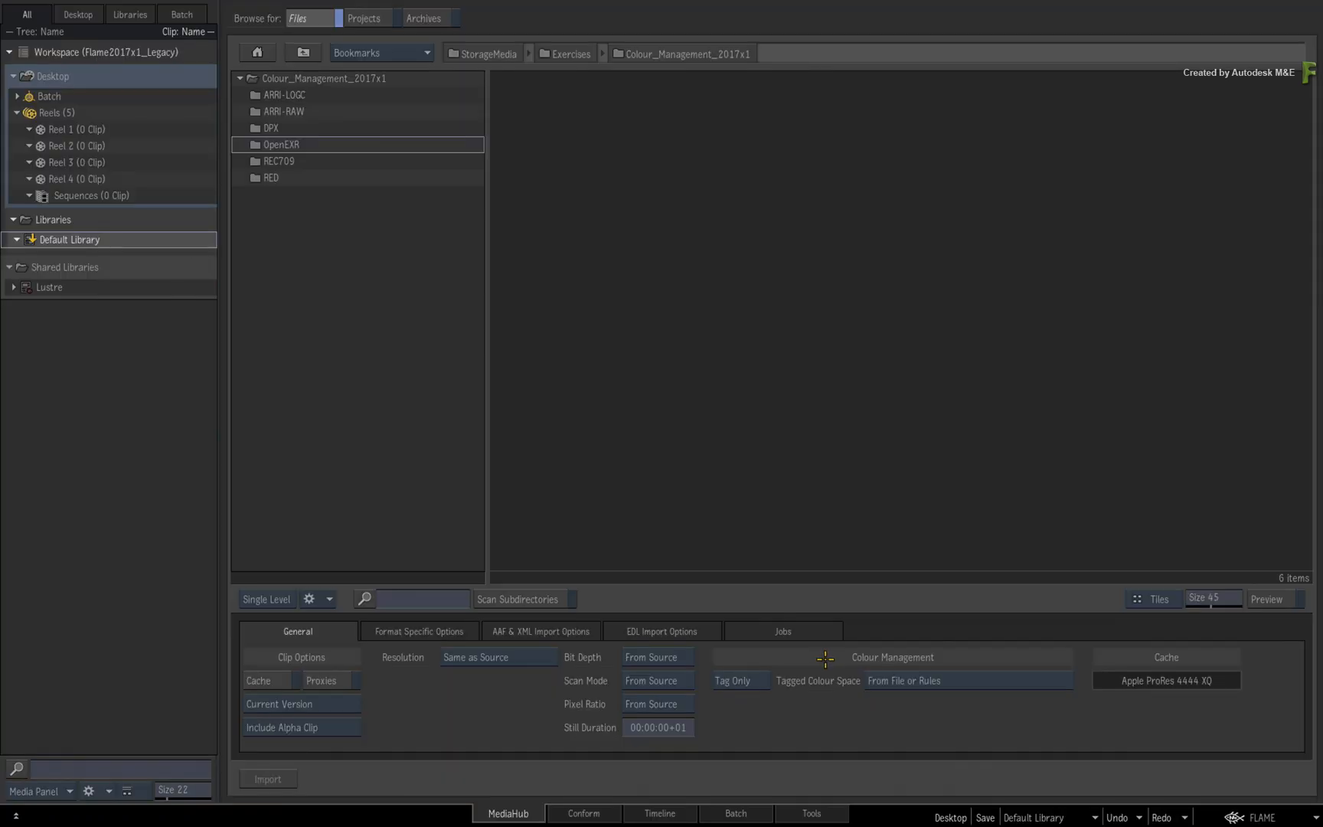
pyautogui.moveTo(367, 409)
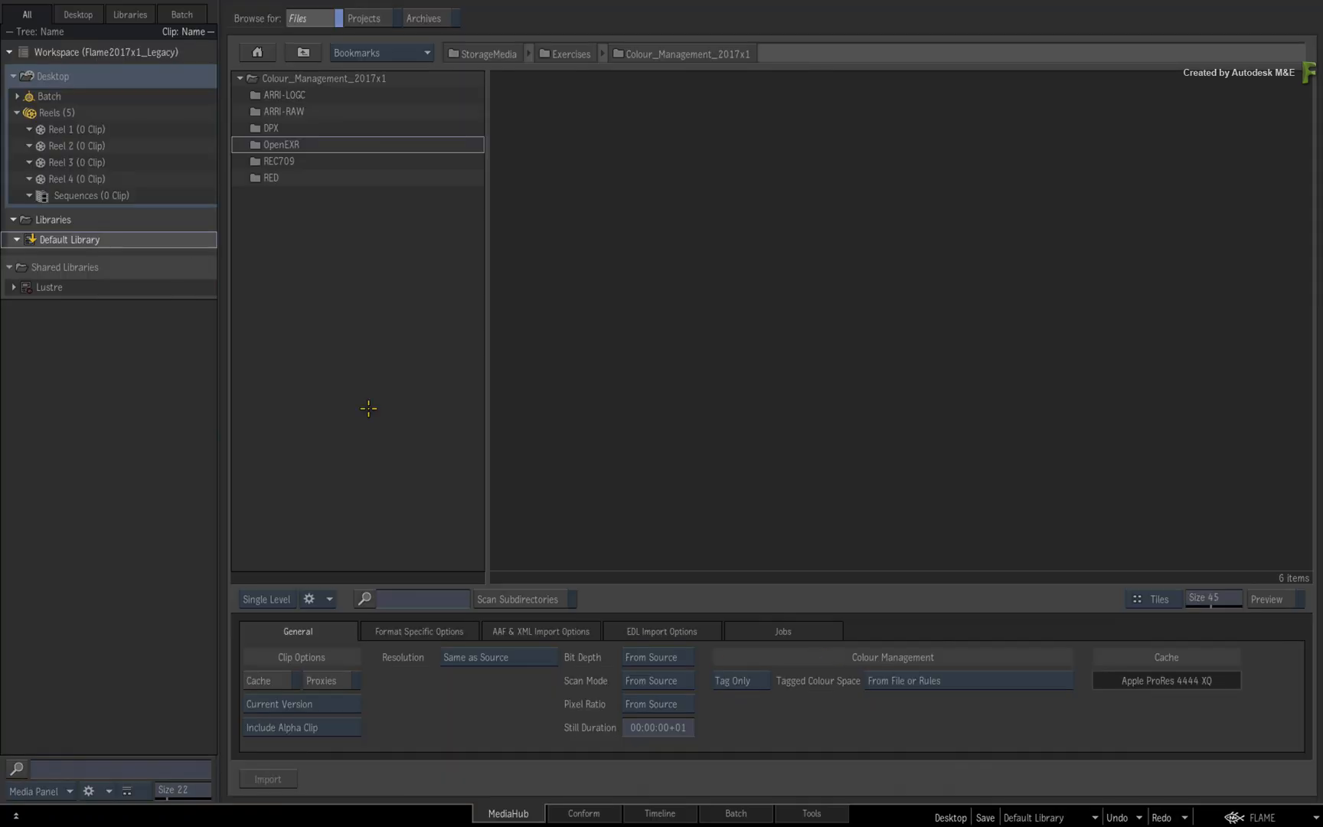
pyautogui.doubleClick(271, 127)
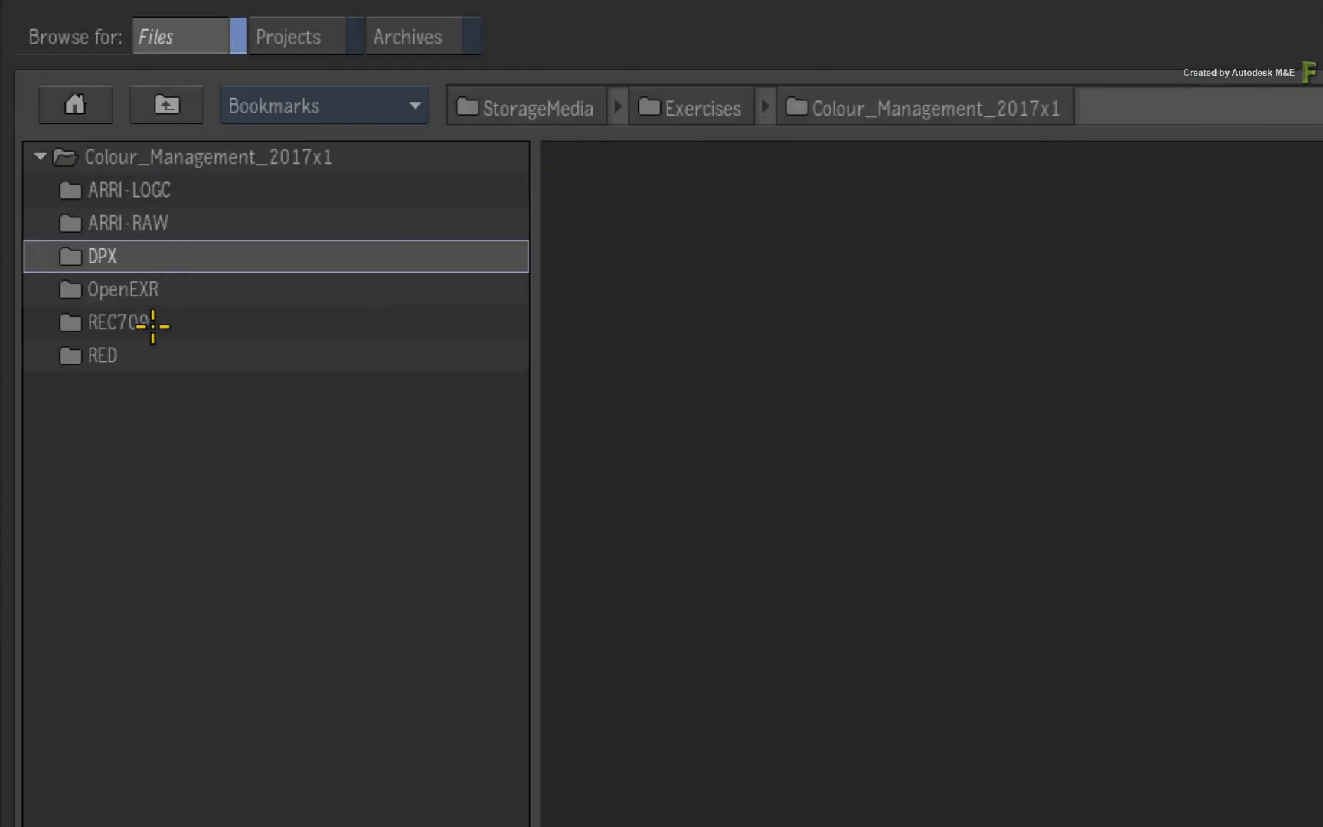
# - Preview the REC709 postbox clip MVI_0485, which reports an Unknown input colour space
pyautogui.doubleClick(121, 322)
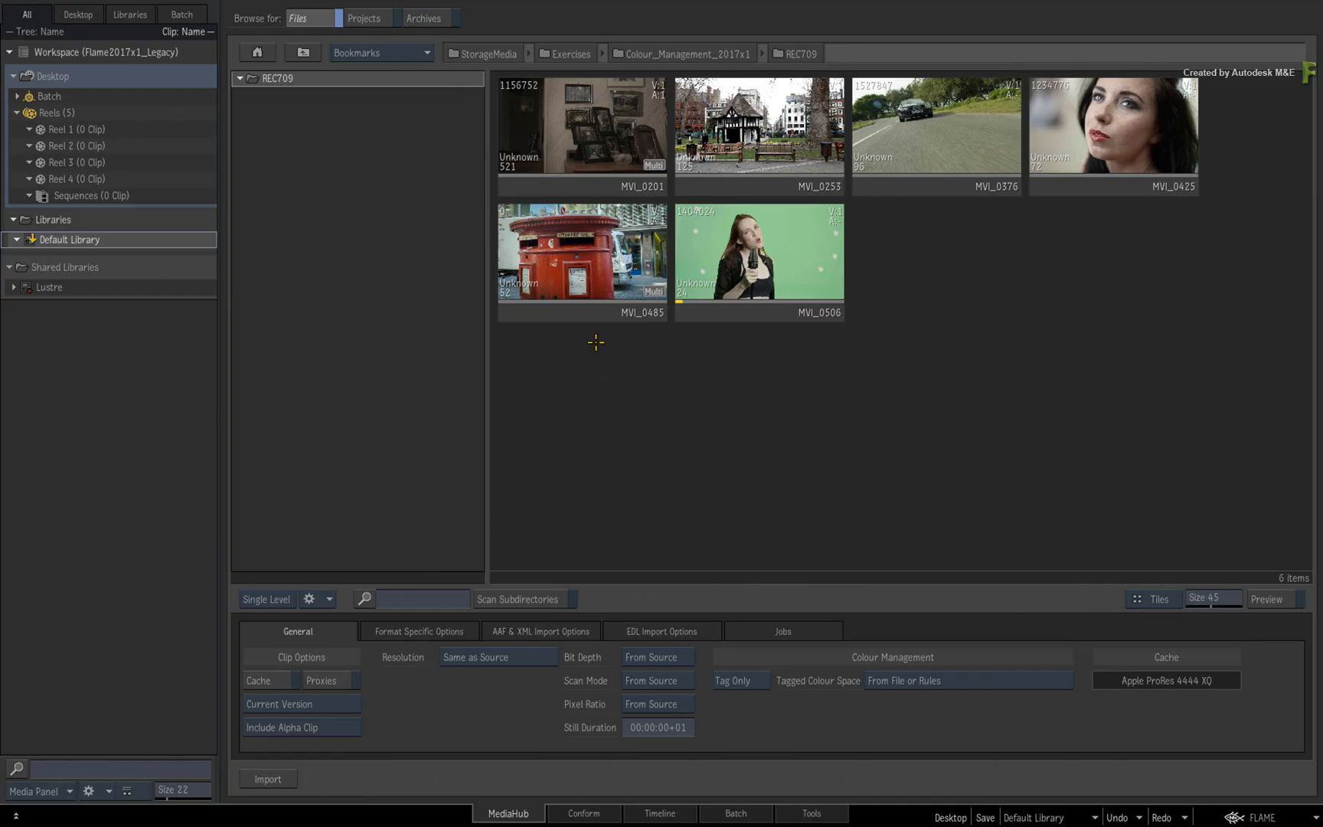
pyautogui.click(582, 251)
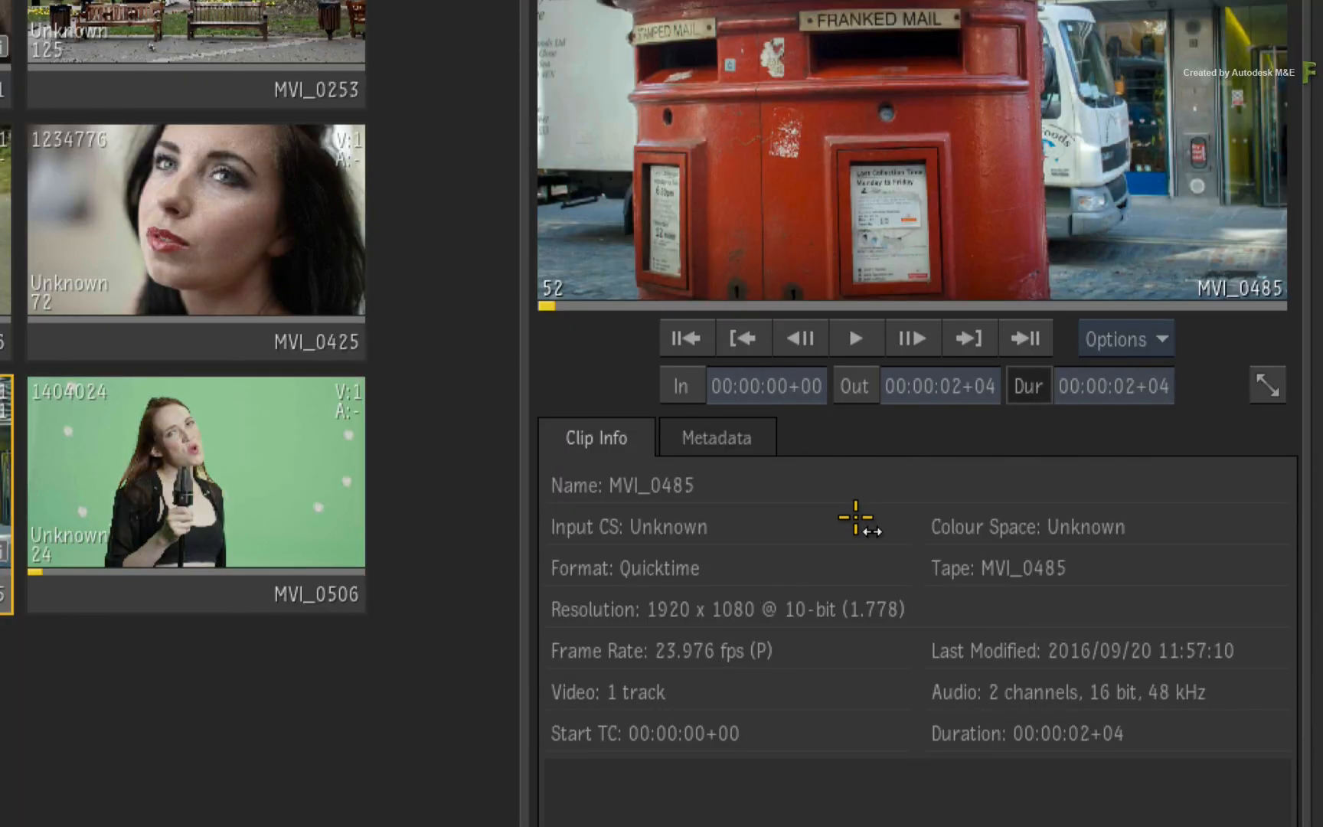
pyautogui.moveTo(848, 519)
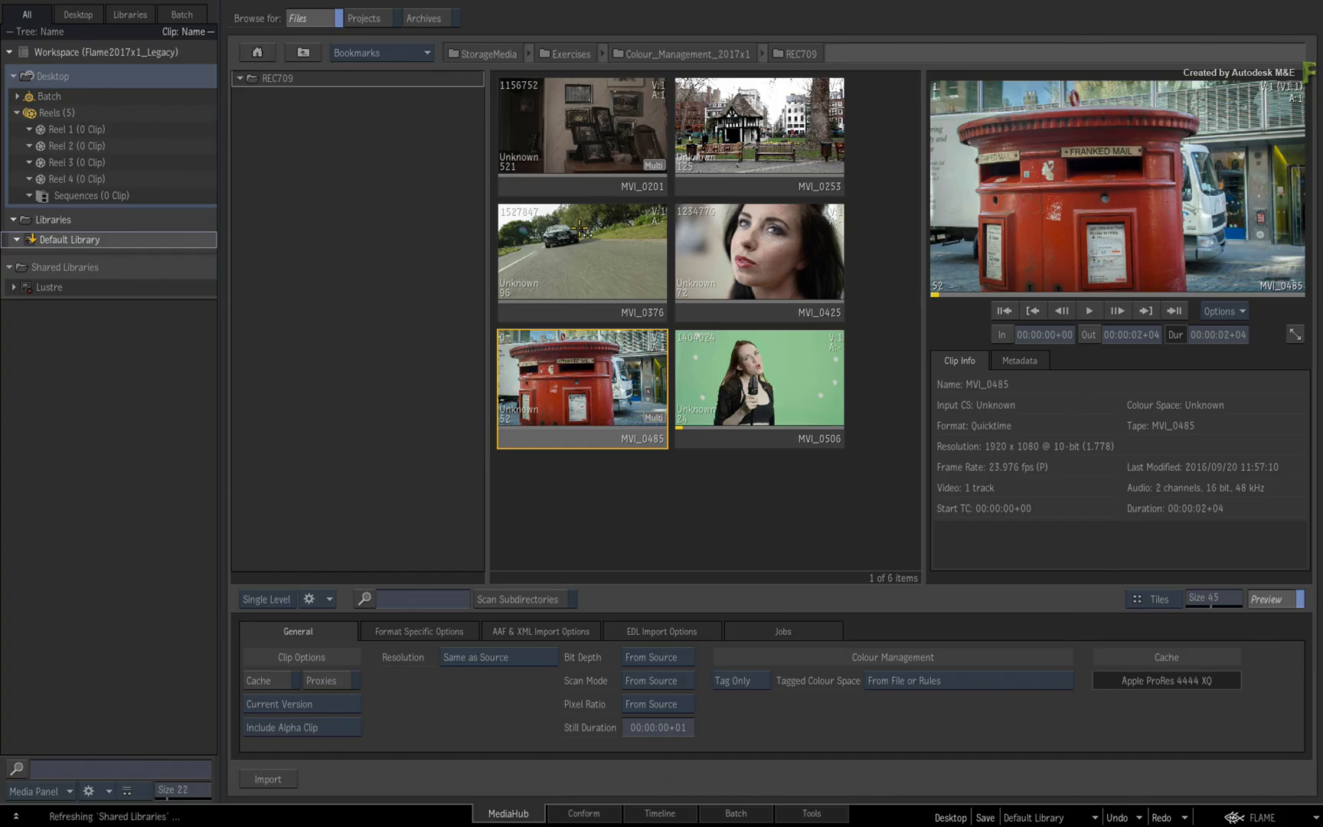
pyautogui.click(683, 53)
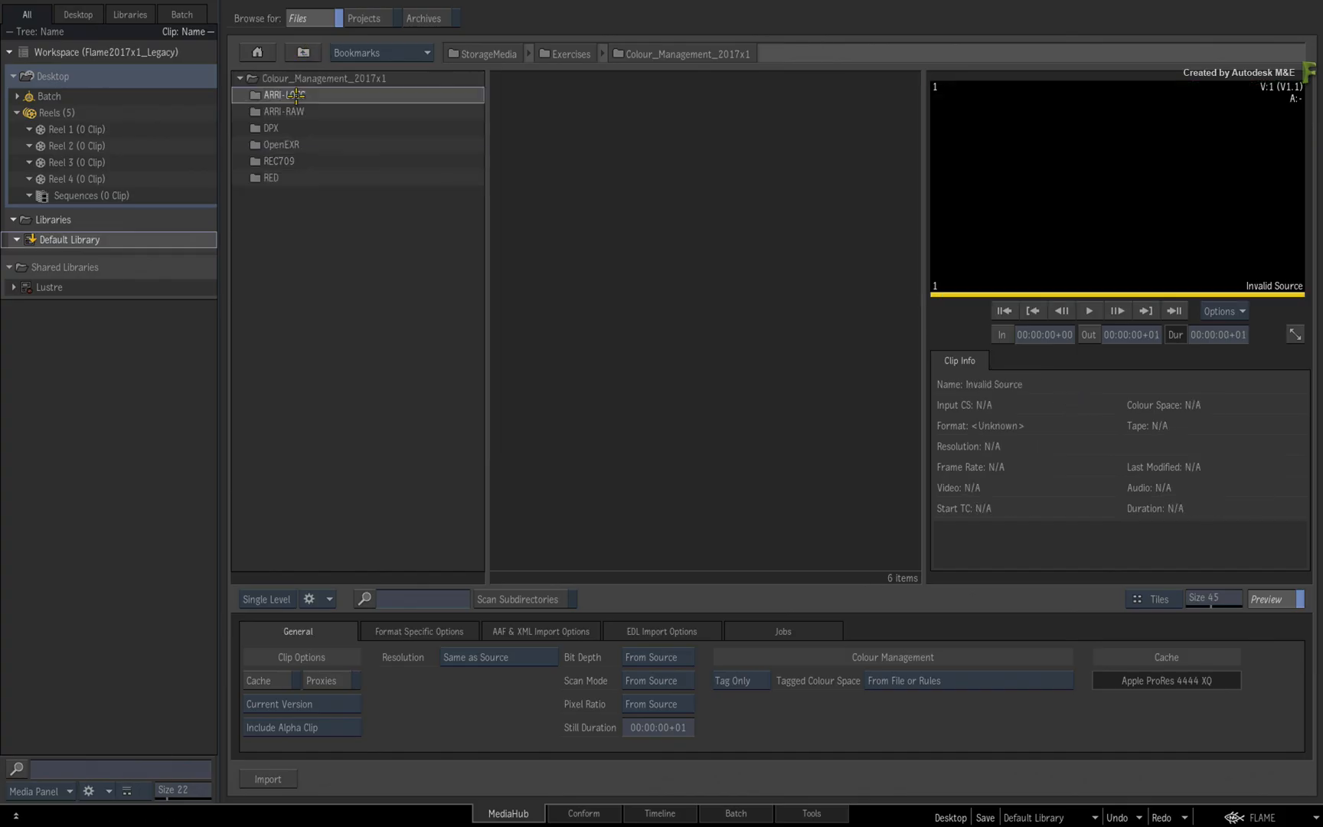
# - Preview the ARRI-LOGC drum clip J001C034_140110_R6MS and another clip, both still Unknown
pyautogui.doubleClick(281, 95)
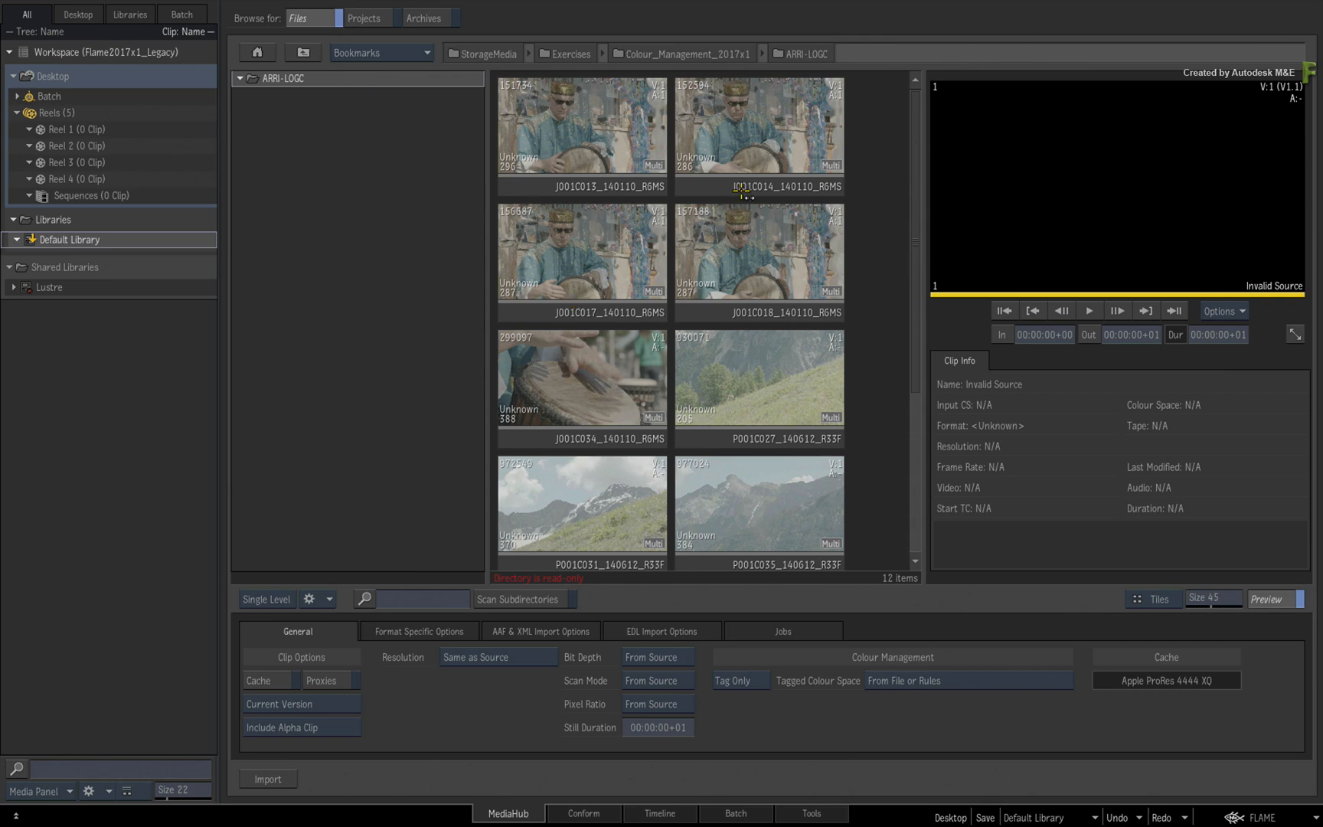
pyautogui.click(581, 377)
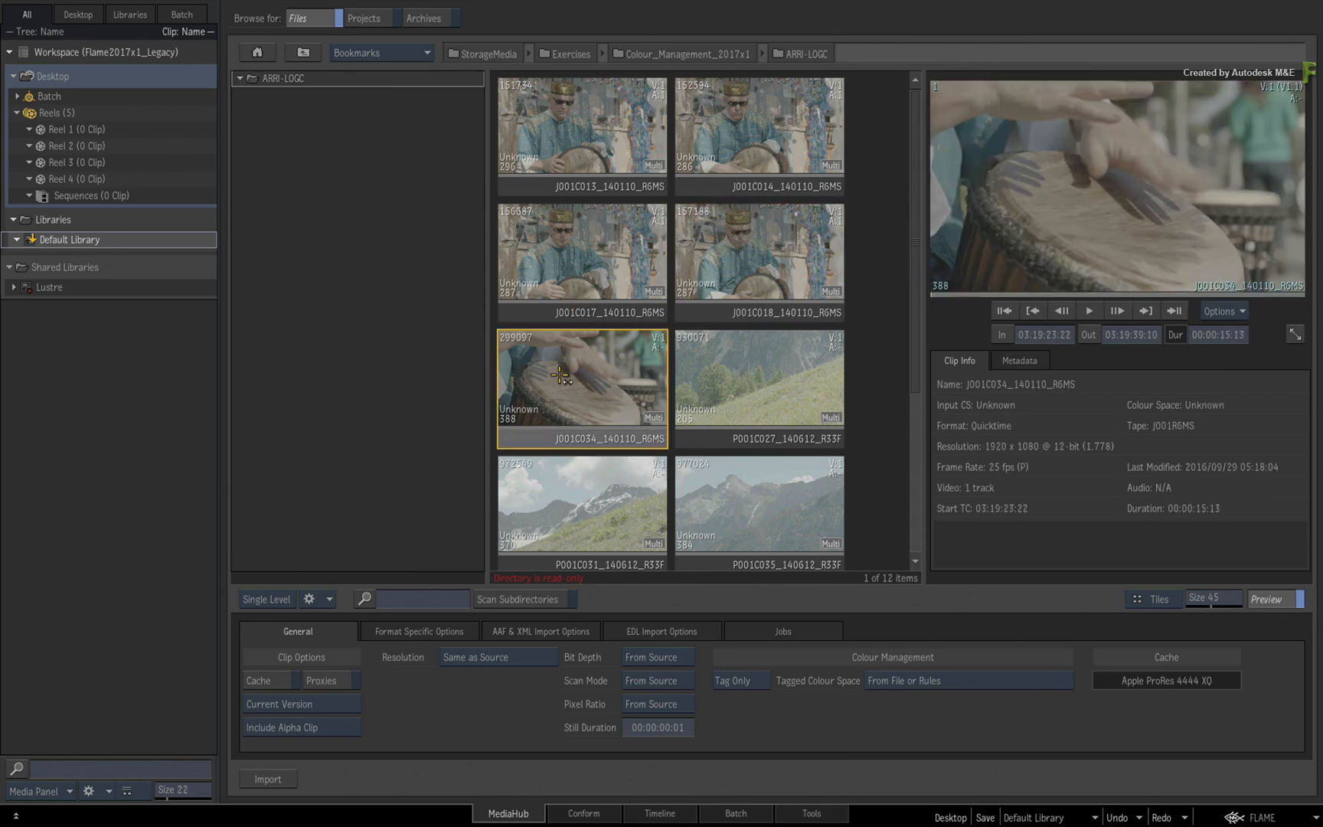
pyautogui.click(581, 252)
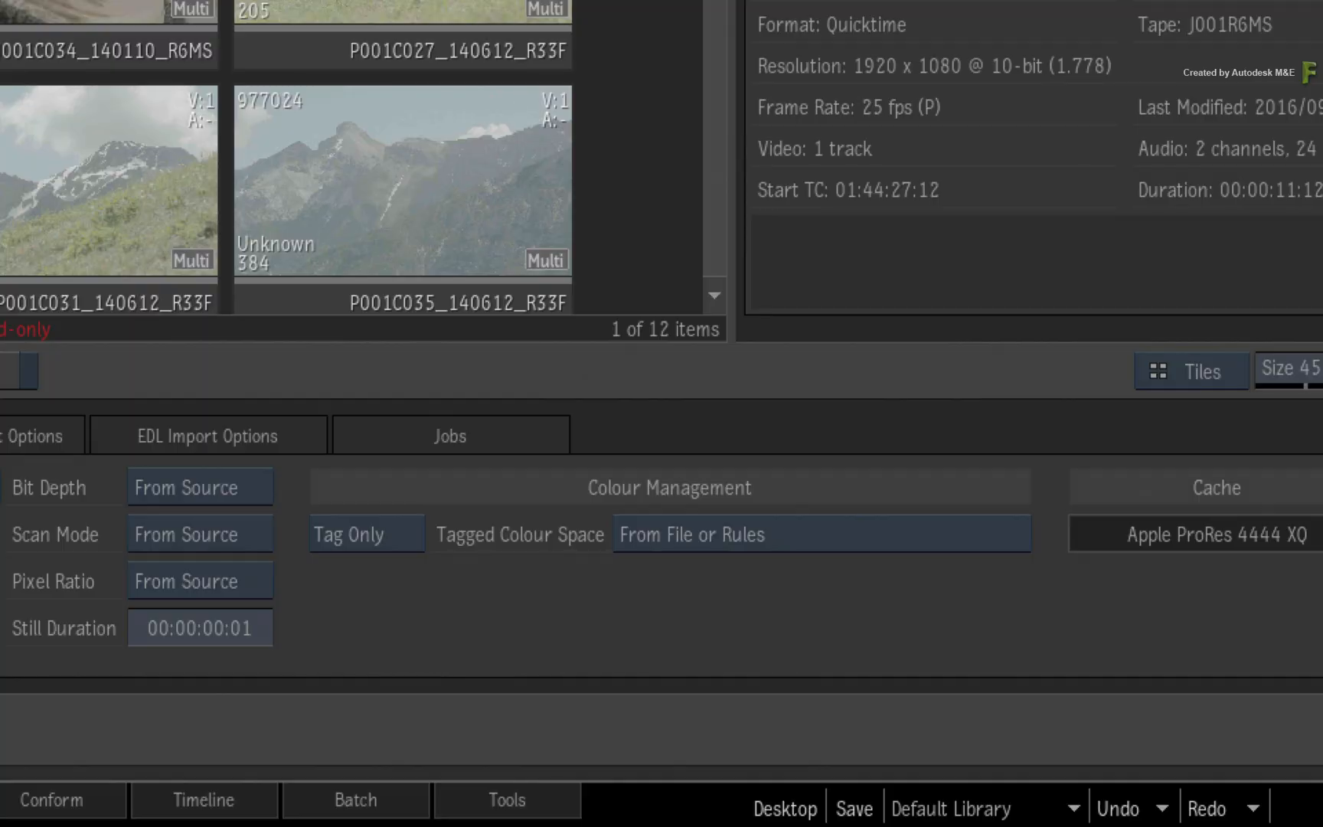
pyautogui.moveTo(333, 580)
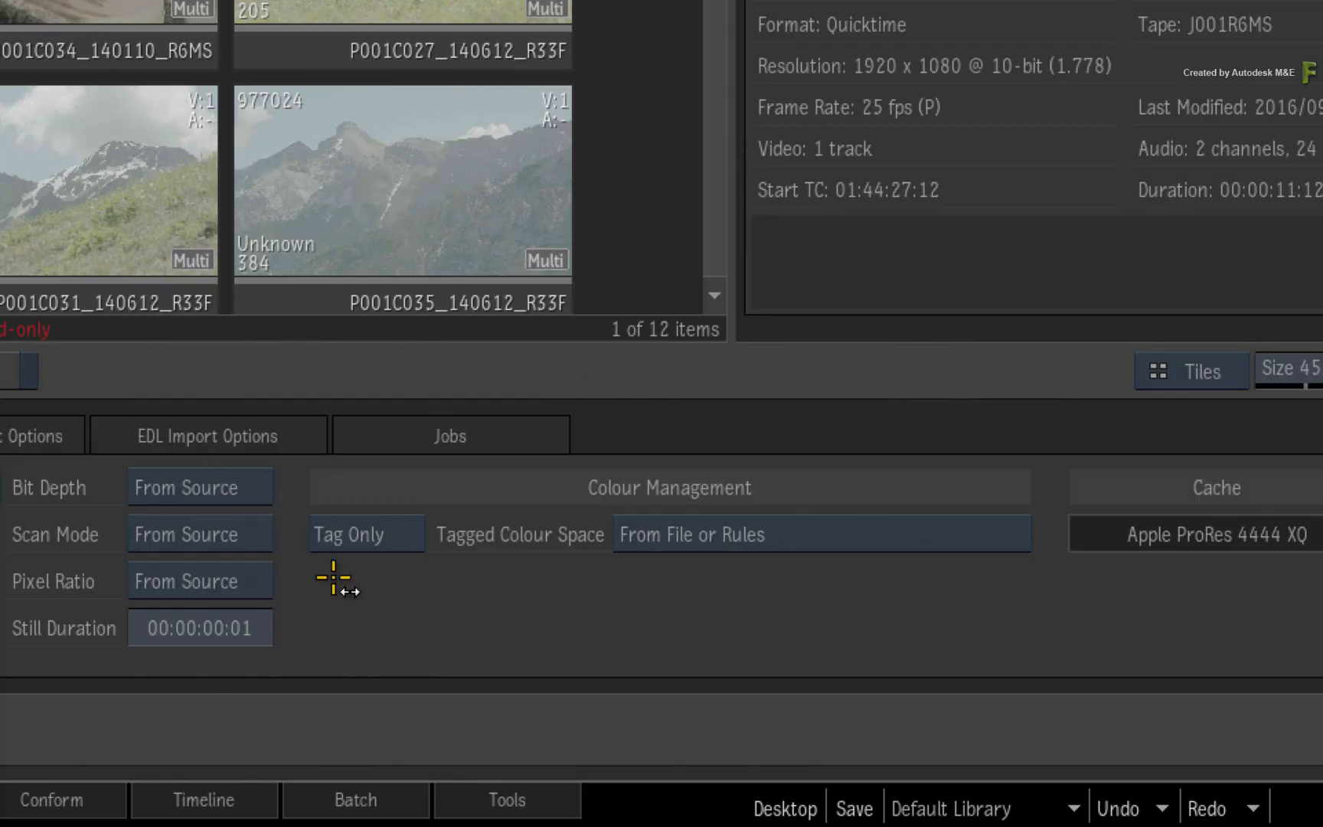
pyautogui.moveTo(365, 574)
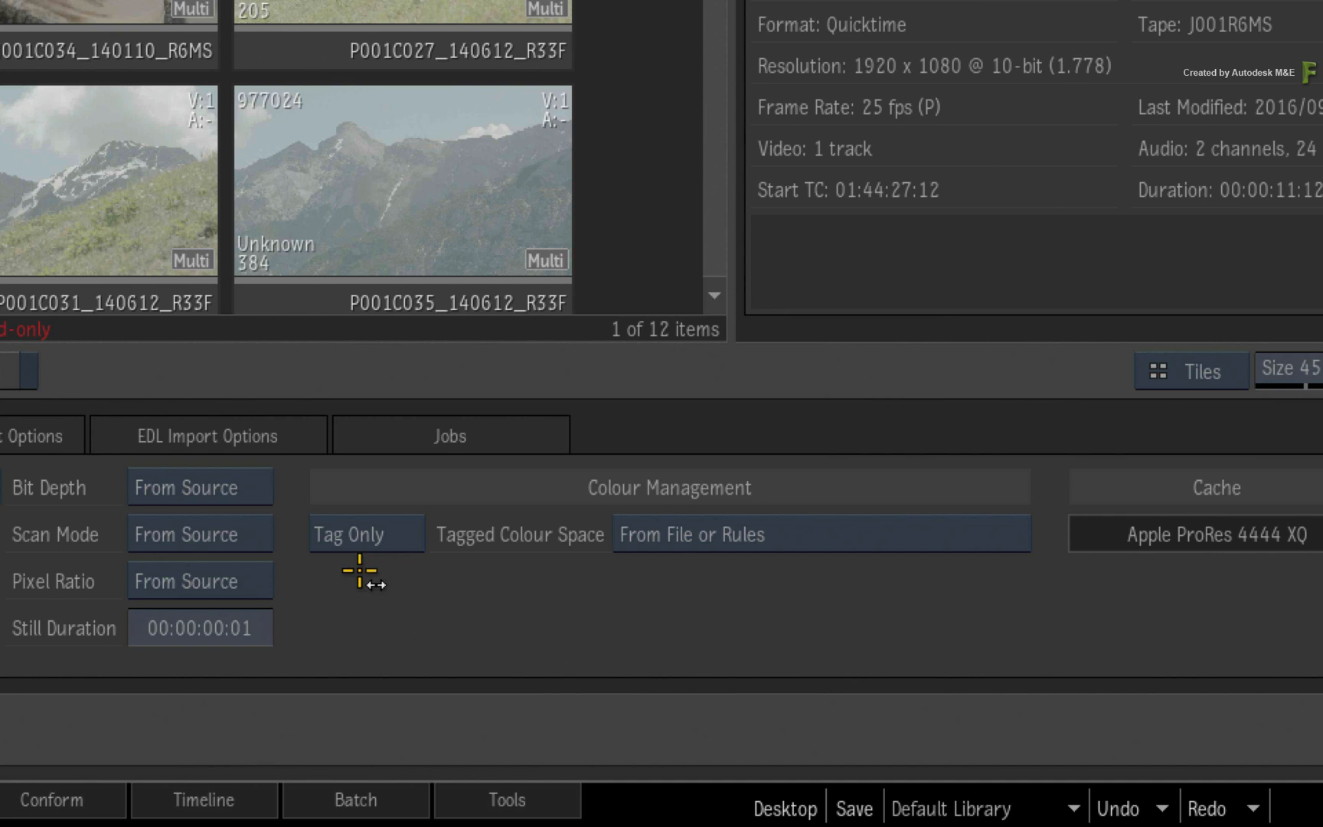
pyautogui.moveTo(362, 577)
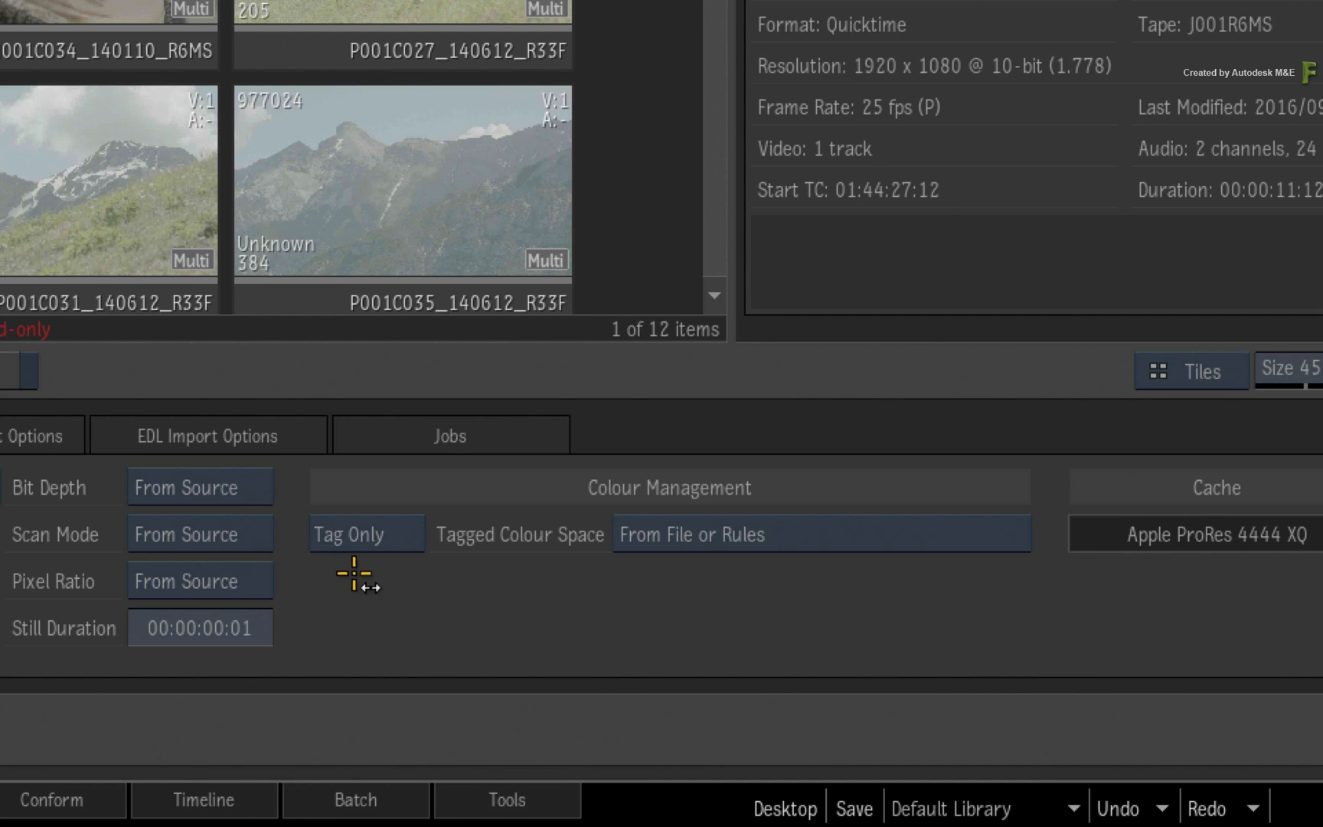
pyautogui.moveTo(352, 576)
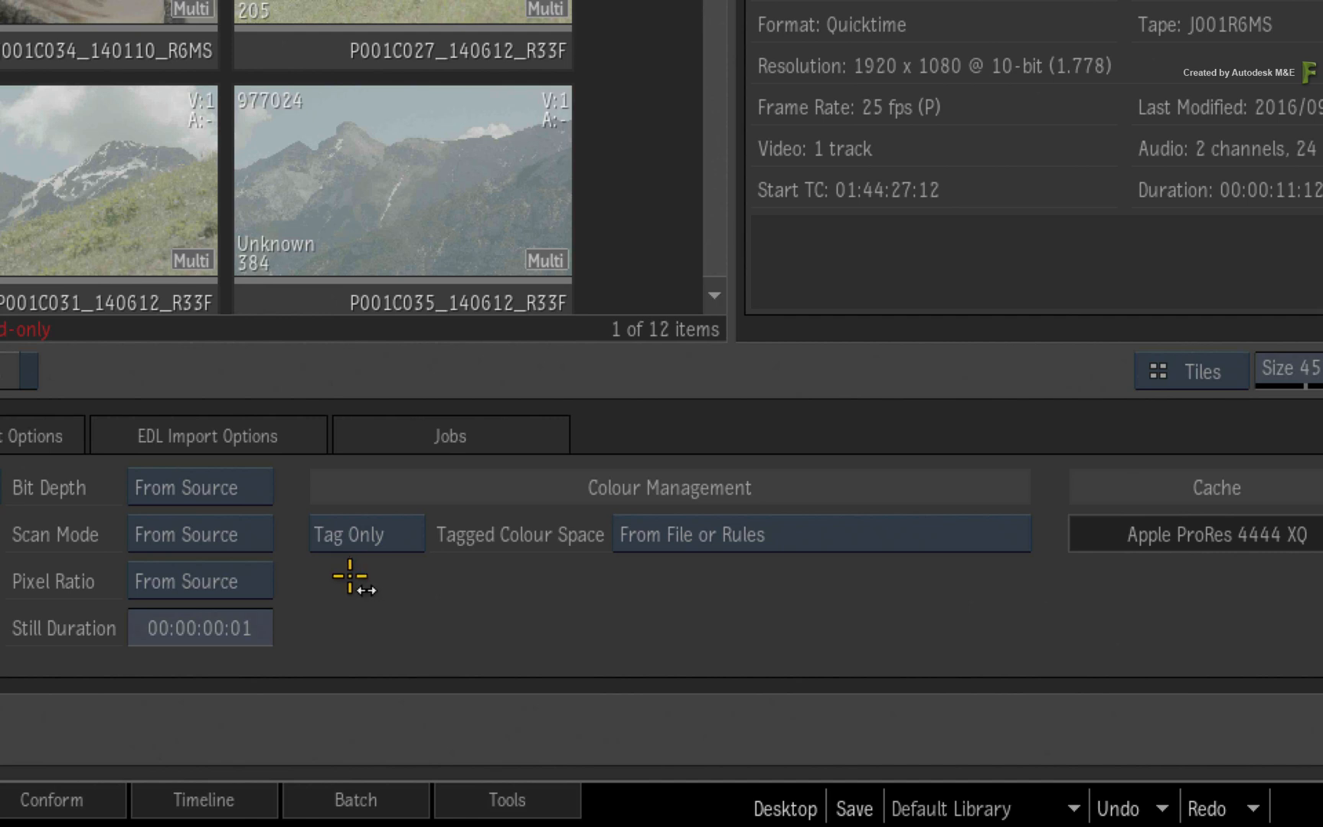
pyautogui.moveTo(701, 577)
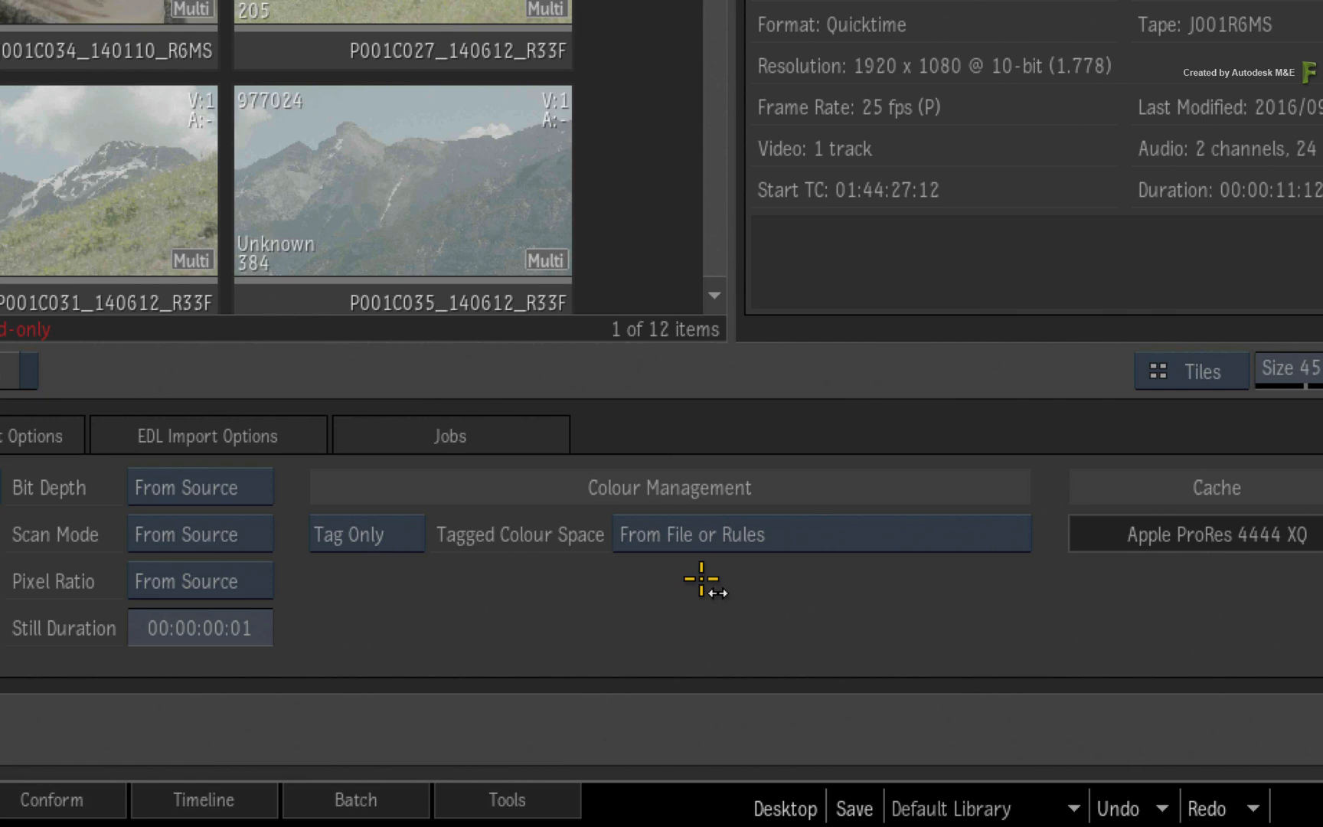
pyautogui.moveTo(721, 582)
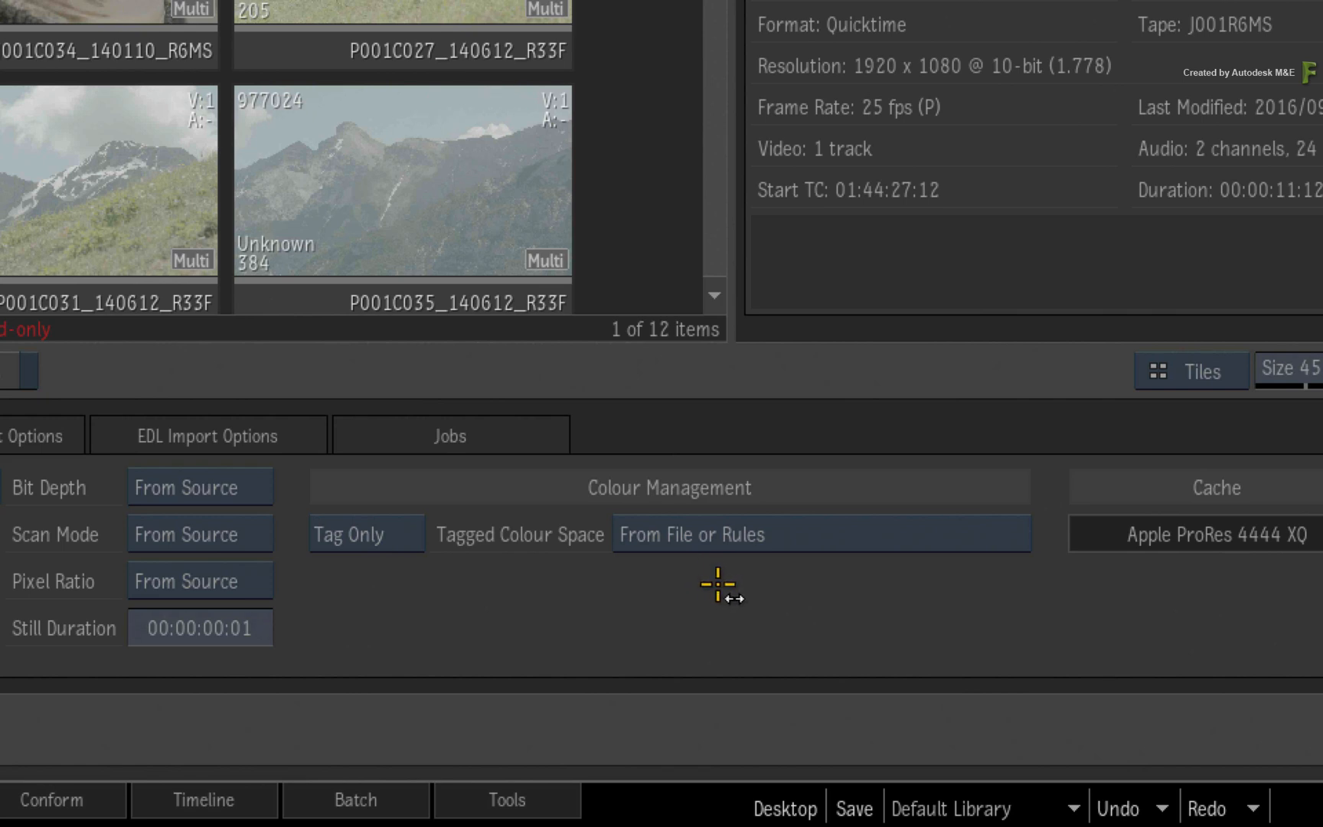
pyautogui.moveTo(719, 588)
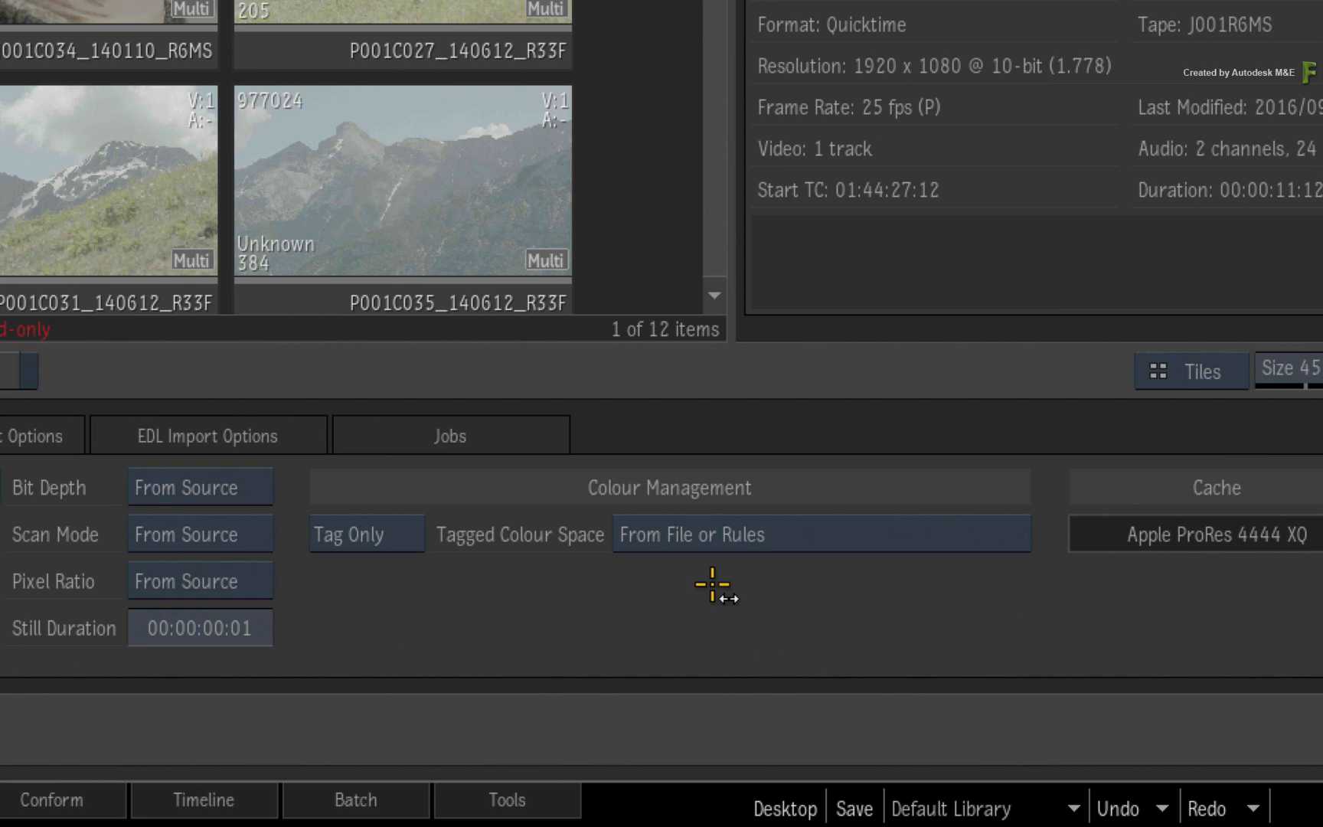
pyautogui.moveTo(718, 588)
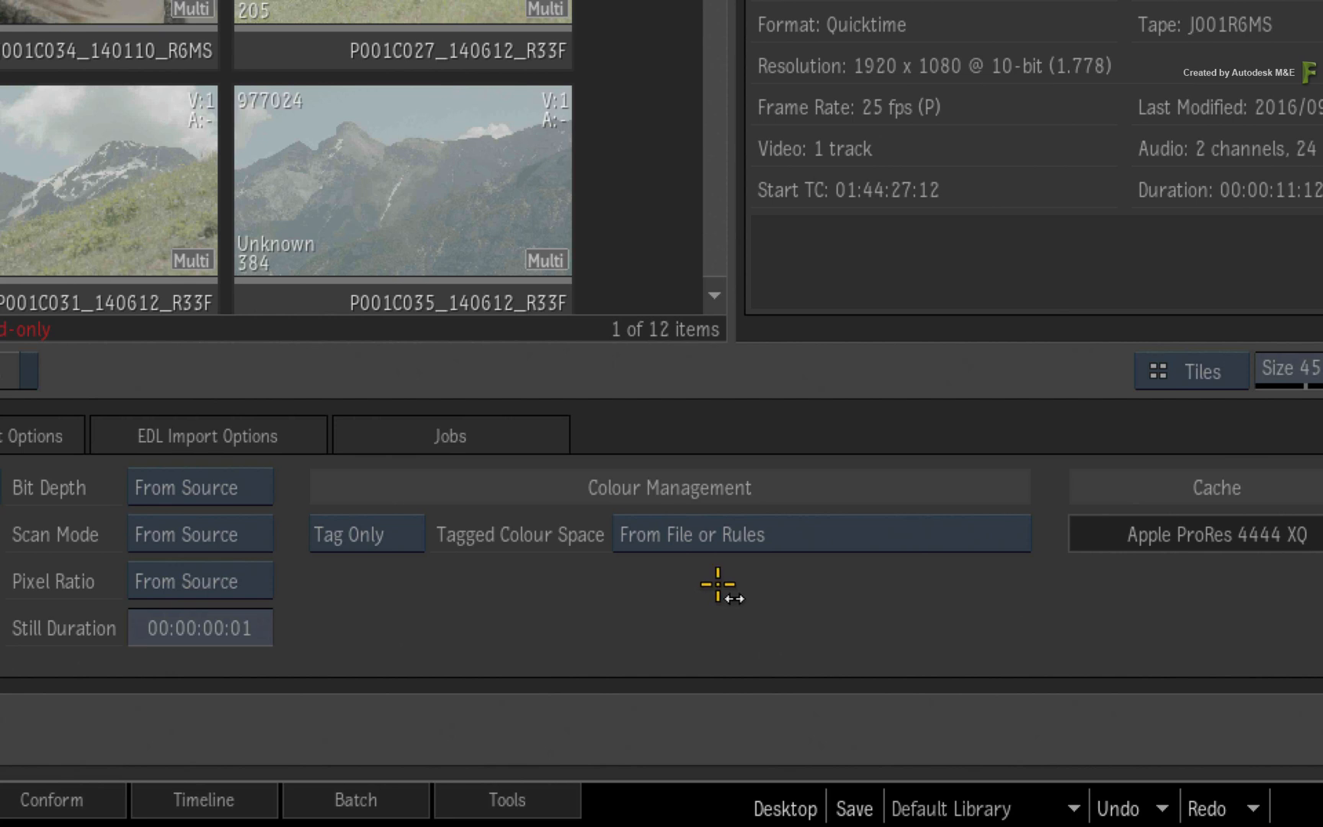
pyautogui.moveTo(749, 588)
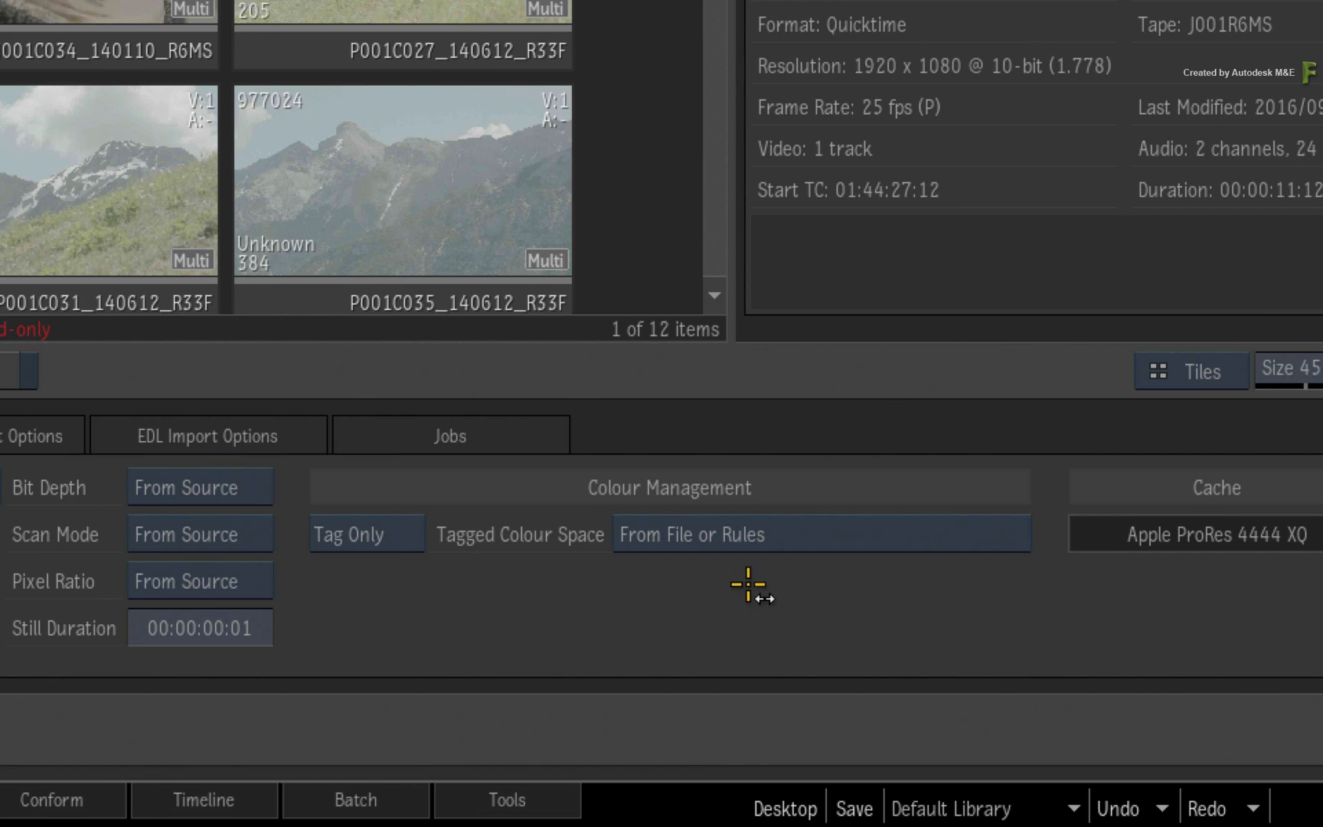
pyautogui.moveTo(778, 578)
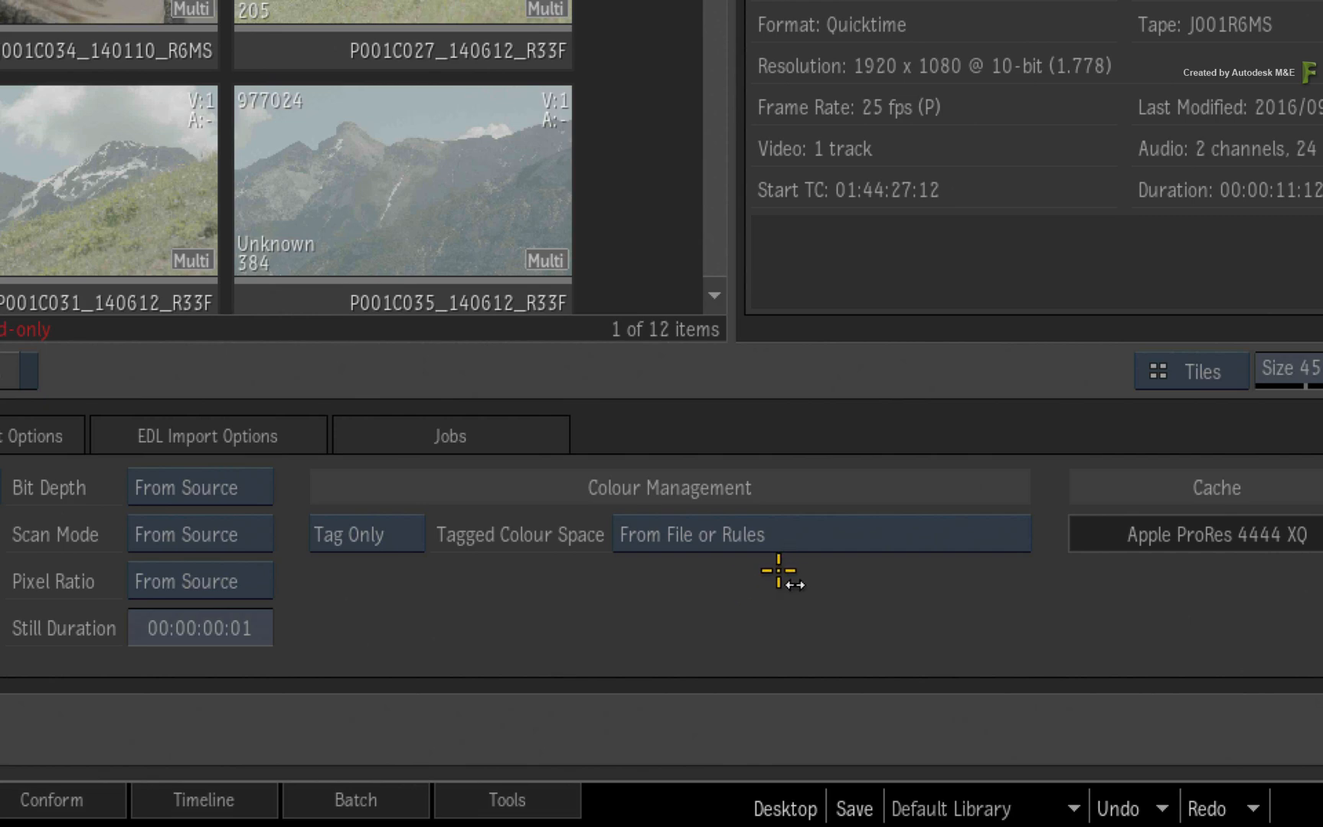
pyautogui.moveTo(746, 577)
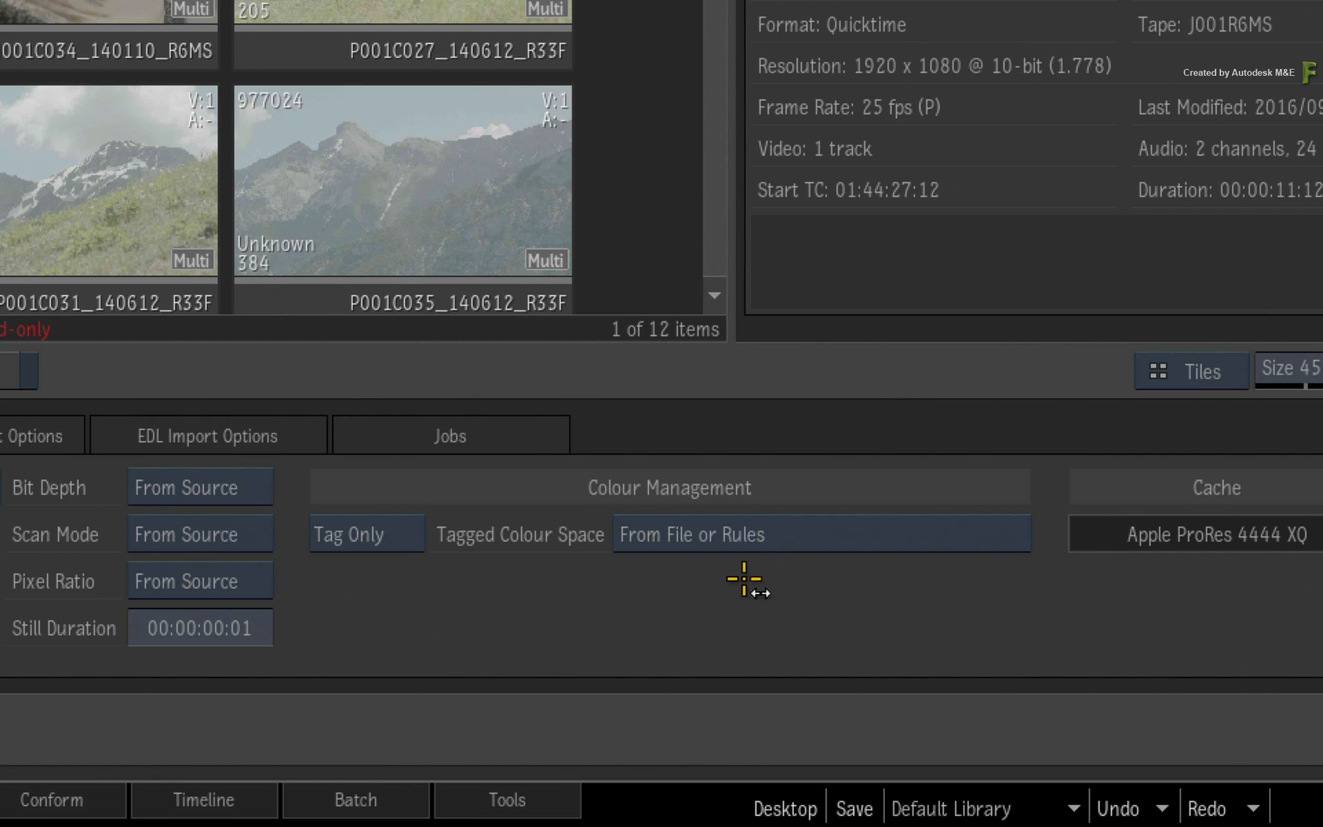
pyautogui.moveTo(741, 581)
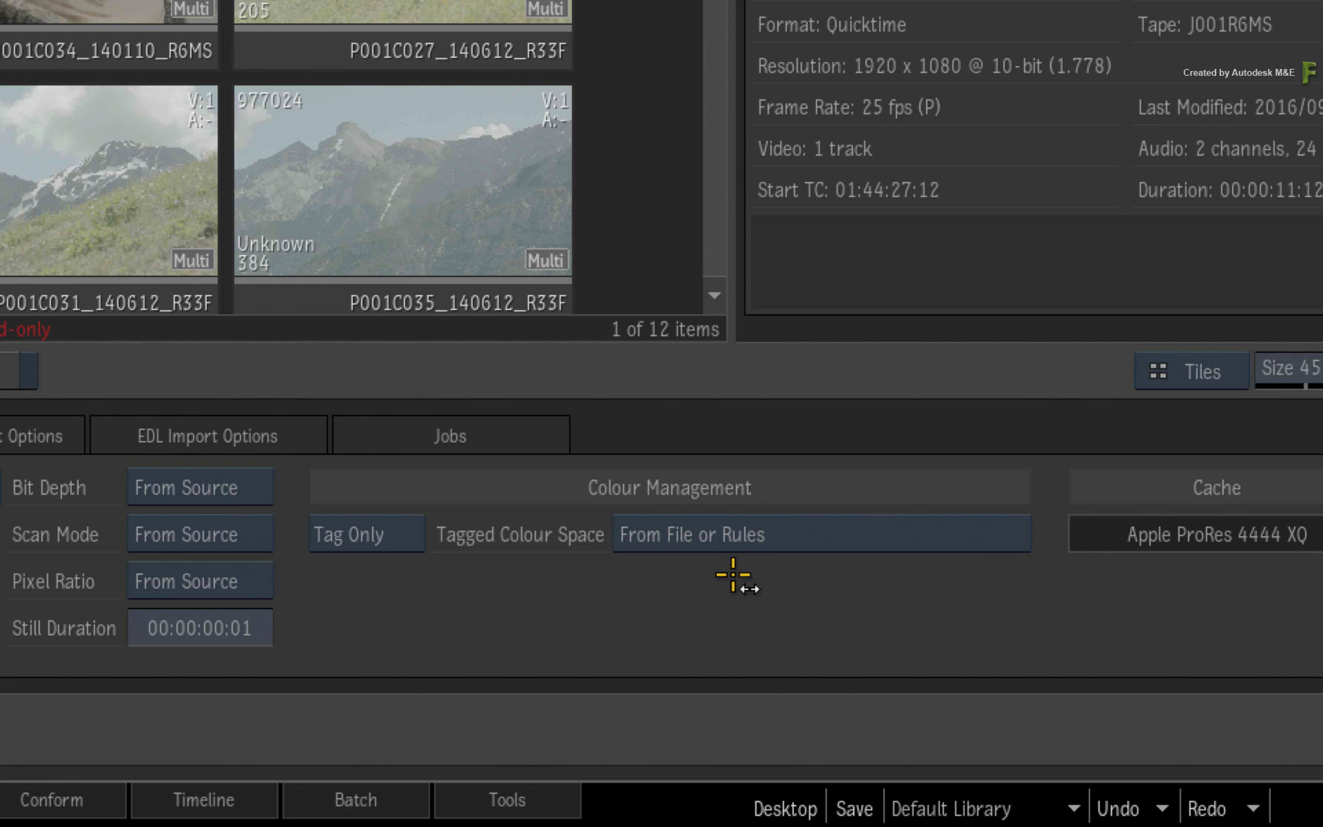
pyautogui.moveTo(731, 576)
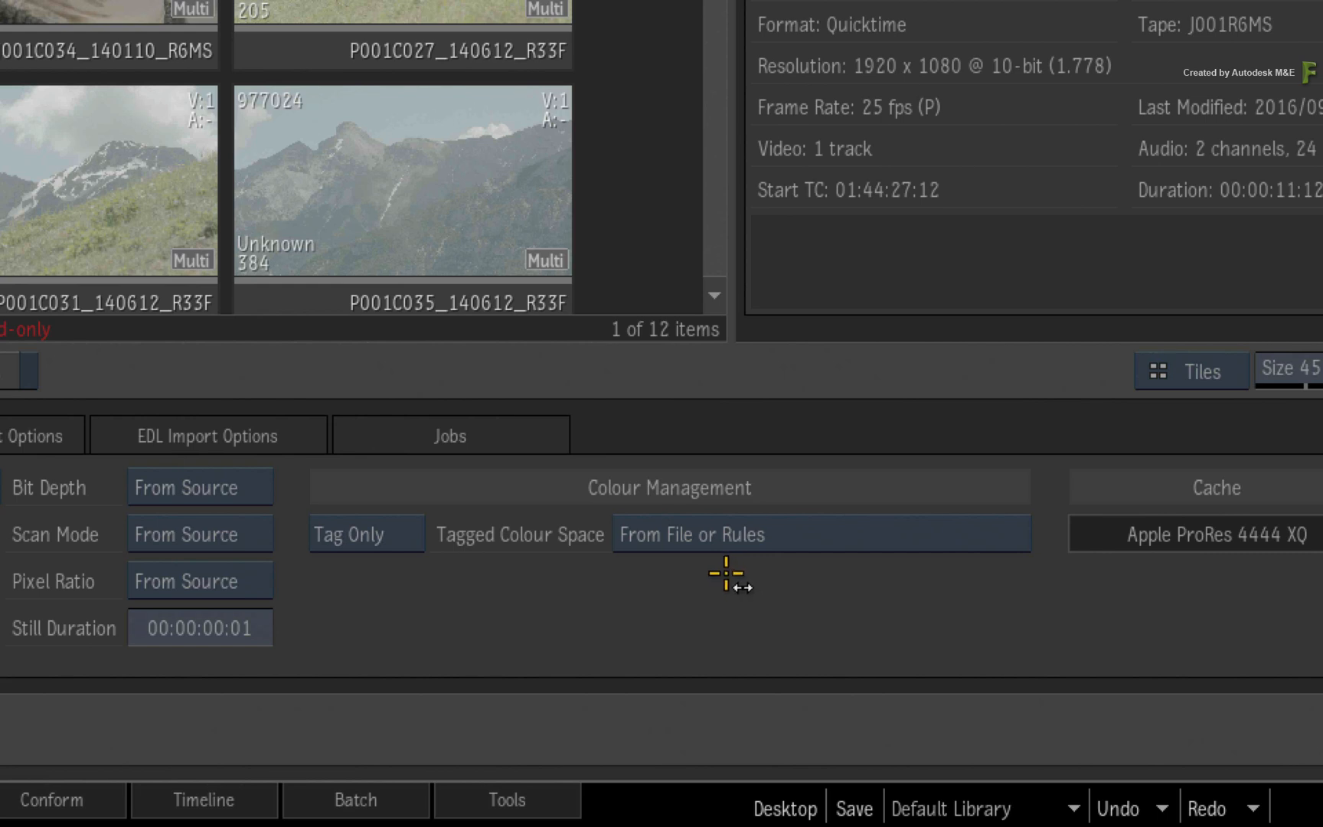
pyautogui.moveTo(721, 594)
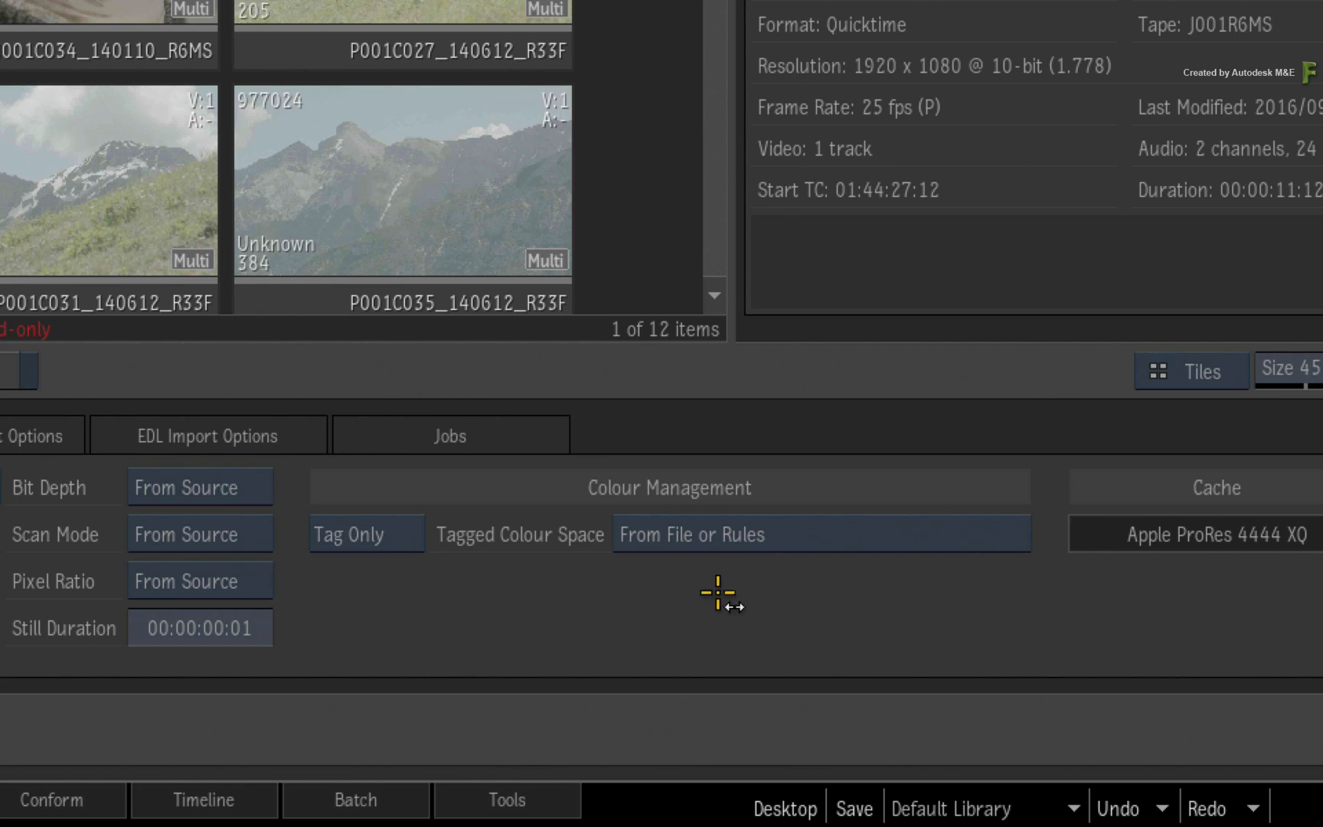
pyautogui.moveTo(721, 591)
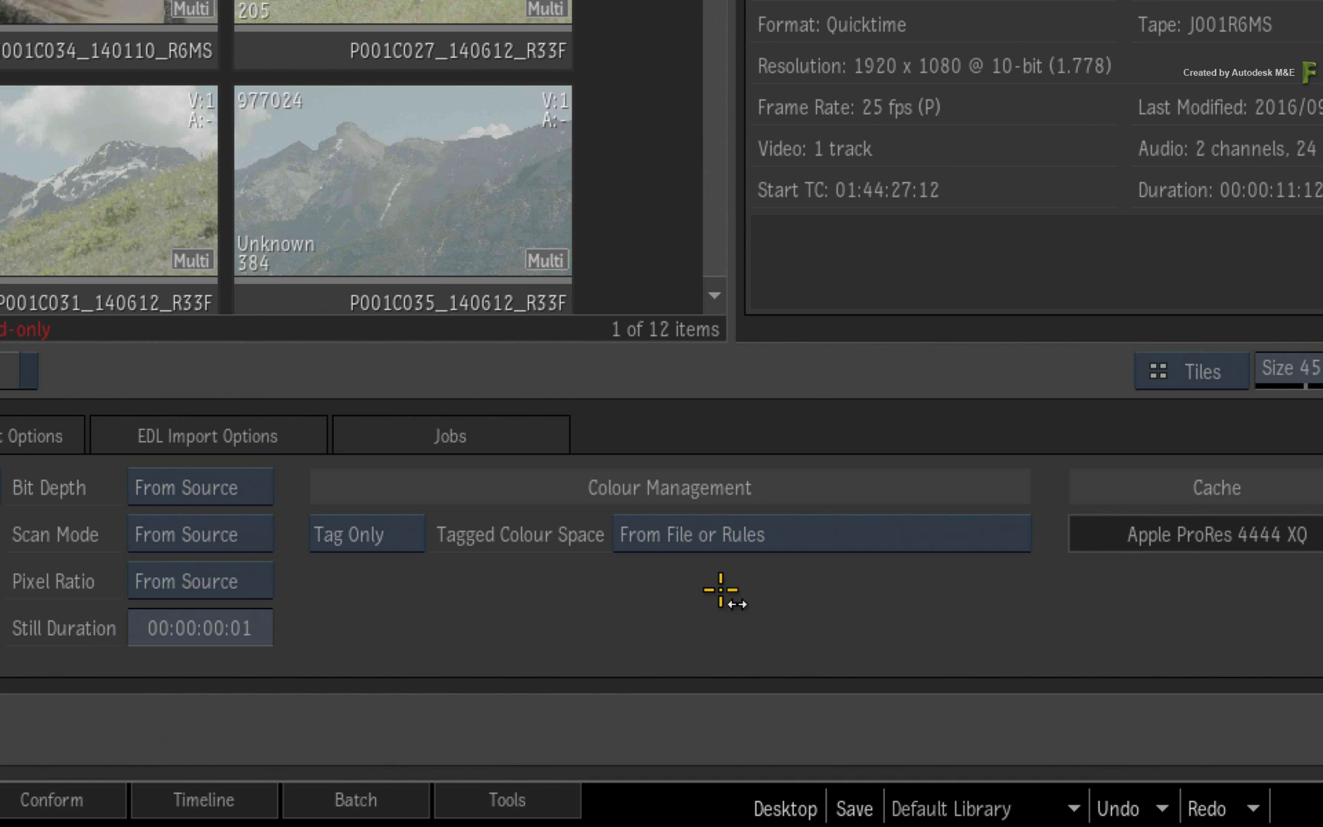
pyautogui.moveTo(724, 591)
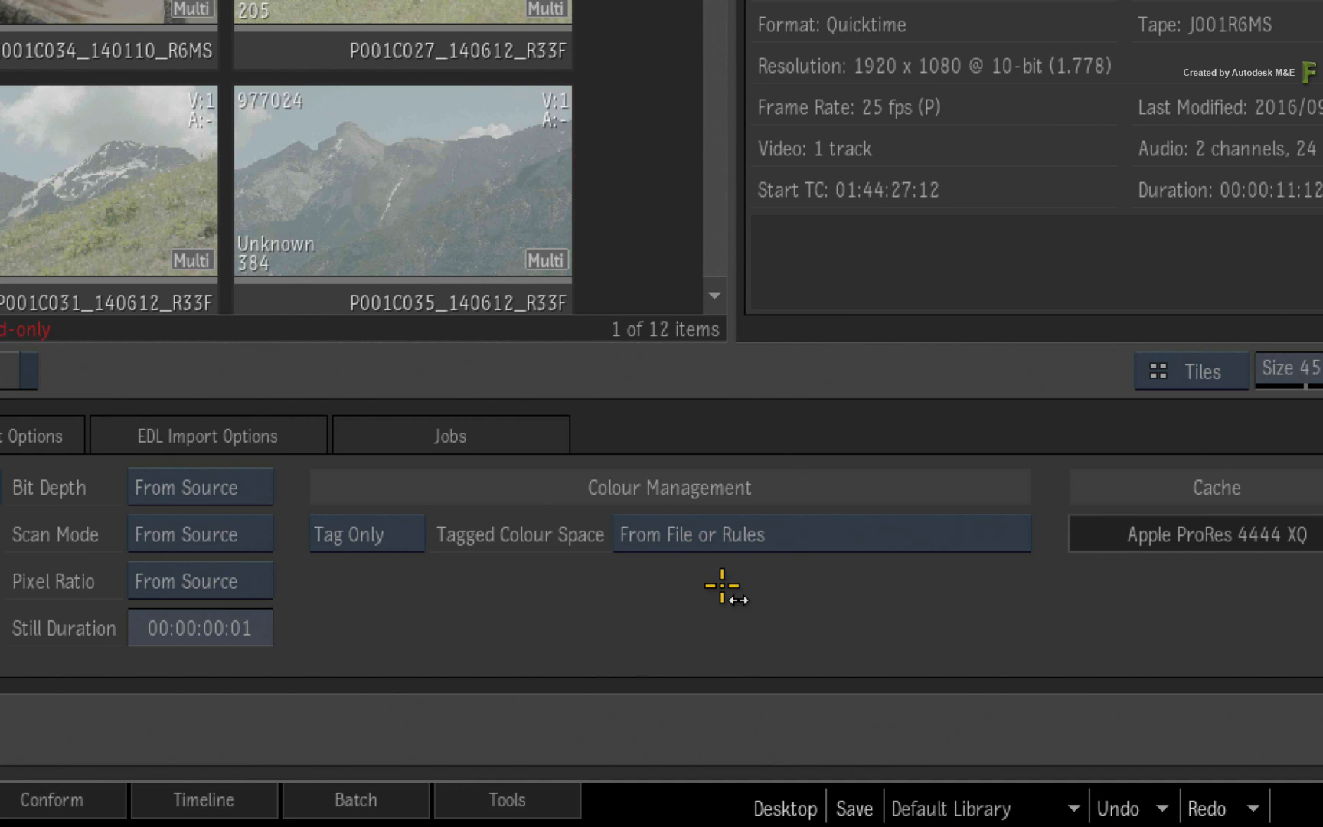
pyautogui.moveTo(727, 586)
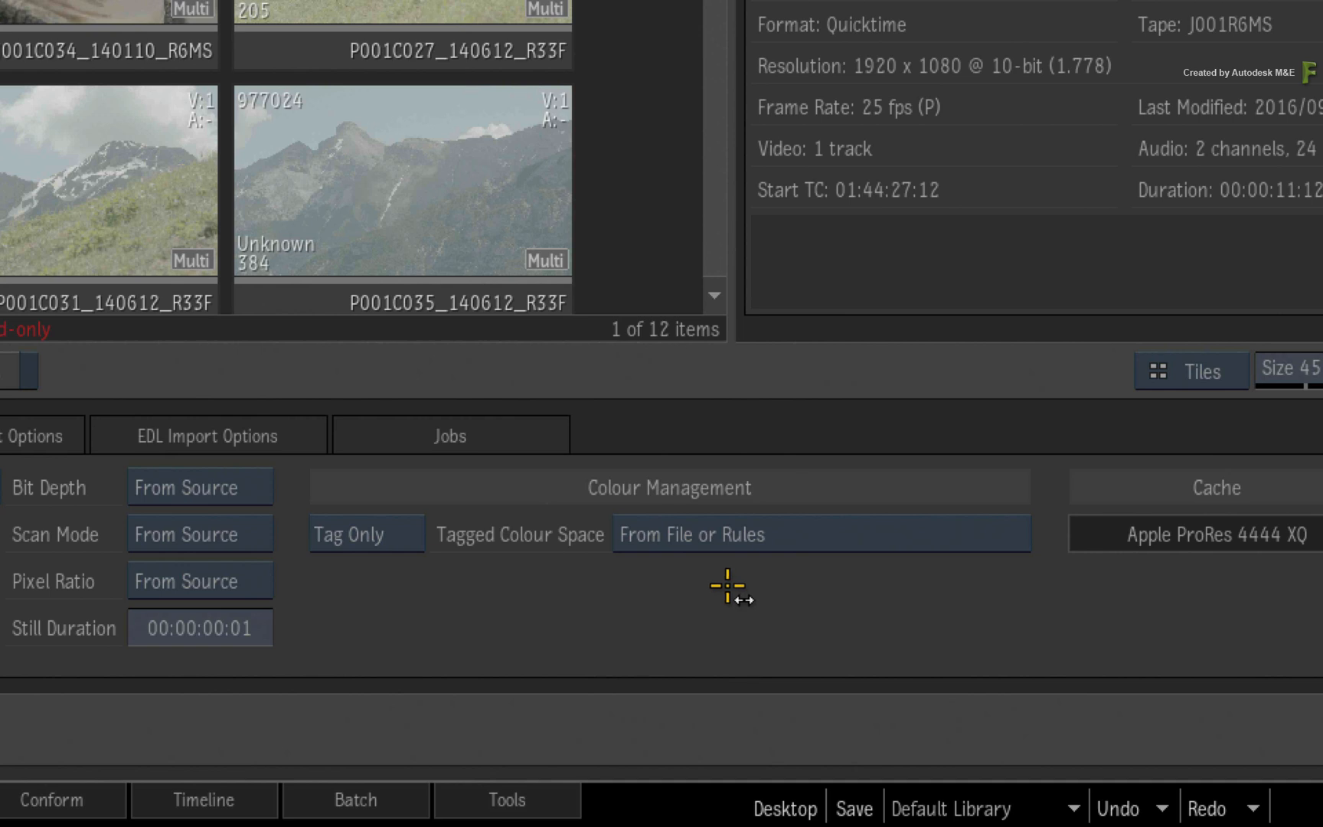
pyautogui.moveTo(723, 591)
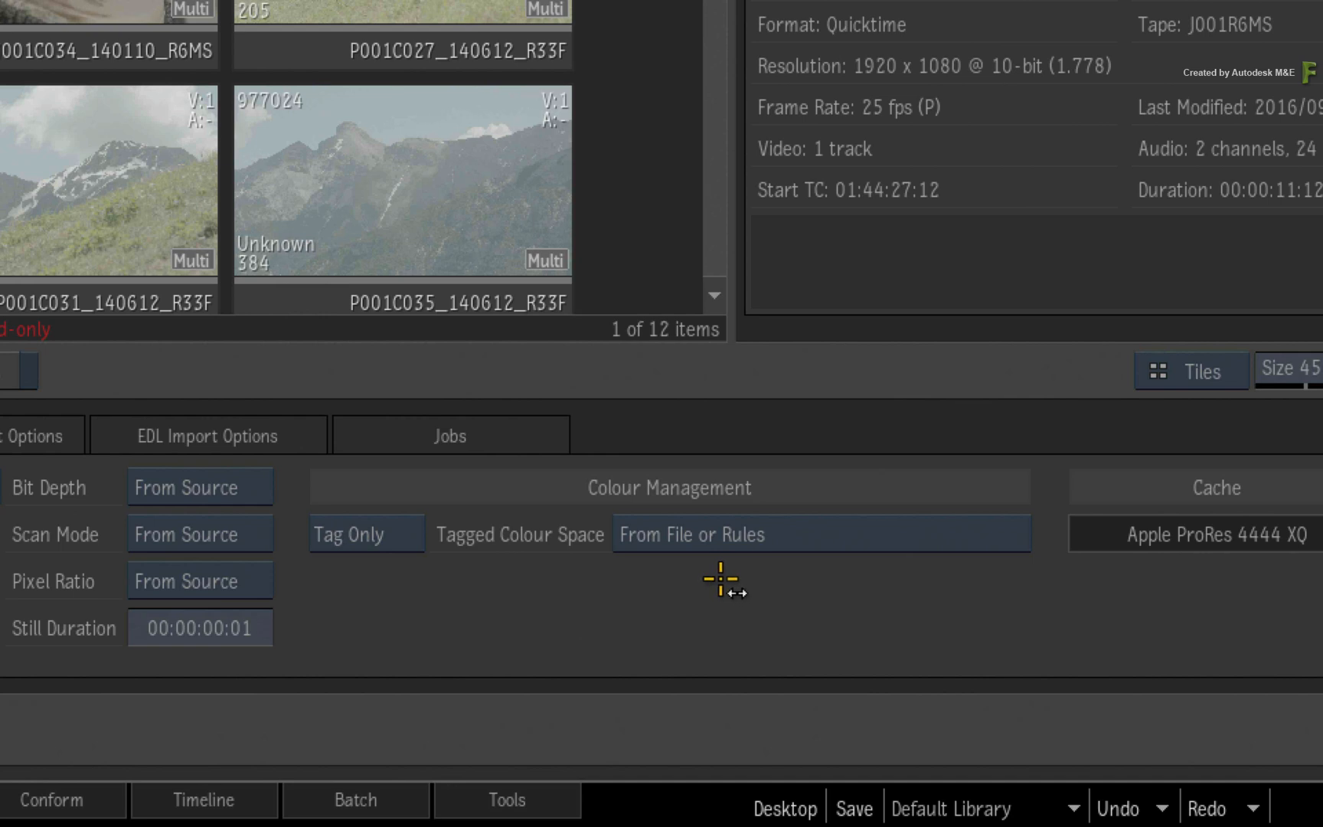
pyautogui.moveTo(716, 588)
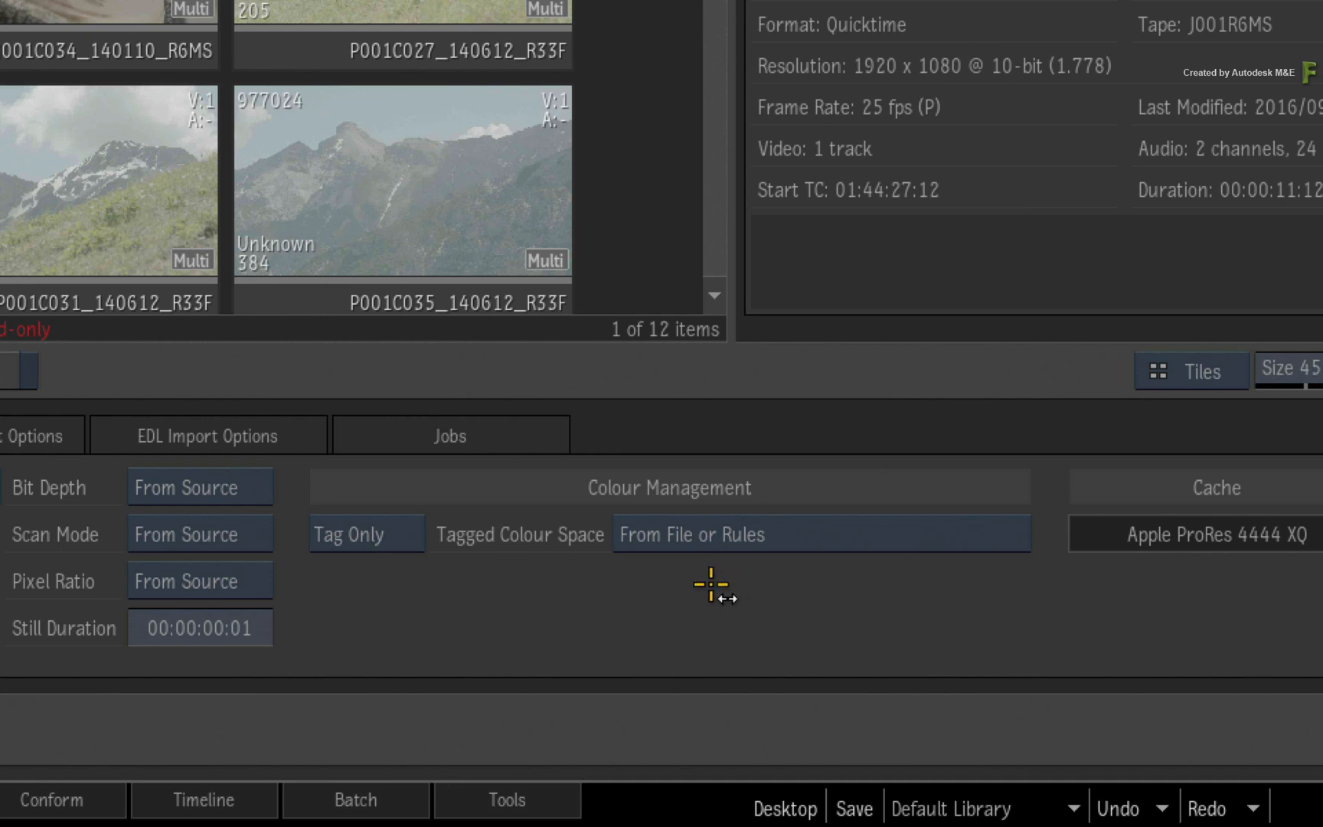
pyautogui.moveTo(712, 593)
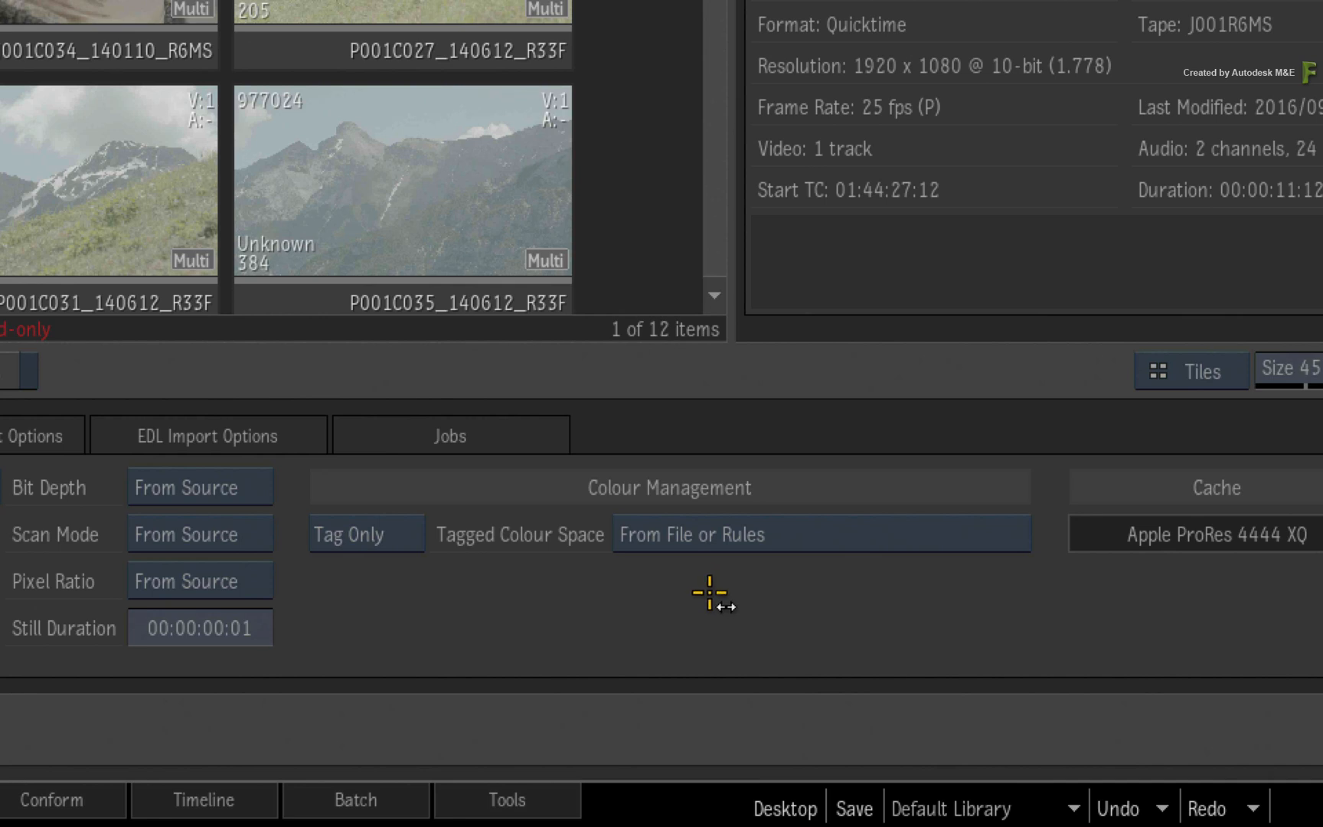
pyautogui.moveTo(793, 548)
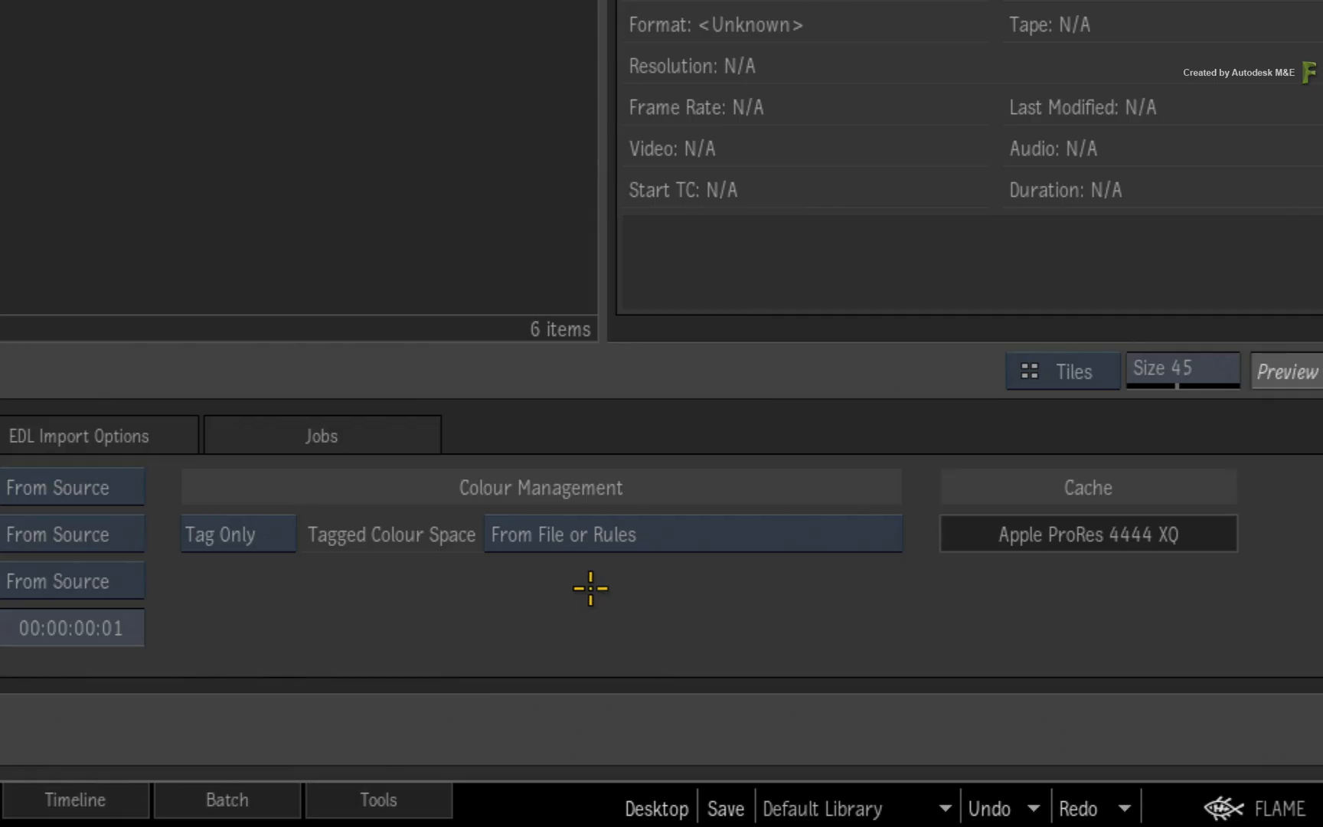
# - Set the Tagged Colour Space to Broadcast > Rec.709 video for incoming clips
pyautogui.click(691, 535)
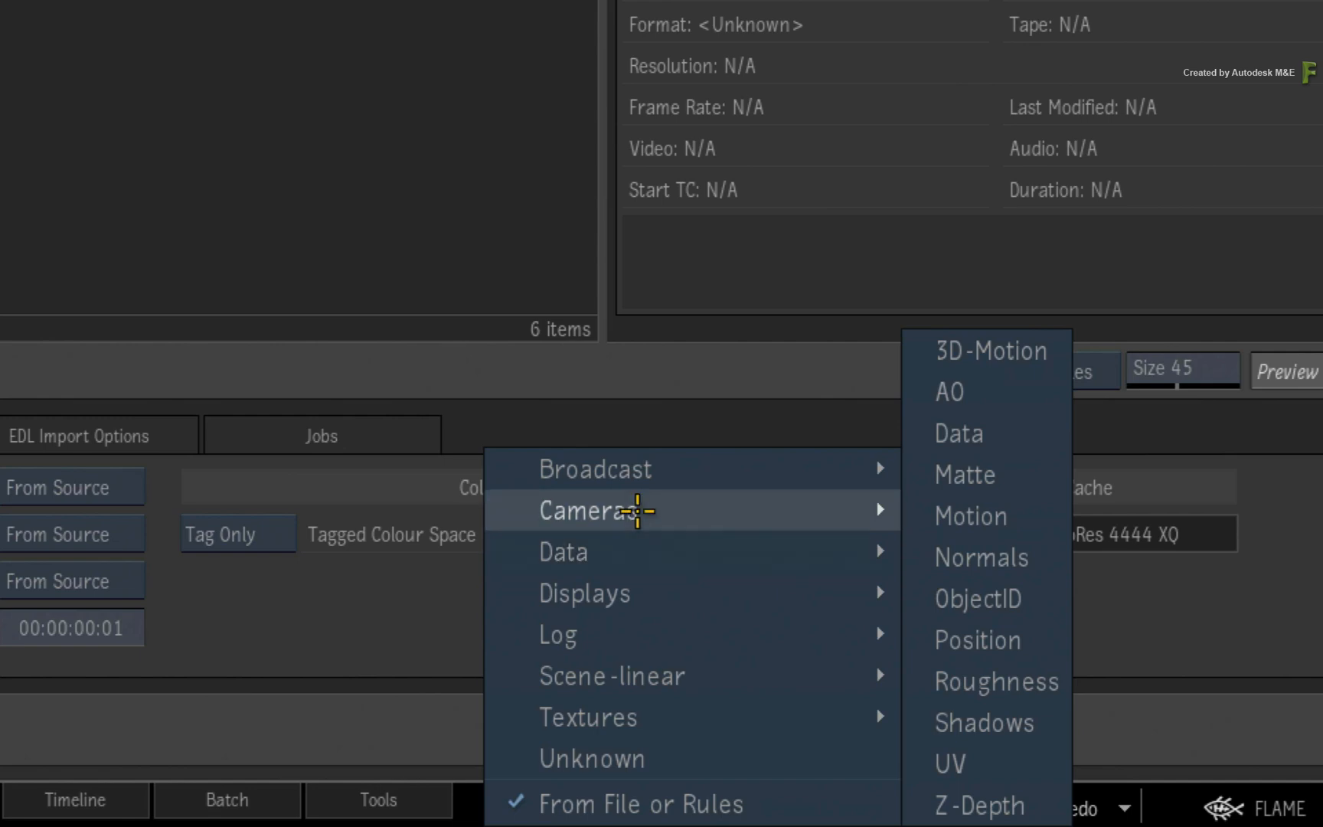
pyautogui.moveTo(604, 592)
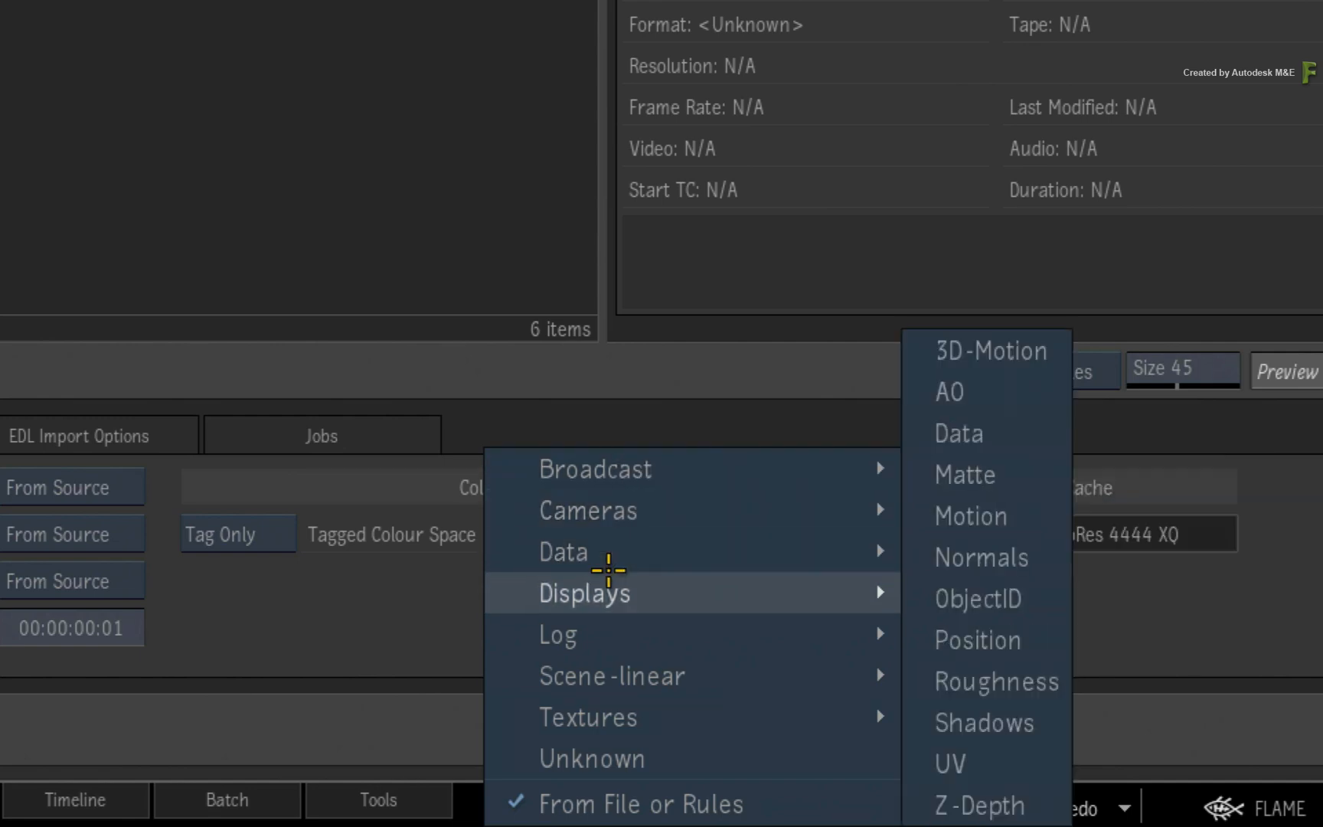
pyautogui.moveTo(591, 716)
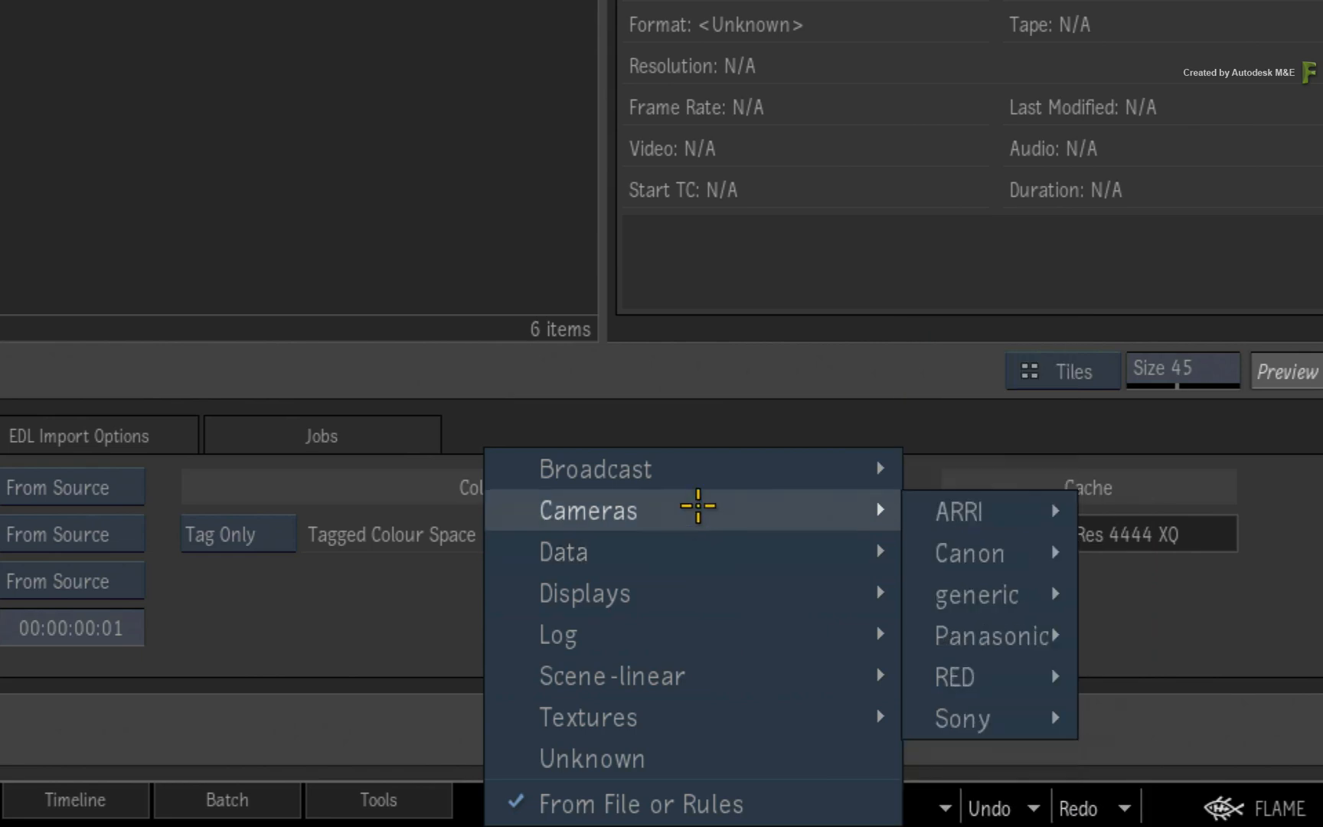
pyautogui.moveTo(594, 469)
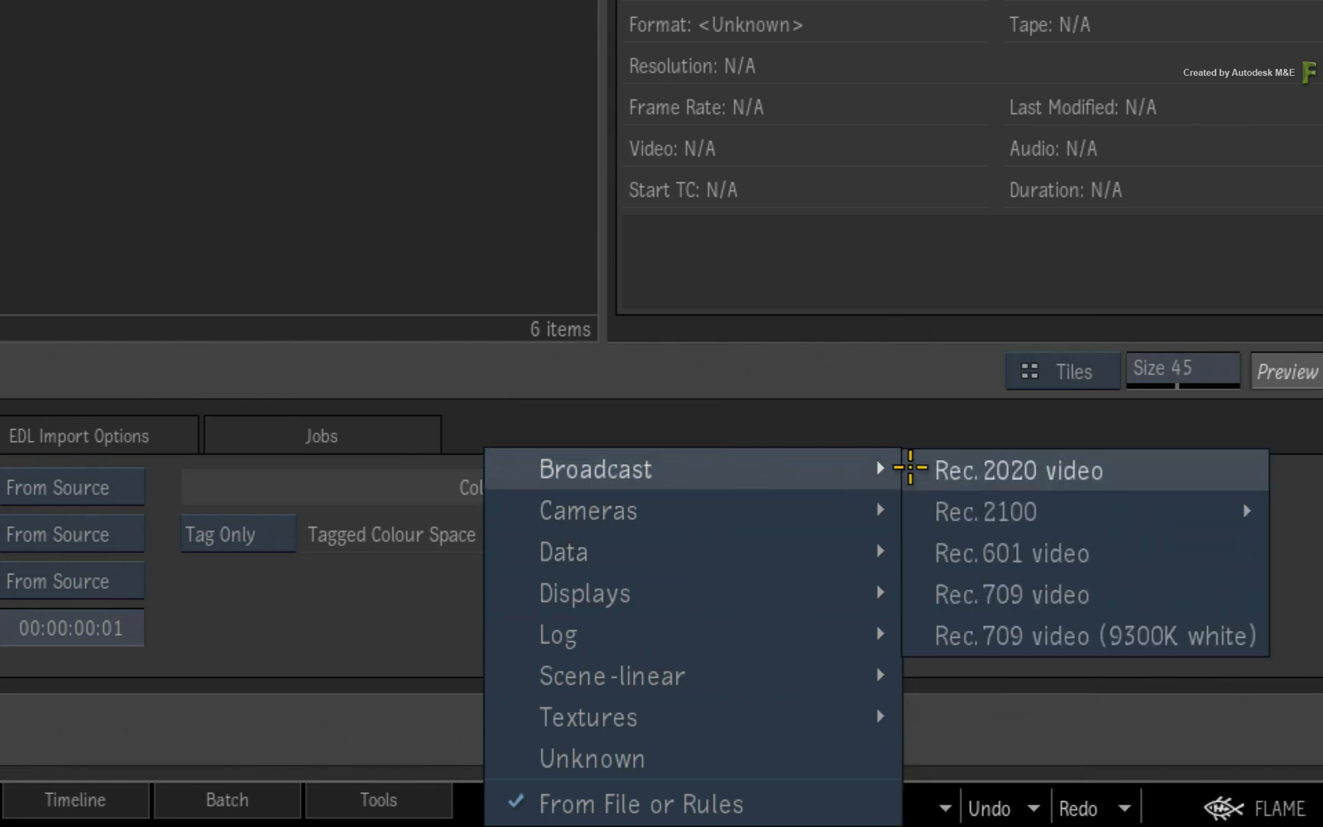
pyautogui.moveTo(1153, 588)
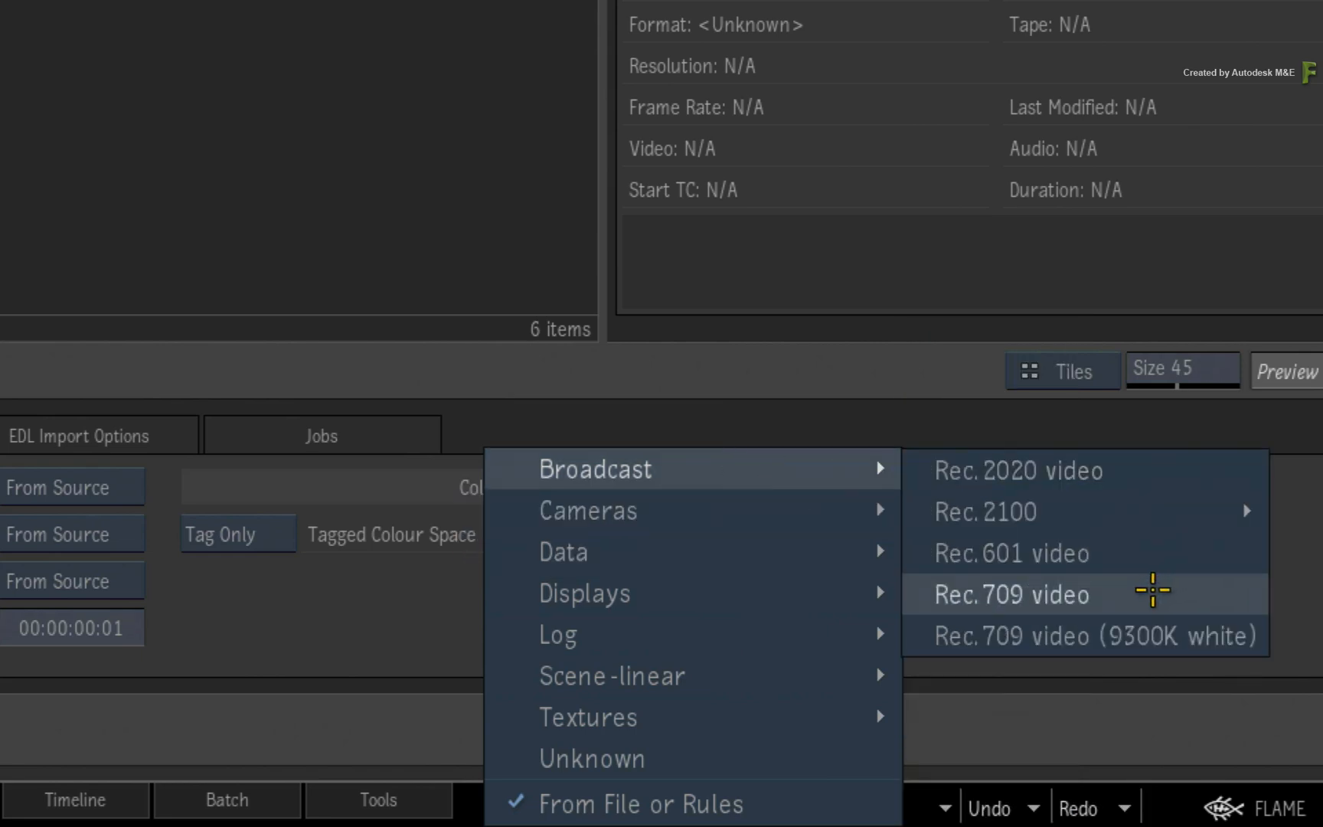
pyautogui.click(1010, 594)
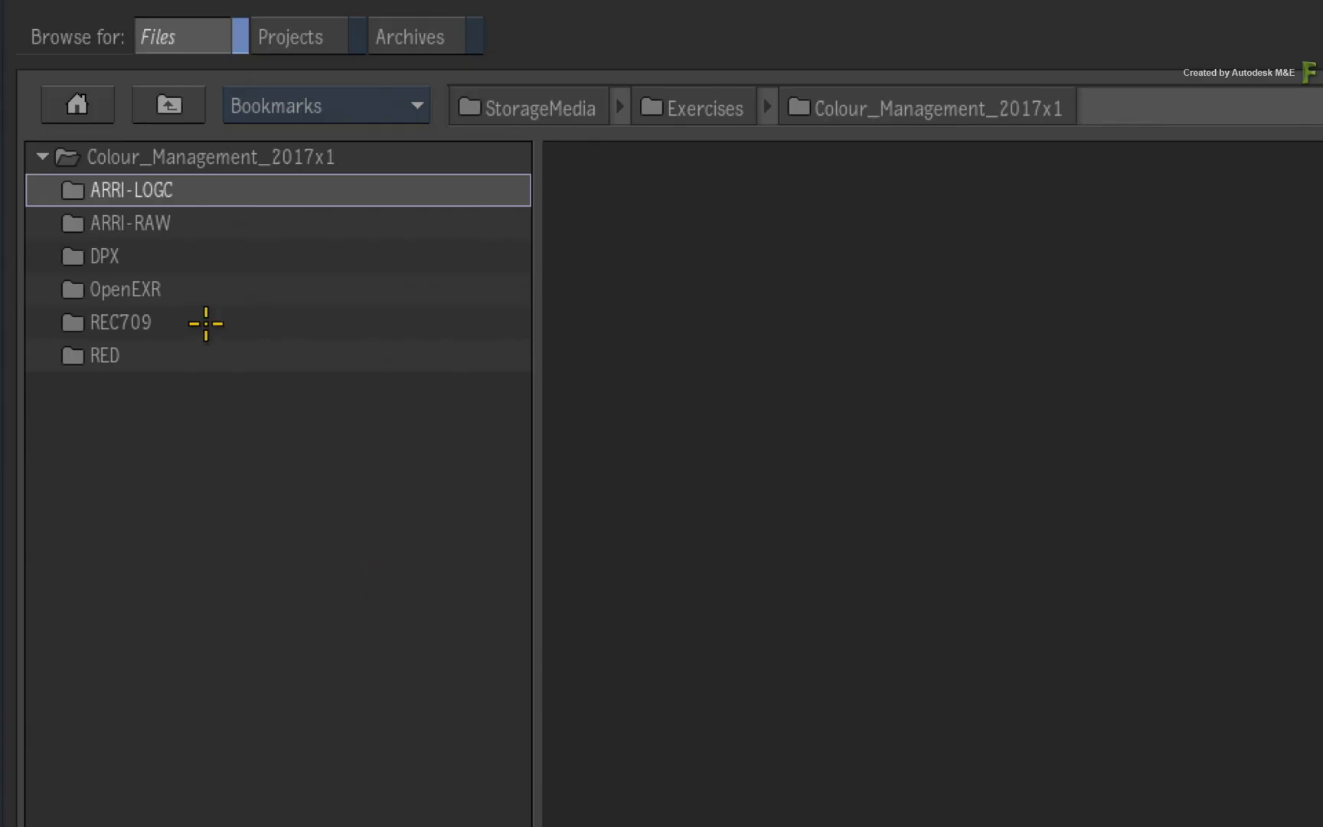
# - Reopen the REC709 folder so its clips now report Rec.709 video
pyautogui.doubleClick(120, 322)
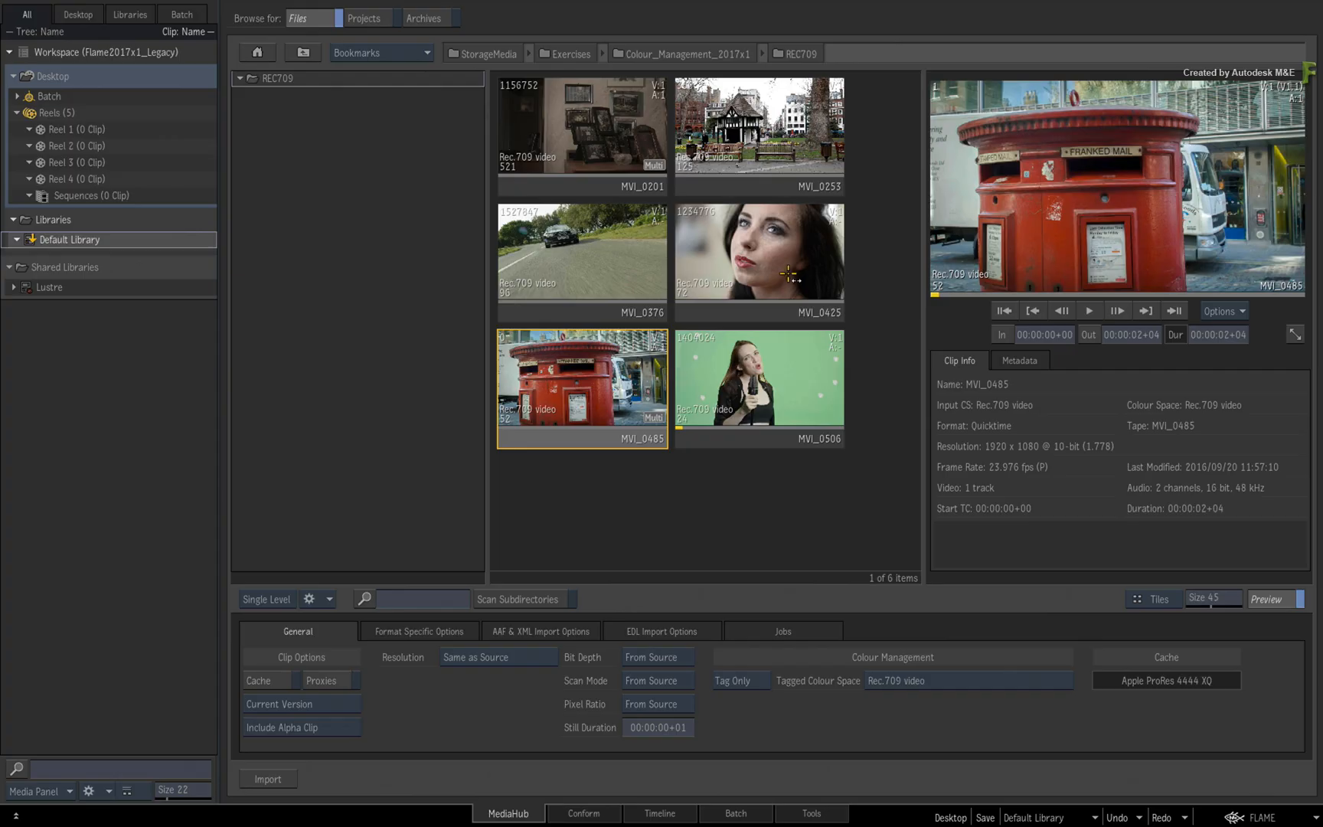
pyautogui.moveTo(567, 389)
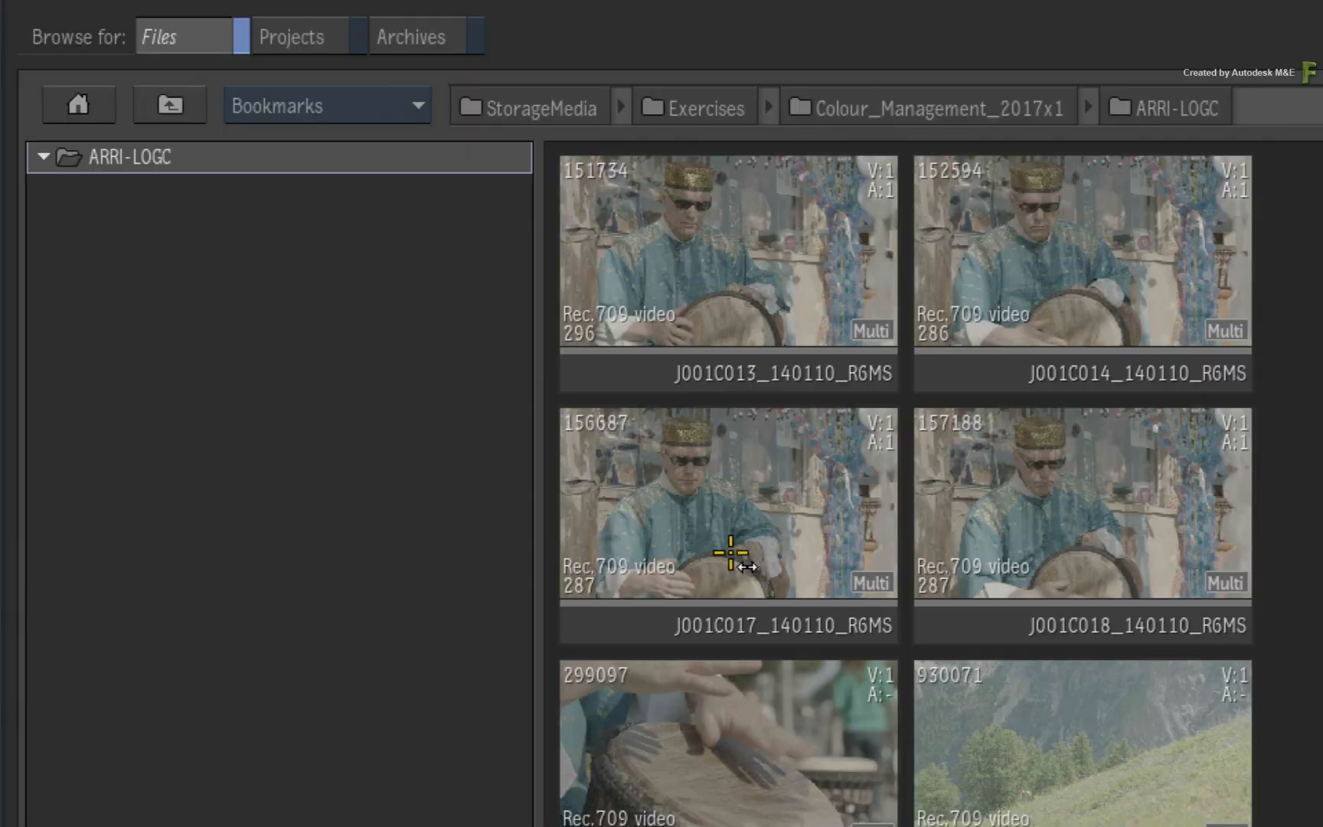
# - Select the ARRI-LOGC clip J001C017_140110_R6MS, which also shows the Rec.709 video tag
pyautogui.click(727, 506)
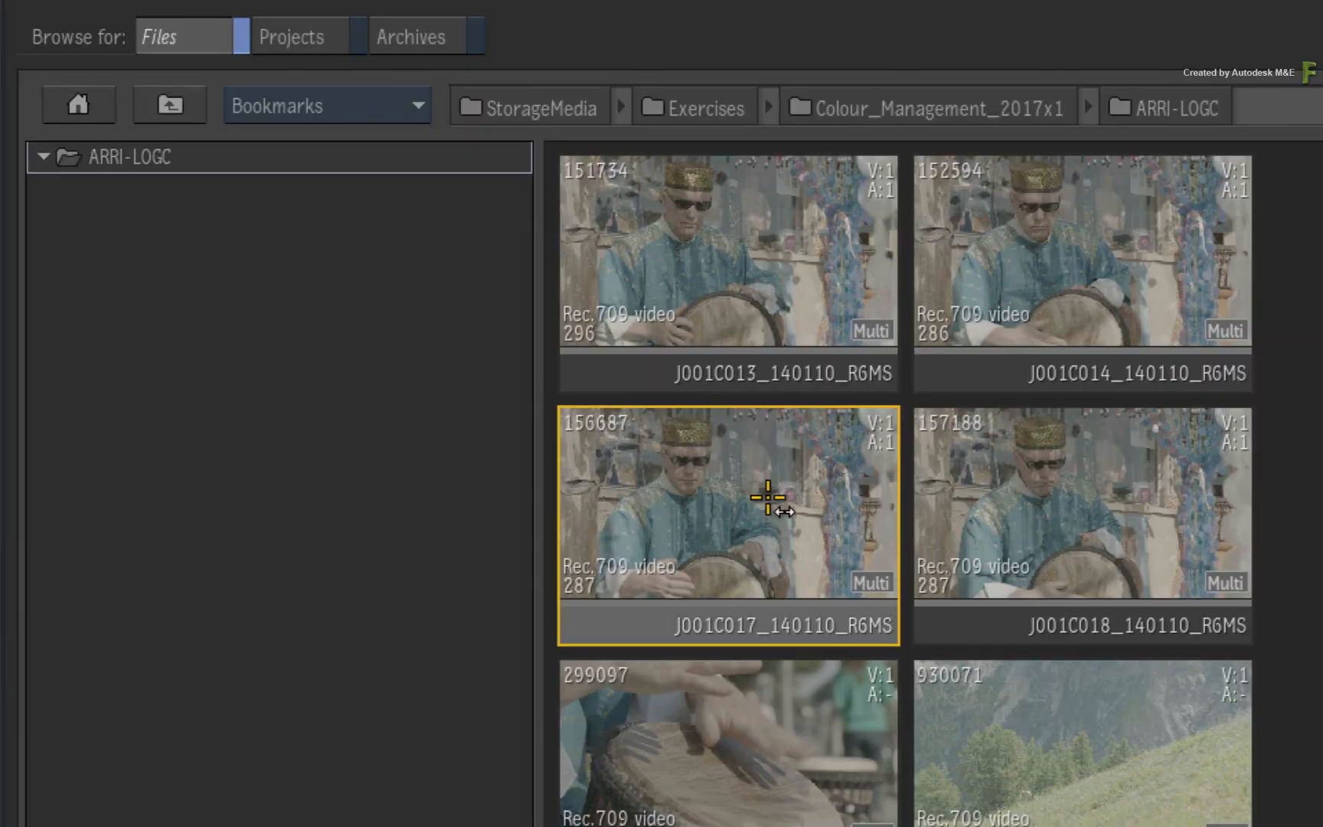
pyautogui.moveTo(767, 524)
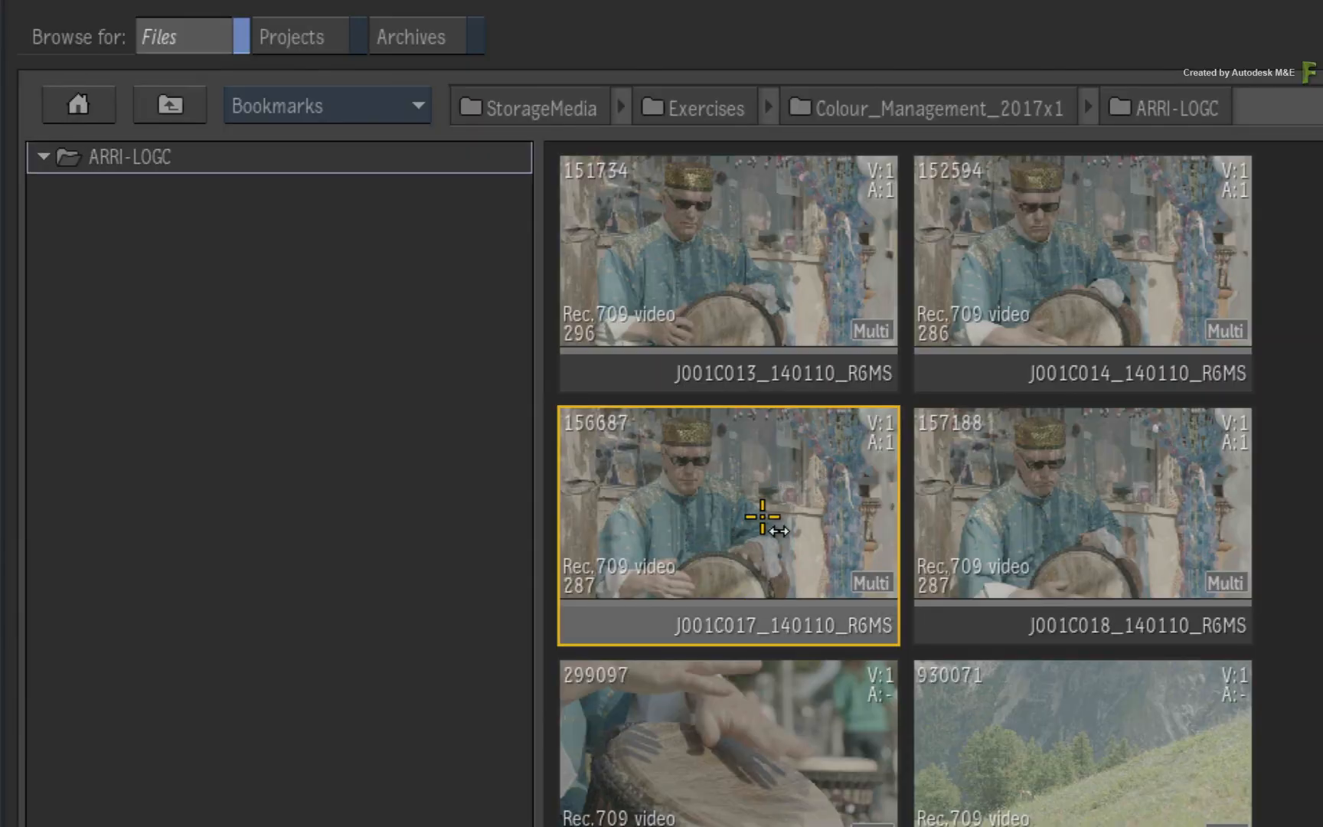
pyautogui.moveTo(746, 514)
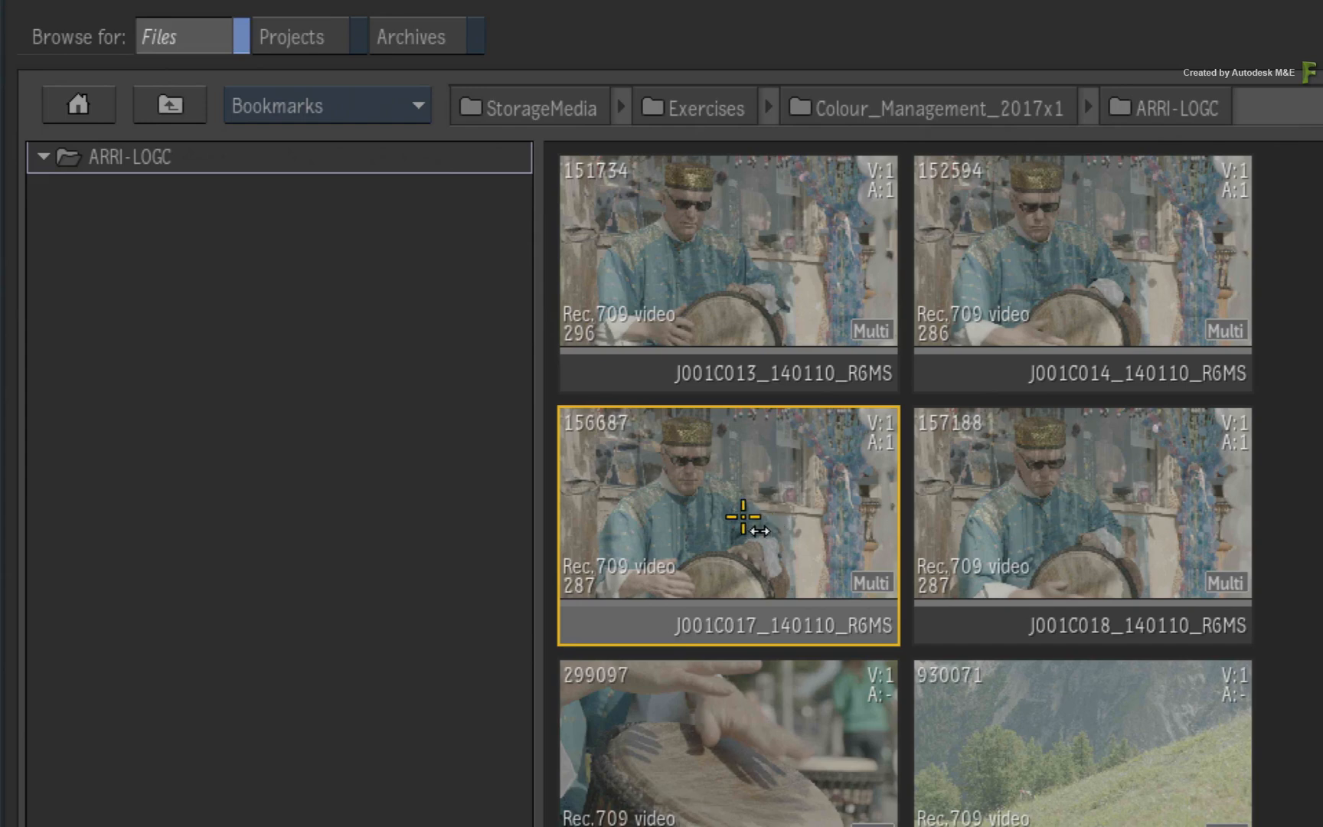
pyautogui.moveTo(717, 557)
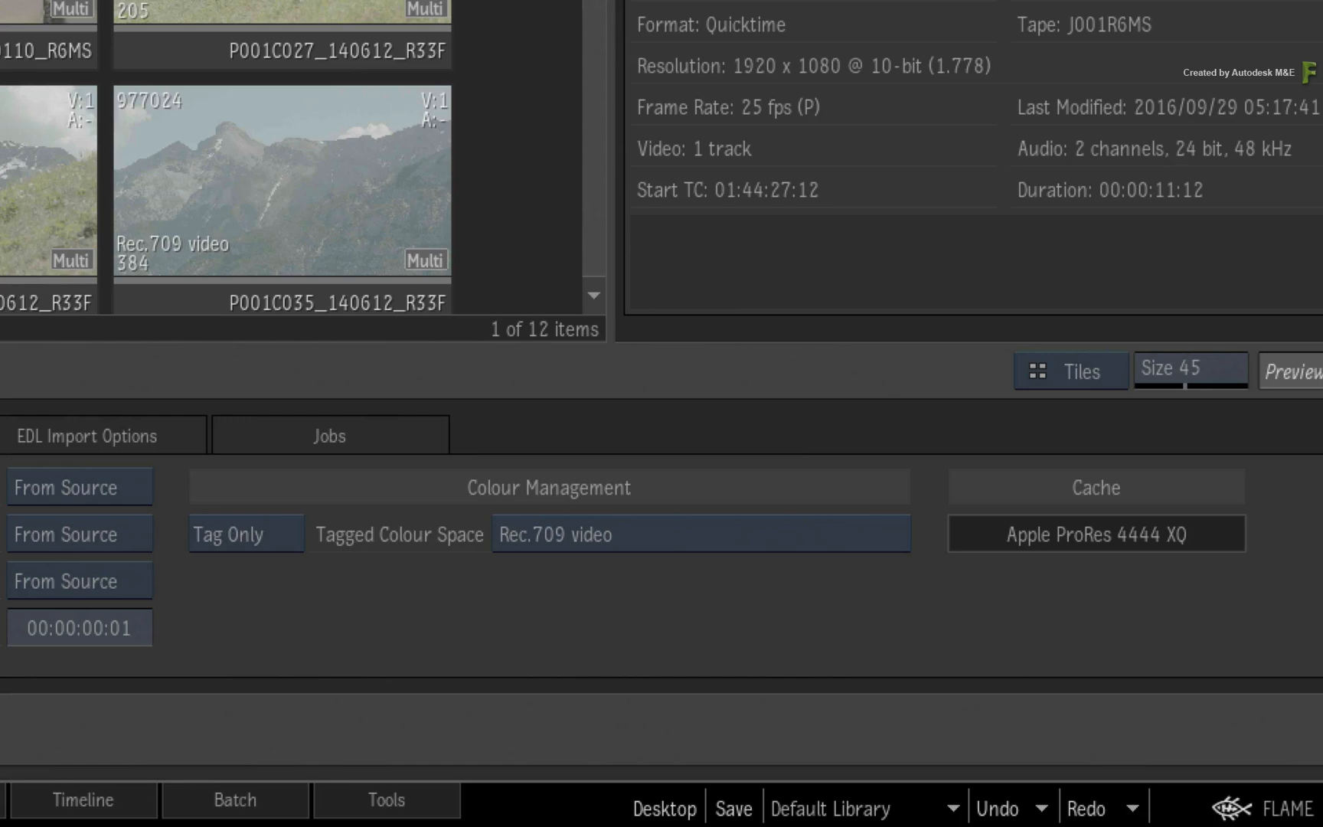
pyautogui.moveTo(657, 498)
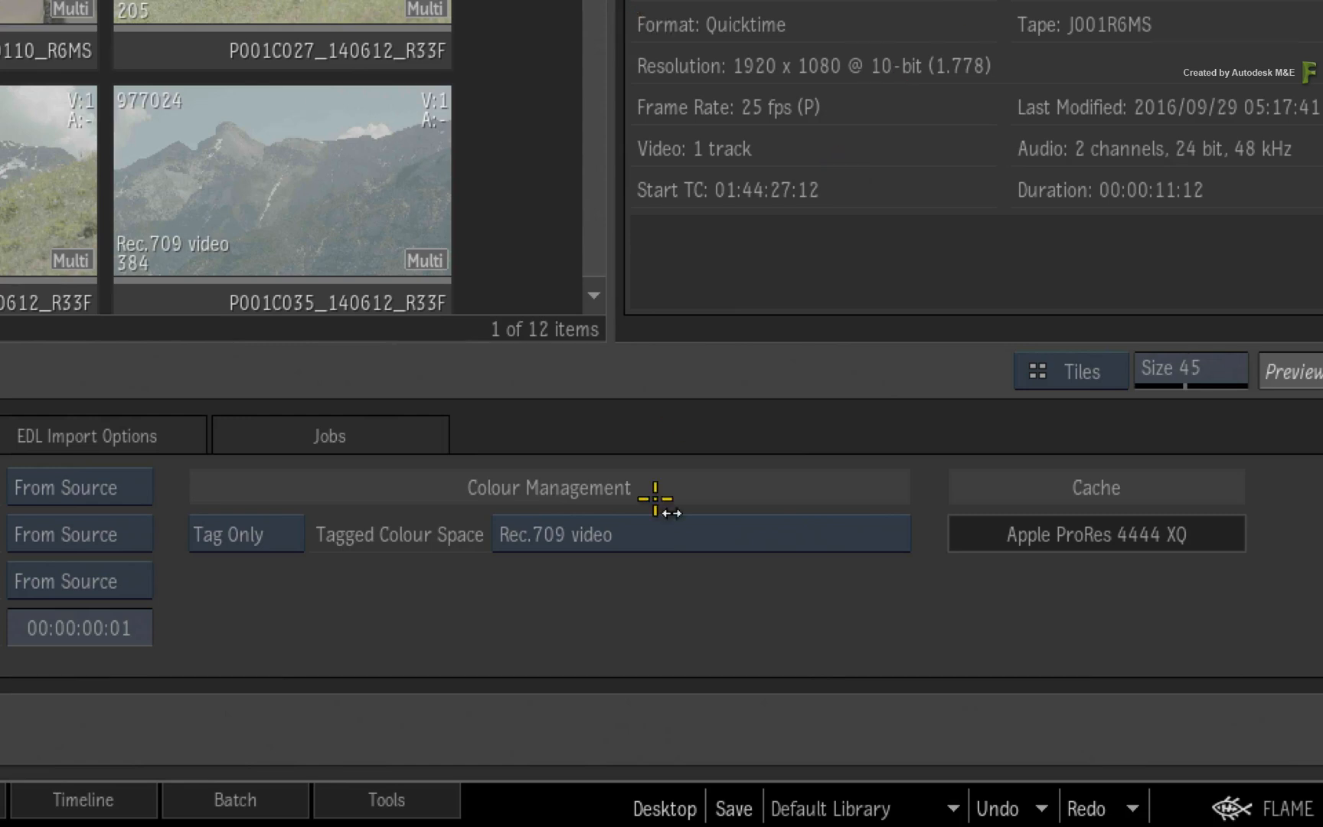
pyautogui.moveTo(663, 587)
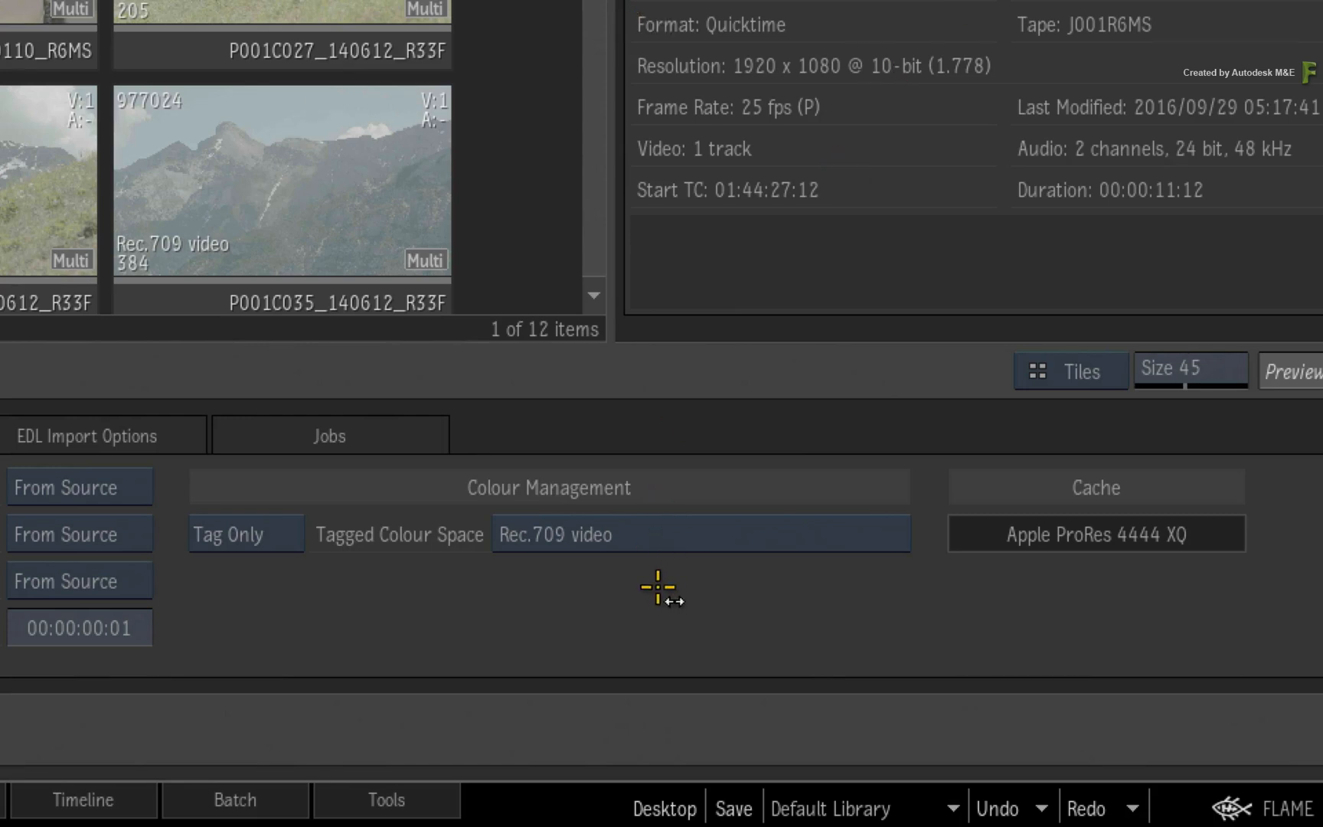
pyautogui.moveTo(683, 536)
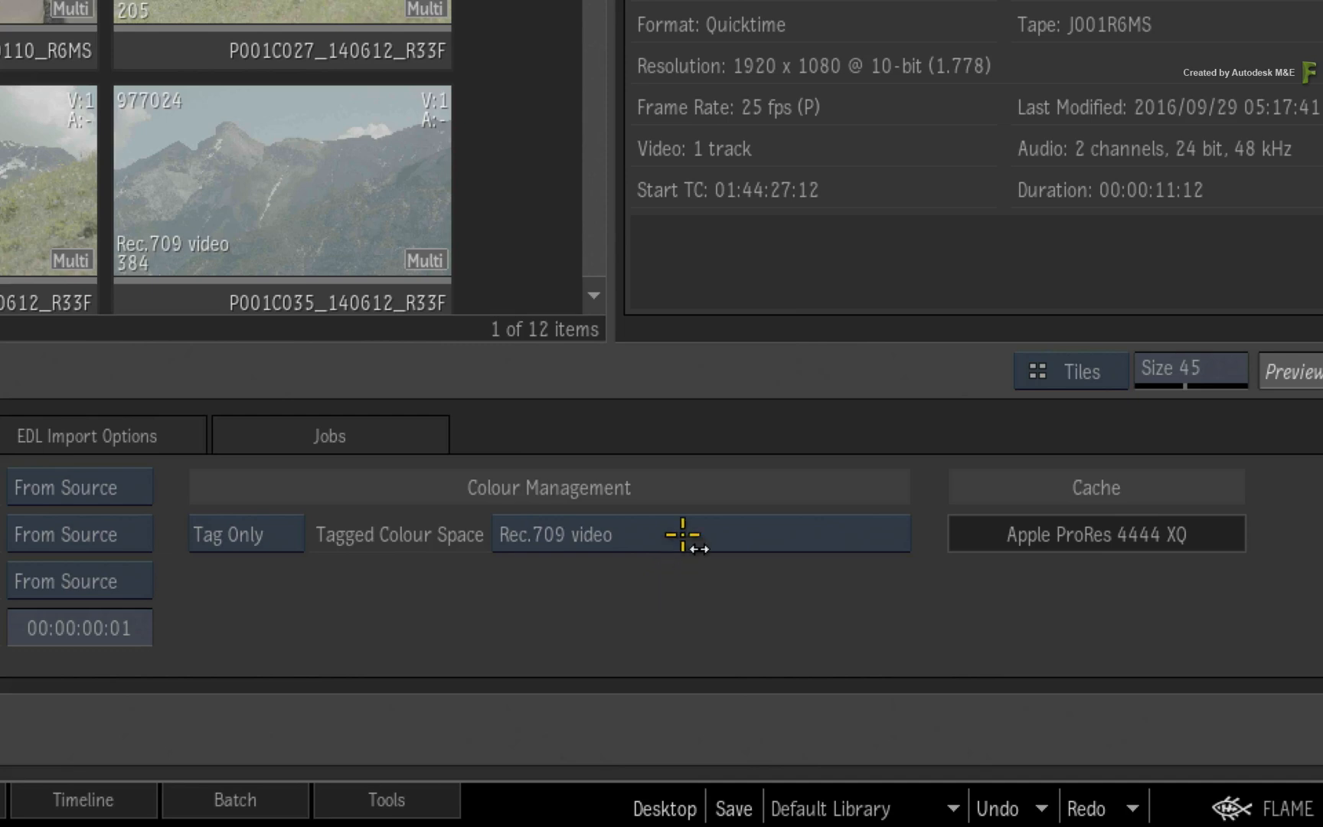
# - Change the Tagged Colour Space to Cameras > ARRI > LogC (v3-EI800) / AlexaWideGamut
pyautogui.click(700, 533)
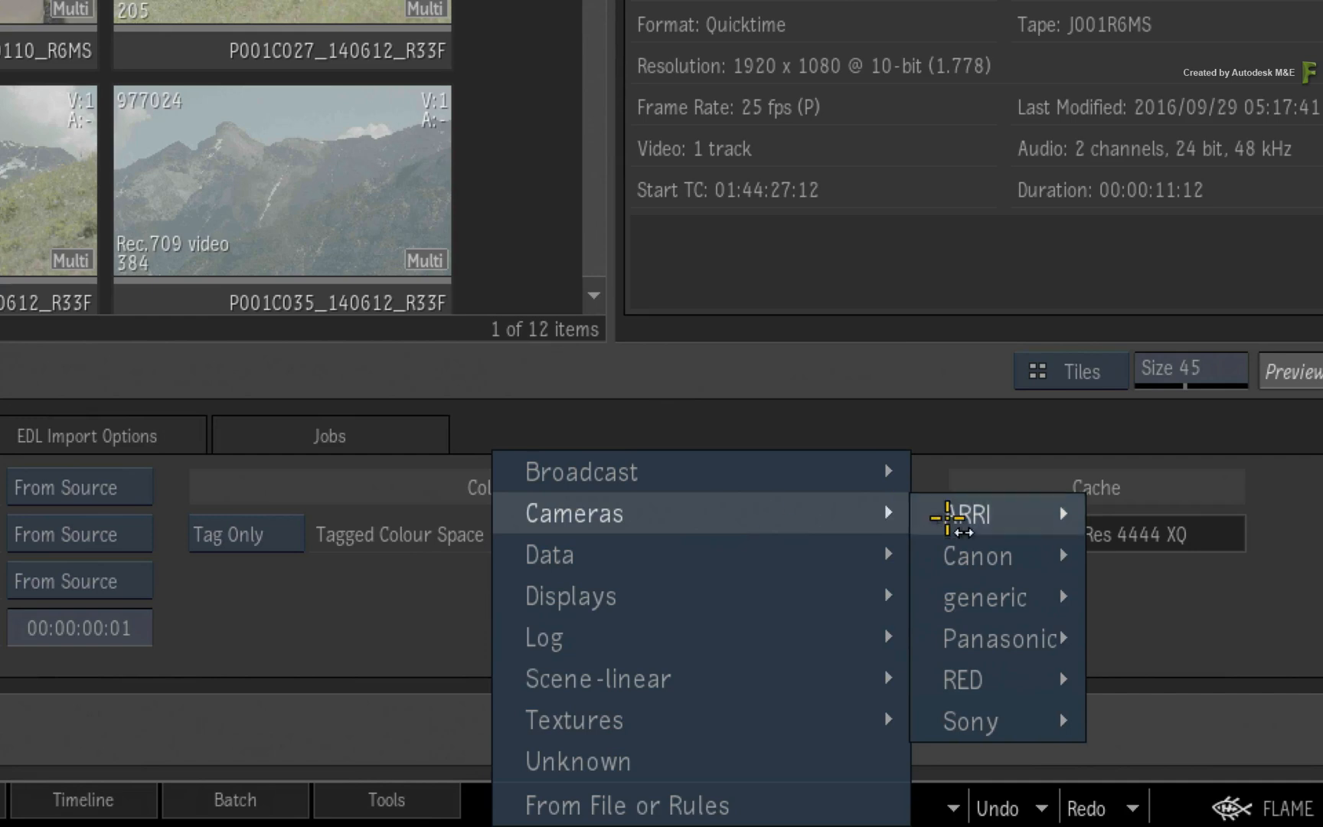
pyautogui.click(974, 513)
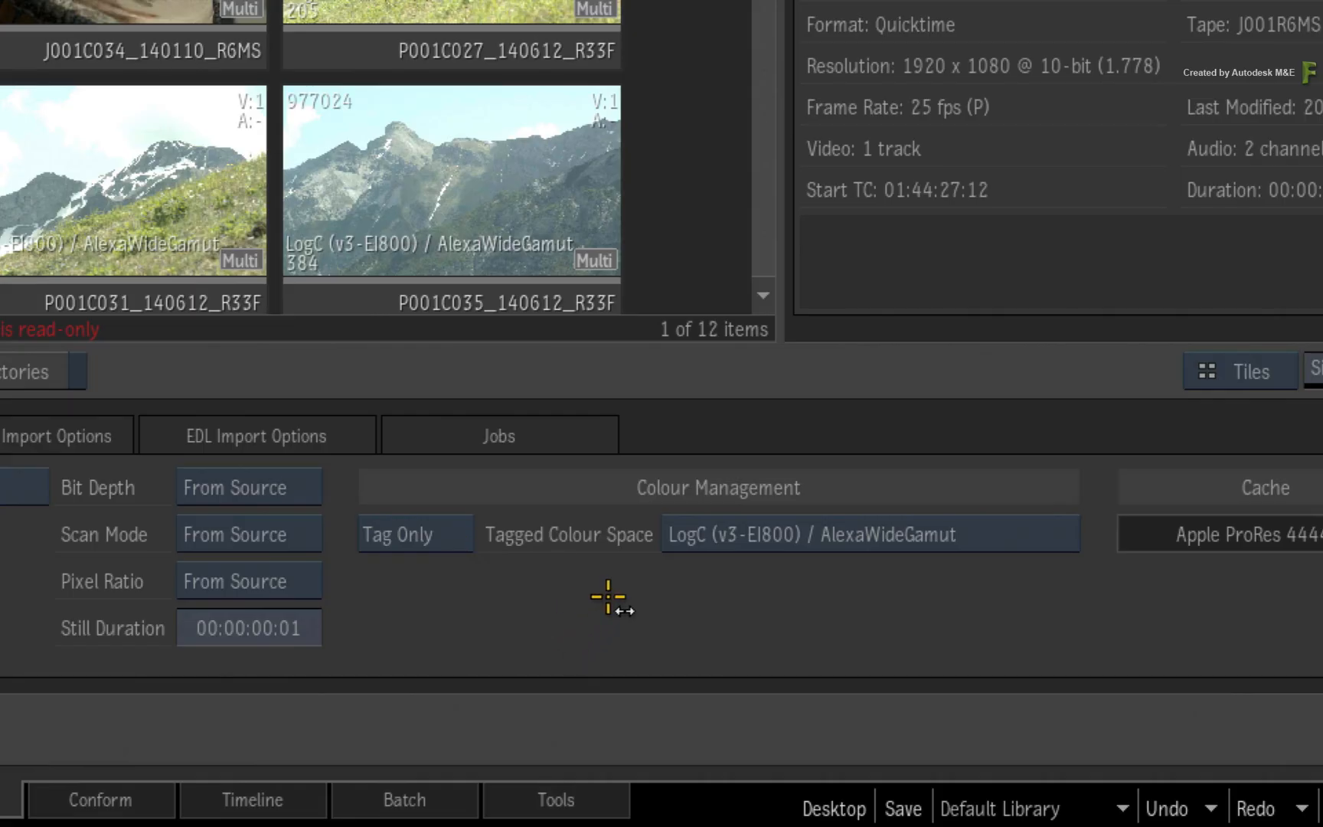
pyautogui.moveTo(592, 610)
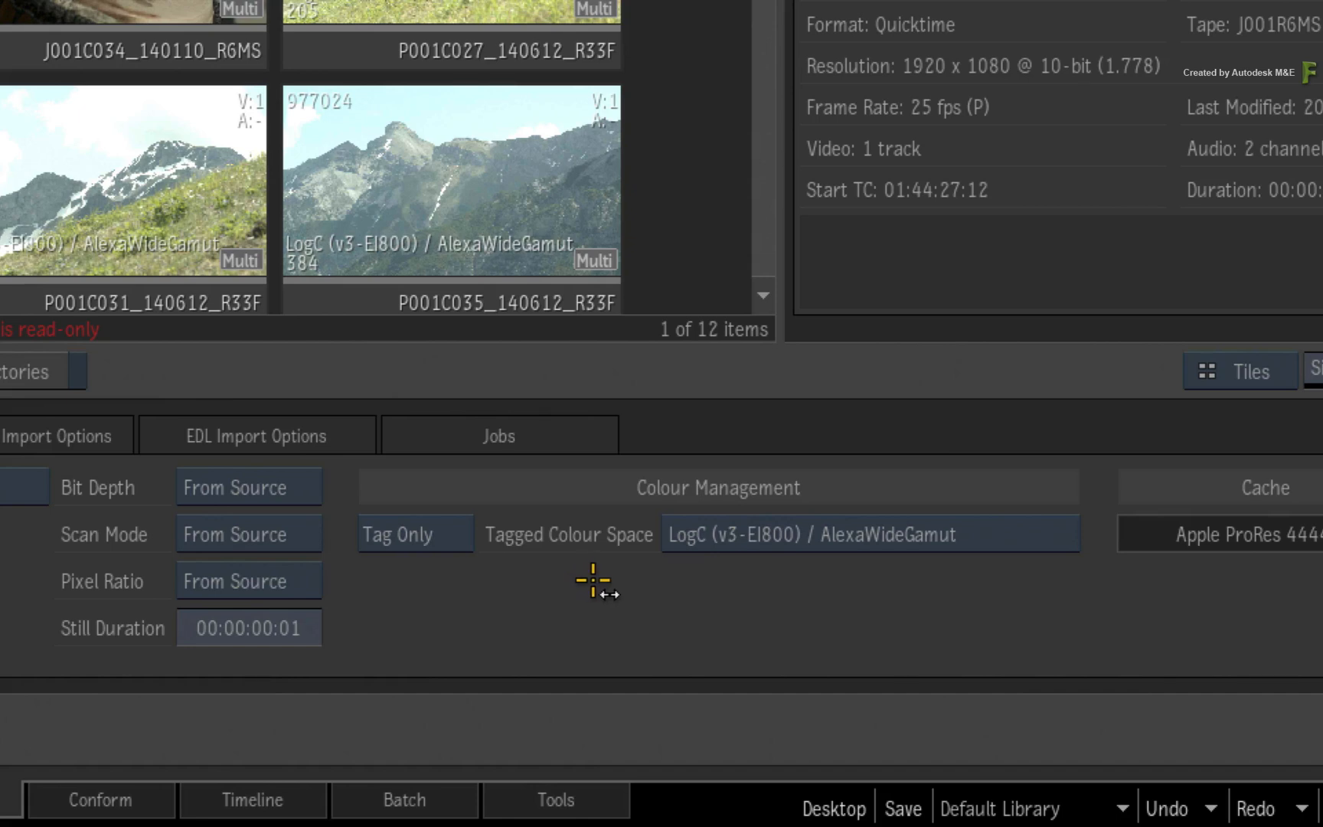
pyautogui.moveTo(591, 578)
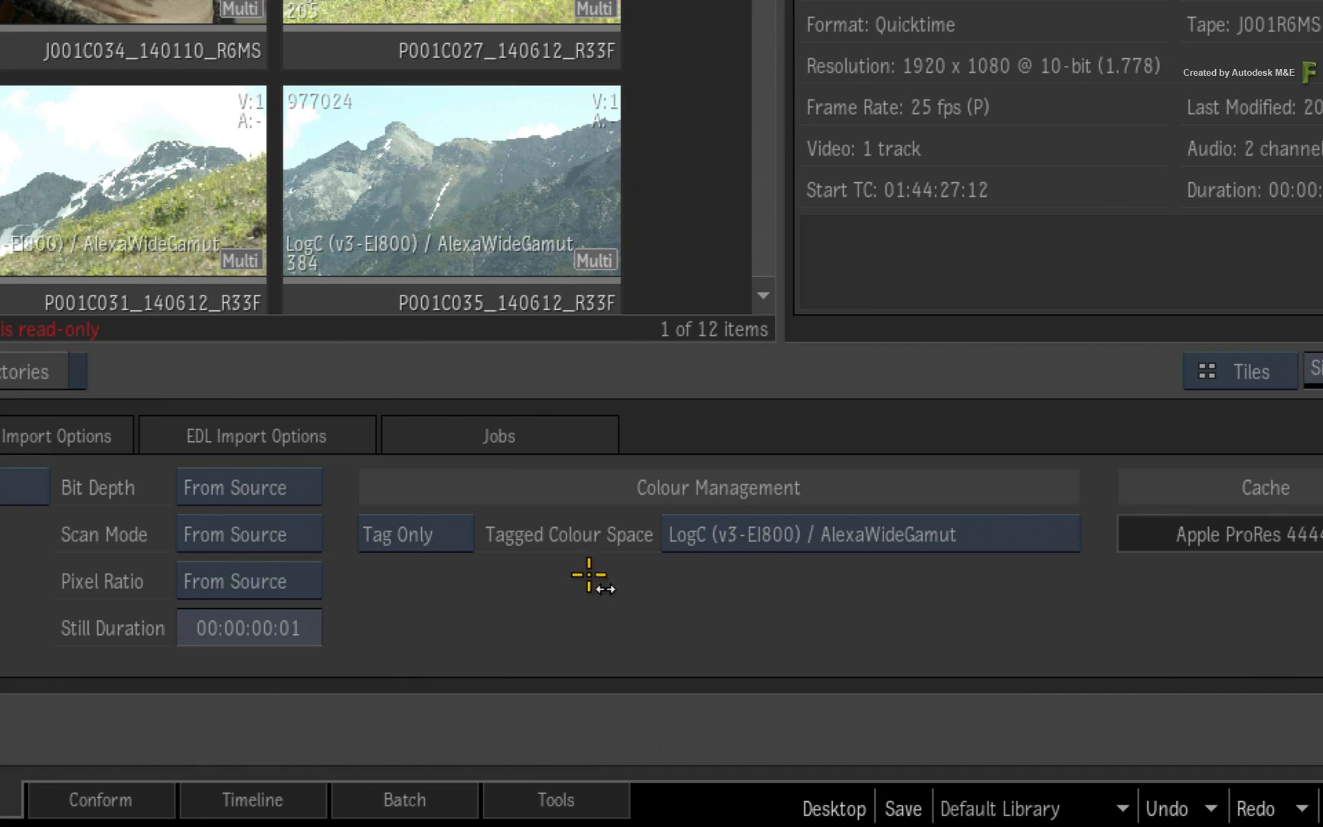
pyautogui.moveTo(614, 556)
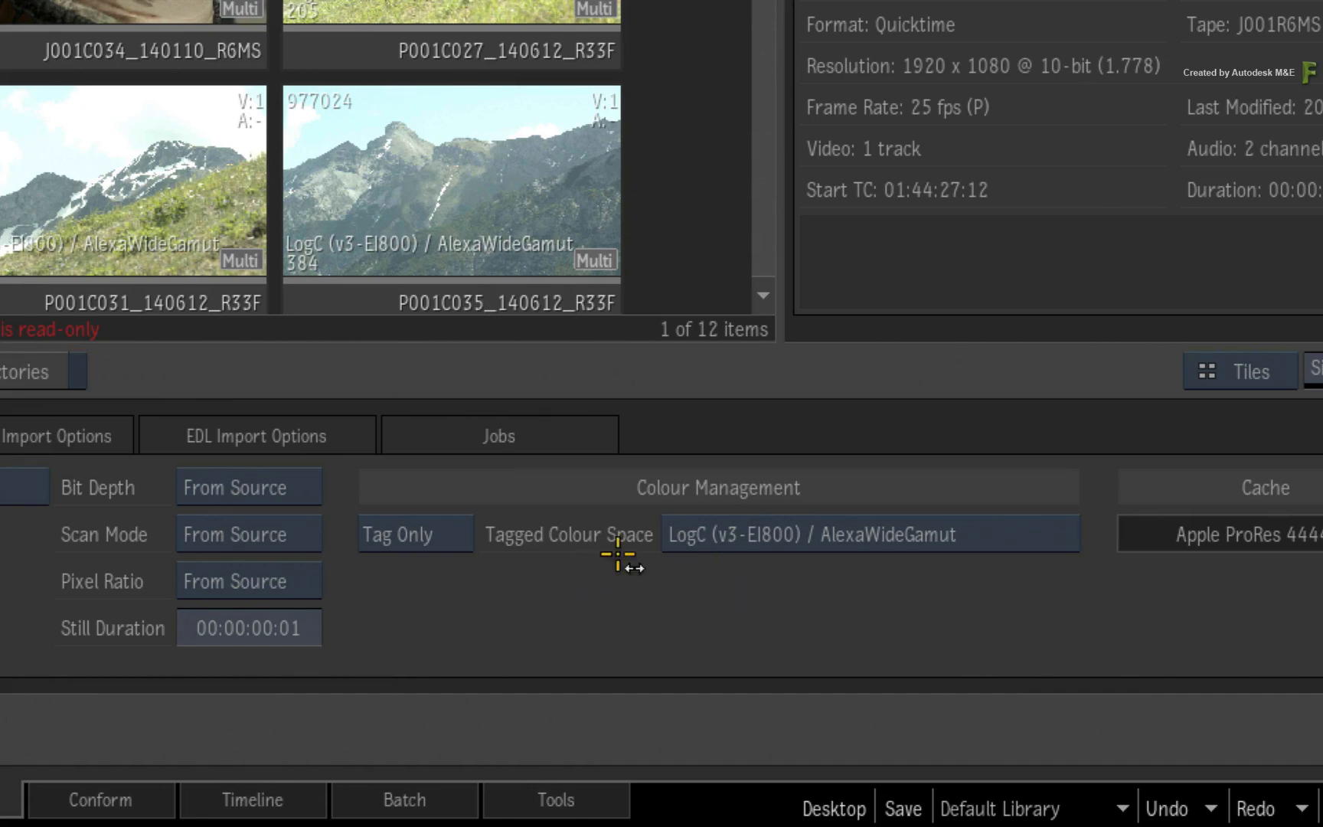
pyautogui.moveTo(487, 555)
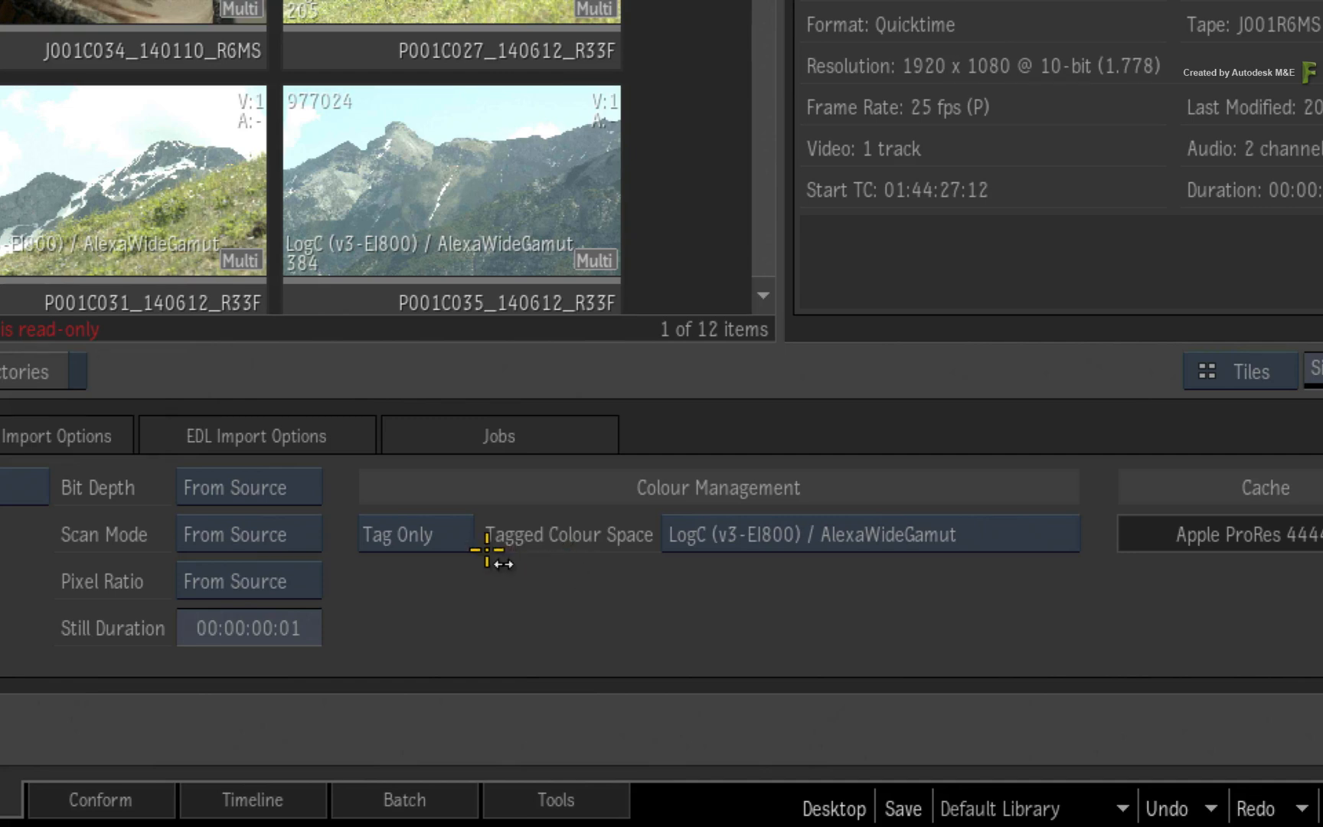
pyautogui.moveTo(439, 576)
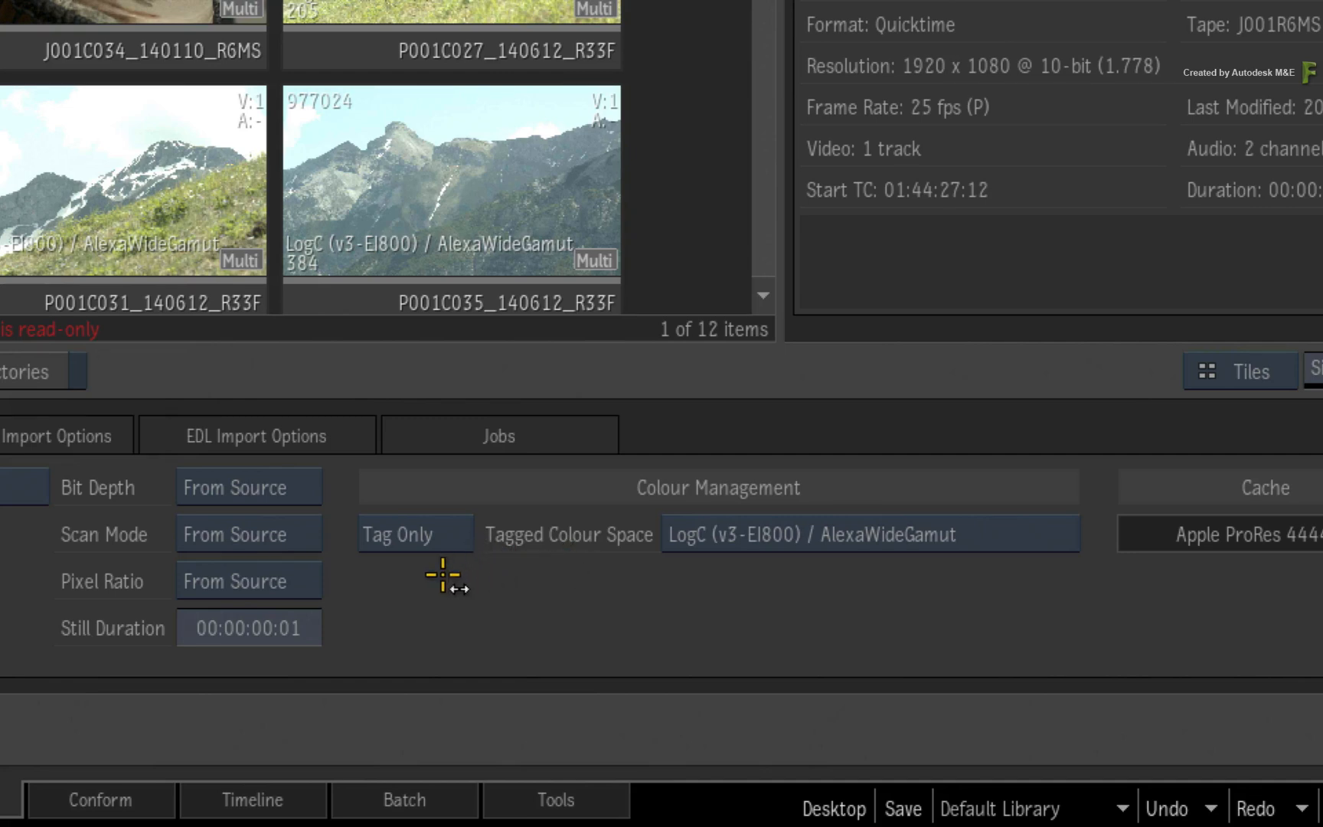
pyautogui.moveTo(456, 584)
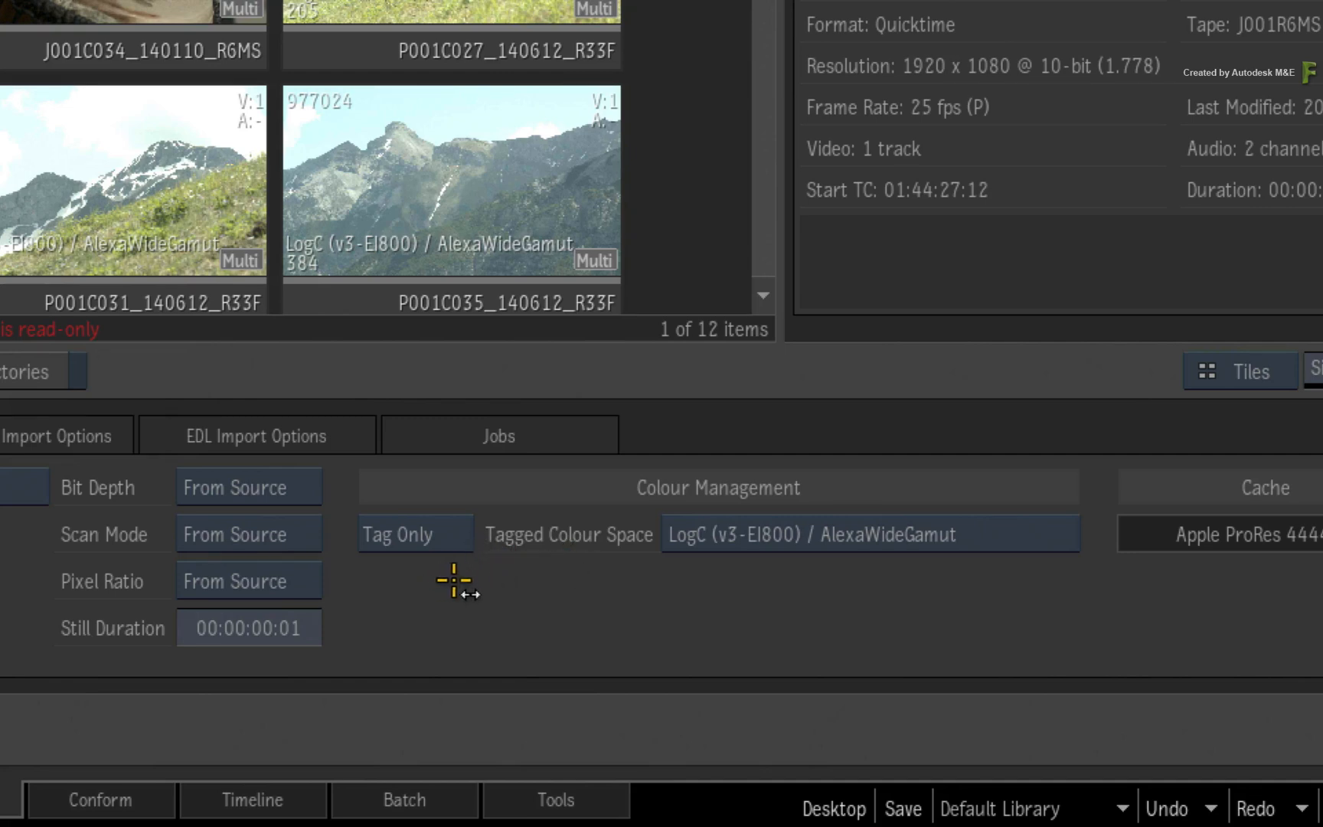
pyautogui.moveTo(533, 581)
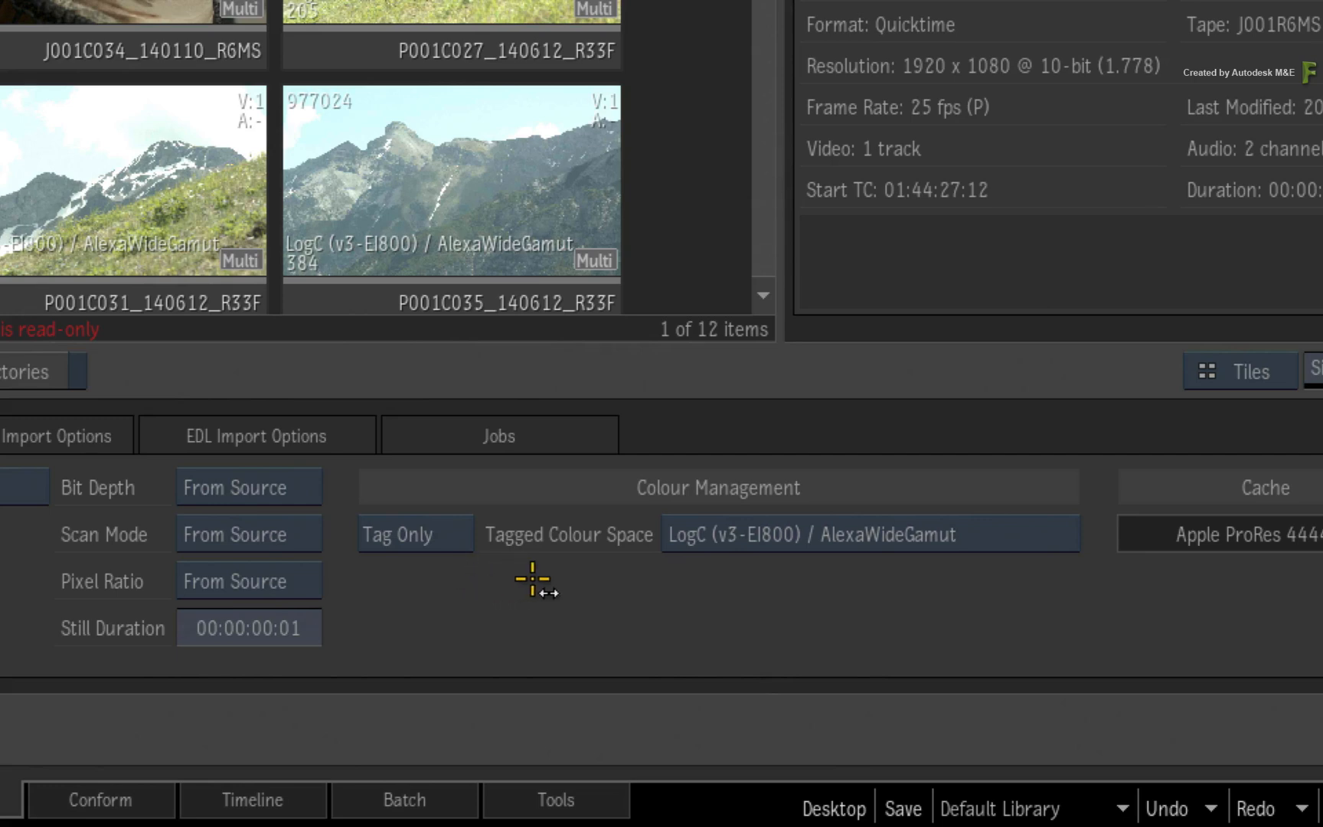
# - Reveal the colour management modes Auto Convert, Use LUT and Tag Only
pyautogui.click(415, 533)
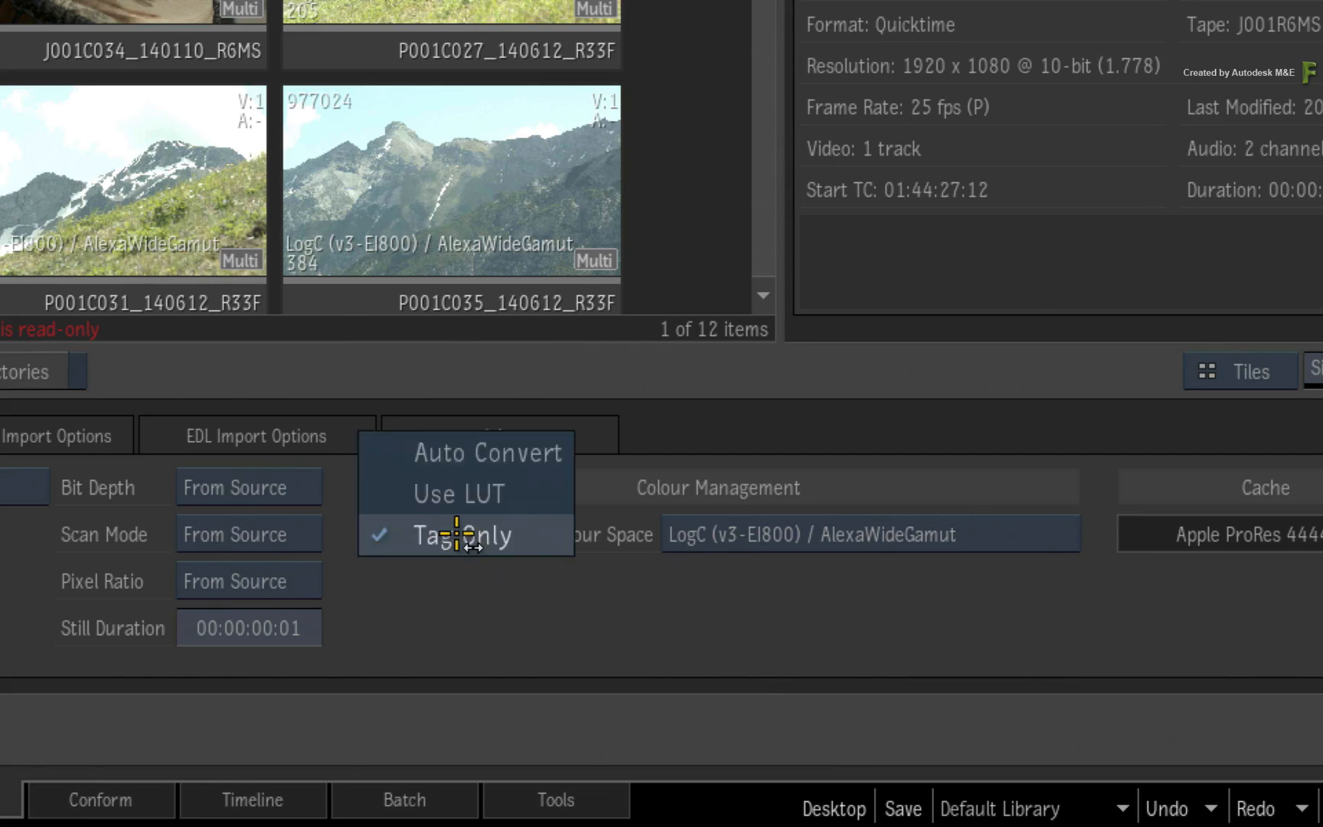
# - Switch import colour management to Auto Convert, input space from file or rules
pyautogui.click(487, 453)
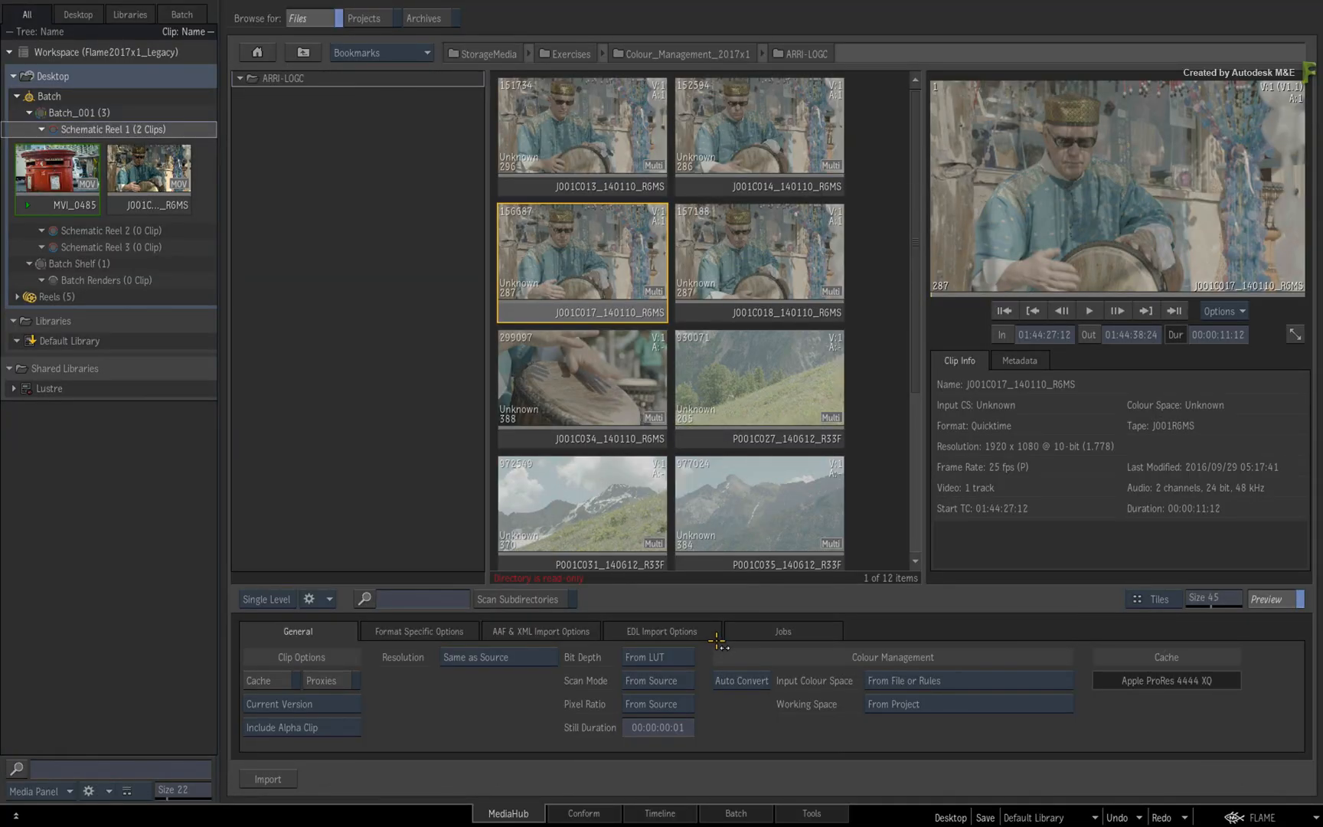
pyautogui.moveTo(713, 654)
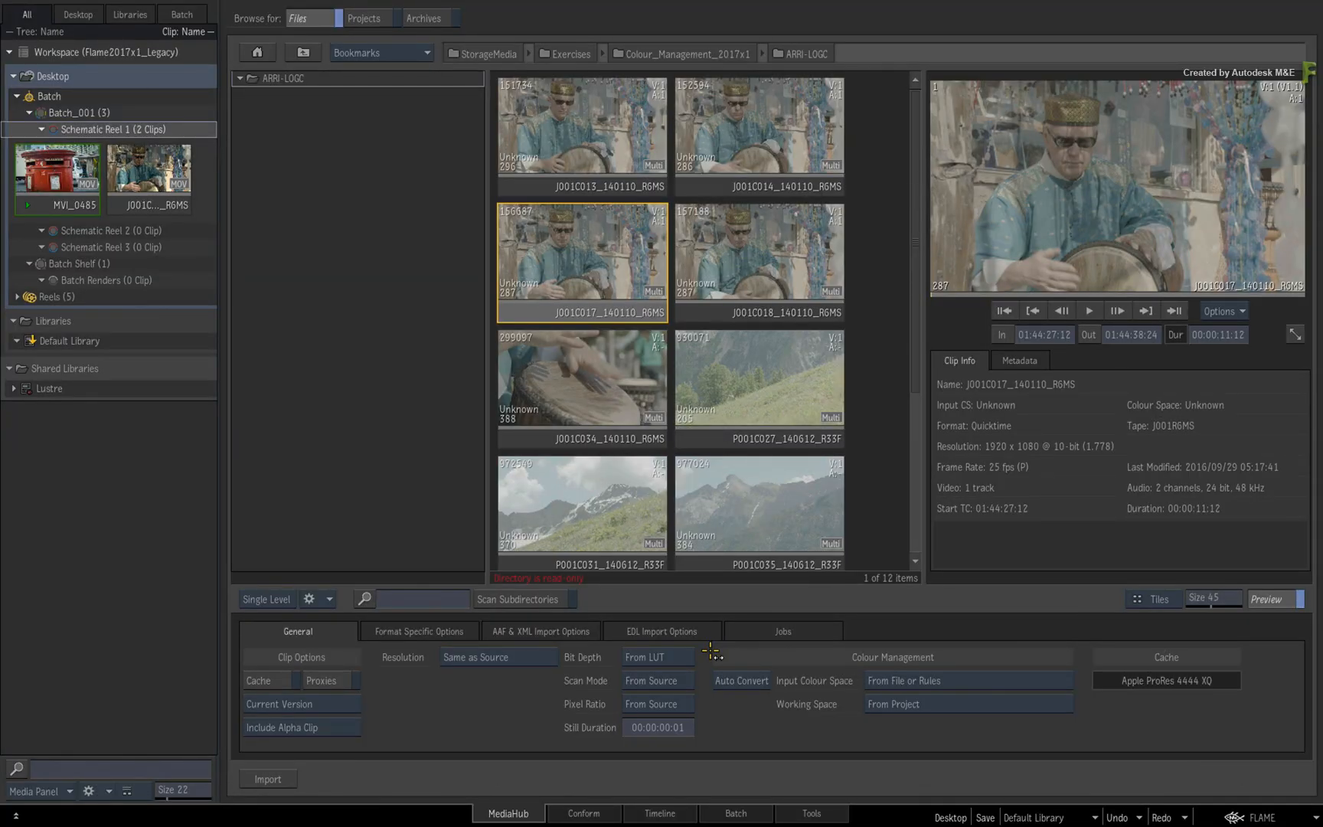
pyautogui.moveTo(954, 727)
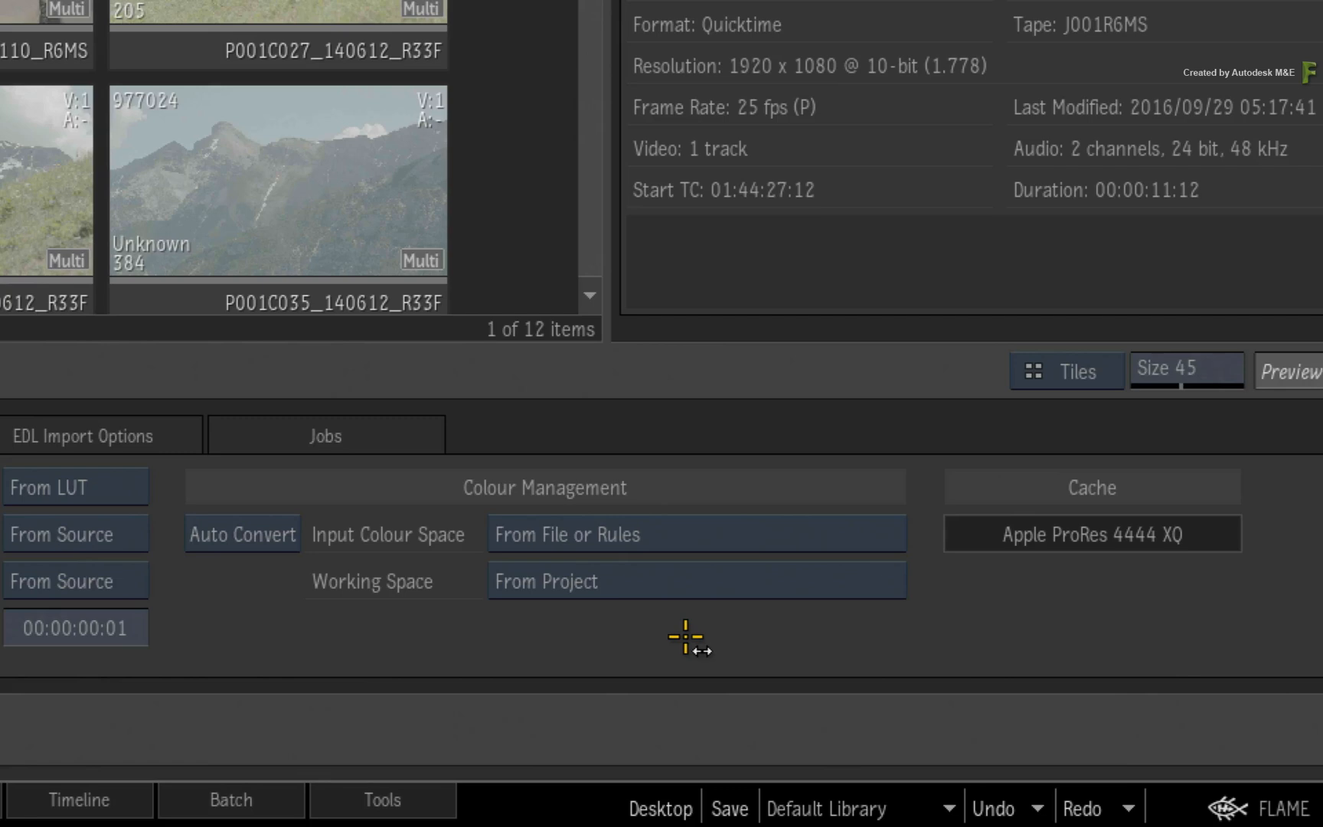
pyautogui.moveTo(311, 604)
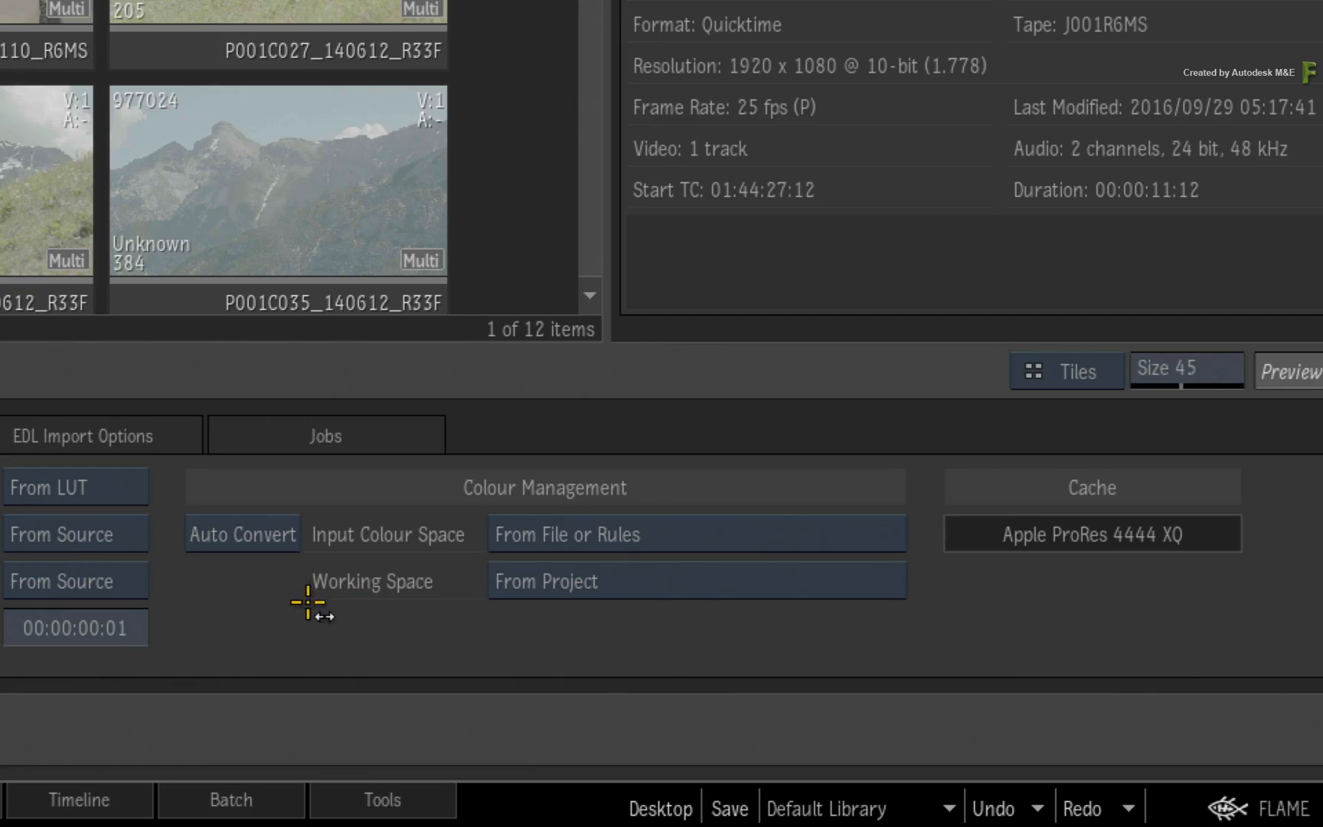
pyautogui.moveTo(456, 620)
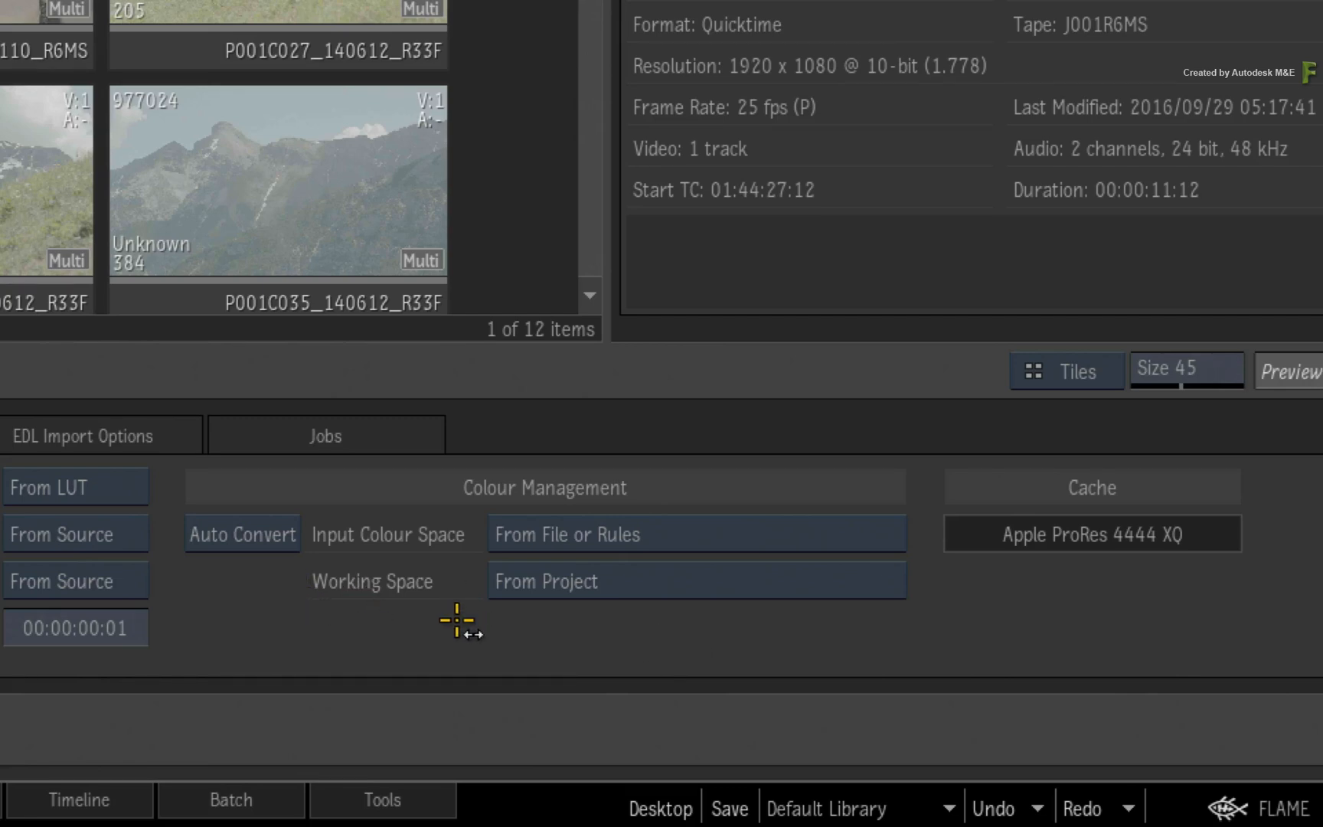
pyautogui.moveTo(641, 621)
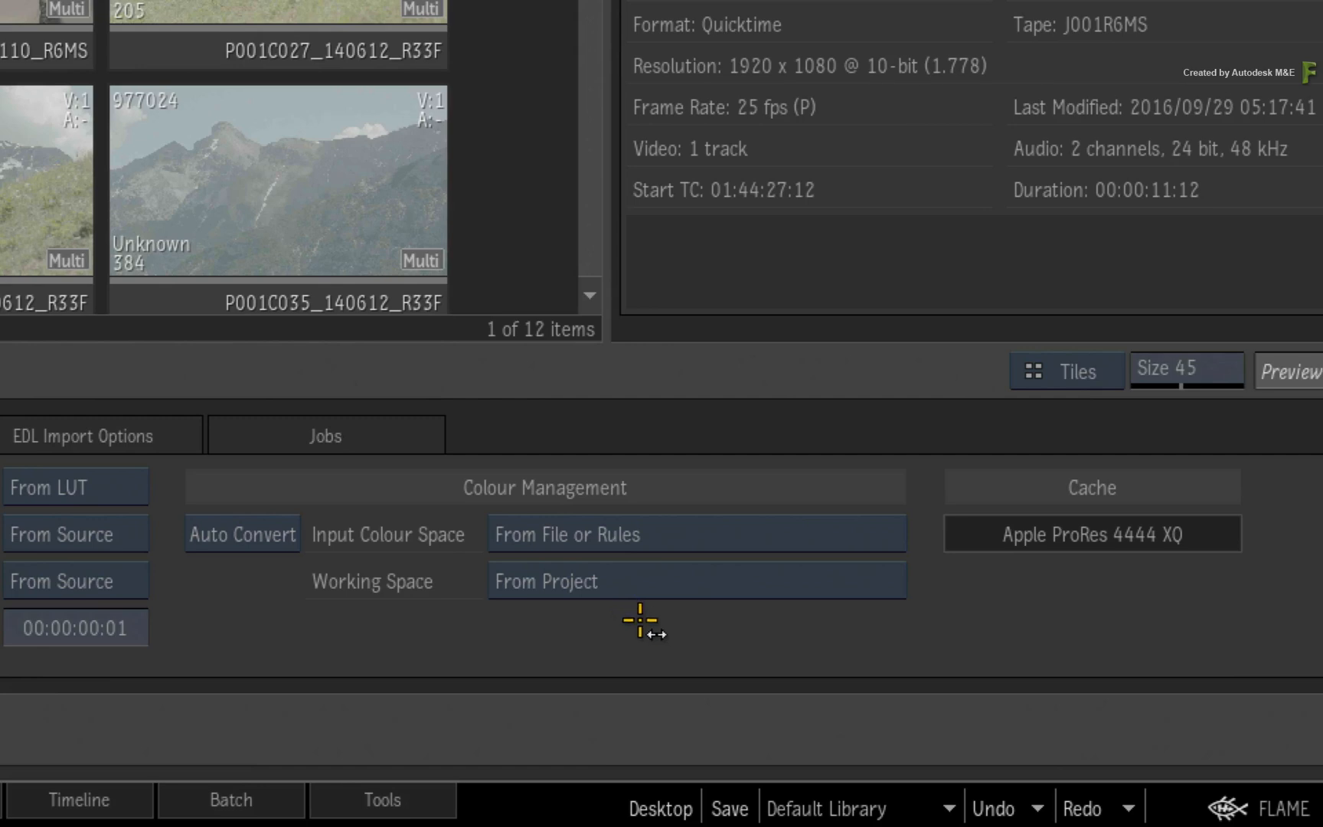
pyautogui.moveTo(665, 611)
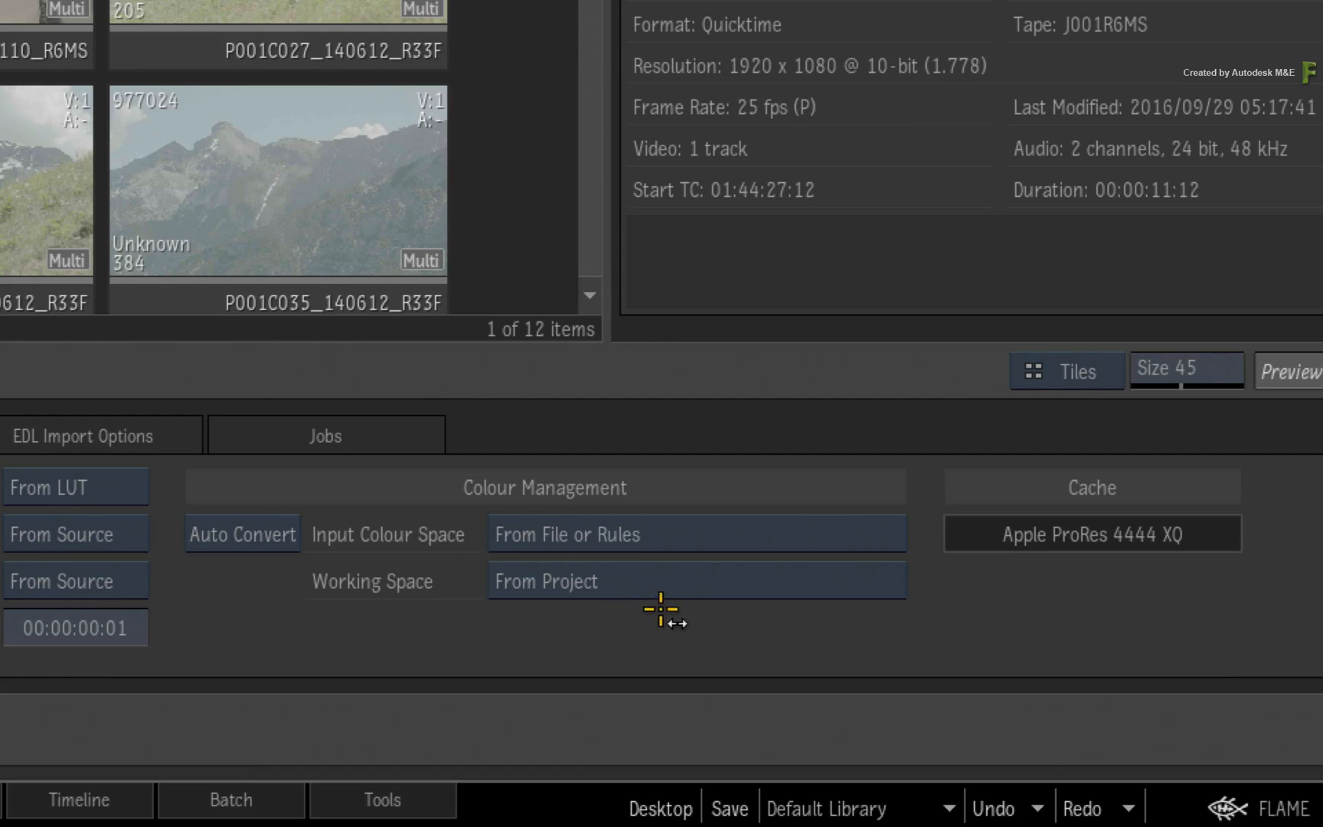
pyautogui.moveTo(672, 597)
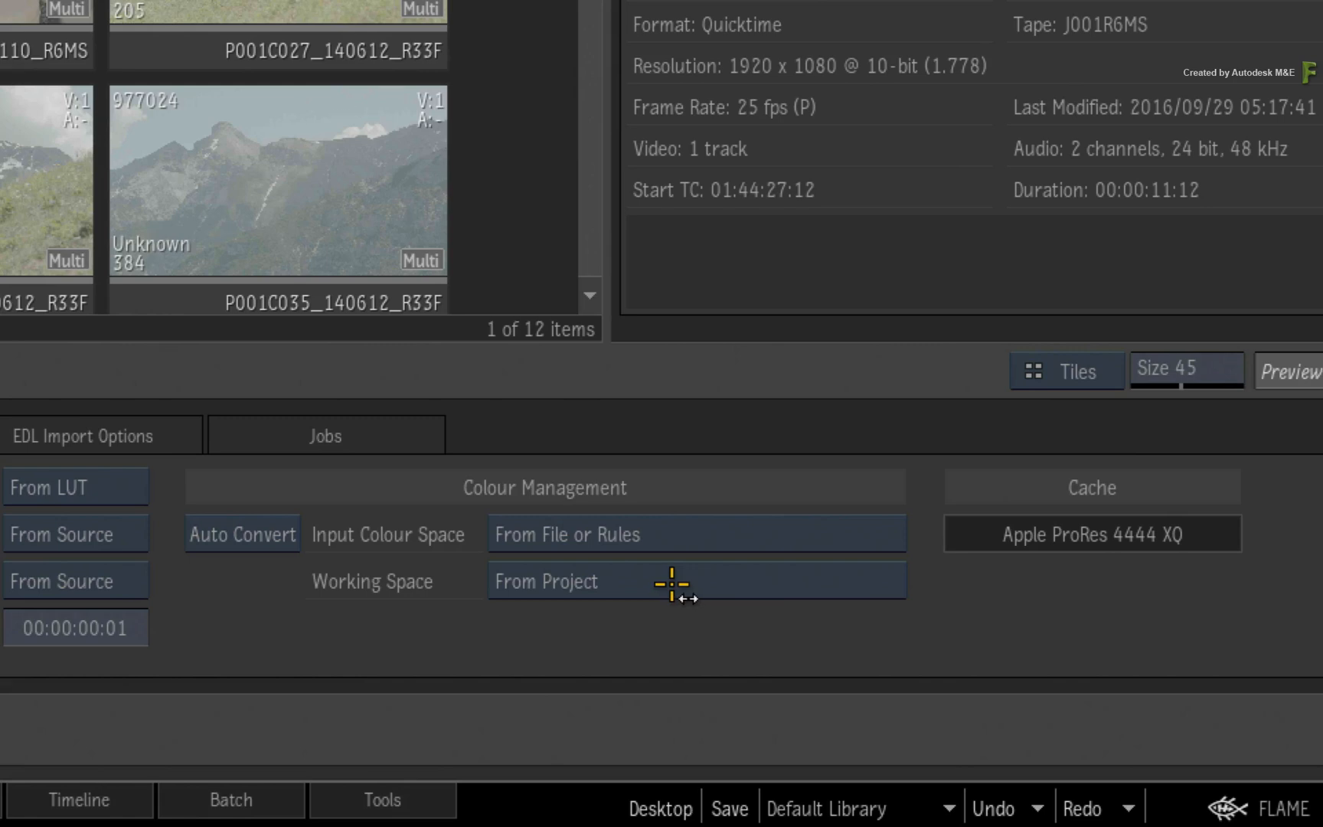
pyautogui.moveTo(325, 553)
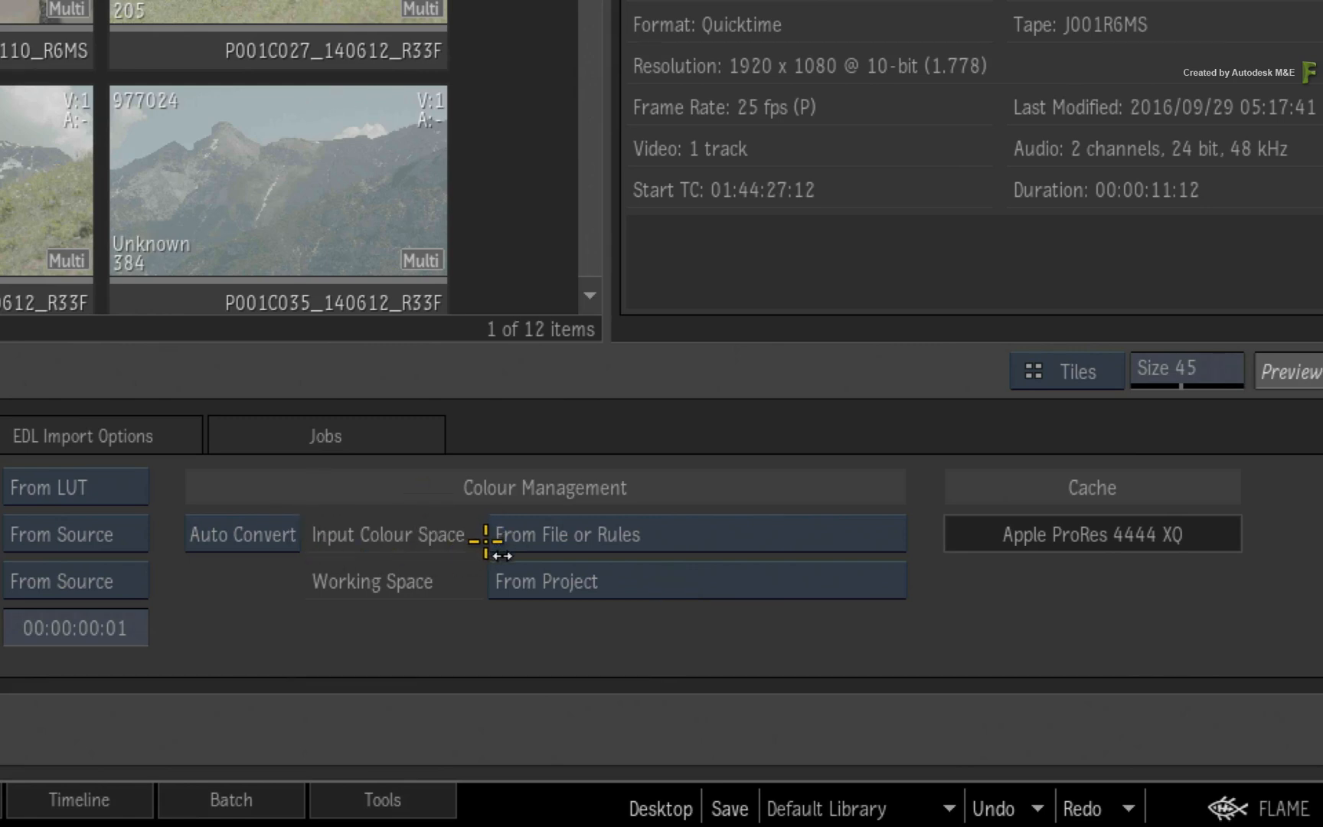
pyautogui.moveTo(666, 583)
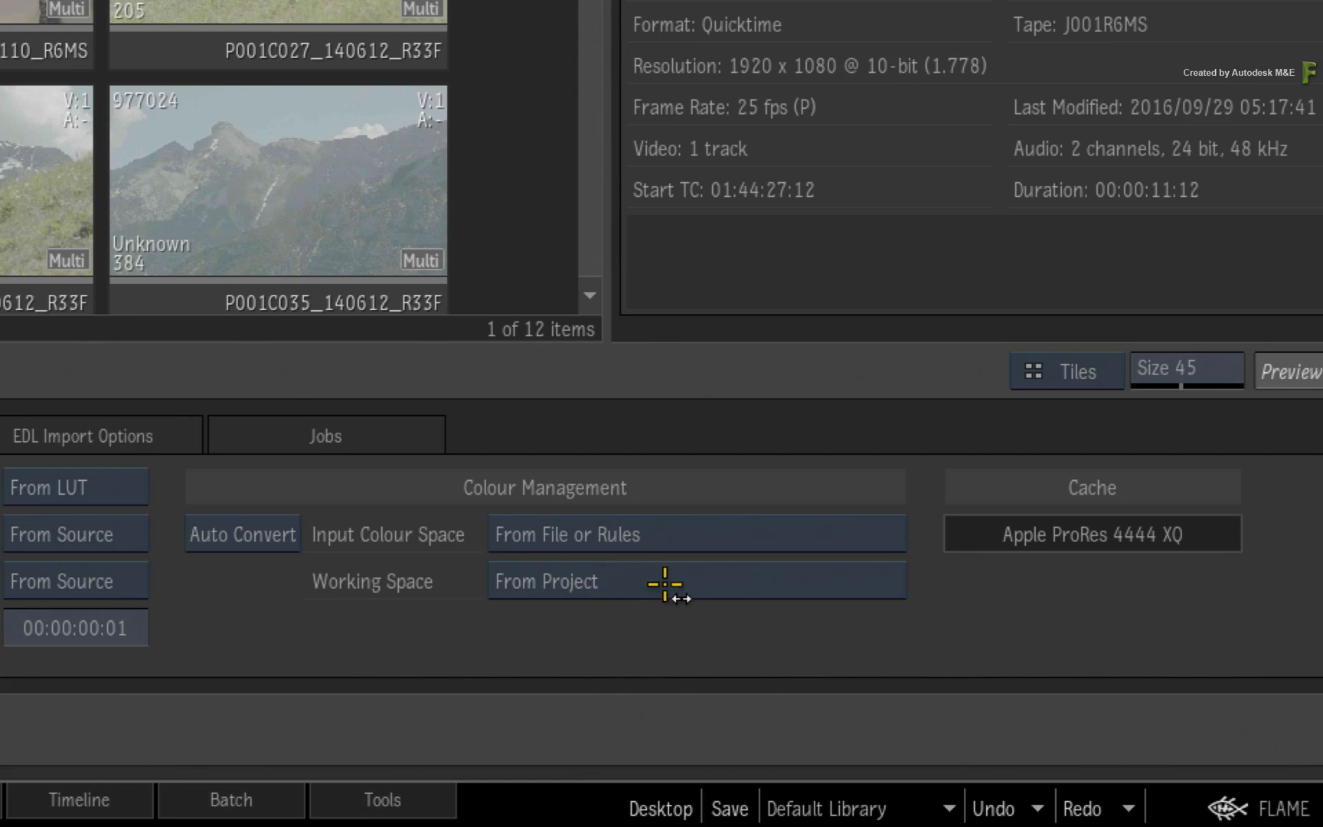
pyautogui.moveTo(689, 557)
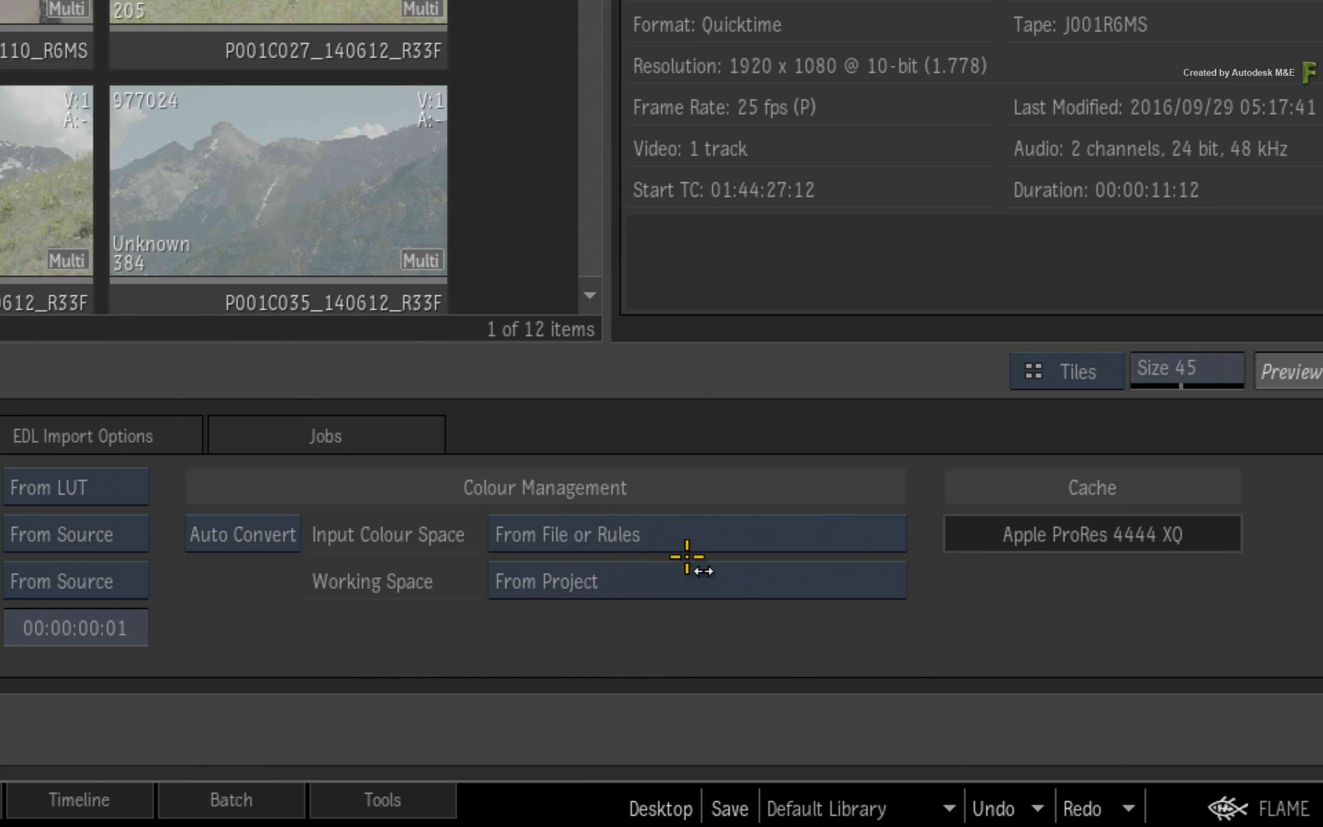
pyautogui.moveTo(683, 582)
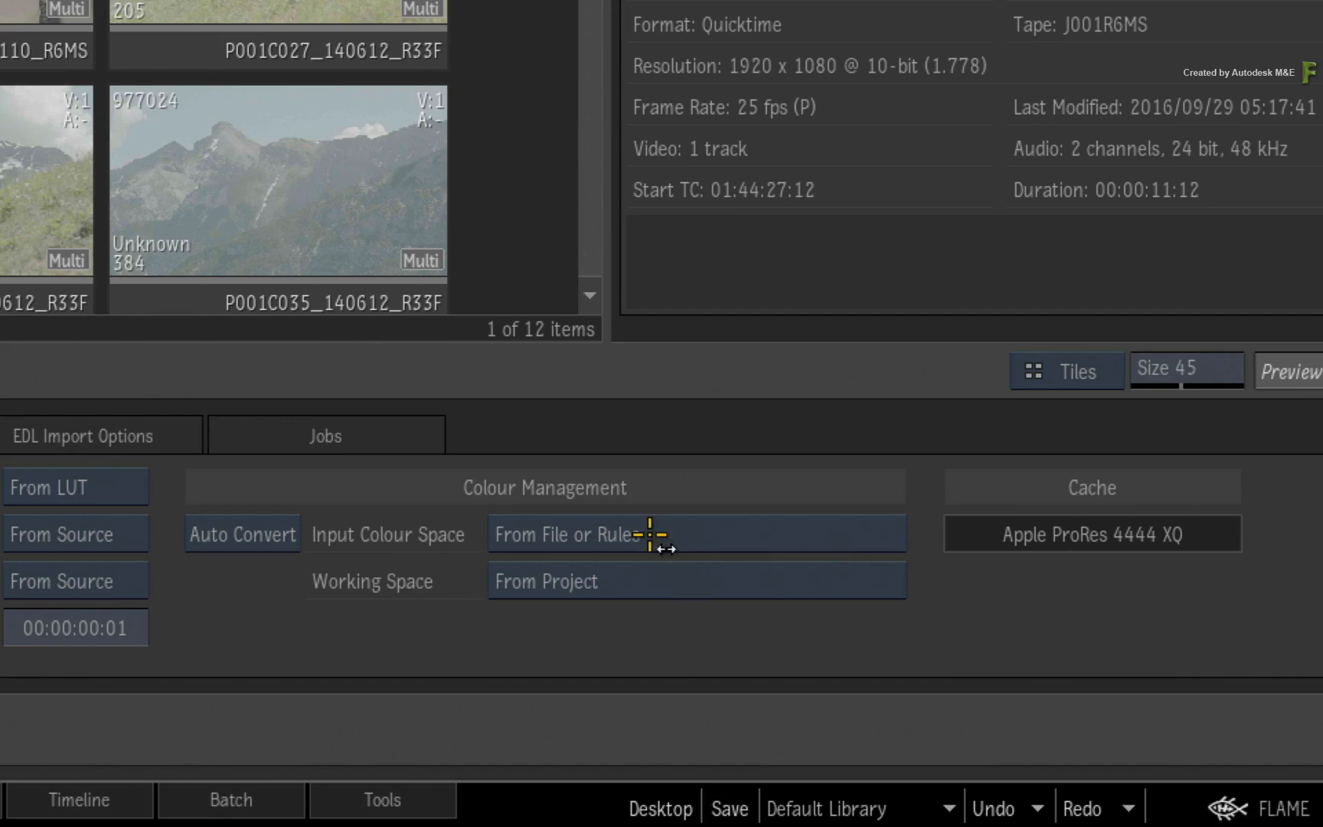
pyautogui.moveTo(676, 580)
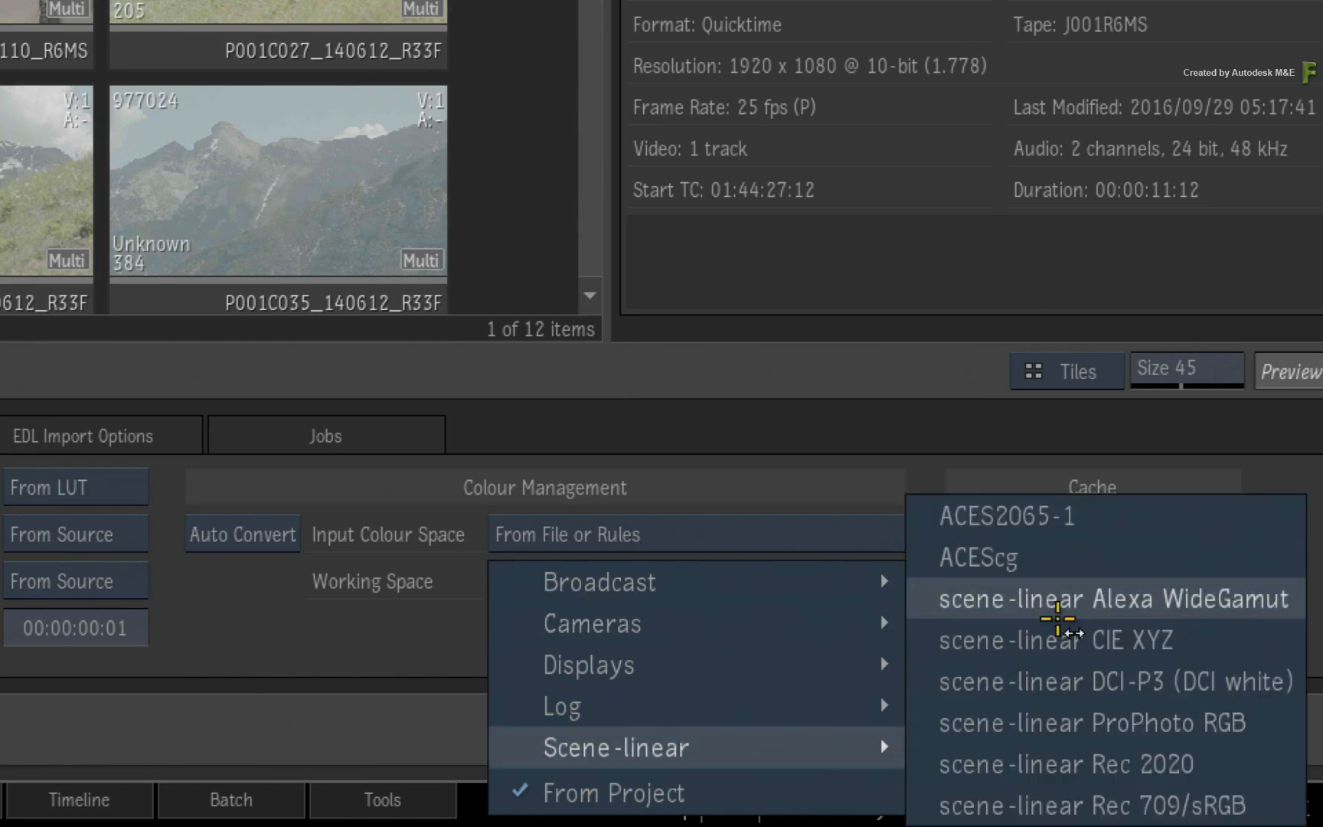
# - Set the import working space to ACEScg and browse the ARRI camera input colour spaces
pyautogui.click(979, 558)
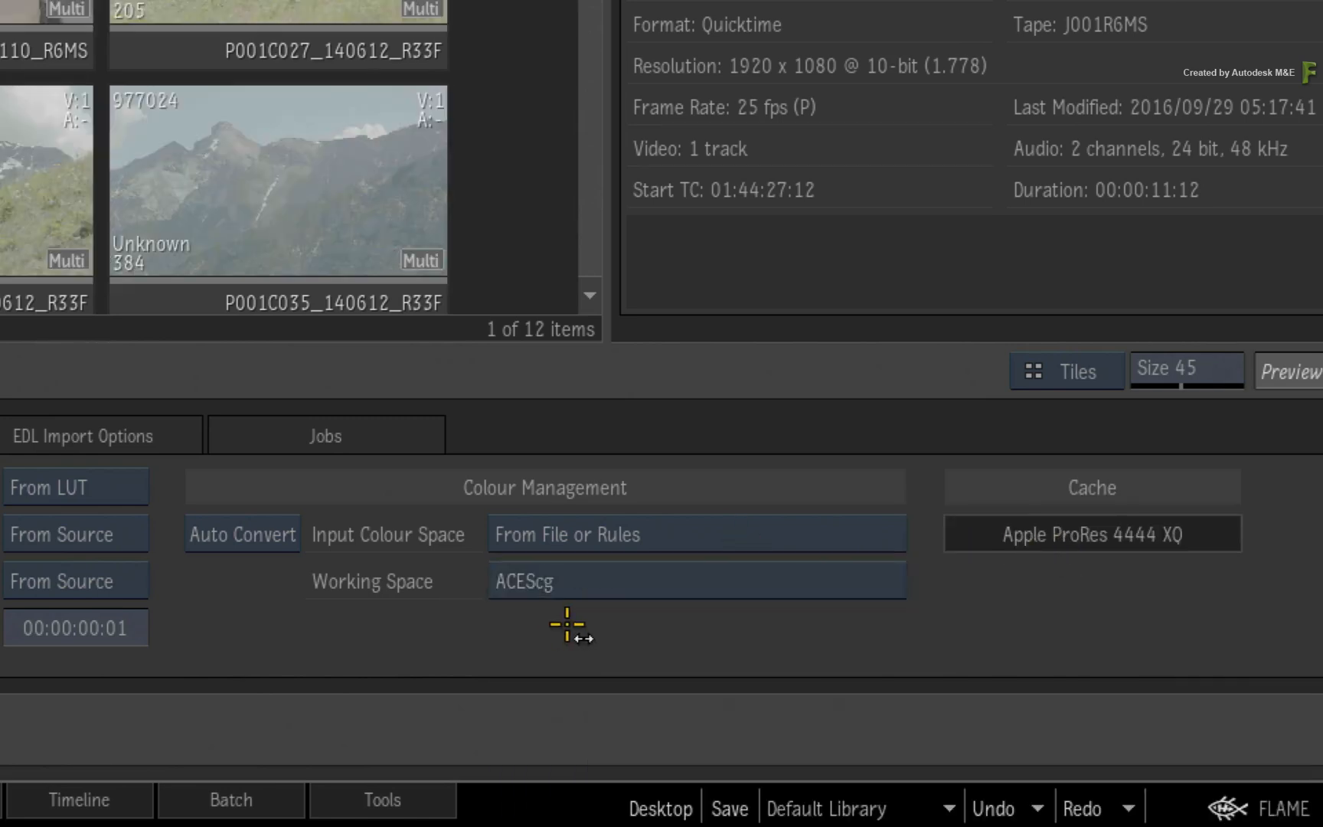
pyautogui.moveTo(697, 548)
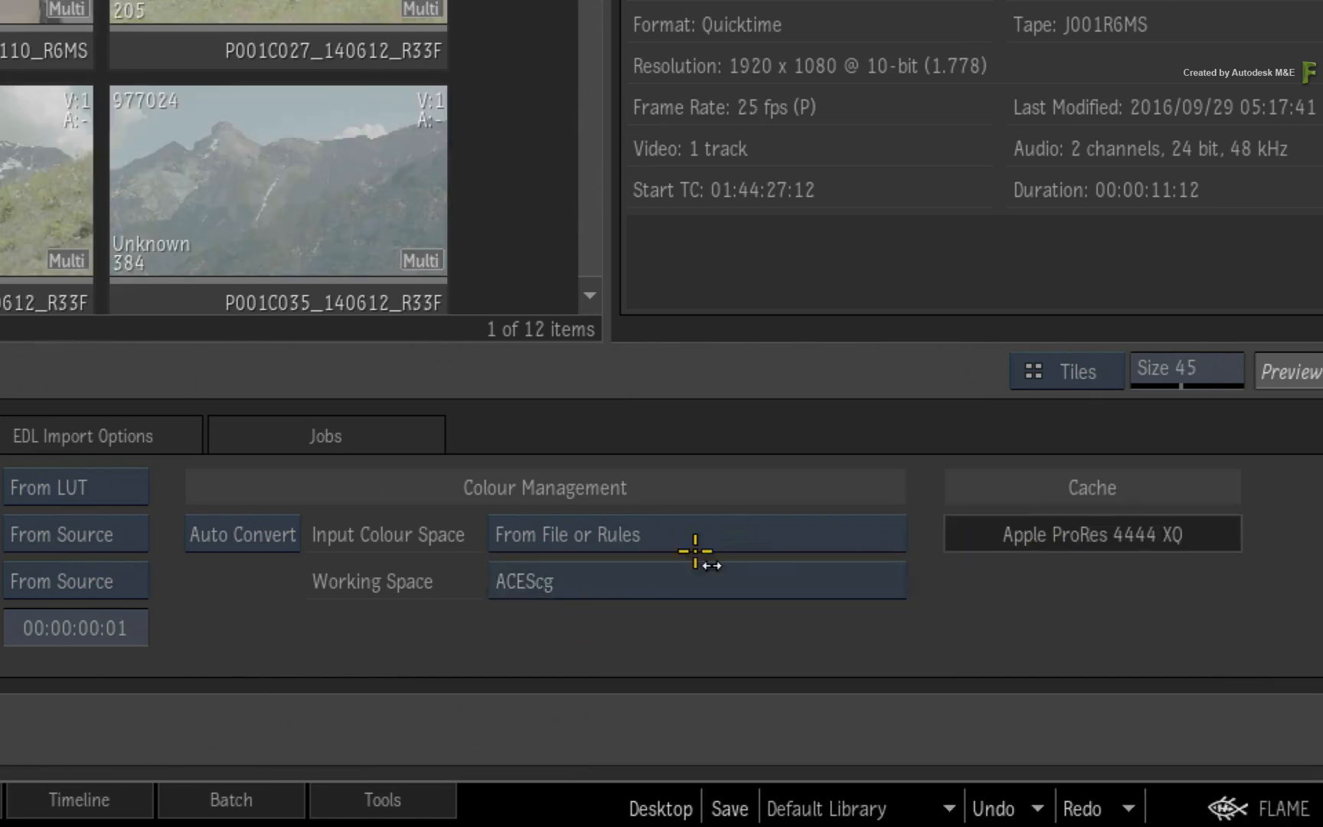
pyautogui.click(697, 533)
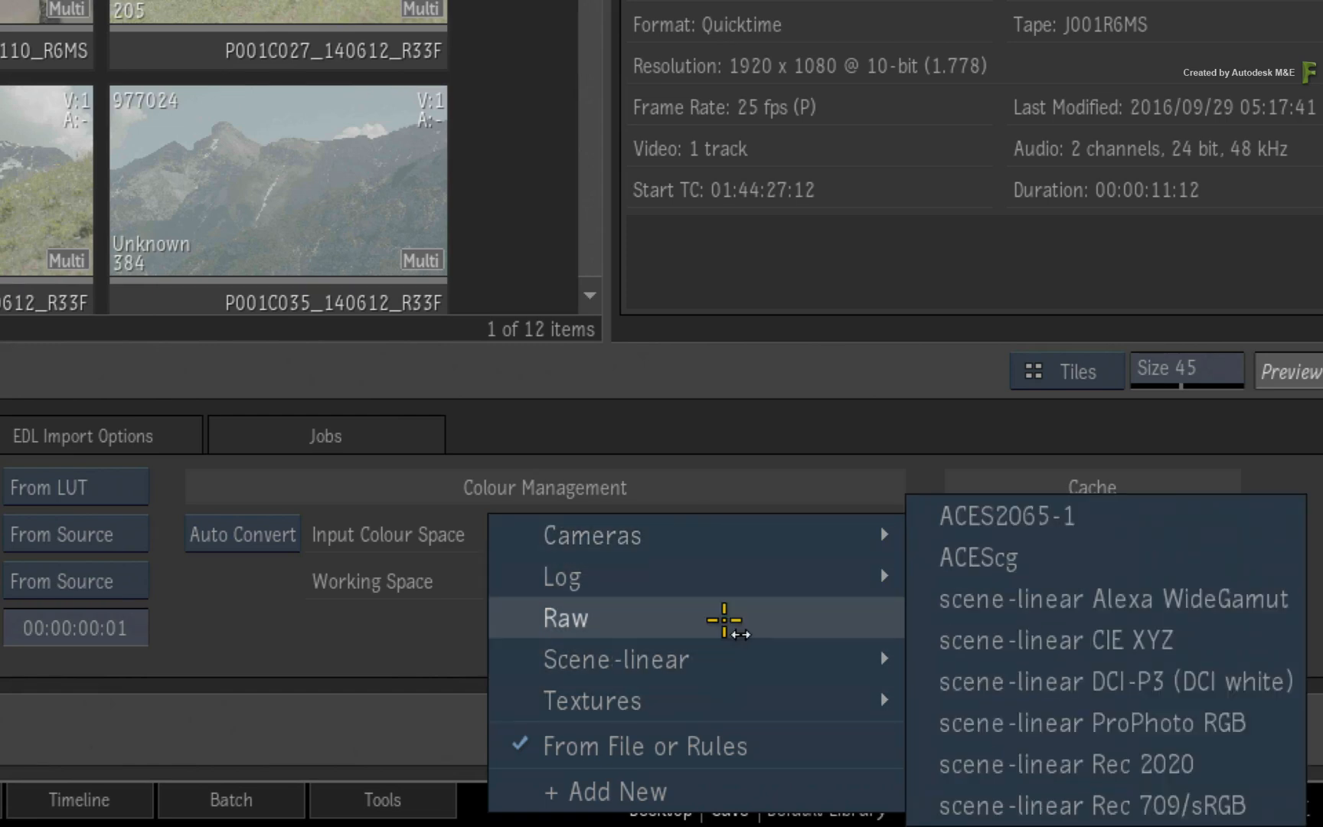
pyautogui.moveTo(591, 535)
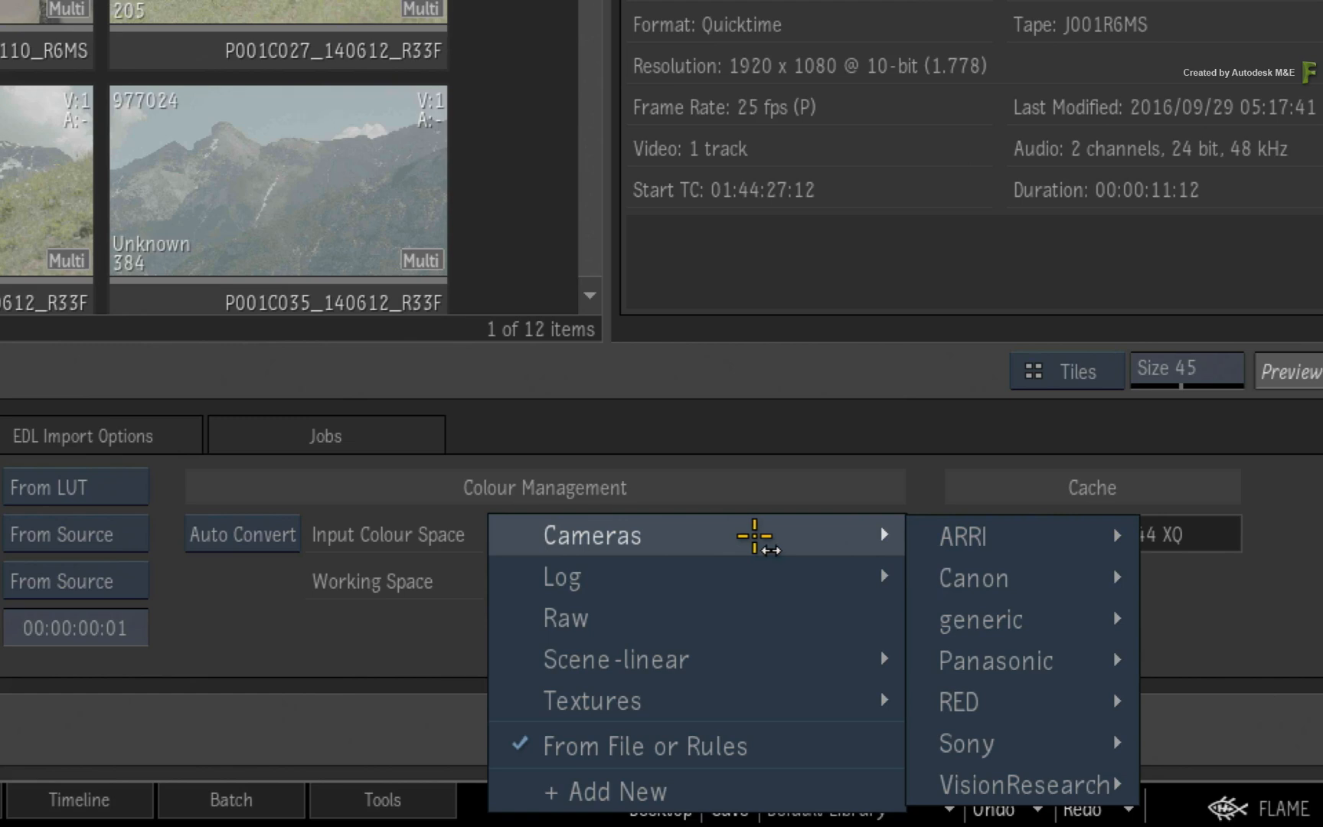
pyautogui.click(957, 534)
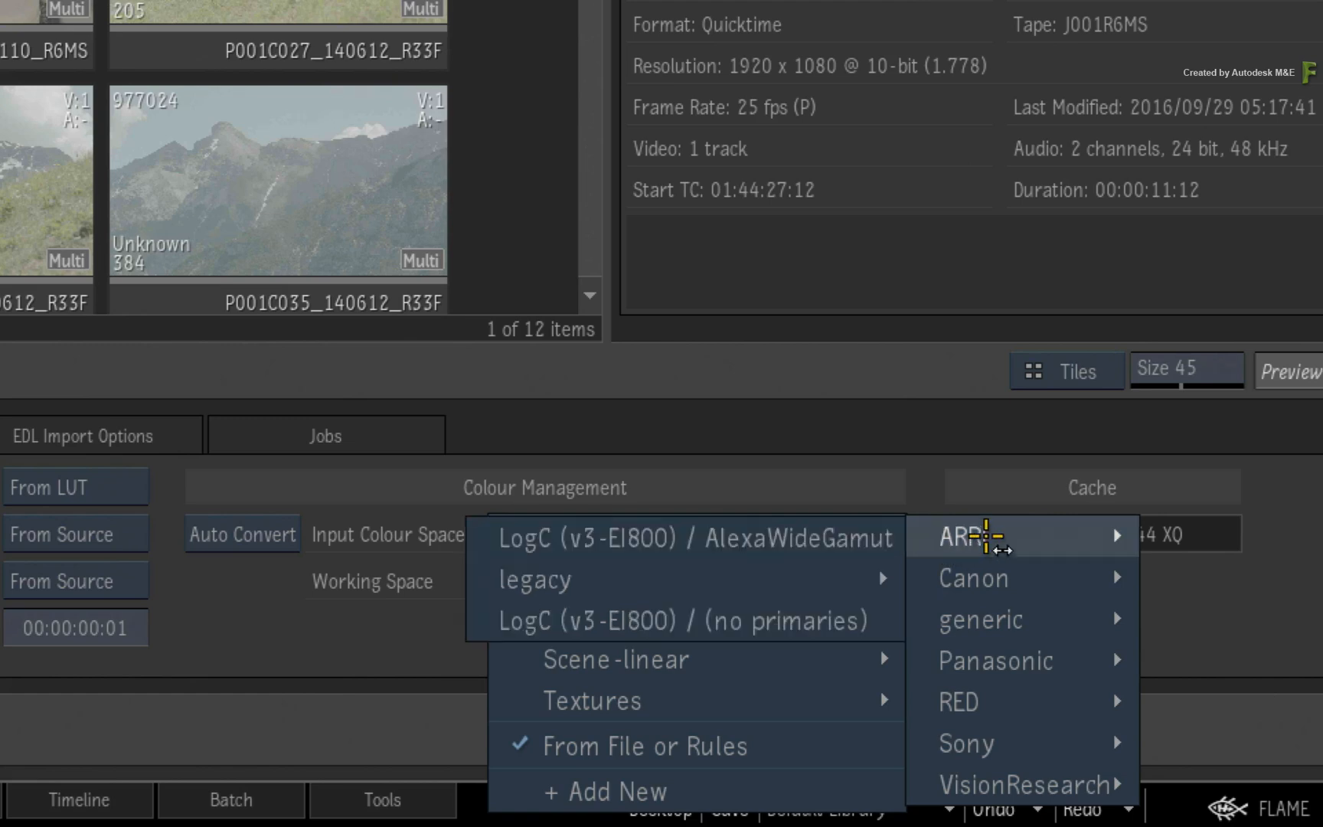
pyautogui.moveTo(624, 539)
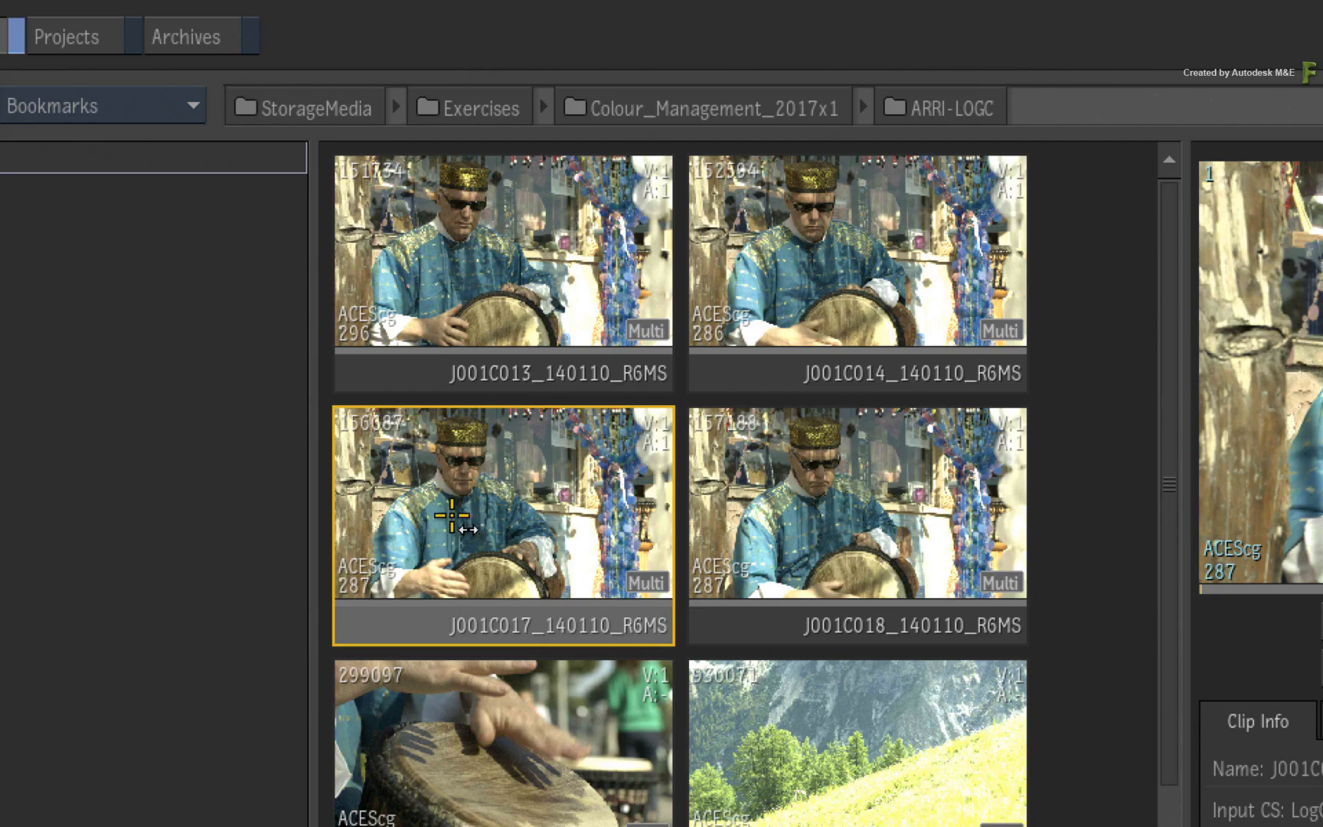
pyautogui.moveTo(433, 546)
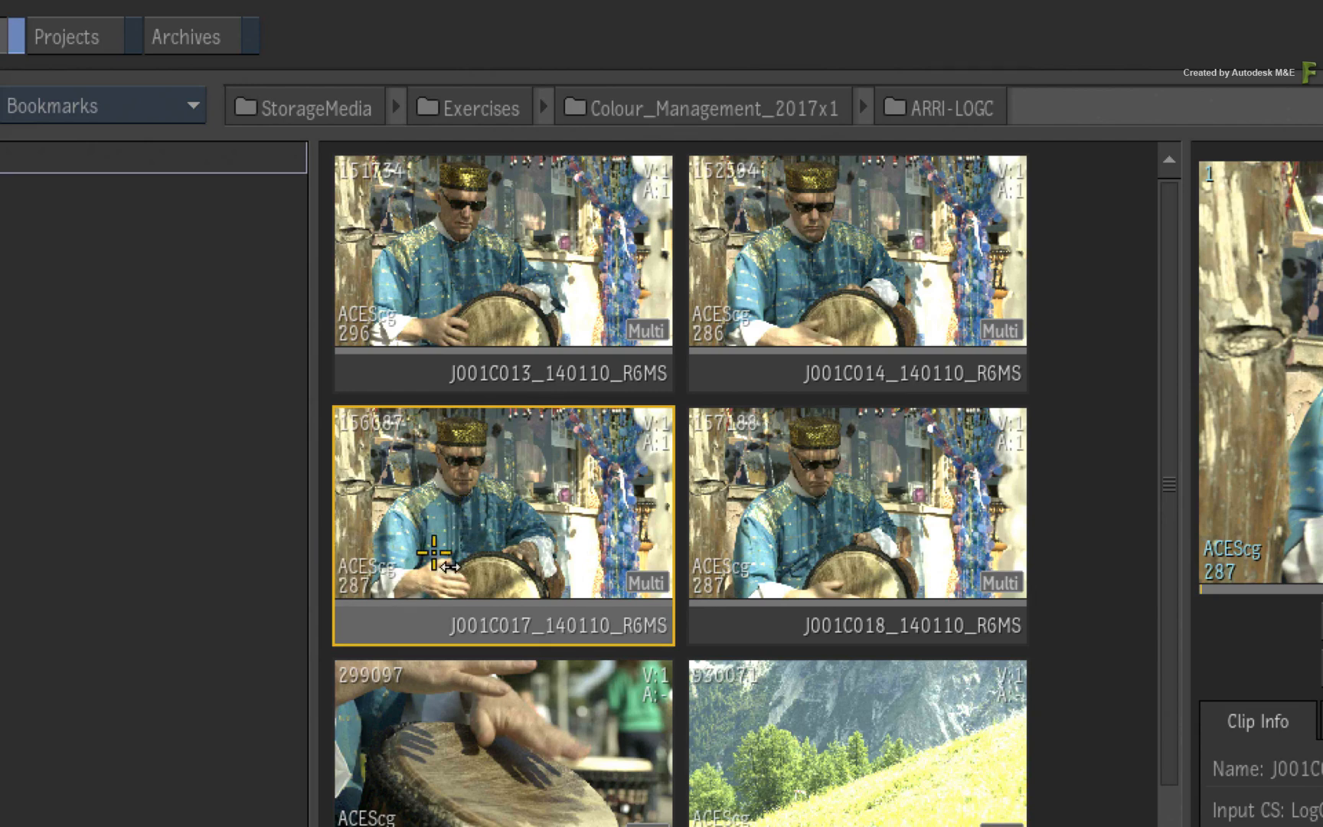
pyautogui.moveTo(404, 536)
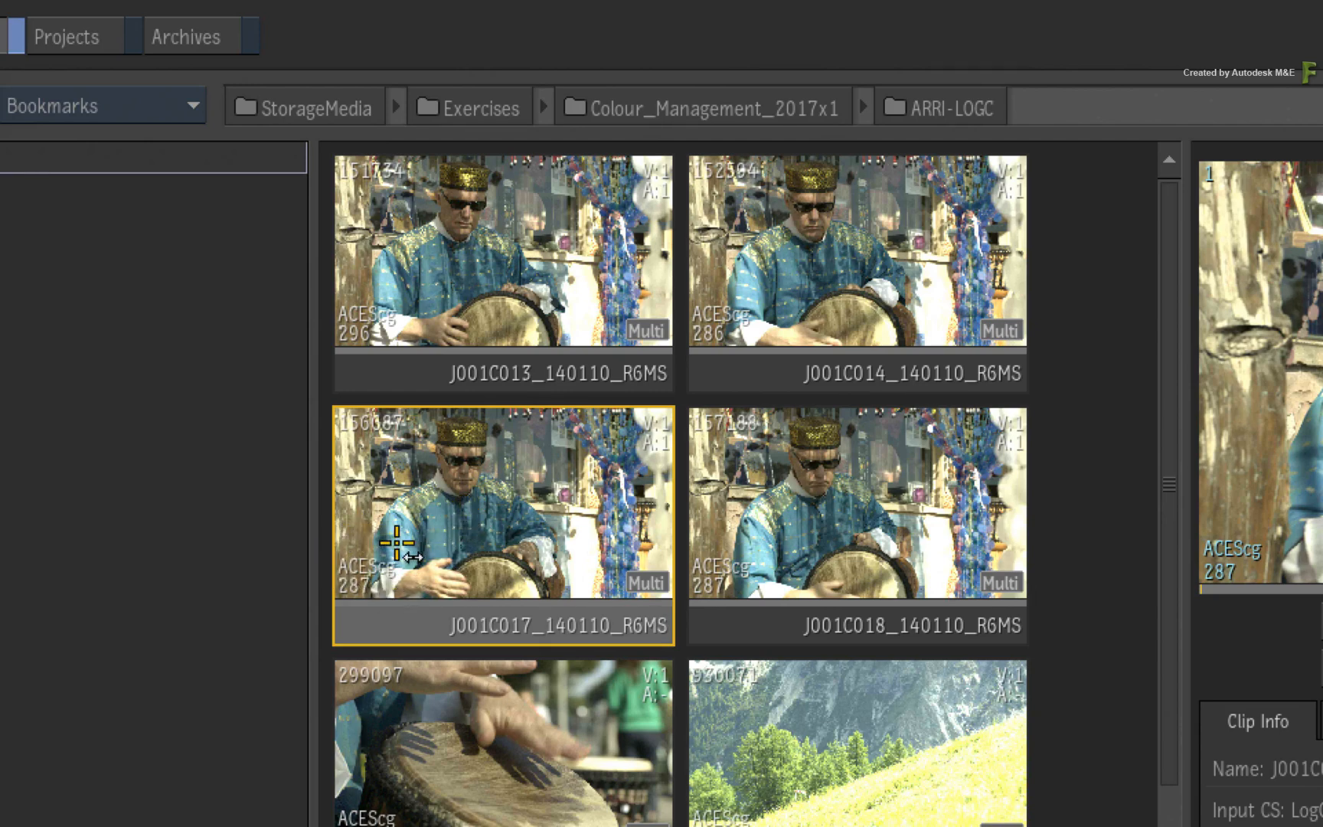
pyautogui.moveTo(467, 530)
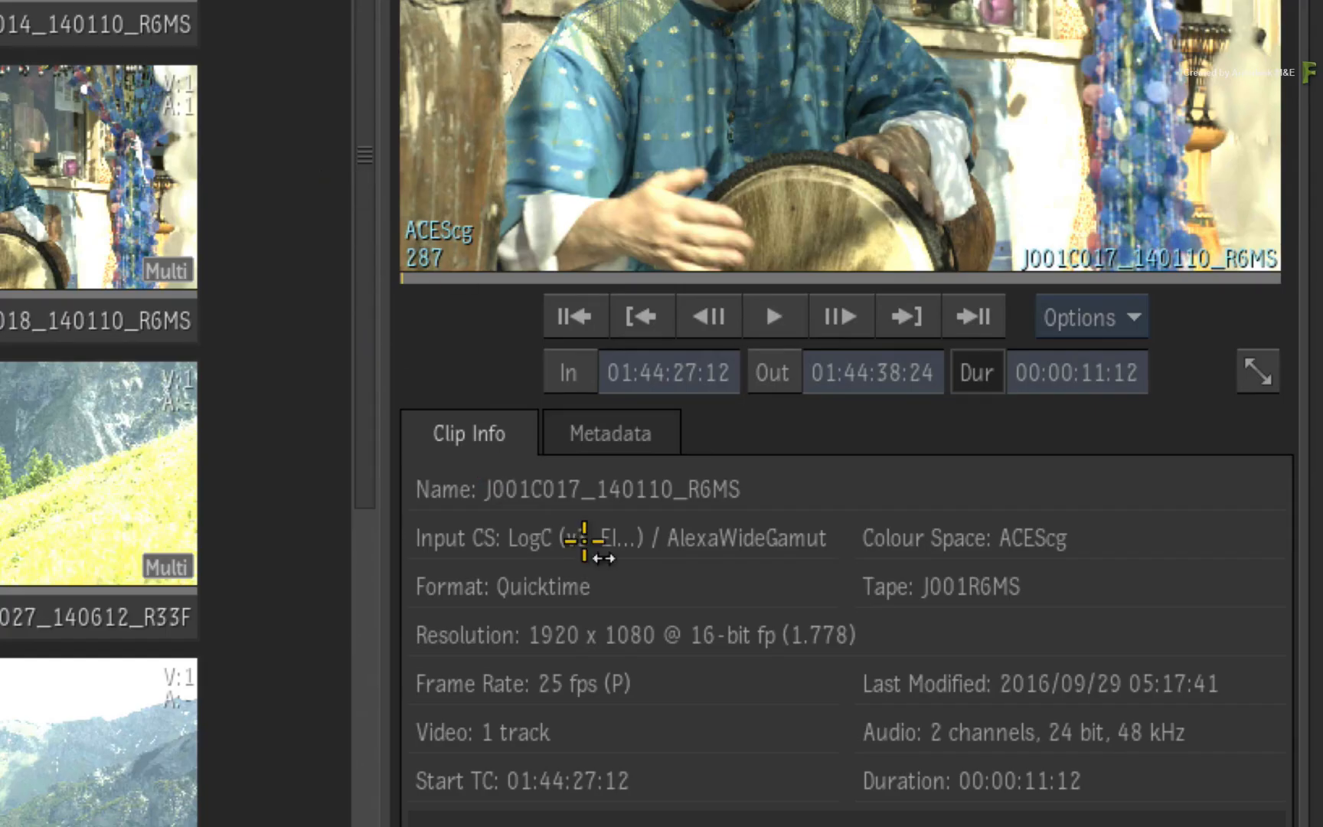
pyautogui.moveTo(726, 565)
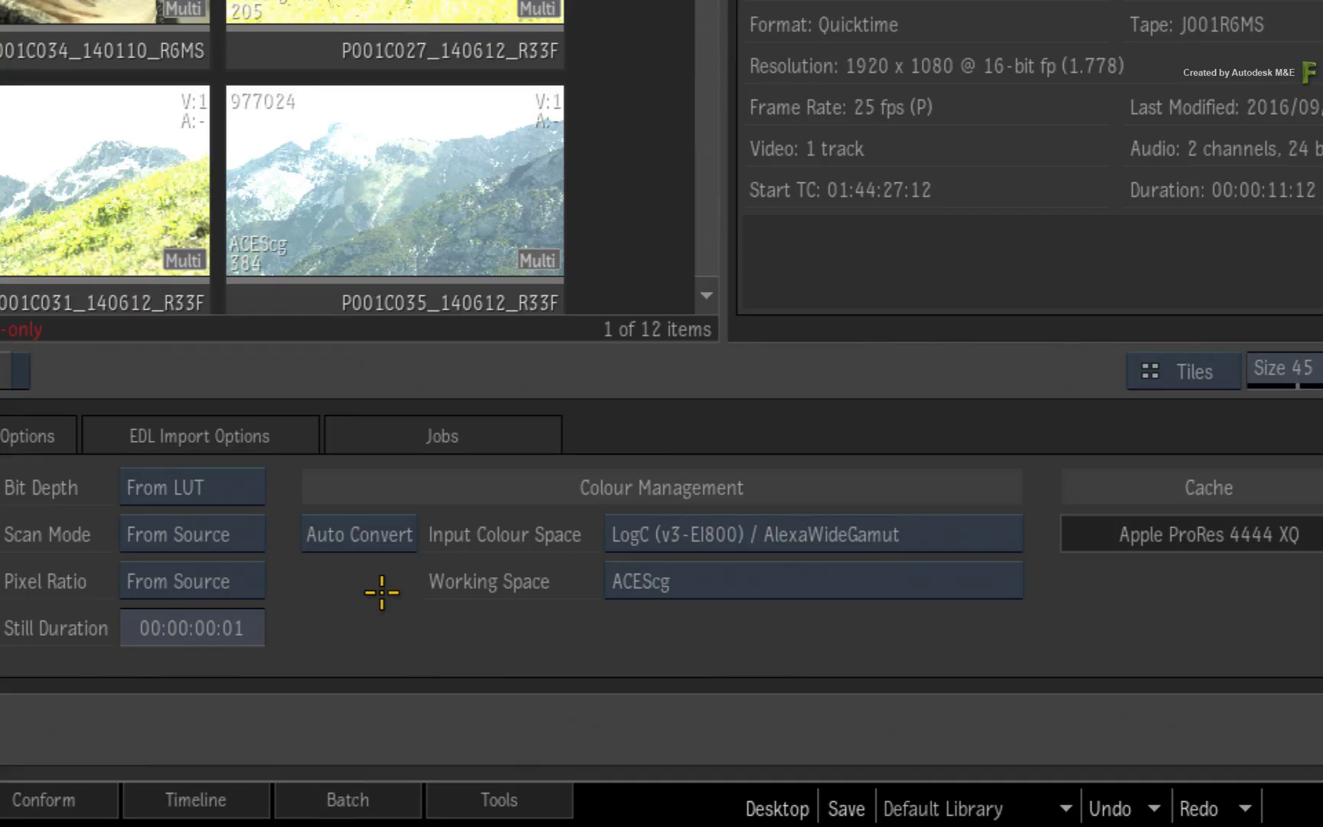
# - Change import colour management to Use LUT with Colour Transform as the format
pyautogui.click(358, 532)
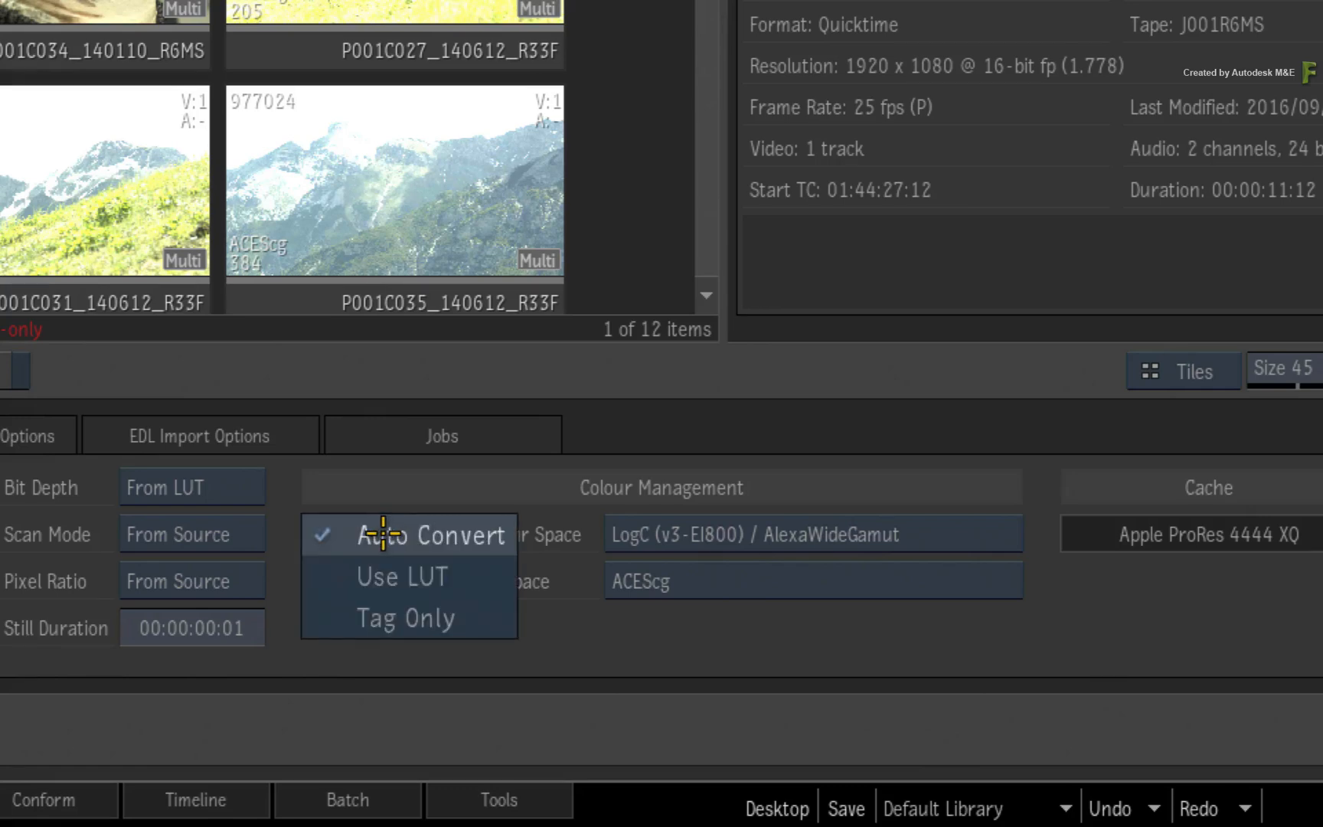
pyautogui.click(402, 576)
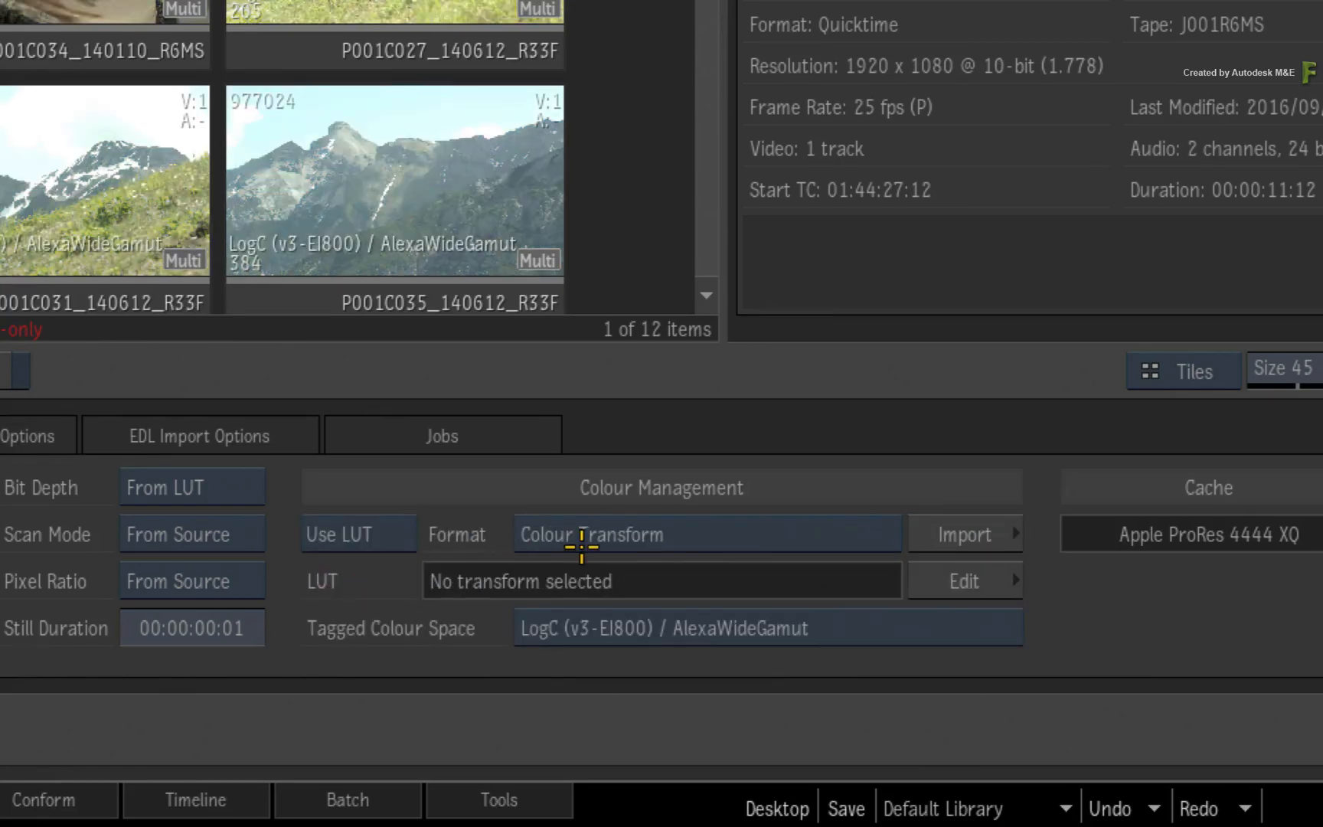
pyautogui.moveTo(798, 536)
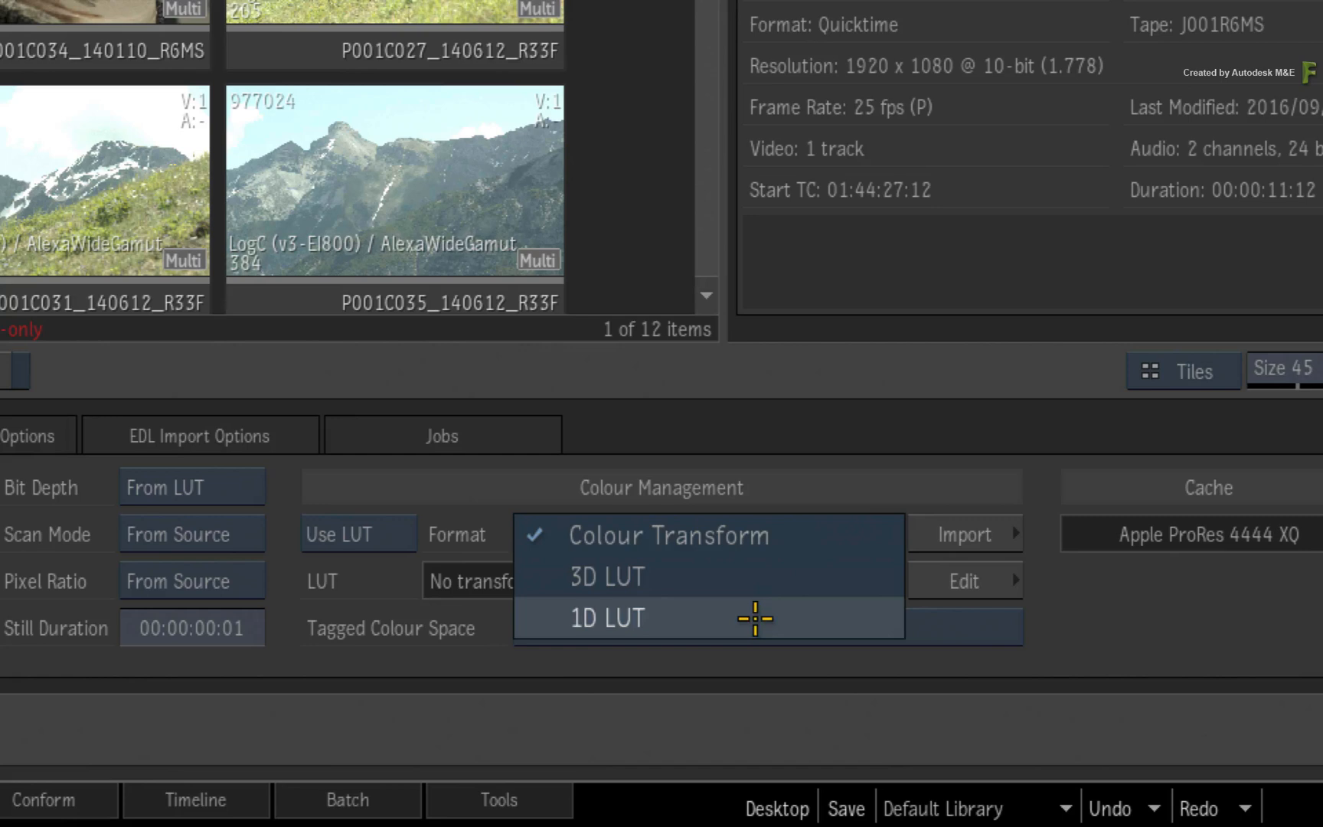
pyautogui.moveTo(804, 534)
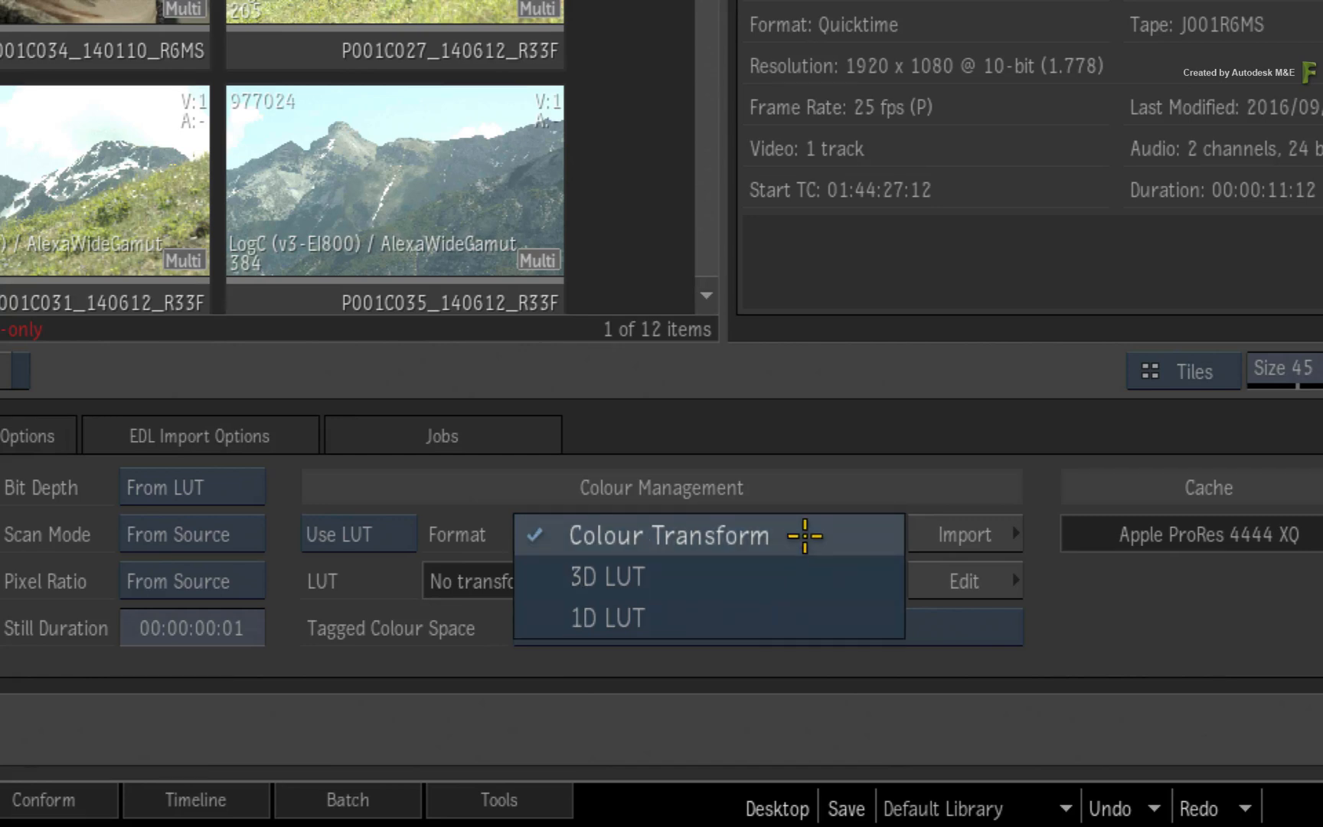
pyautogui.click(667, 535)
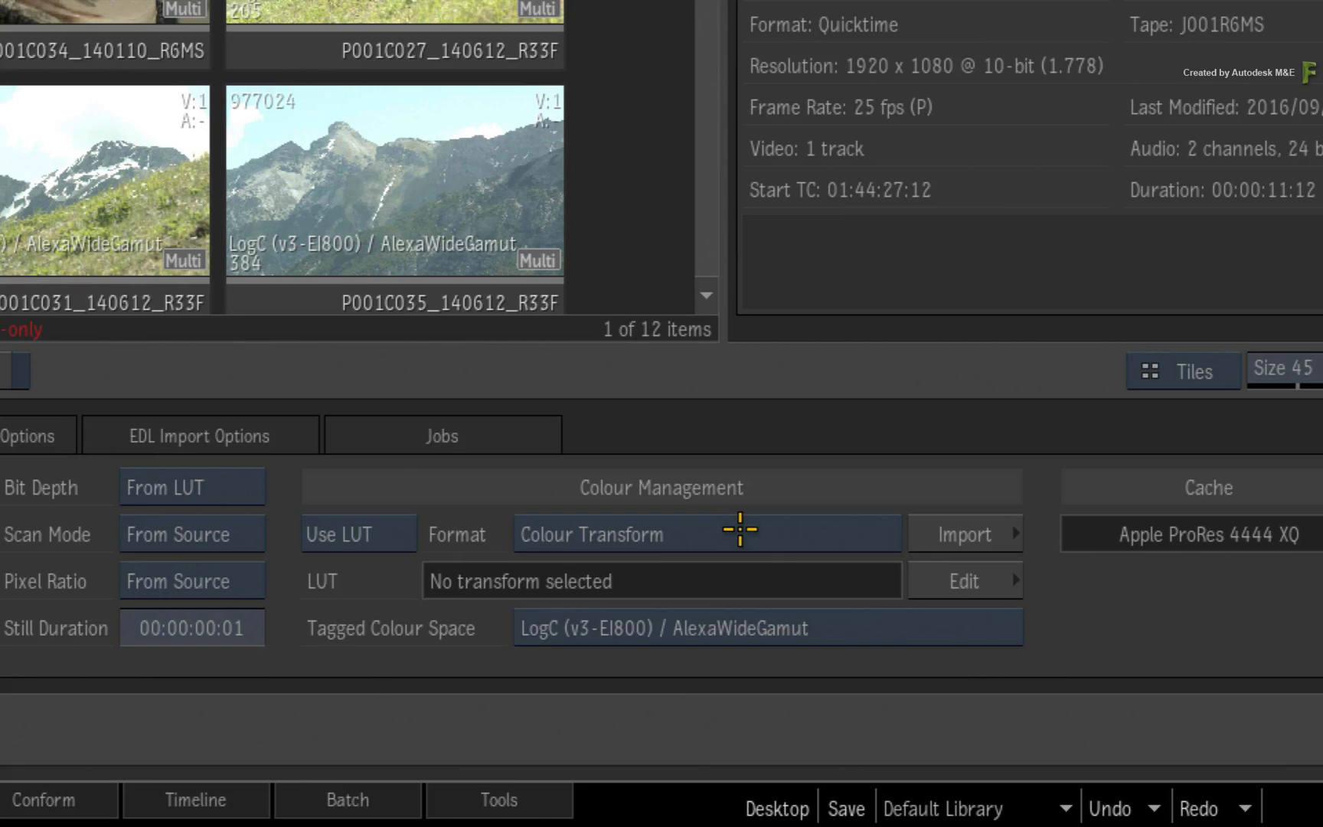
pyautogui.moveTo(738, 531)
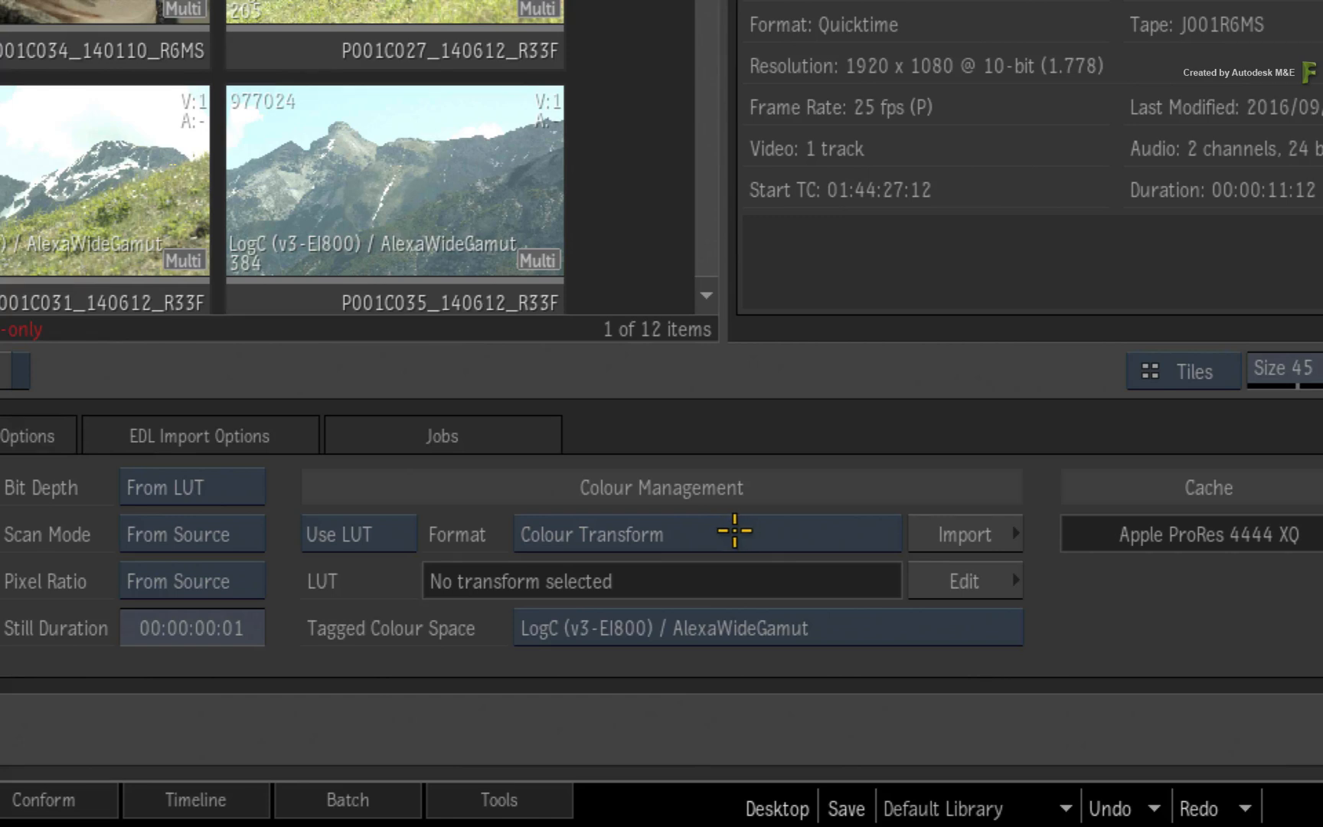
pyautogui.moveTo(732, 530)
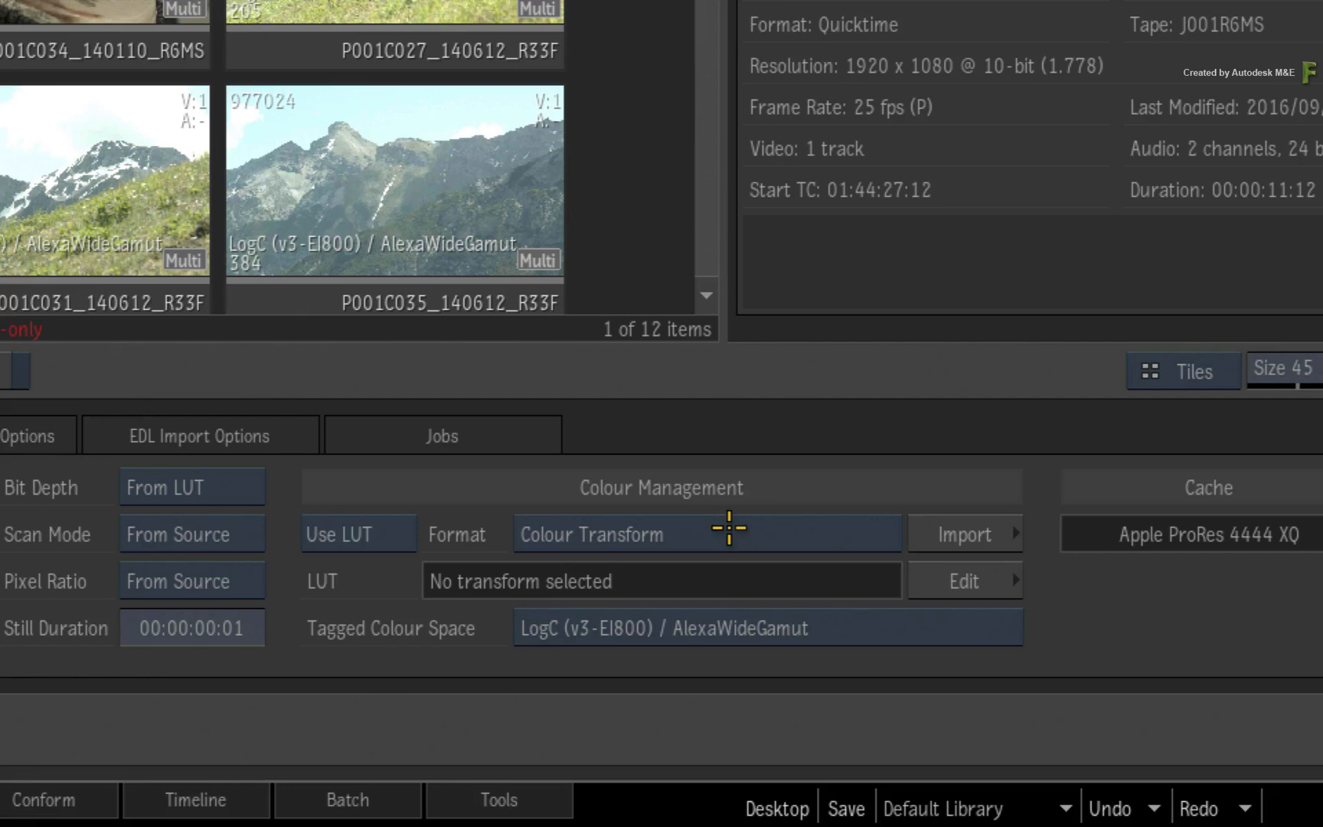
pyautogui.click(356, 532)
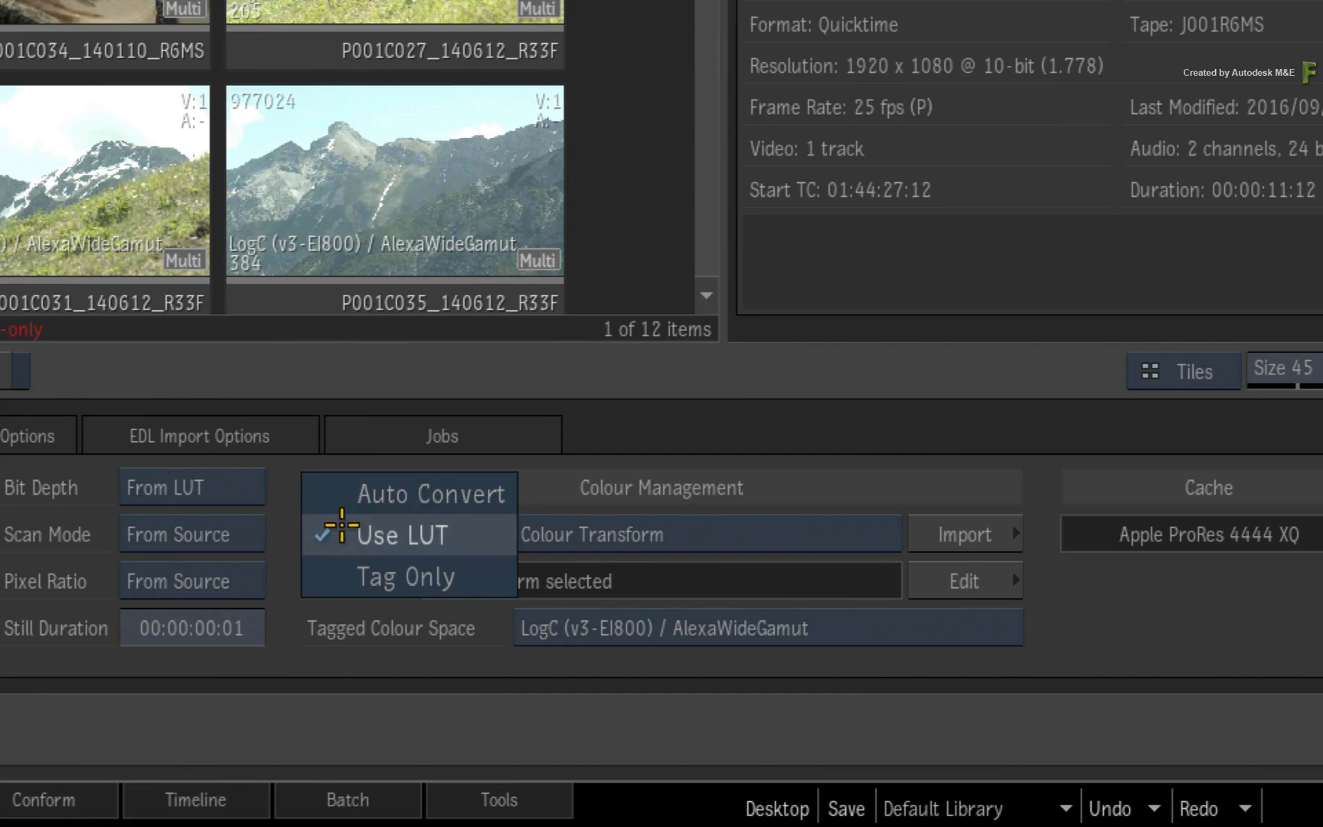
pyautogui.click(401, 535)
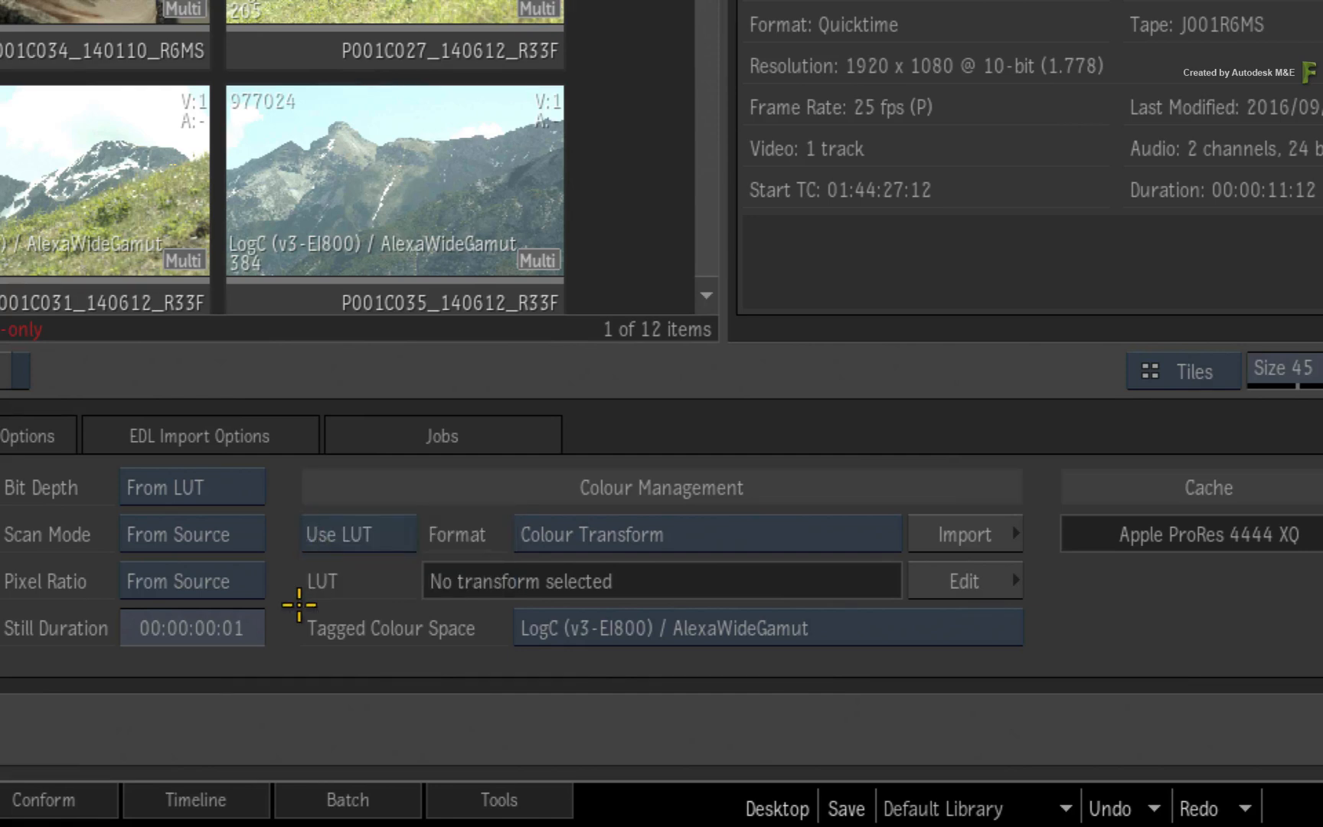
pyautogui.moveTo(396, 669)
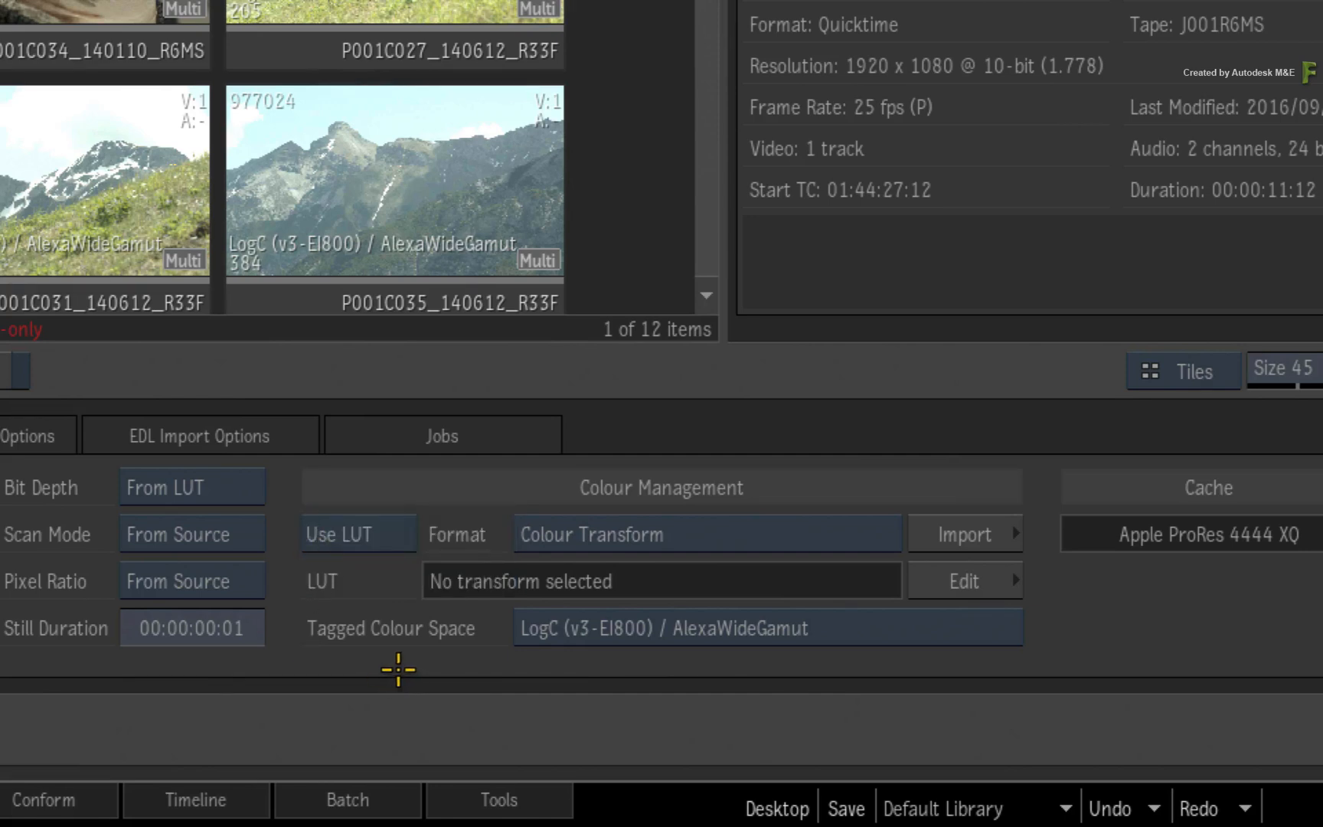
pyautogui.moveTo(369, 660)
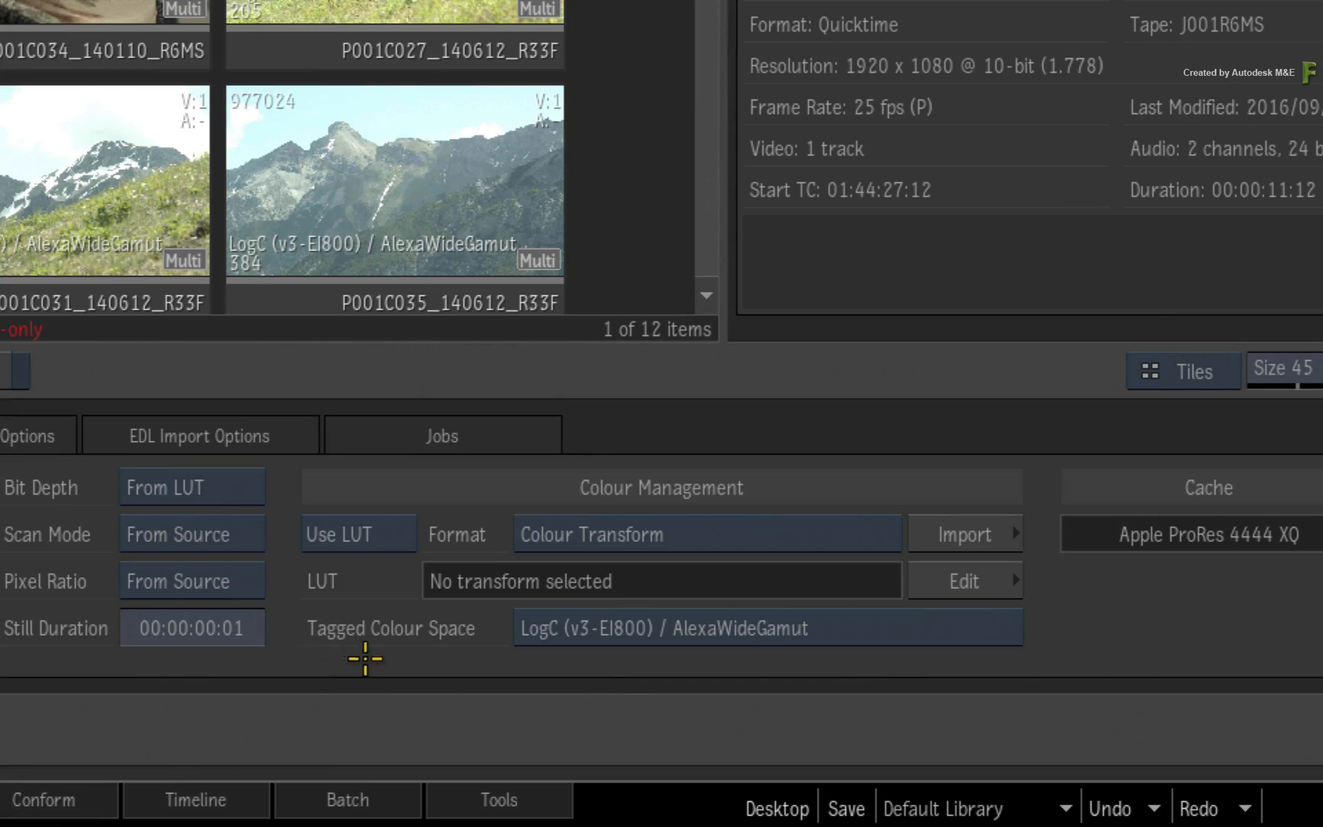
pyautogui.moveTo(892, 633)
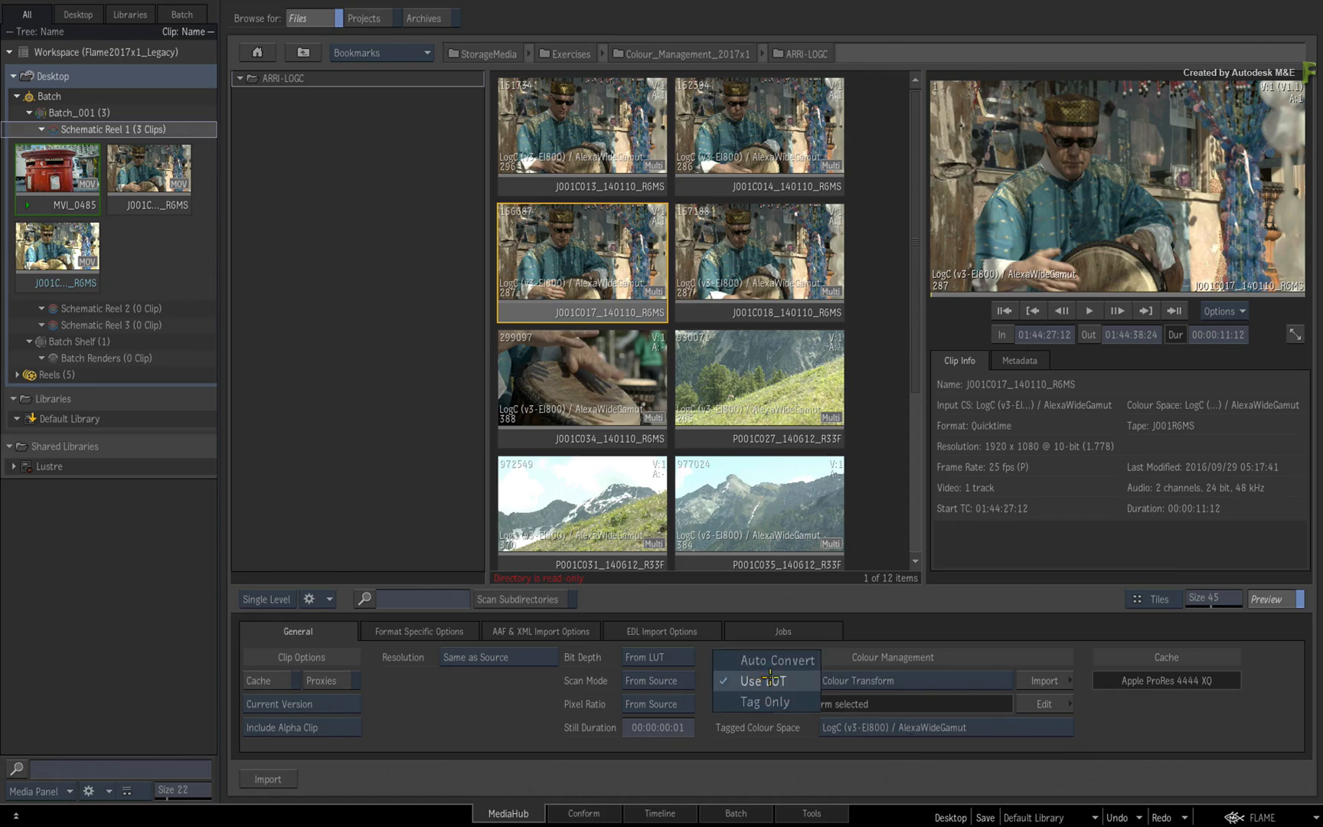
# - Set import colour management back to Tag Only from file or rules
pyautogui.click(764, 701)
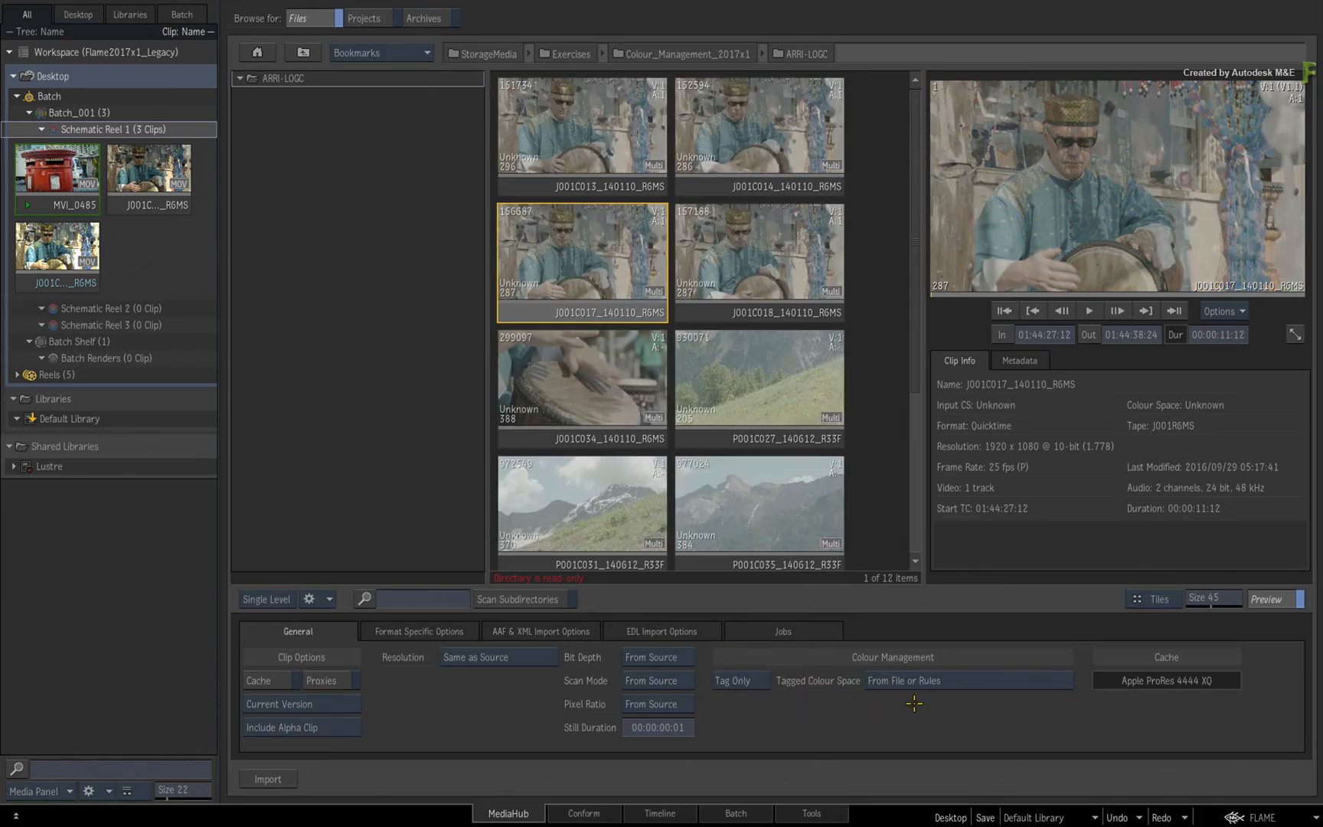
pyautogui.moveTo(764, 710)
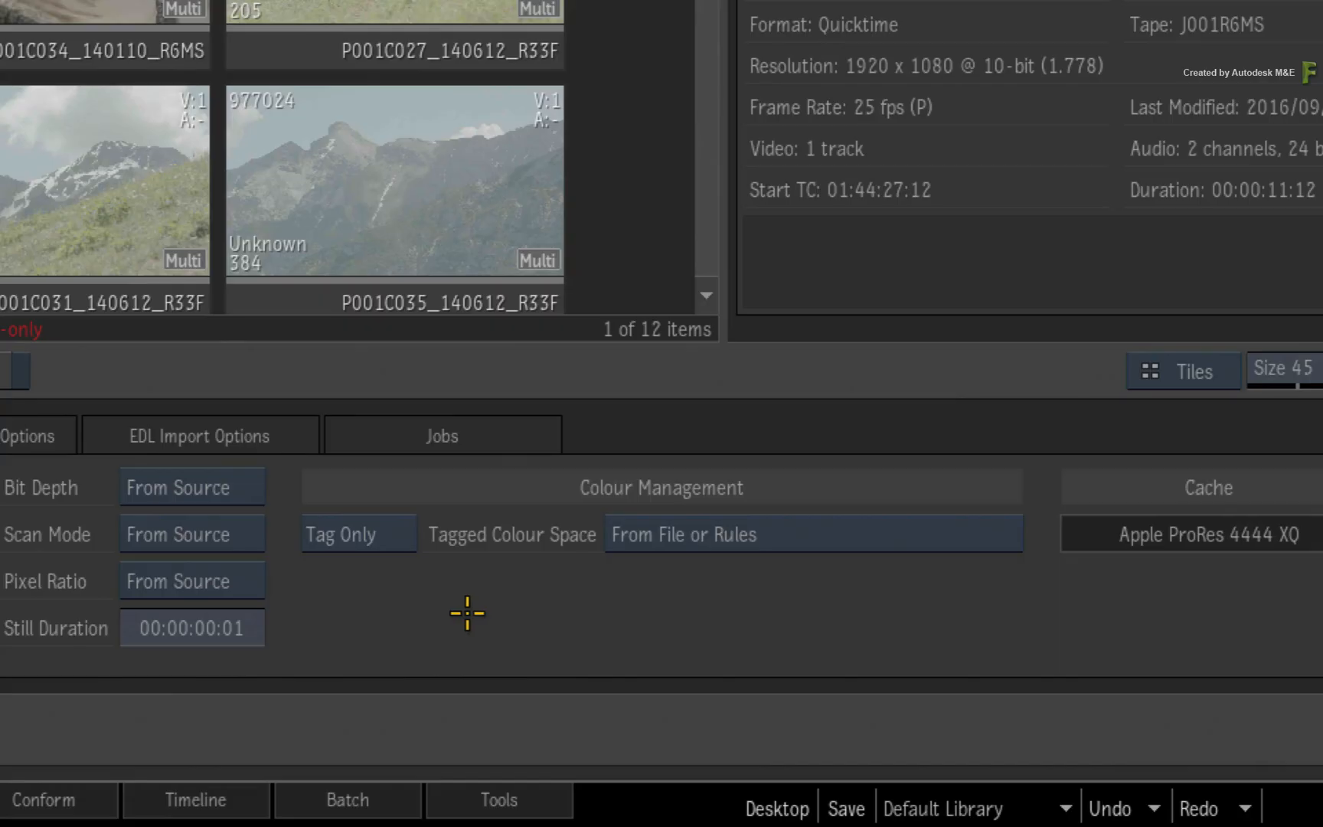
pyautogui.moveTo(498, 606)
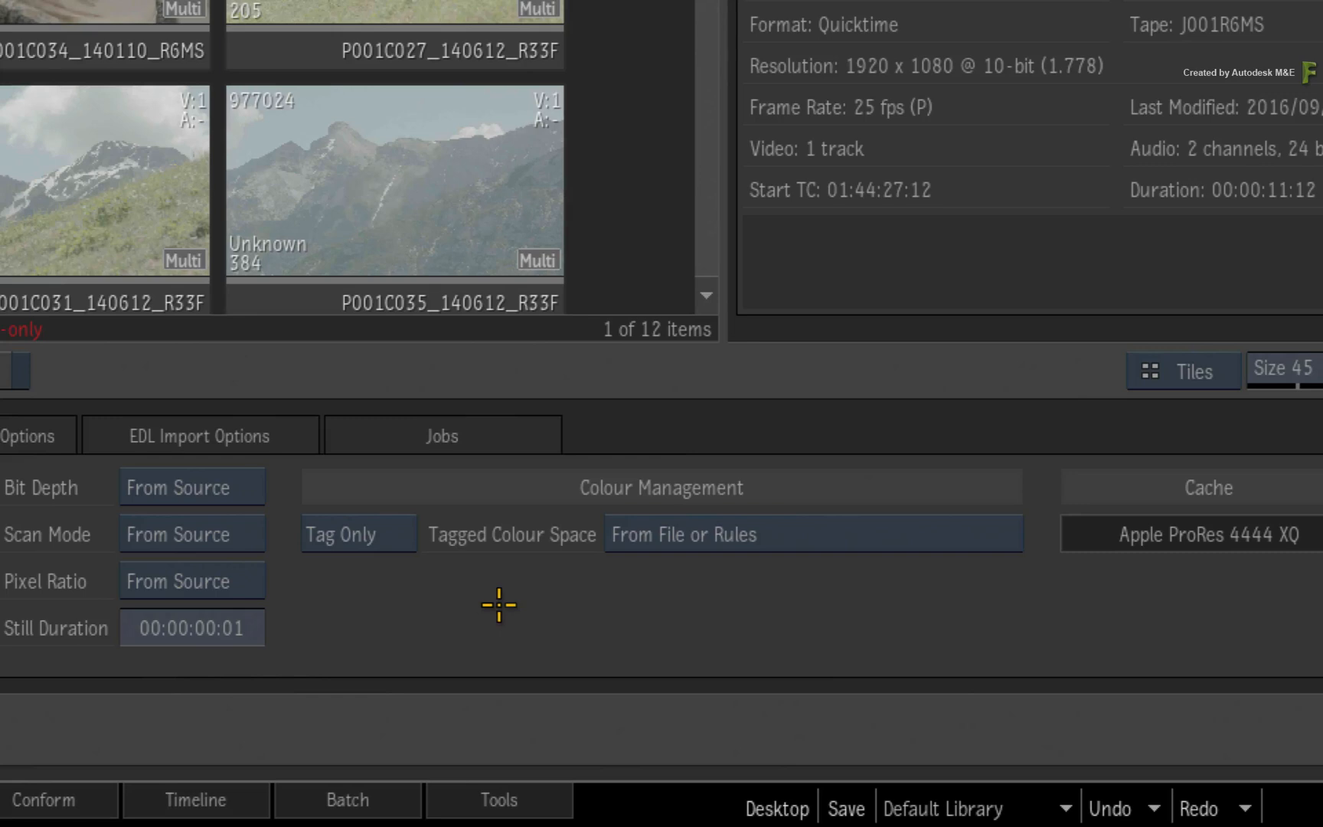
pyautogui.moveTo(514, 591)
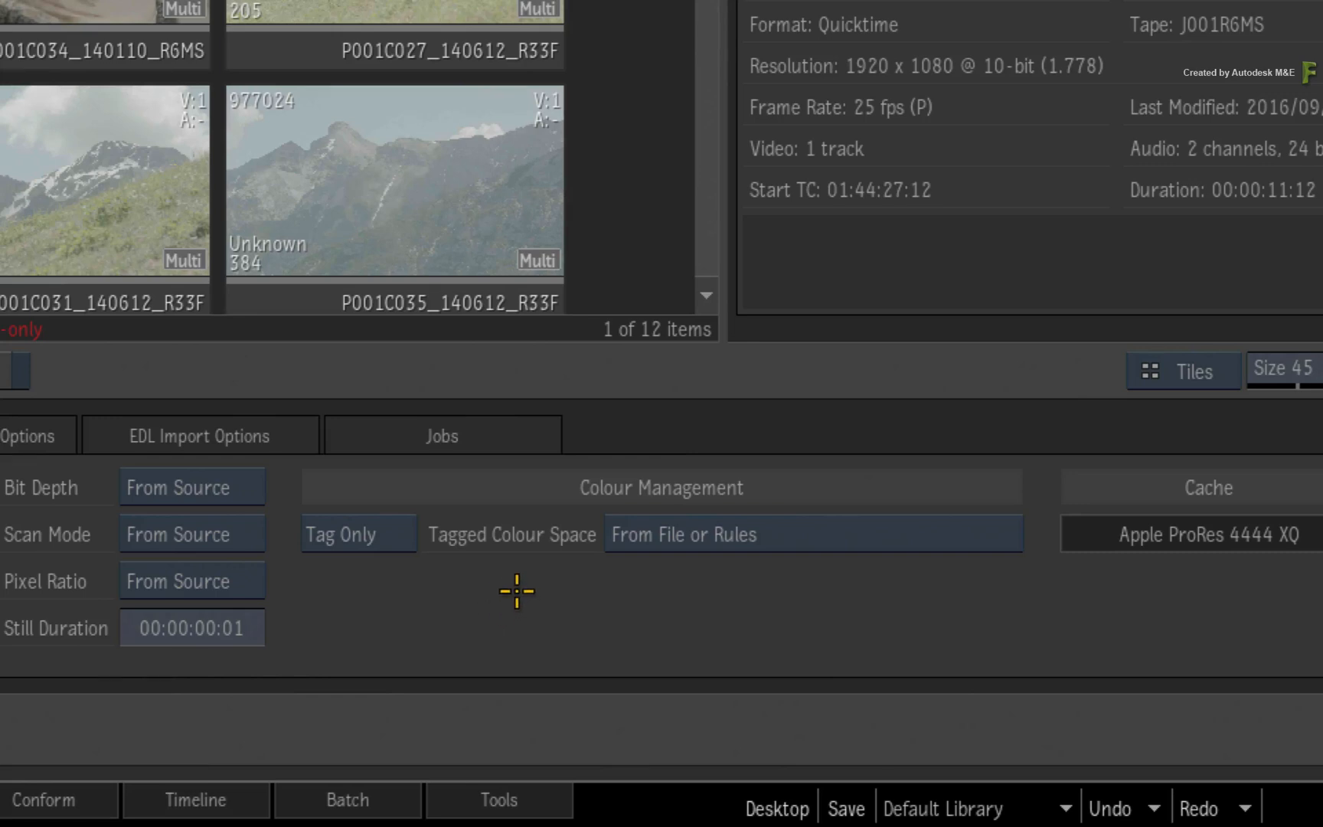
pyautogui.moveTo(493, 614)
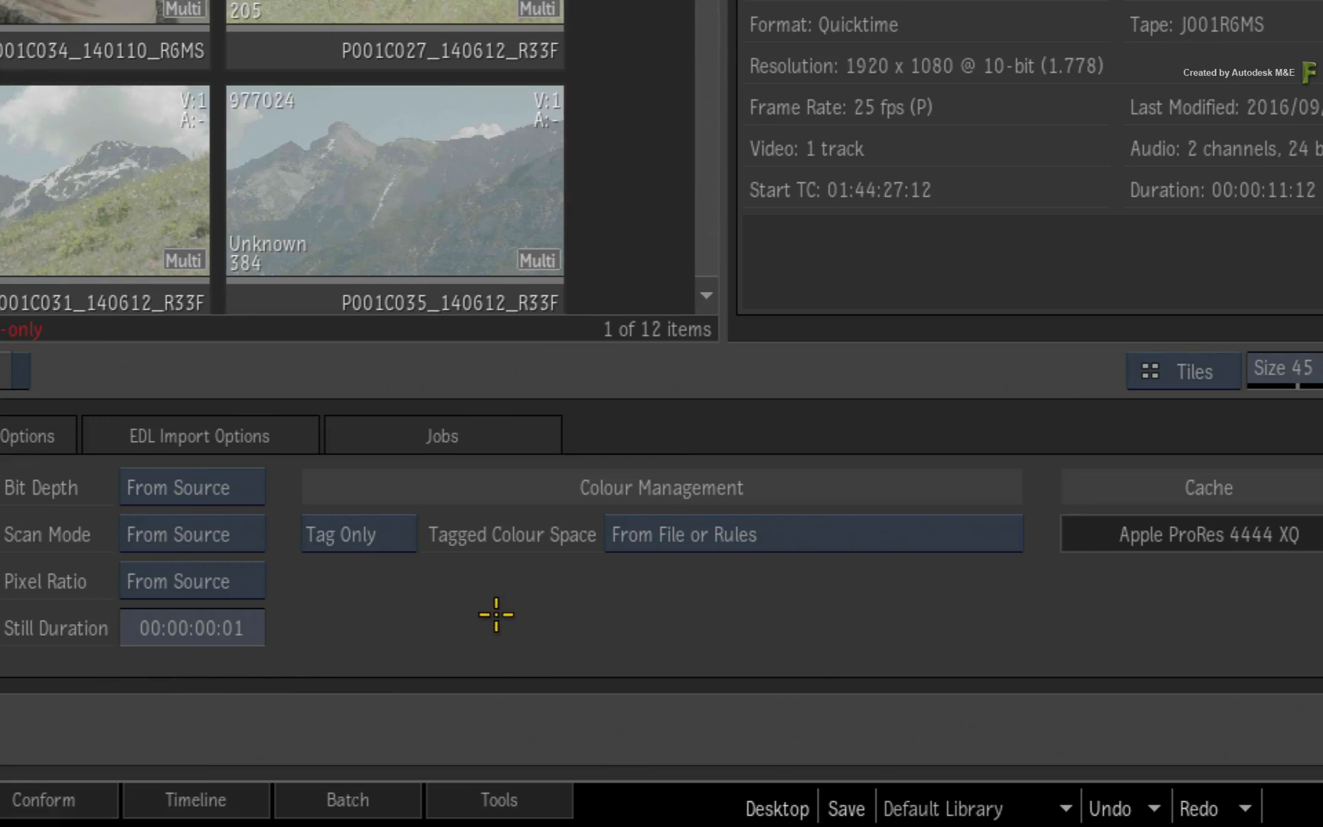
pyautogui.moveTo(499, 624)
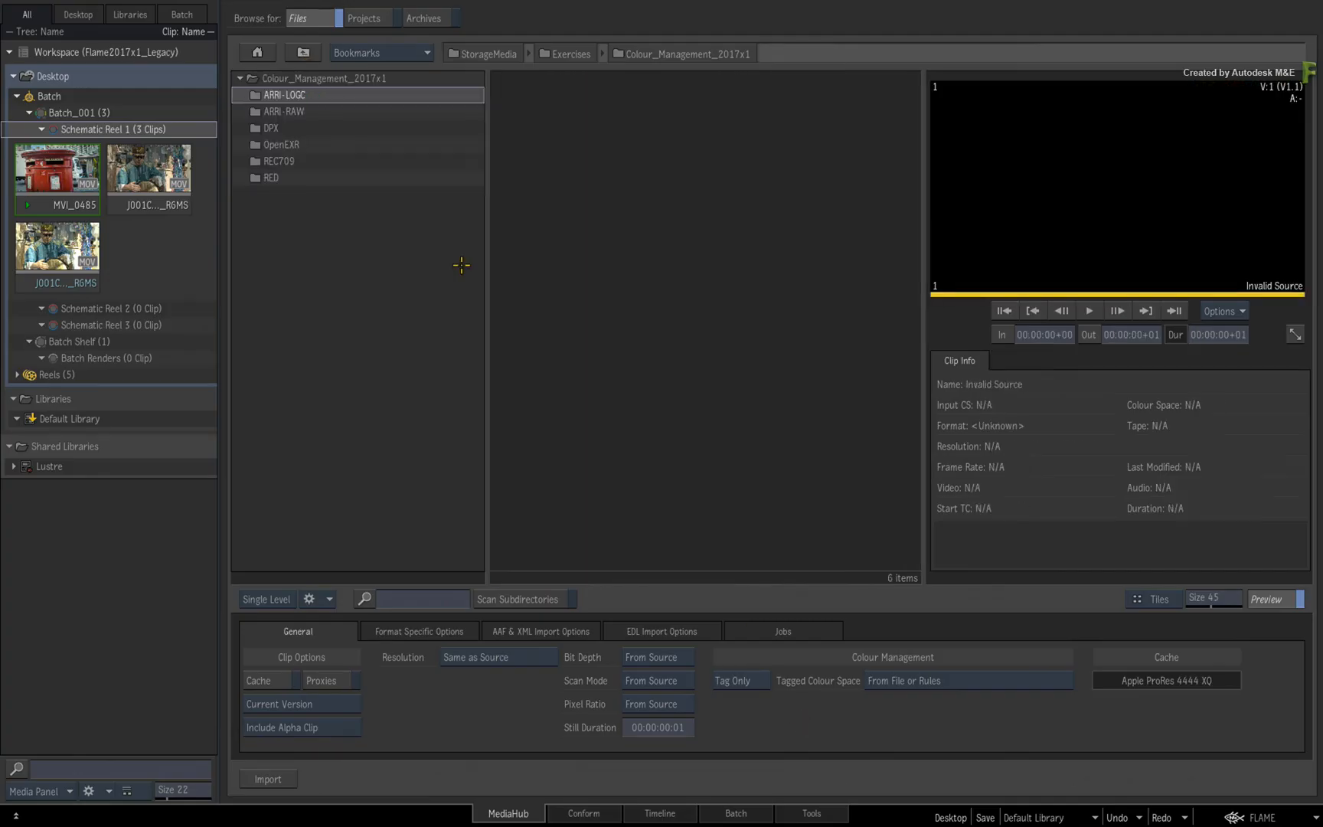
pyautogui.moveTo(901, 726)
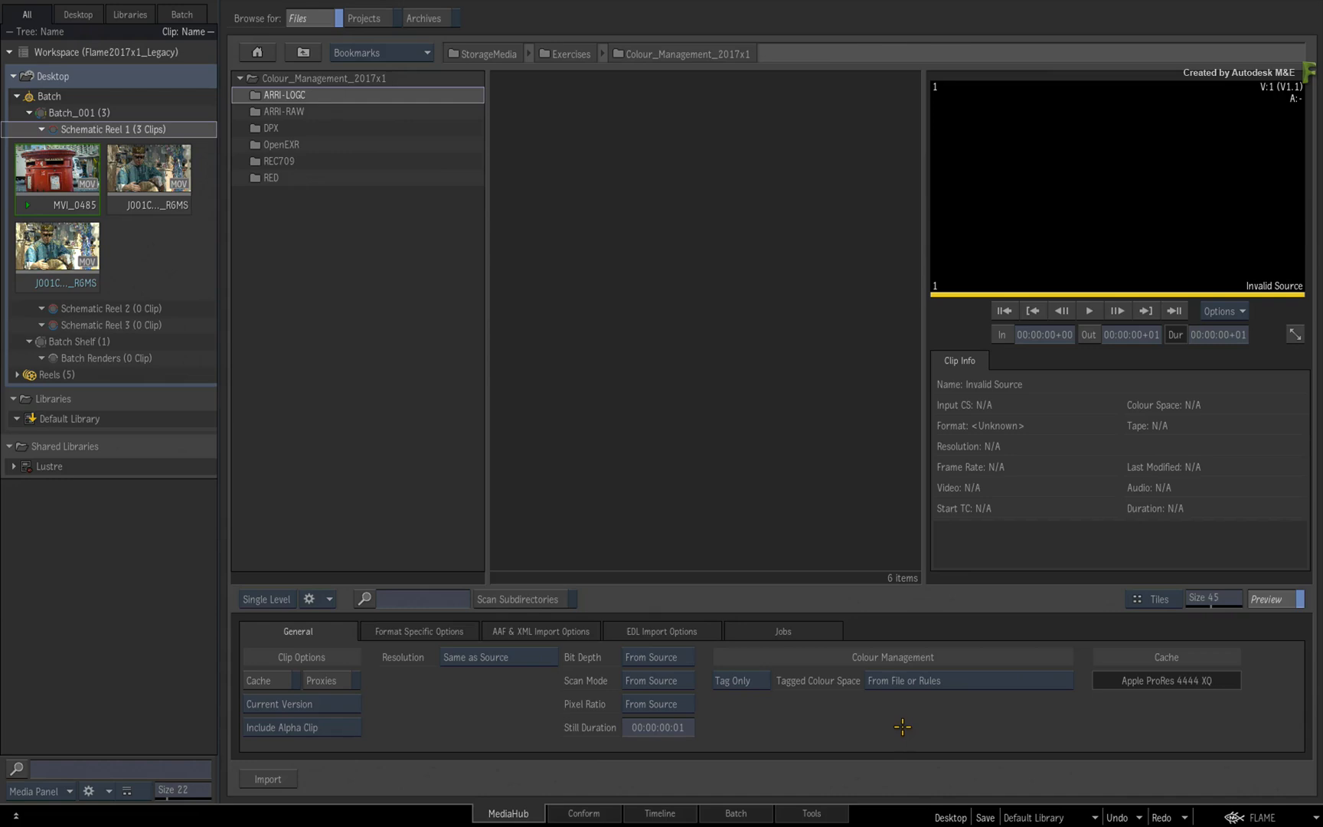
pyautogui.moveTo(911, 718)
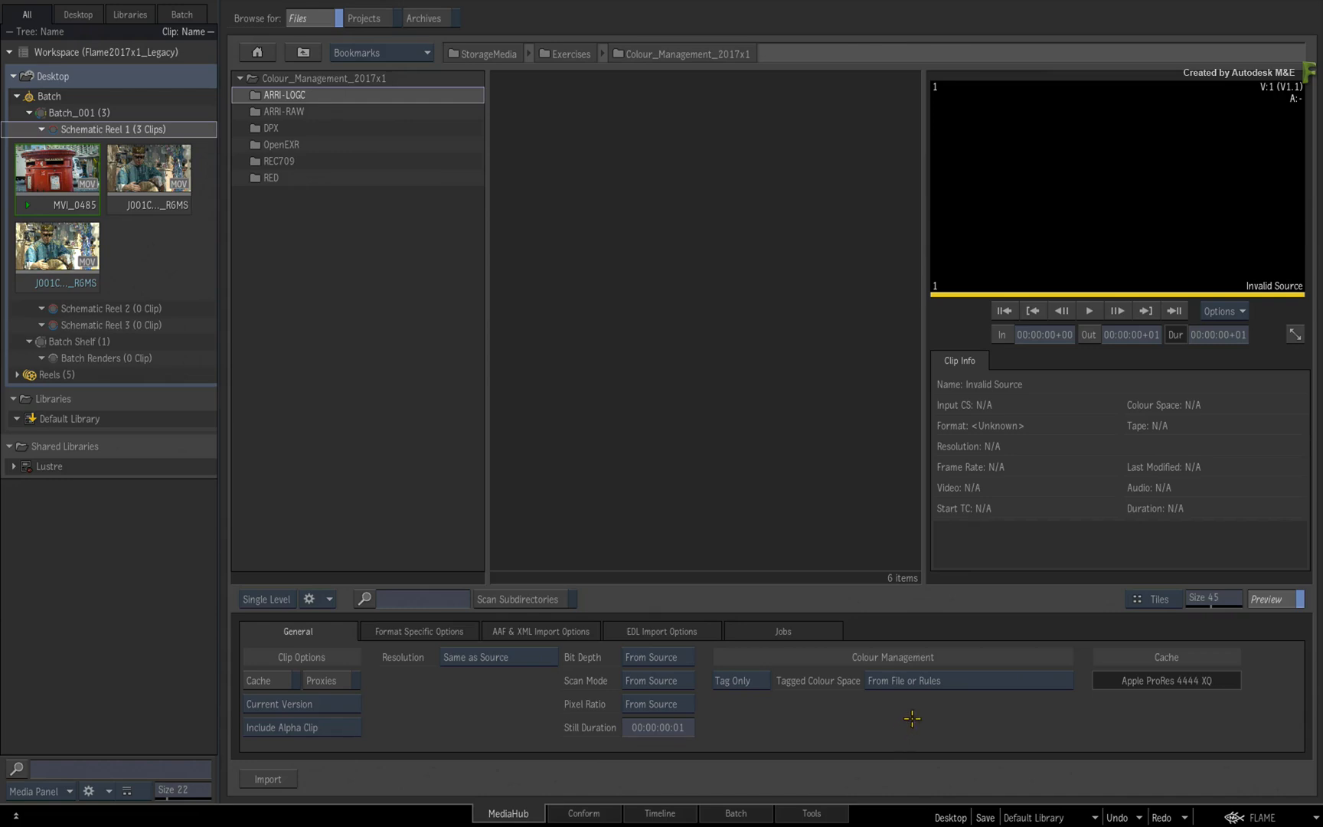
pyautogui.moveTo(932, 698)
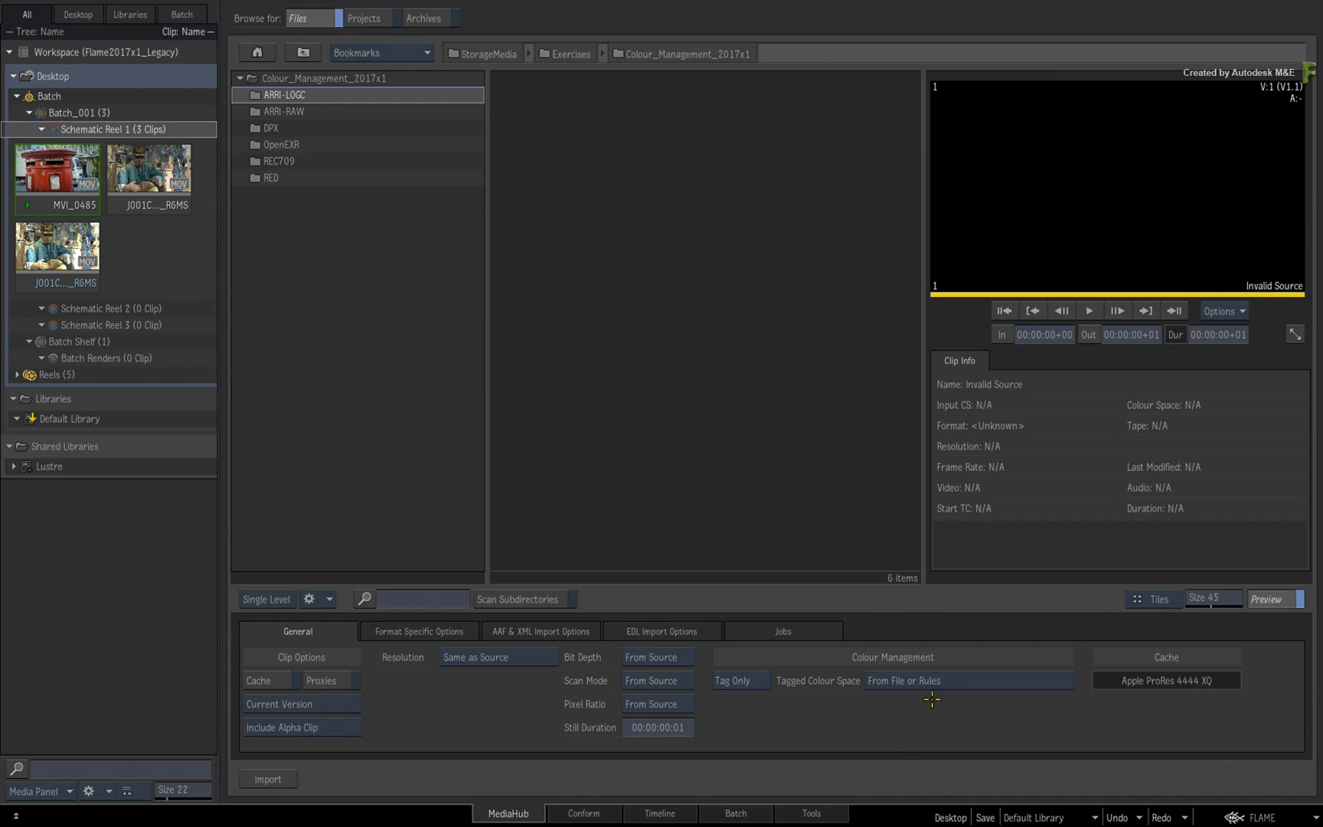
pyautogui.moveTo(924, 712)
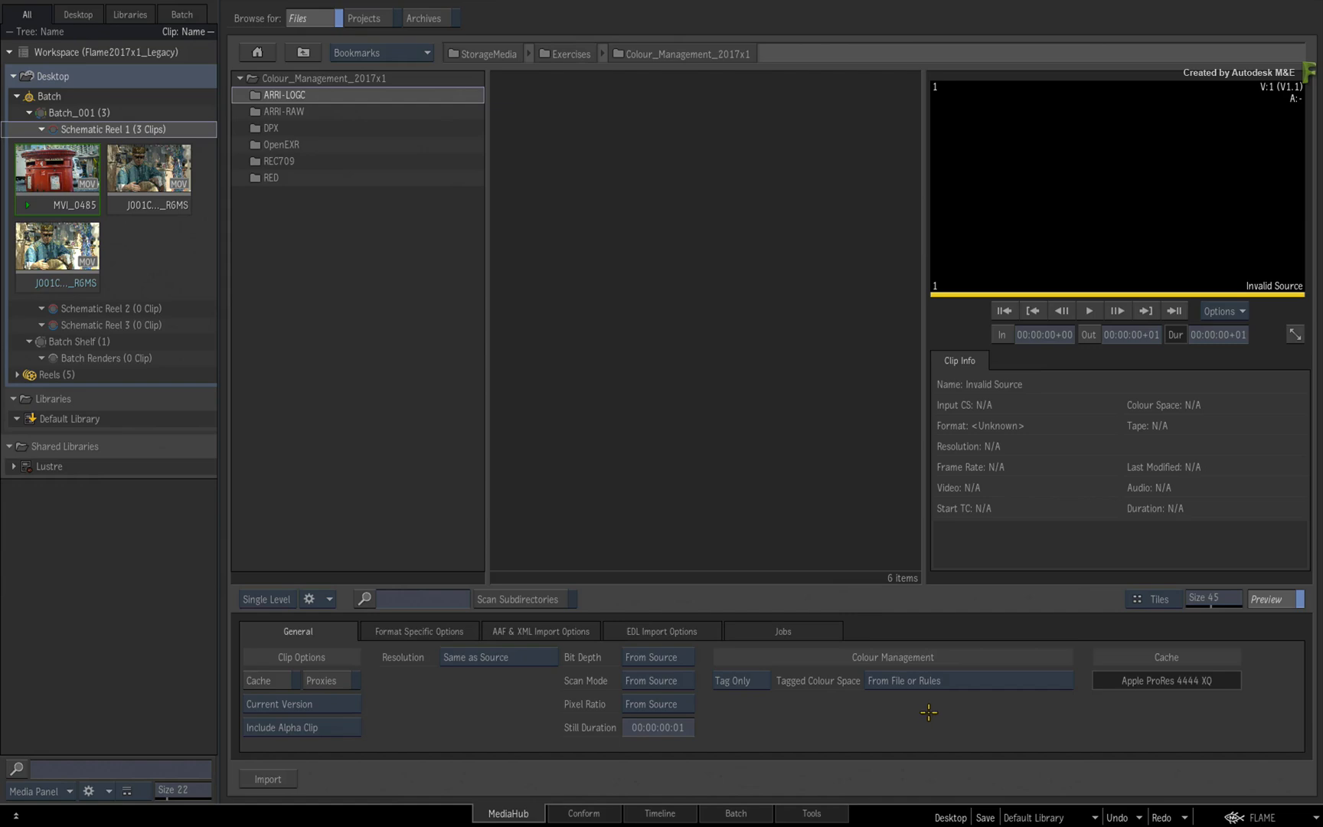
pyautogui.moveTo(918, 717)
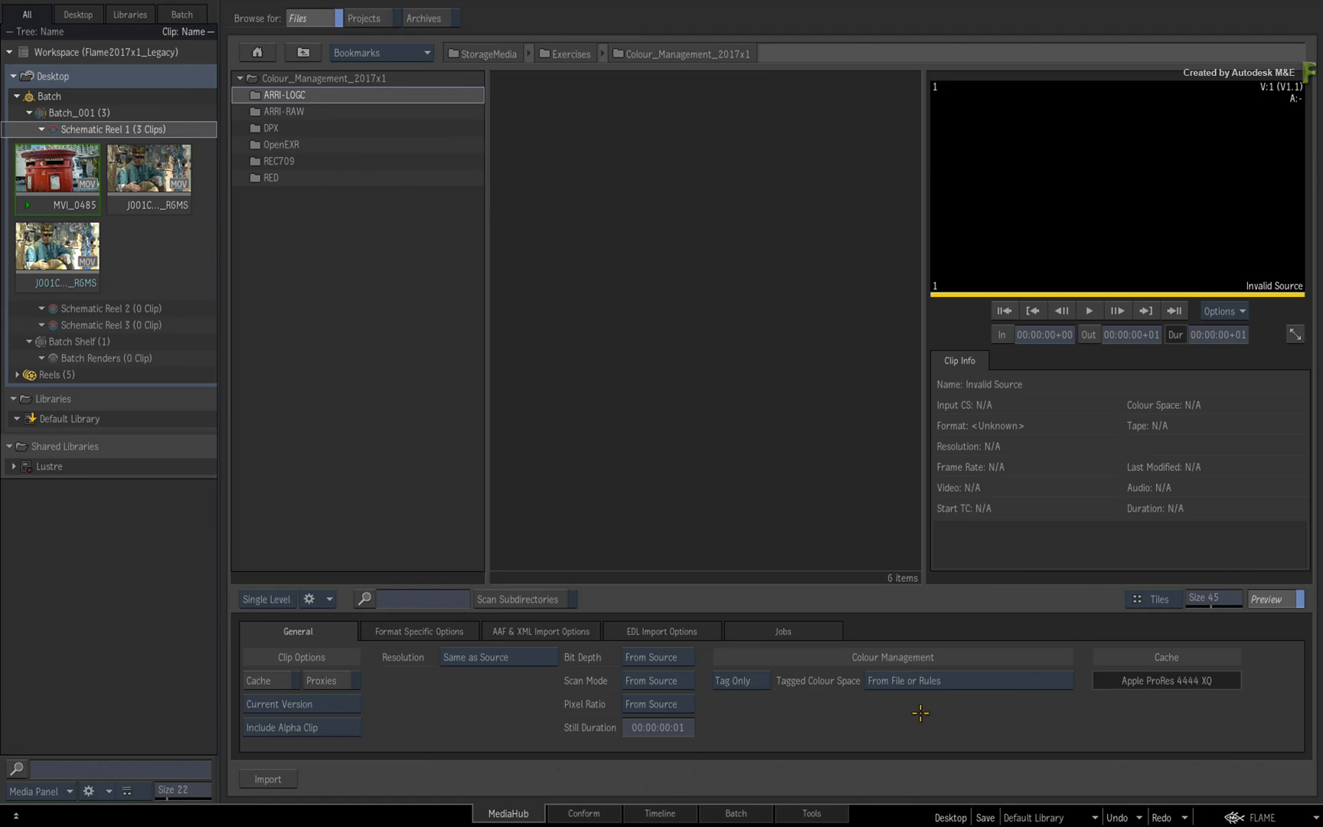
pyautogui.moveTo(938, 708)
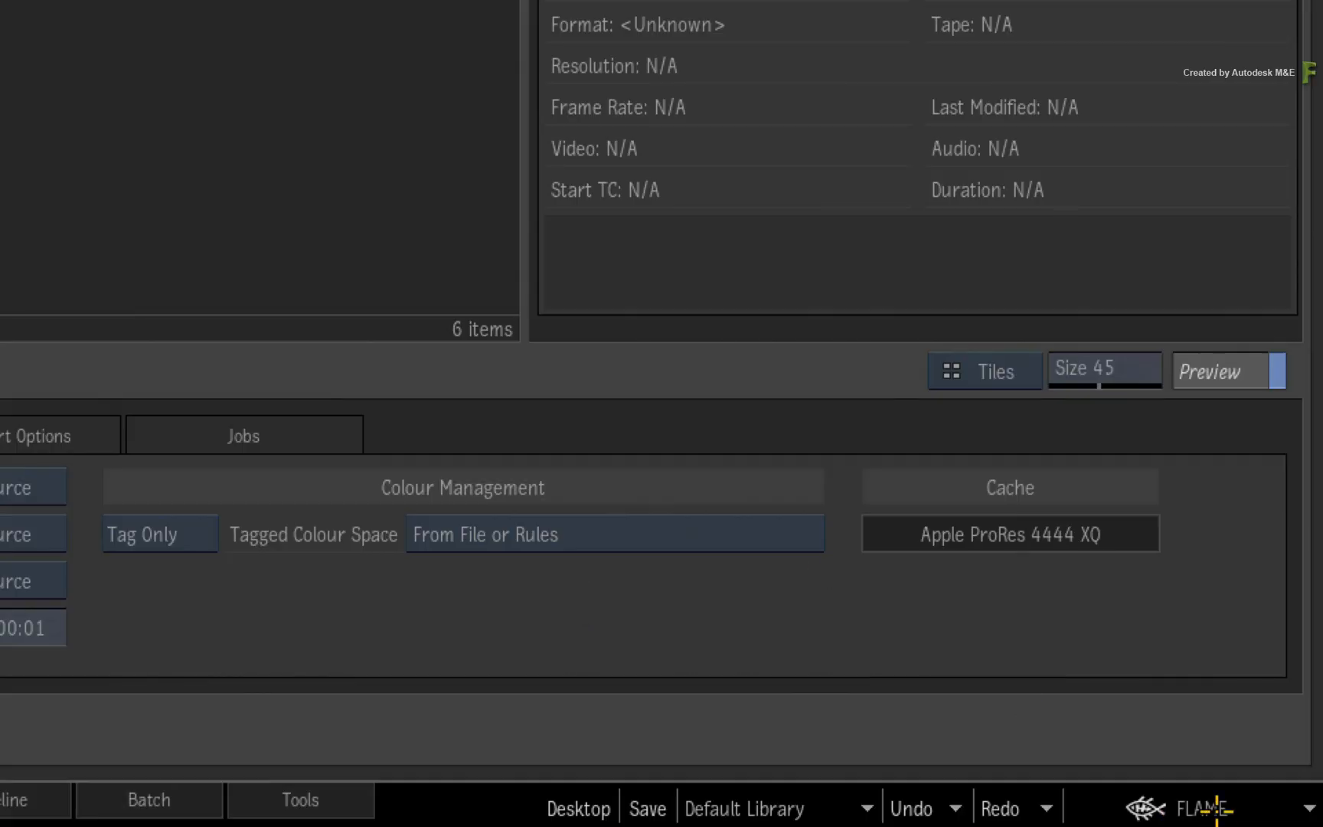
# - Add a new input rule in Colour Management preferences and name it REC709
pyautogui.click(958, 514)
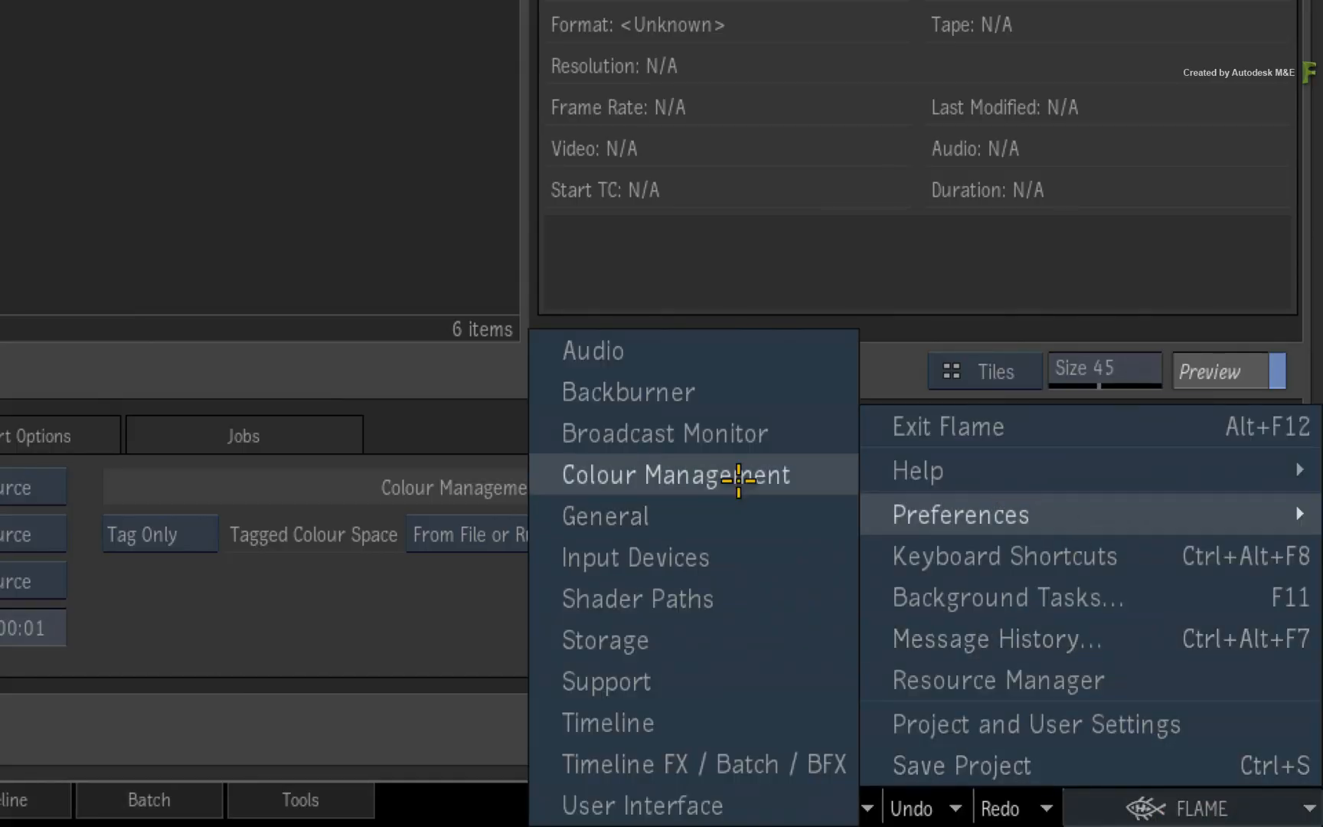
pyautogui.click(675, 475)
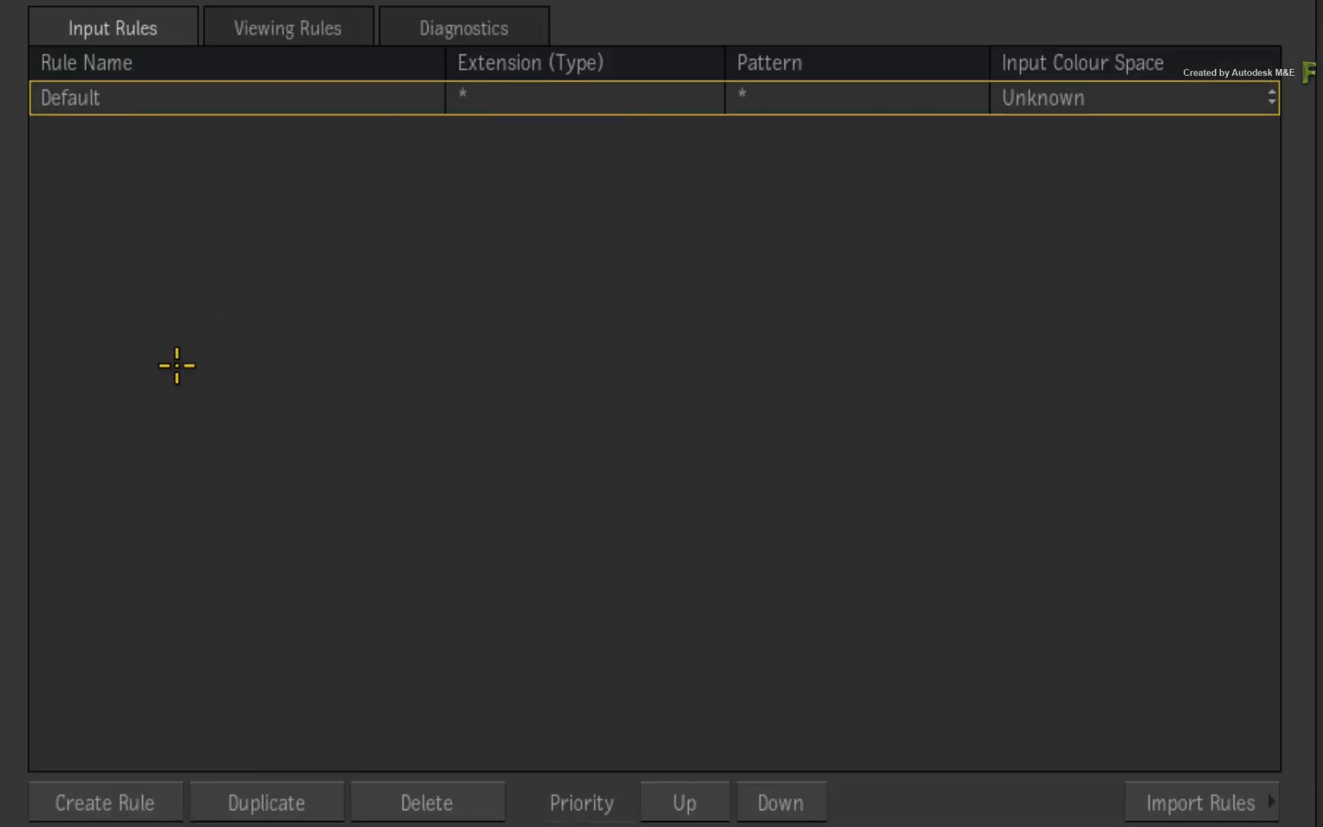
pyautogui.click(104, 801)
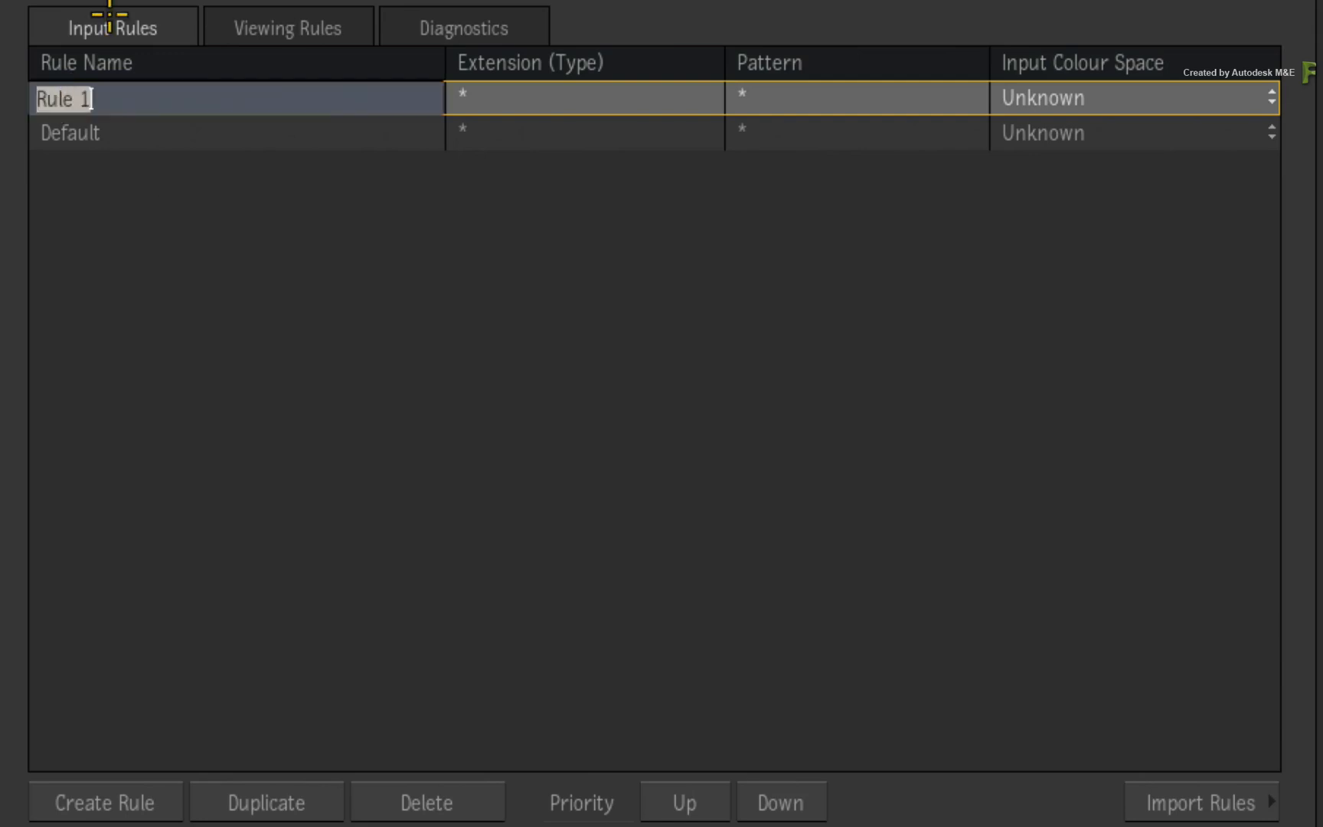
pyautogui.write('REC')
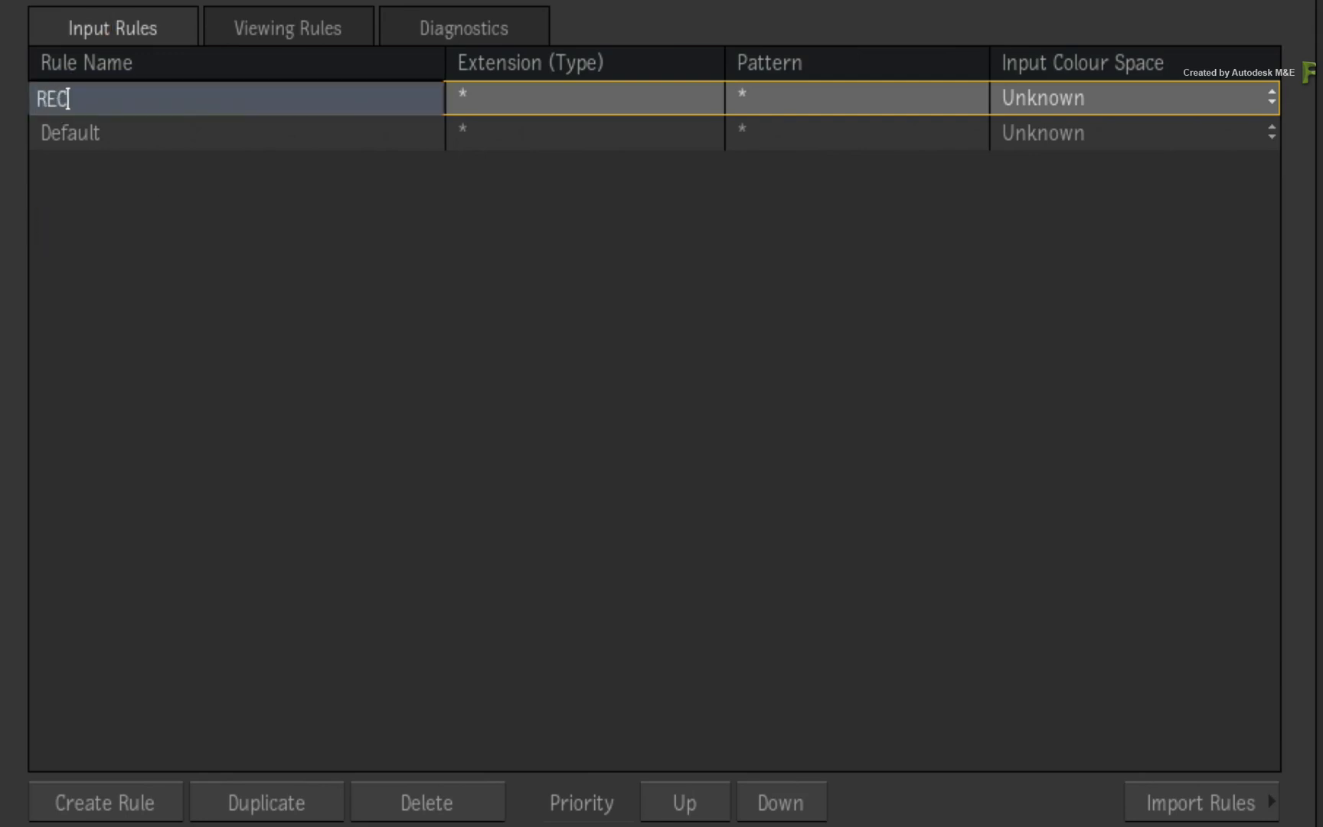
pyautogui.write('709')
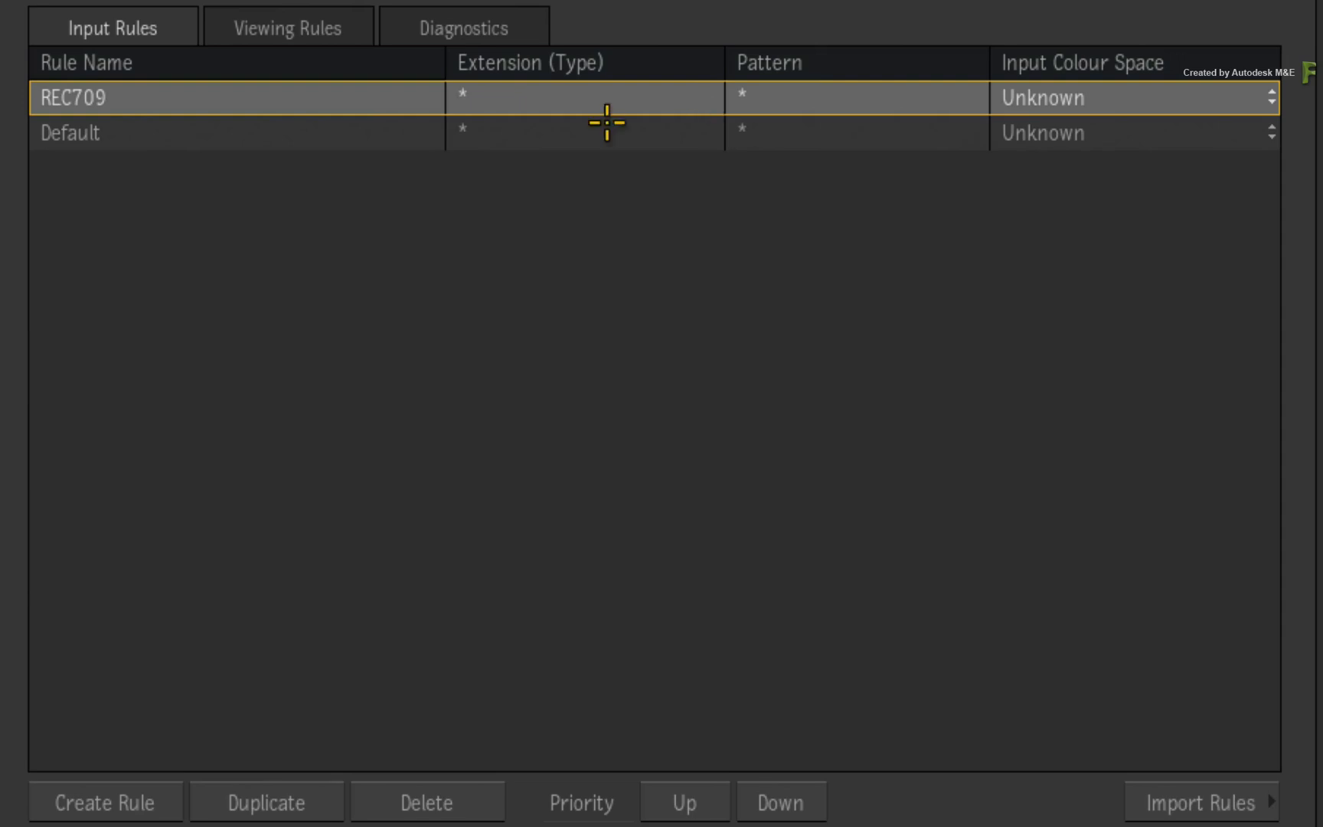
pyautogui.moveTo(765, 57)
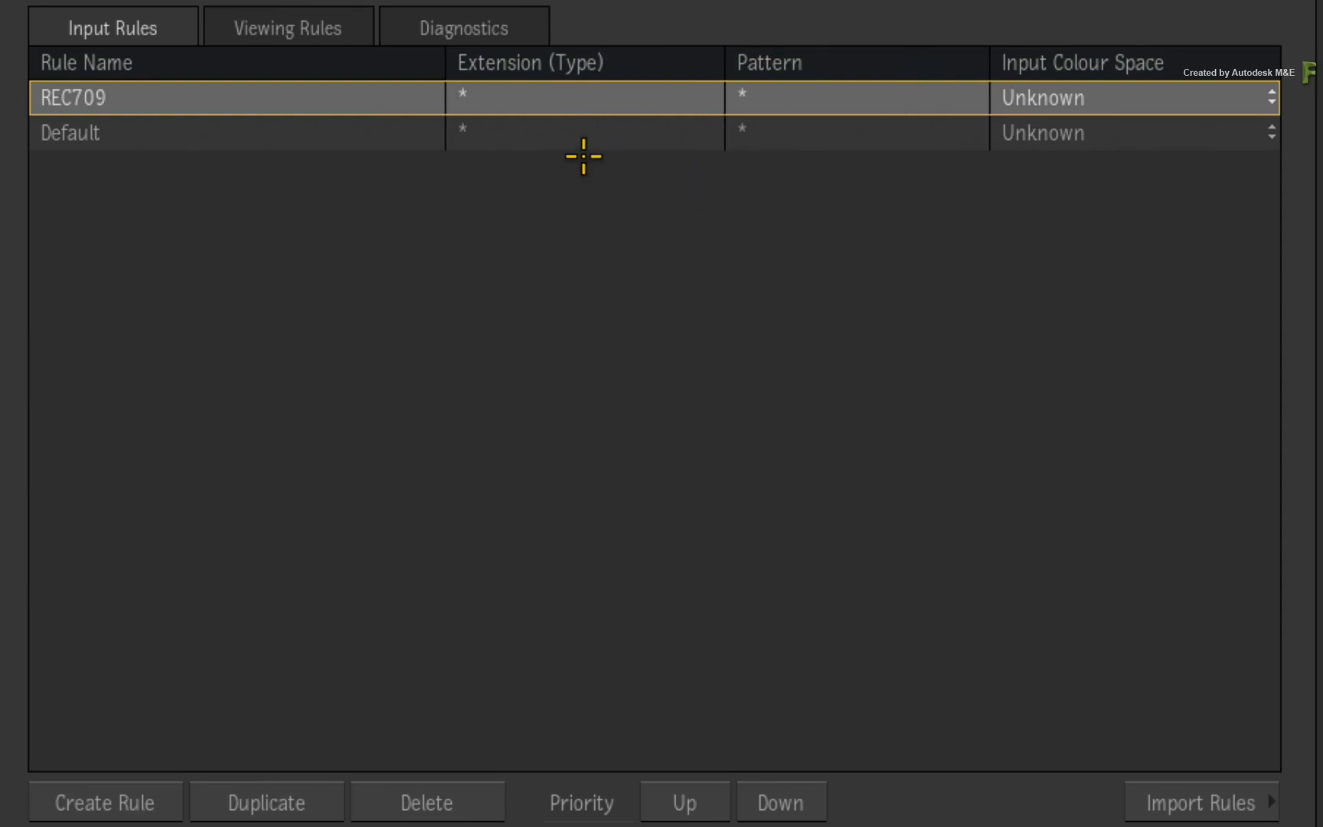
pyautogui.moveTo(555, 97)
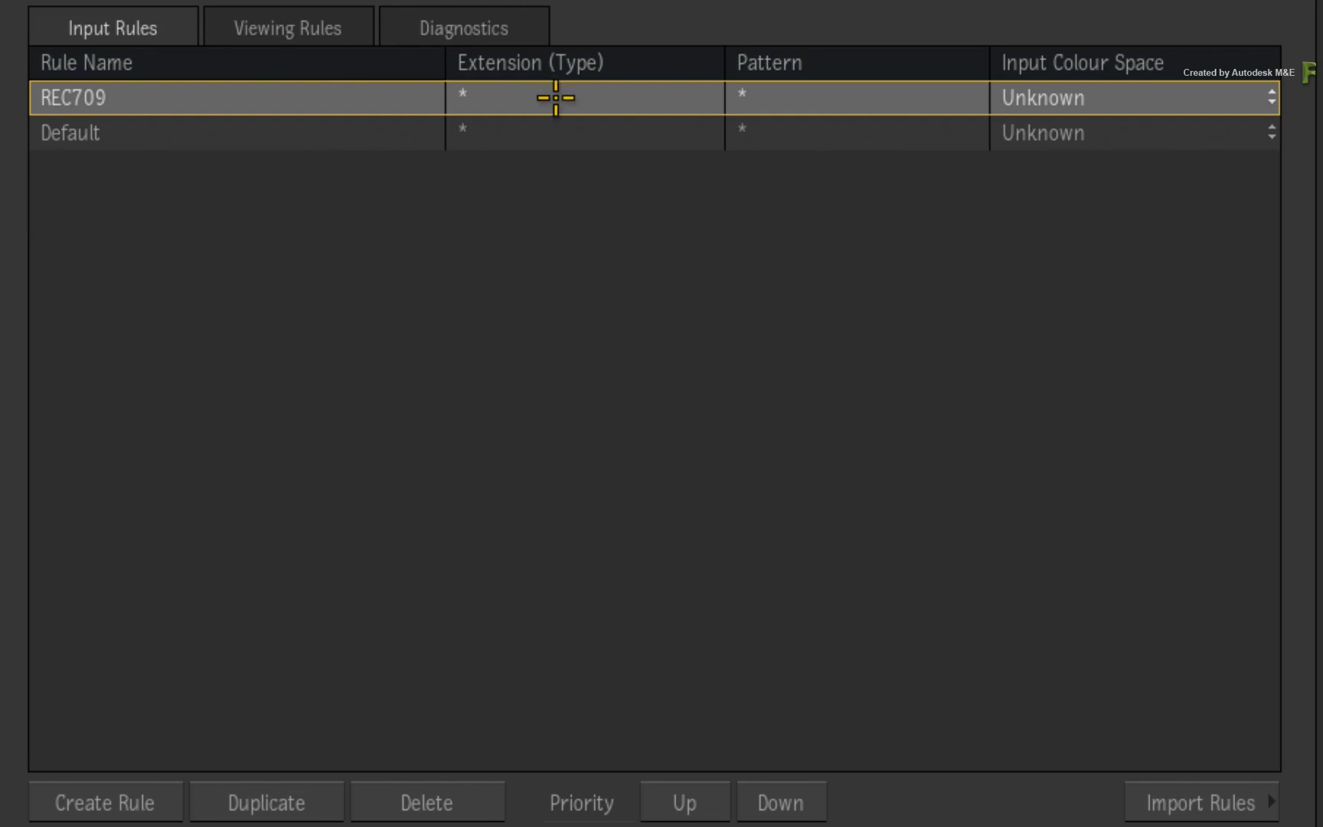
pyautogui.moveTo(574, 97)
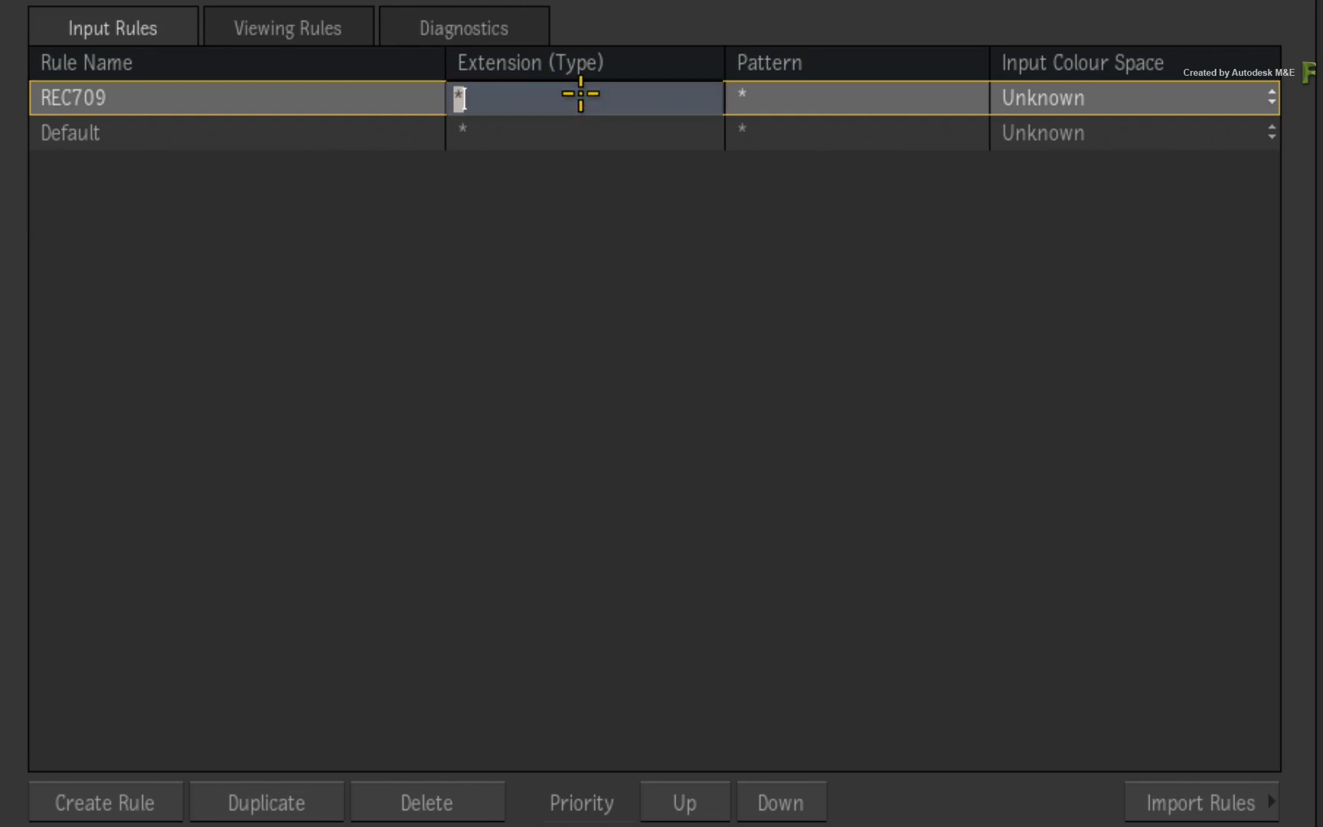
# - Give the REC709 rule extension [Mm][Oo][Vv], pattern *MVI* and Rec.709 video input colour space
pyautogui.write('mov')
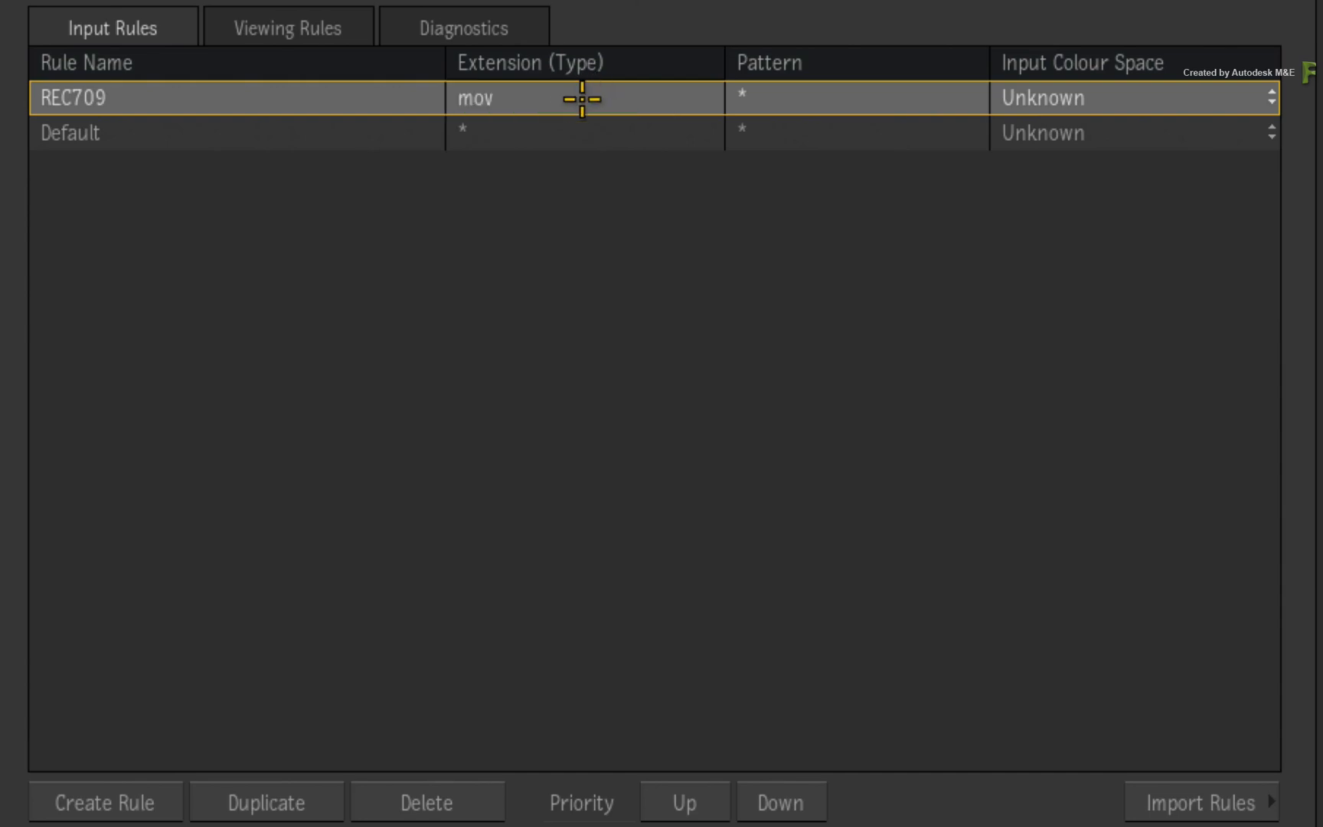
pyautogui.moveTo(580, 95)
pyautogui.write('[M')
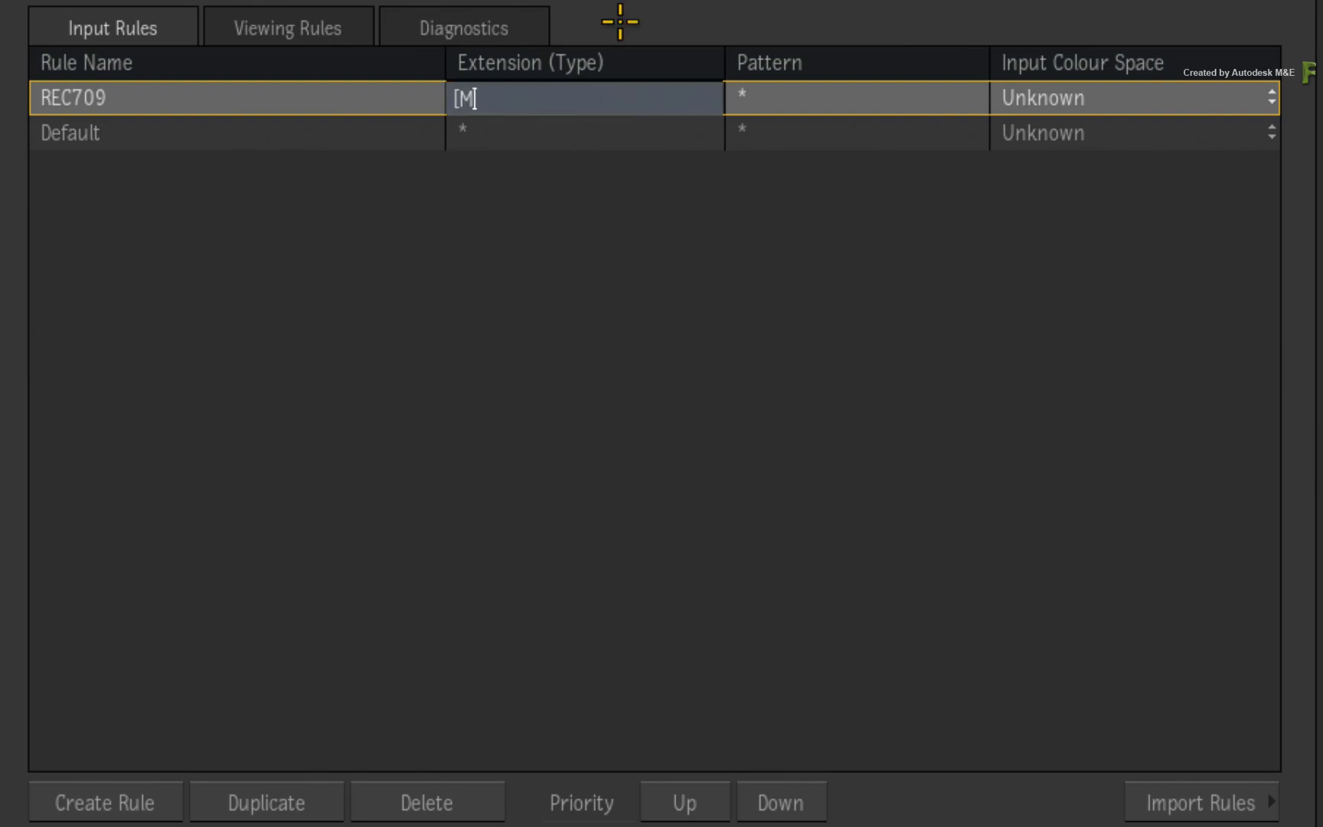
pyautogui.write('m]')
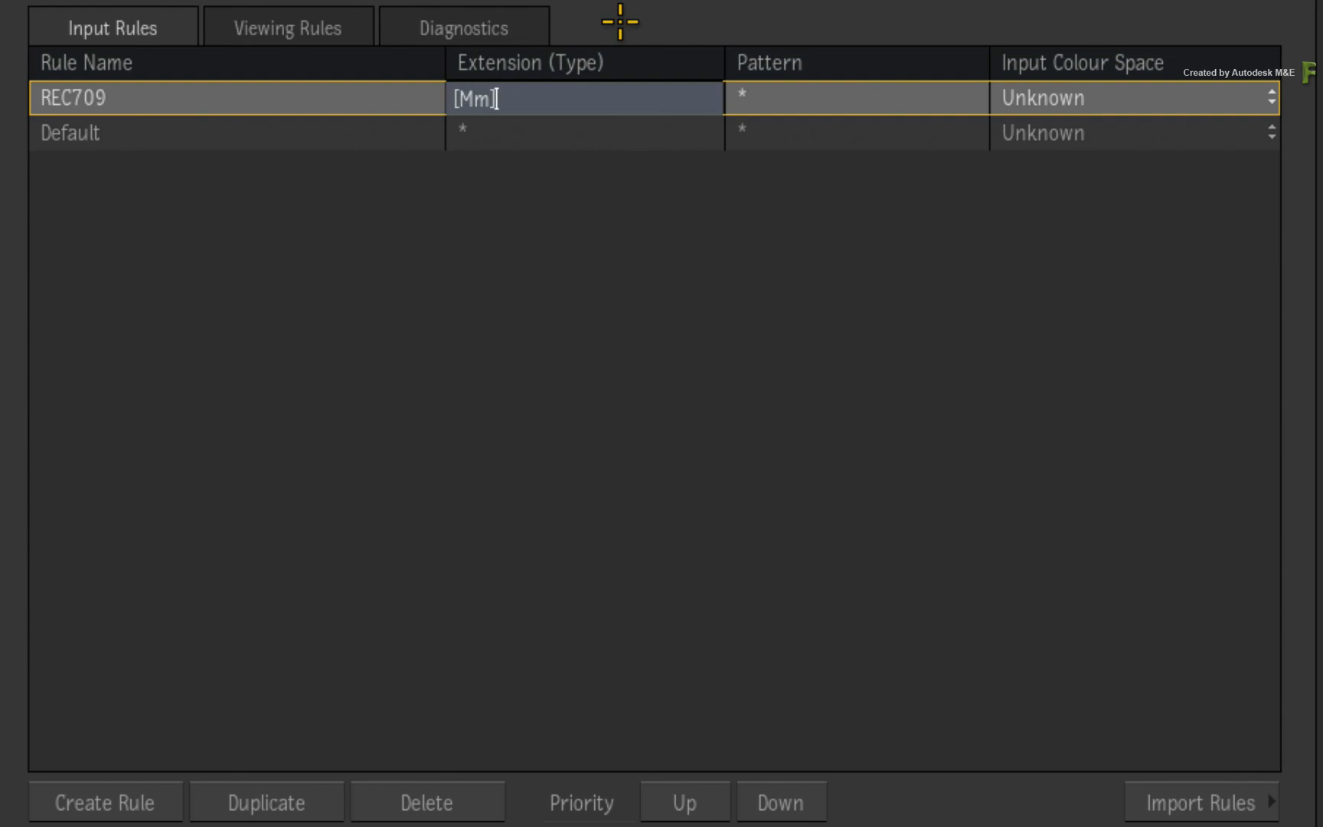
pyautogui.write('[Oo]')
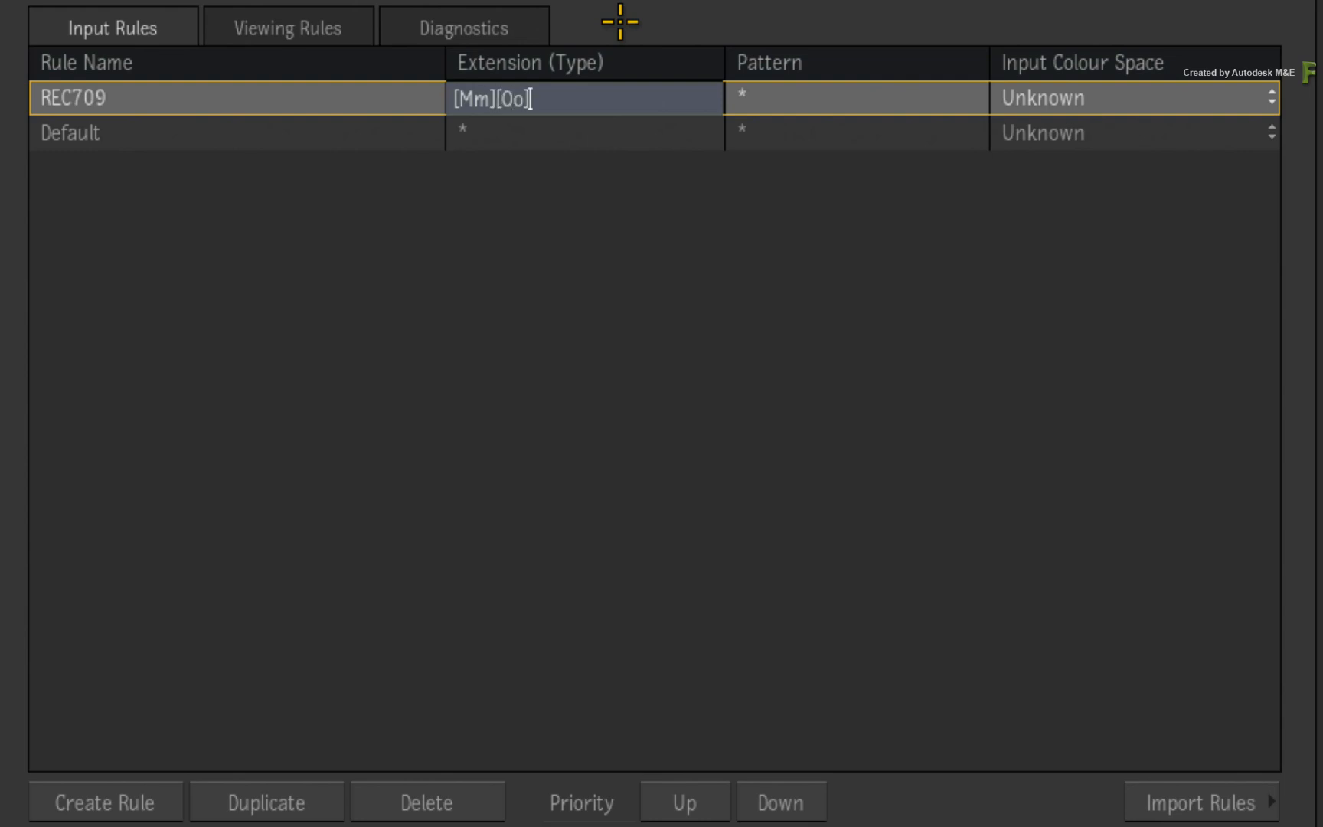
pyautogui.write('[V')
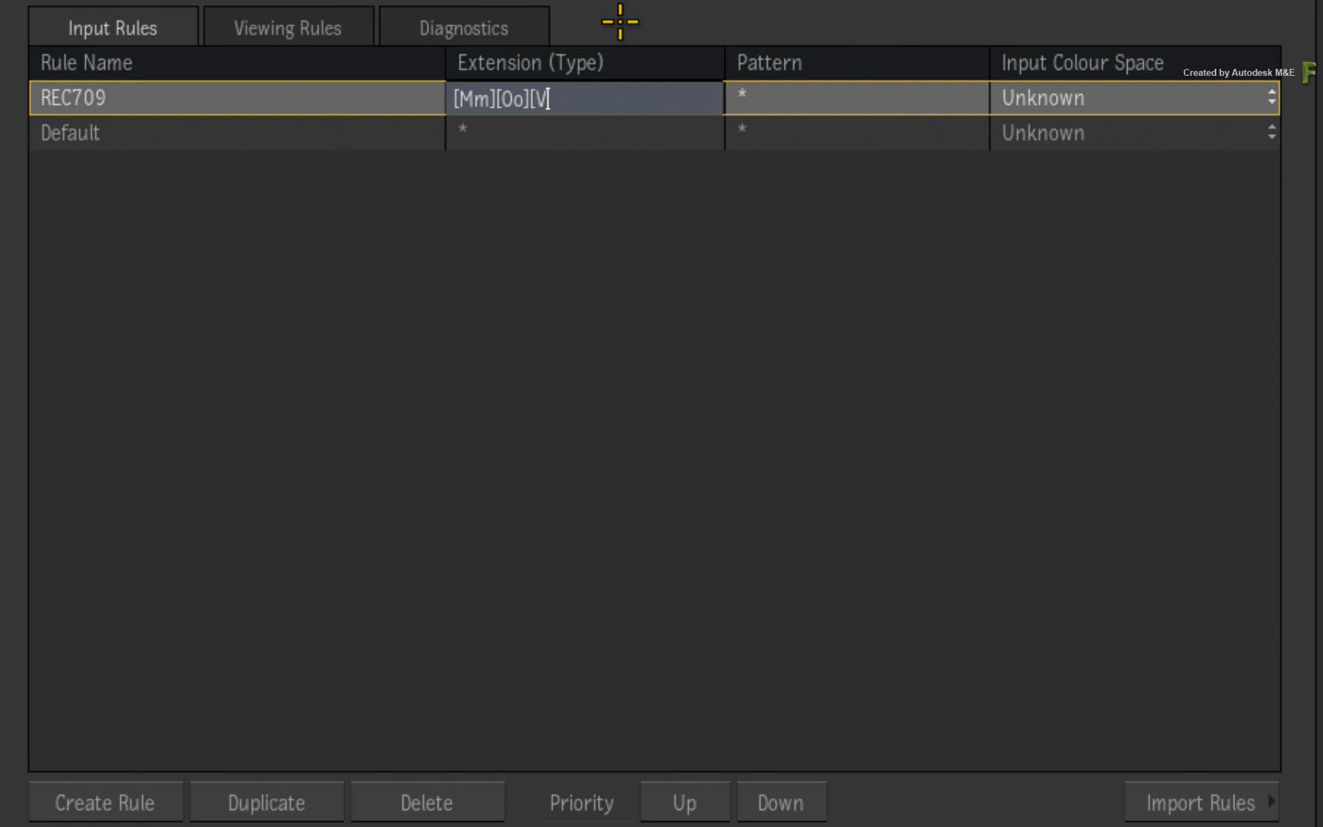
pyautogui.write('v]')
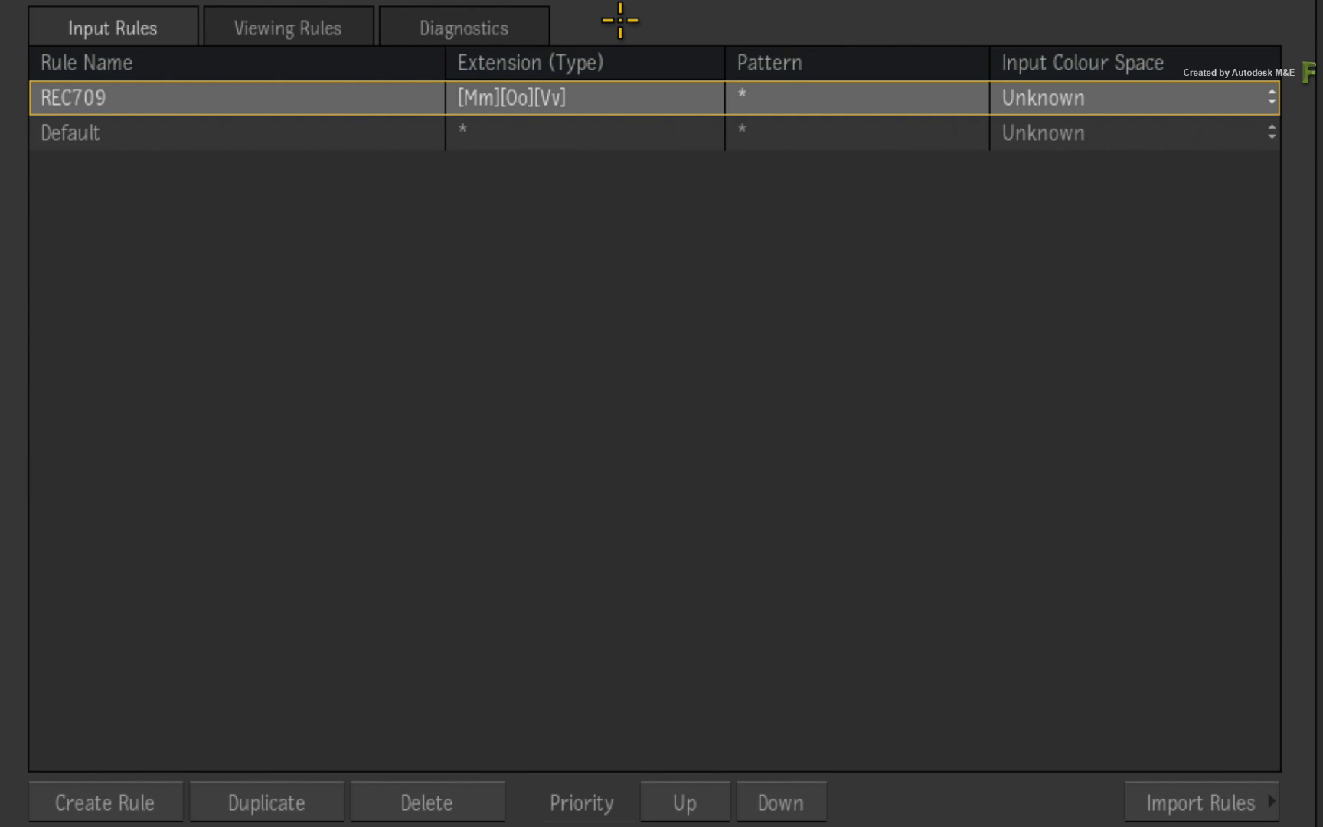
pyautogui.moveTo(850, 117)
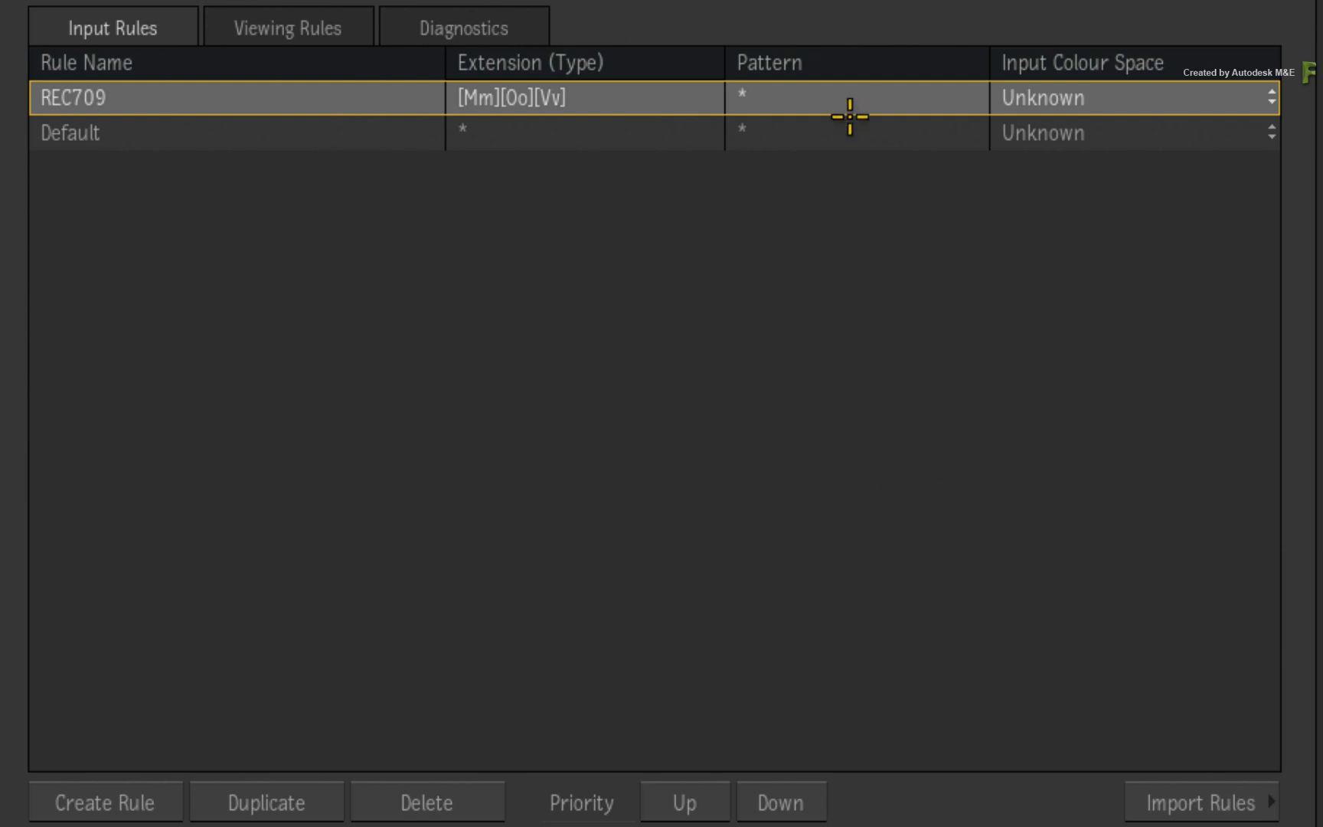
pyautogui.moveTo(854, 120)
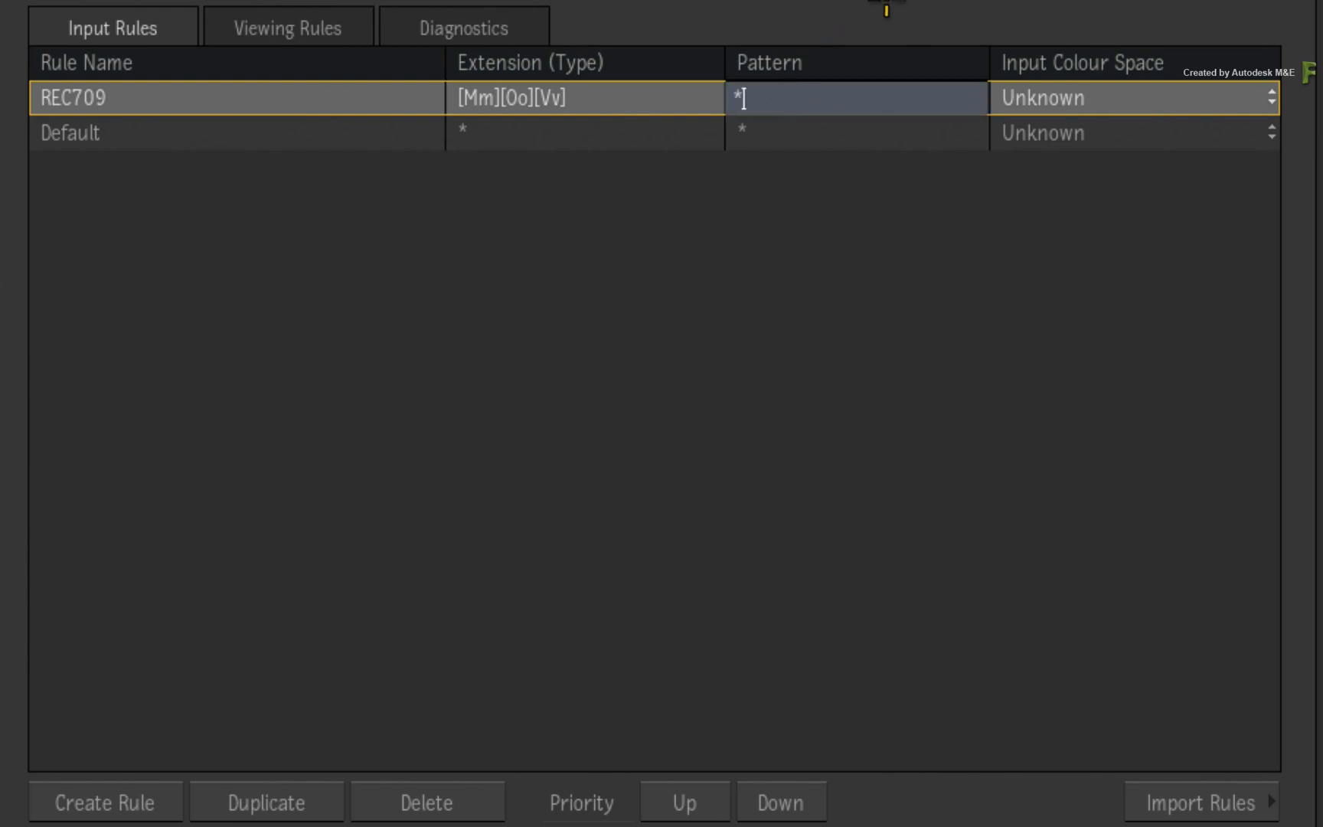
pyautogui.write('MVI*')
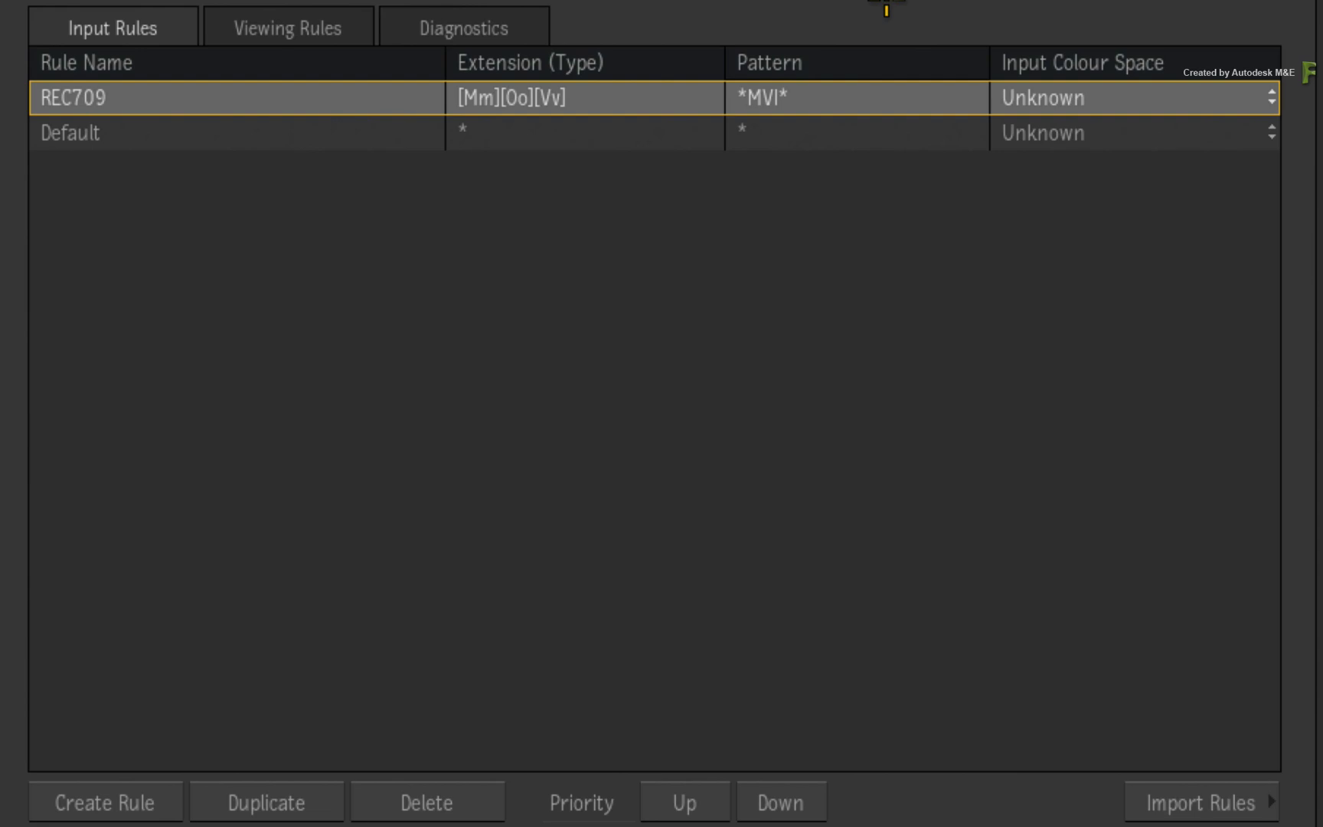
pyautogui.moveTo(874, 160)
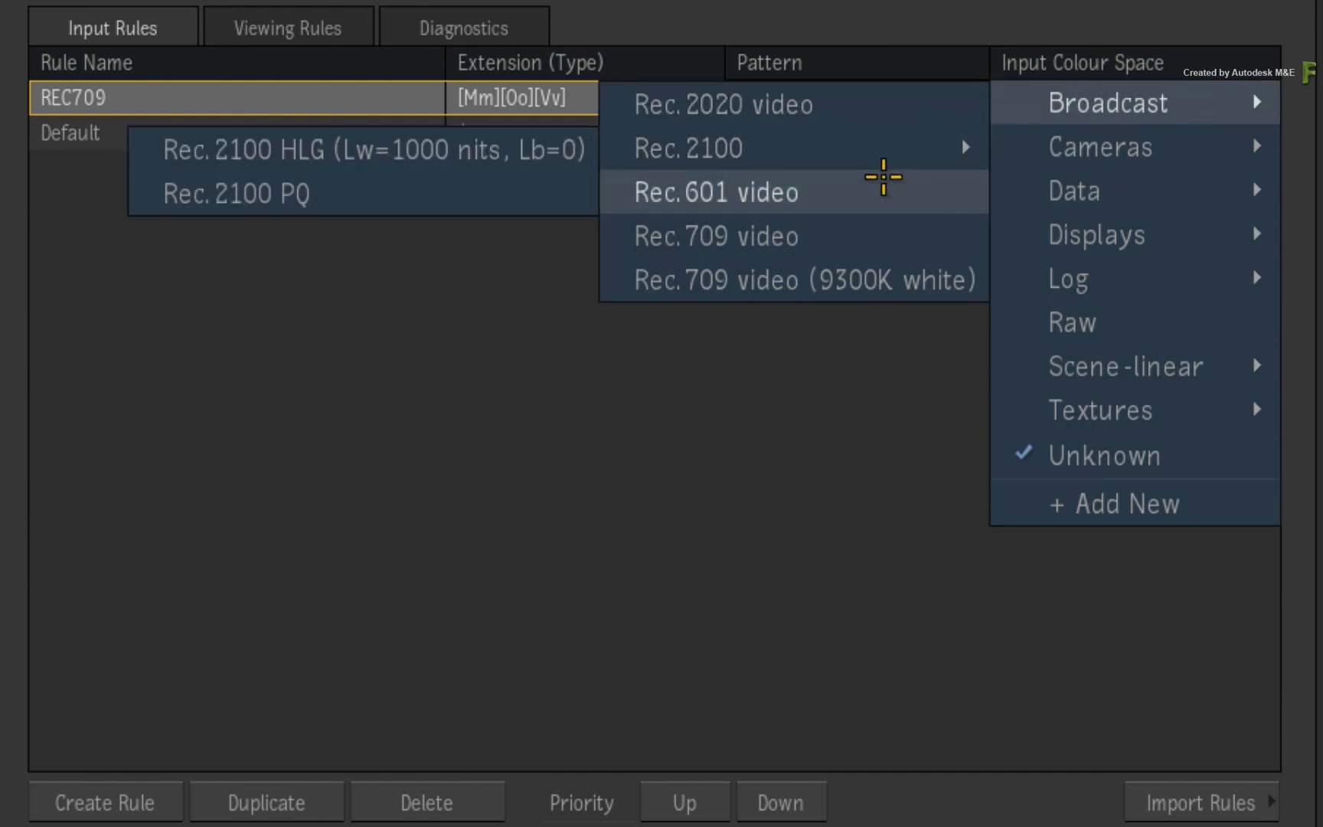
pyautogui.click(715, 236)
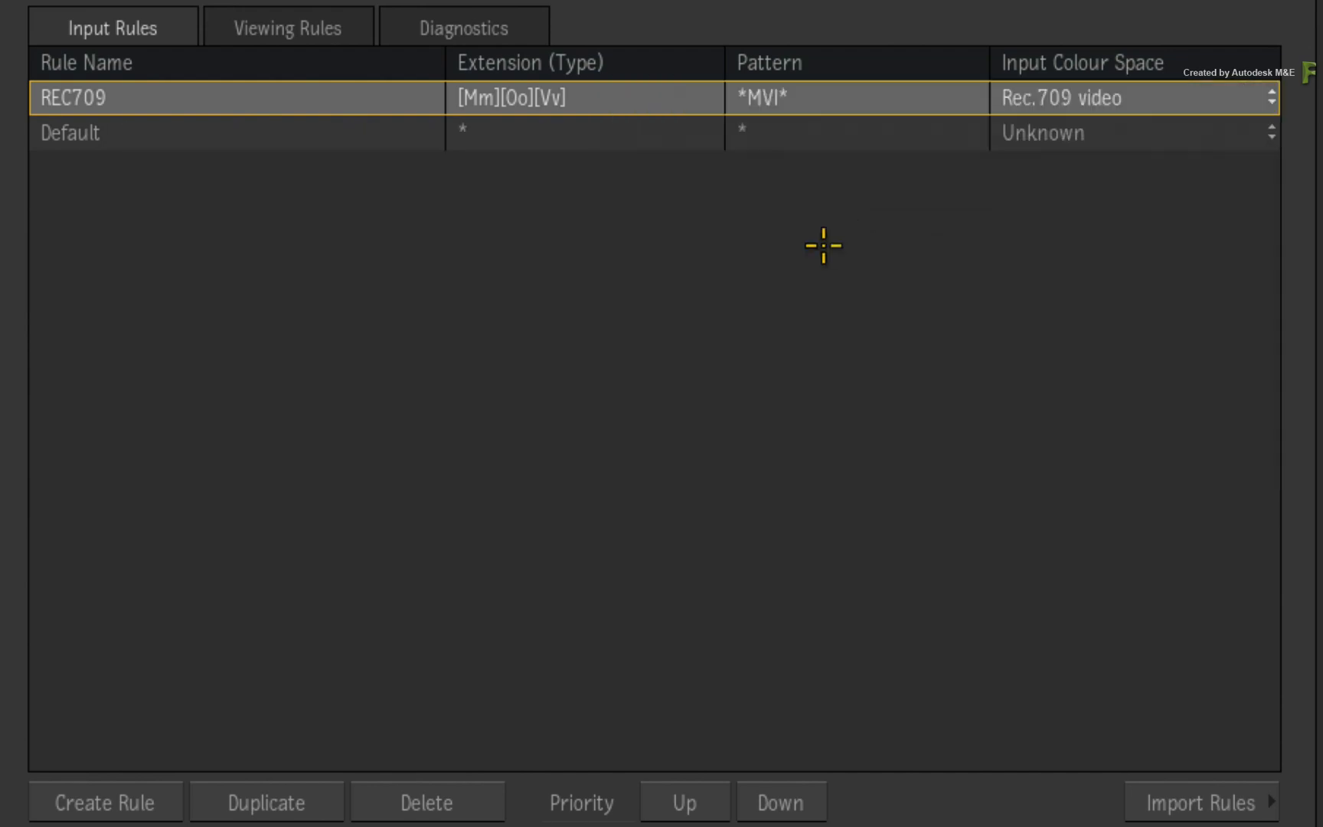
pyautogui.moveTo(591, 267)
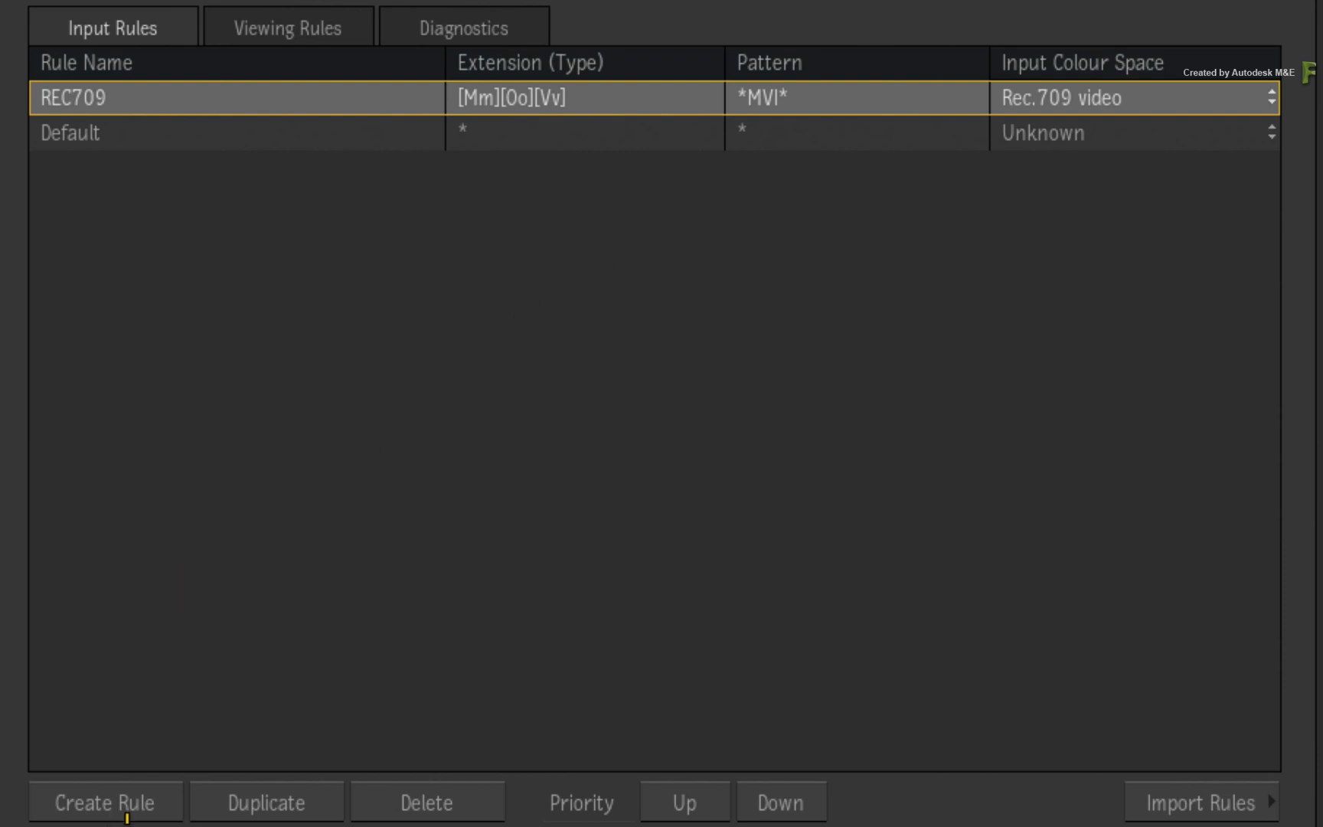
# - Add a LOG-C input rule matching *ARRI-LOGC* and assigning LogC (v3-EI800) / AlexaWideGamut
pyautogui.click(104, 801)
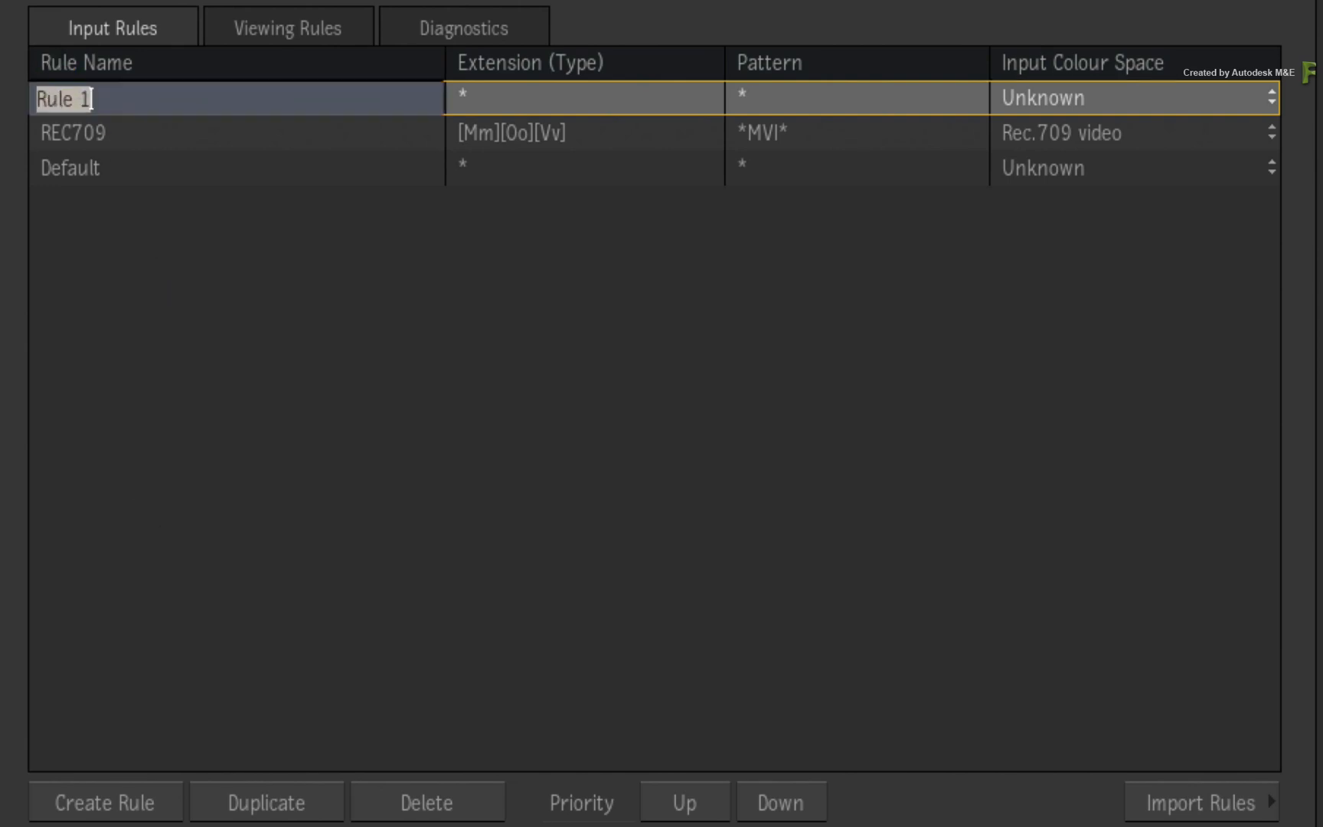
pyautogui.write('LOG')
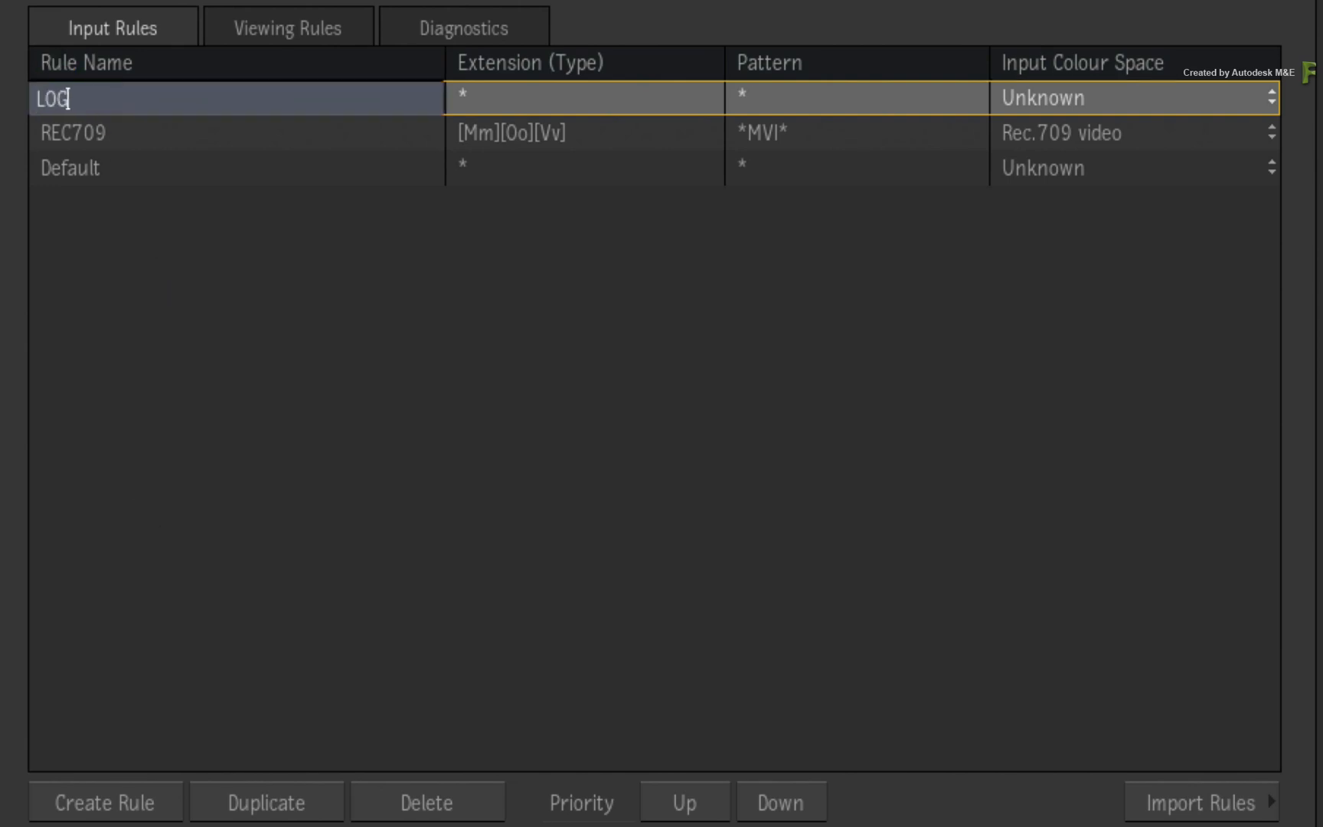
pyautogui.write('-C')
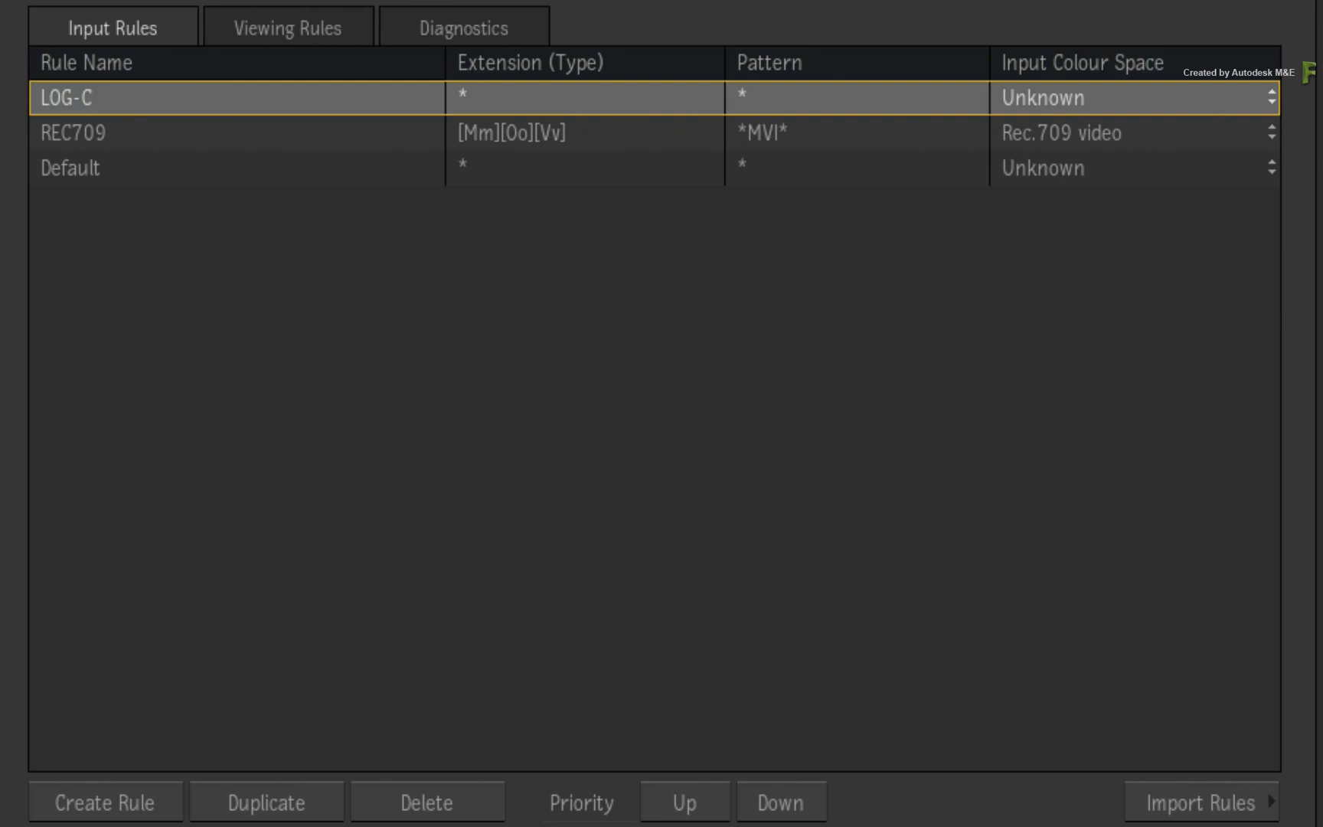
pyautogui.moveTo(591, 229)
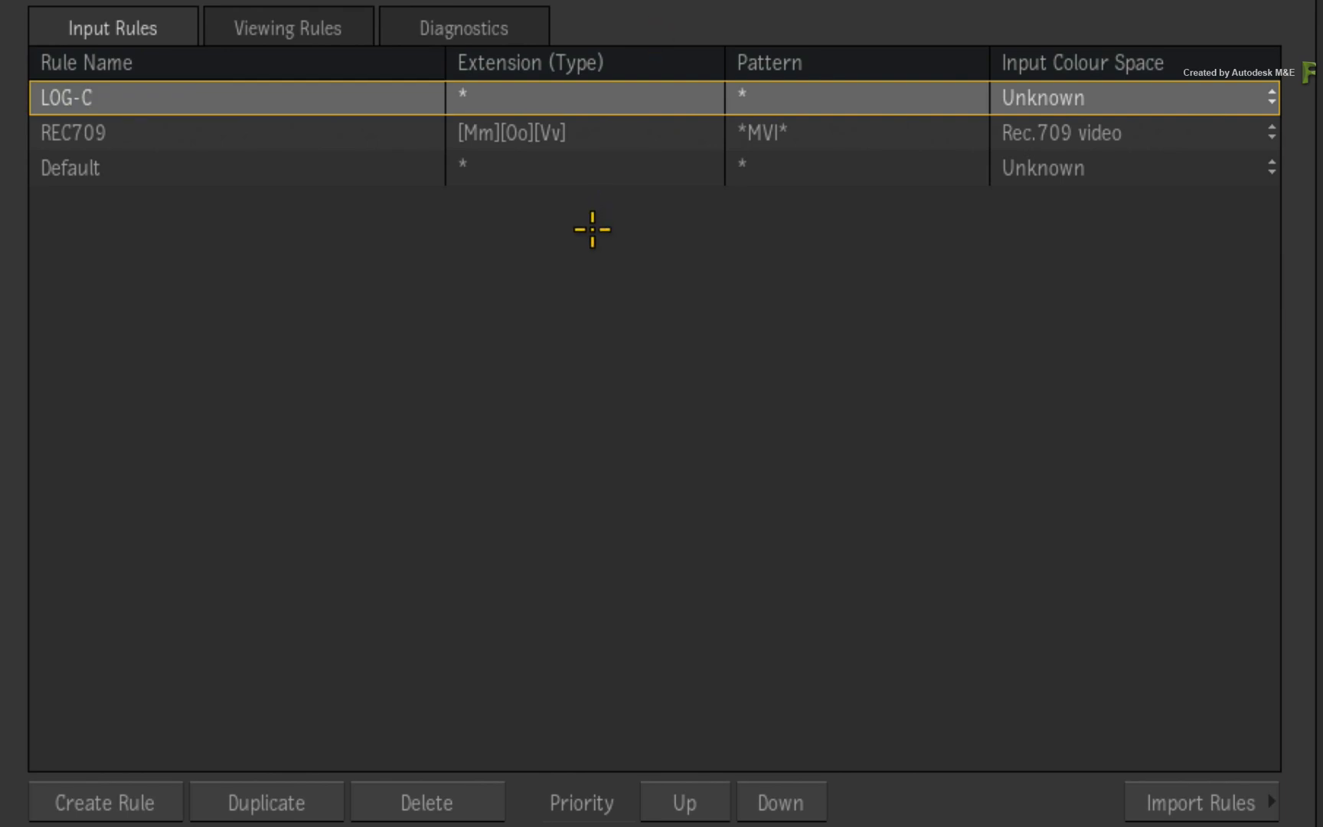
pyautogui.moveTo(591, 247)
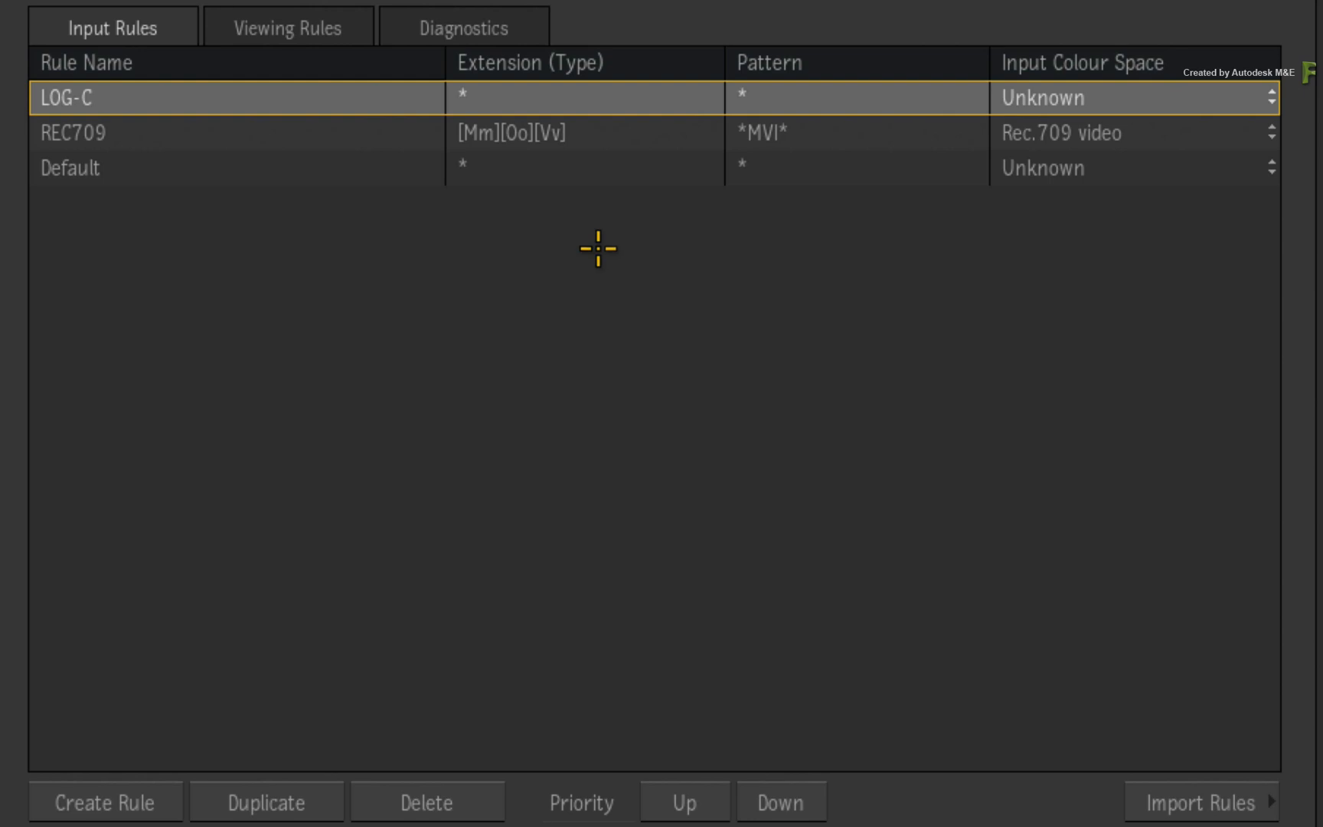
pyautogui.moveTo(808, 115)
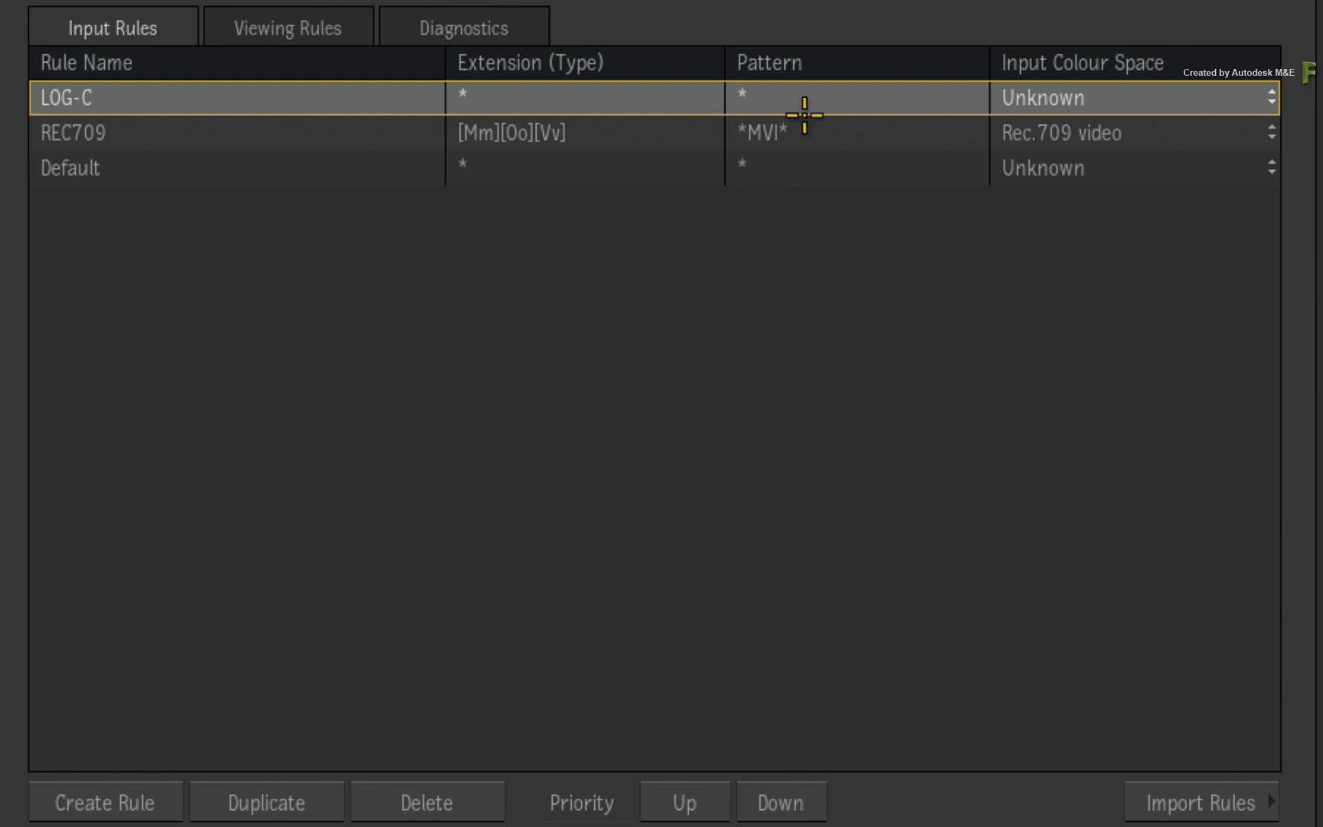
pyautogui.moveTo(723, 206)
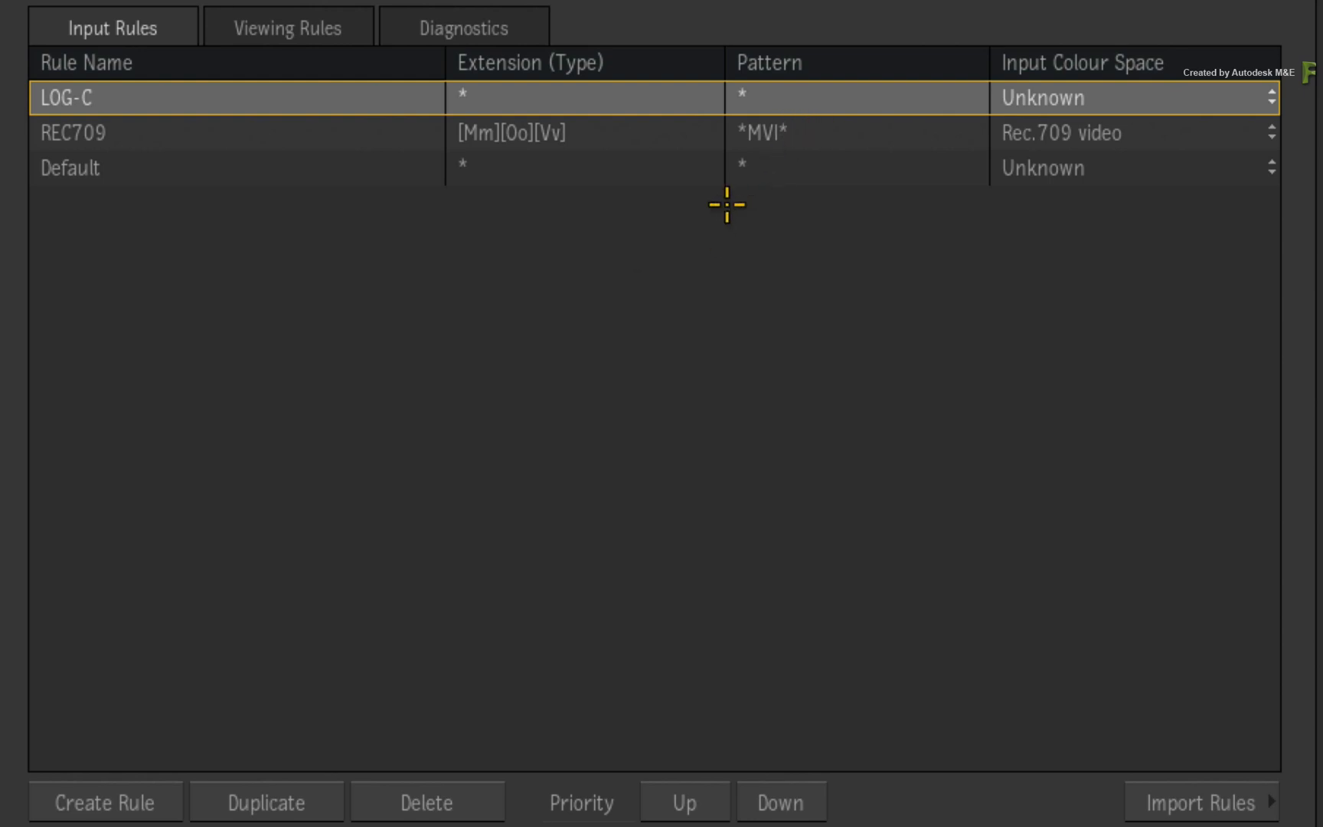
pyautogui.moveTo(706, 215)
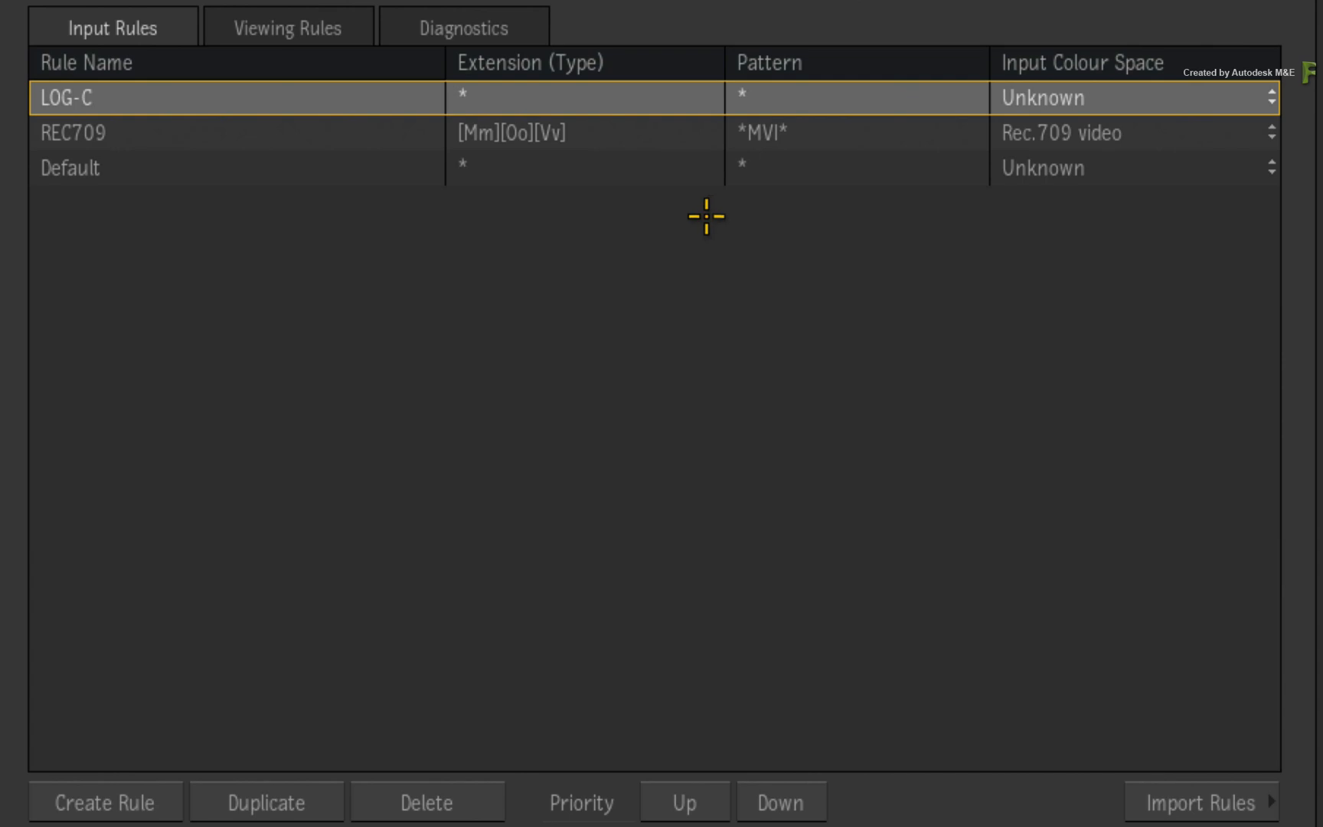
pyautogui.moveTo(810, 95)
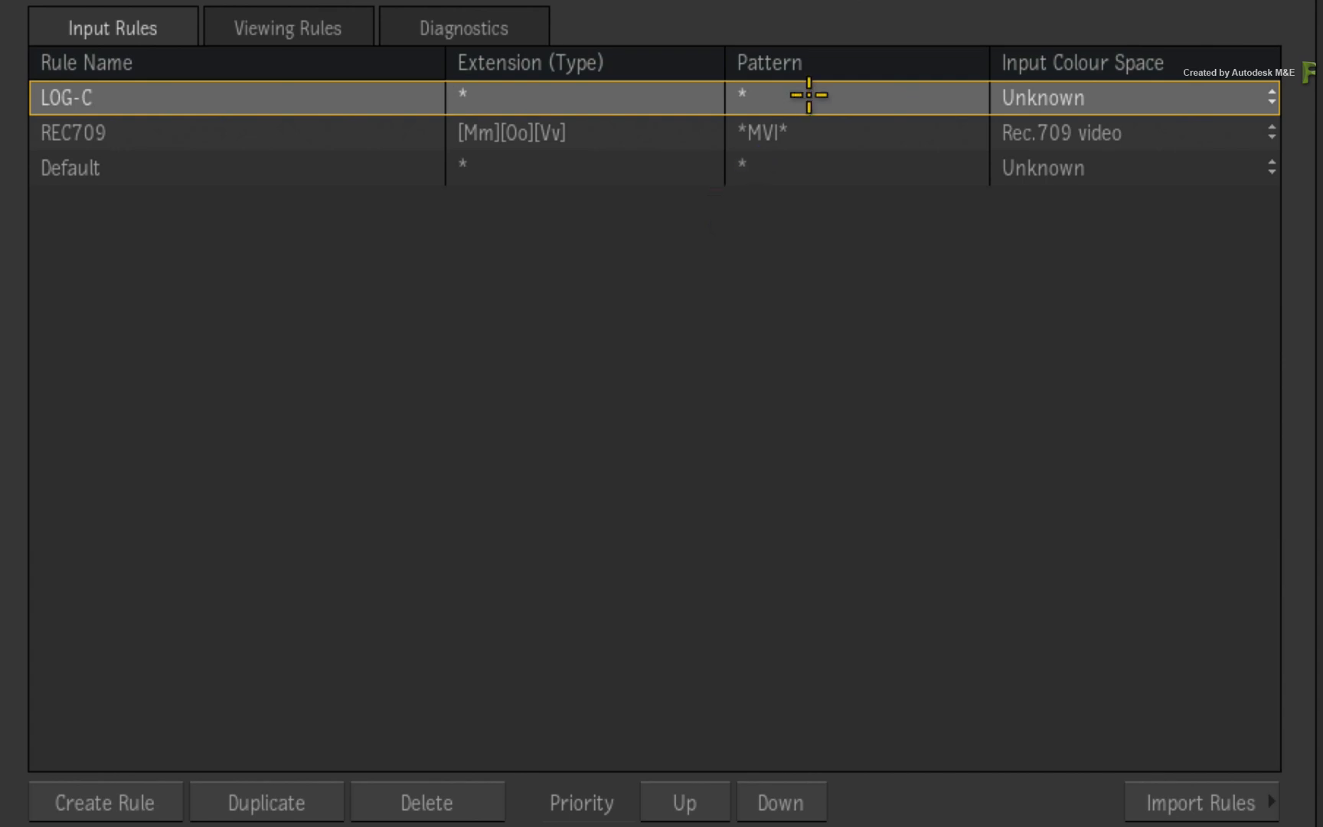
pyautogui.moveTo(818, 101)
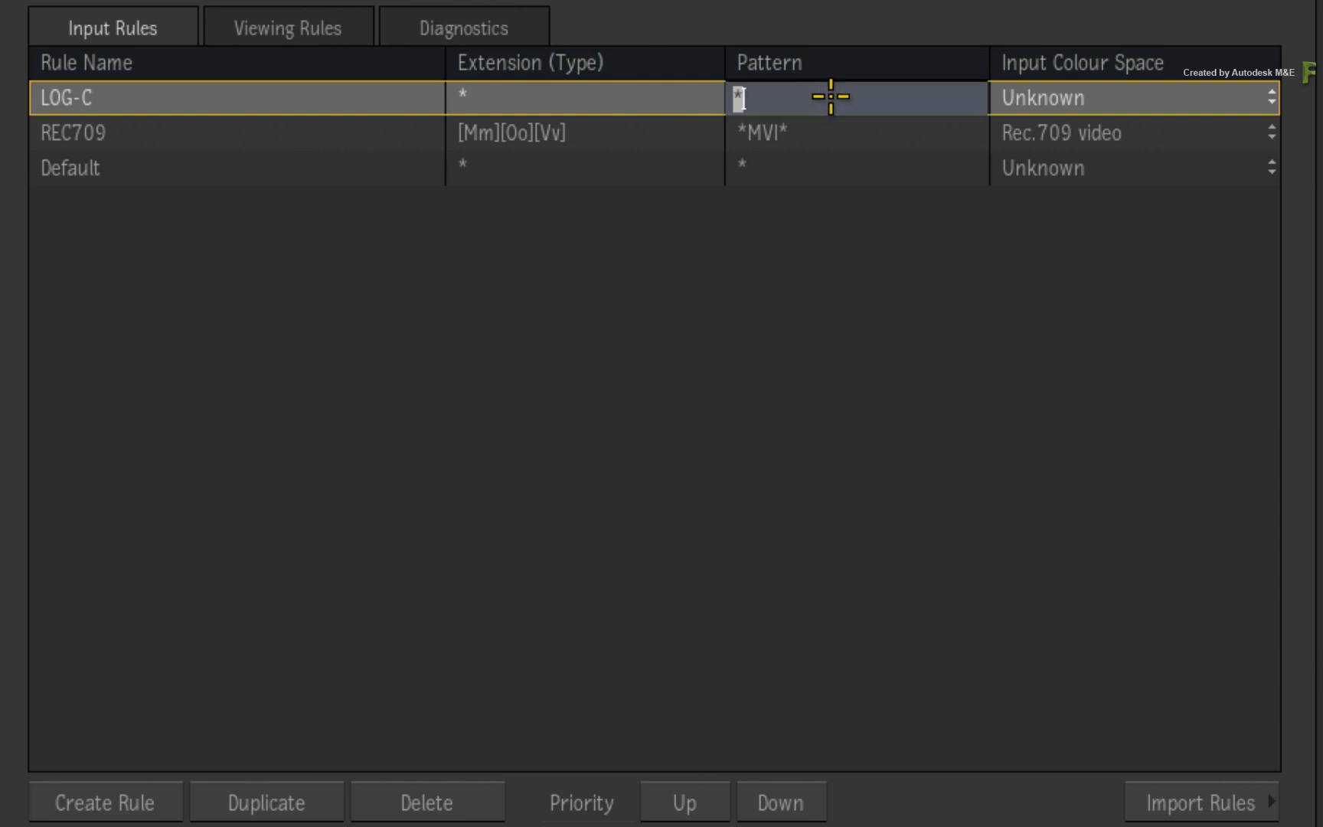
pyautogui.write('ARRI-LOGC*')
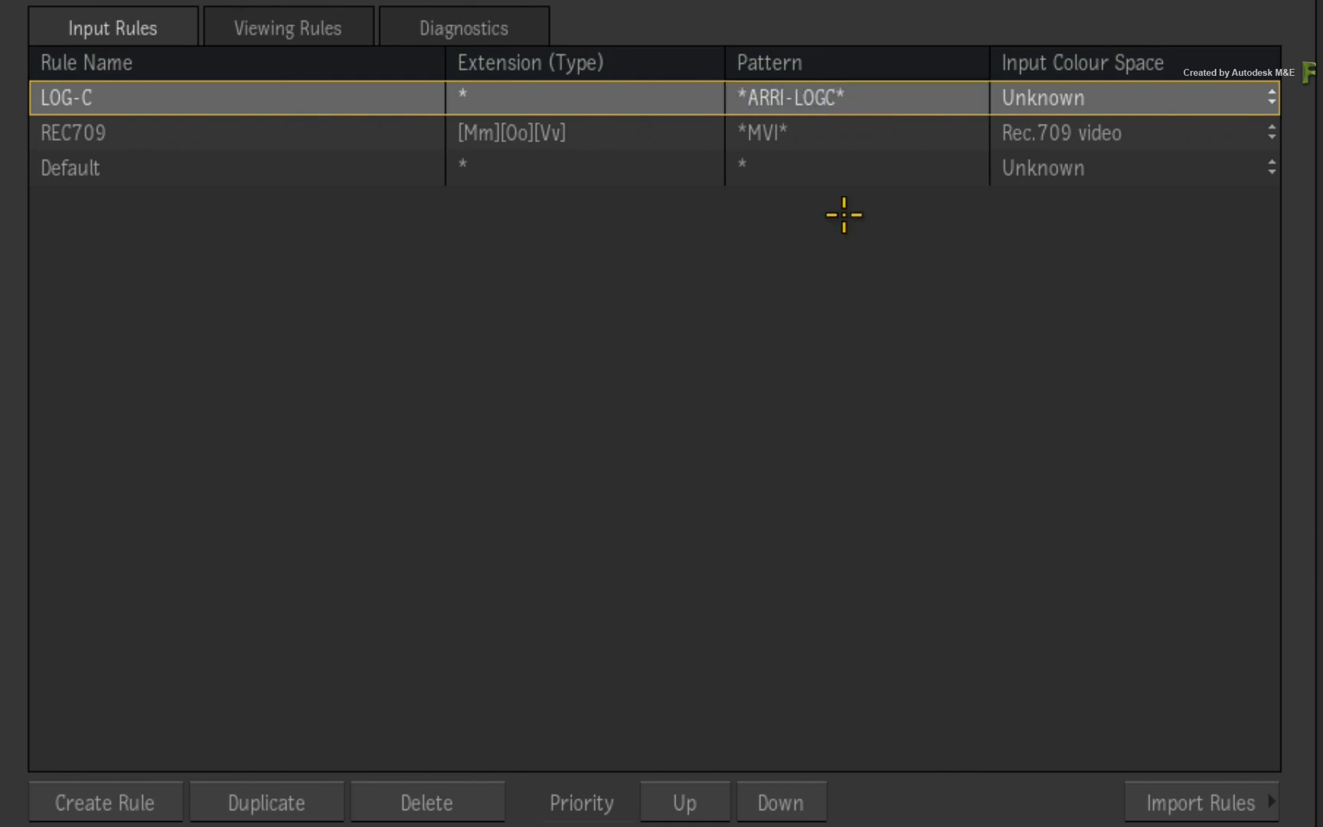
pyautogui.moveTo(853, 227)
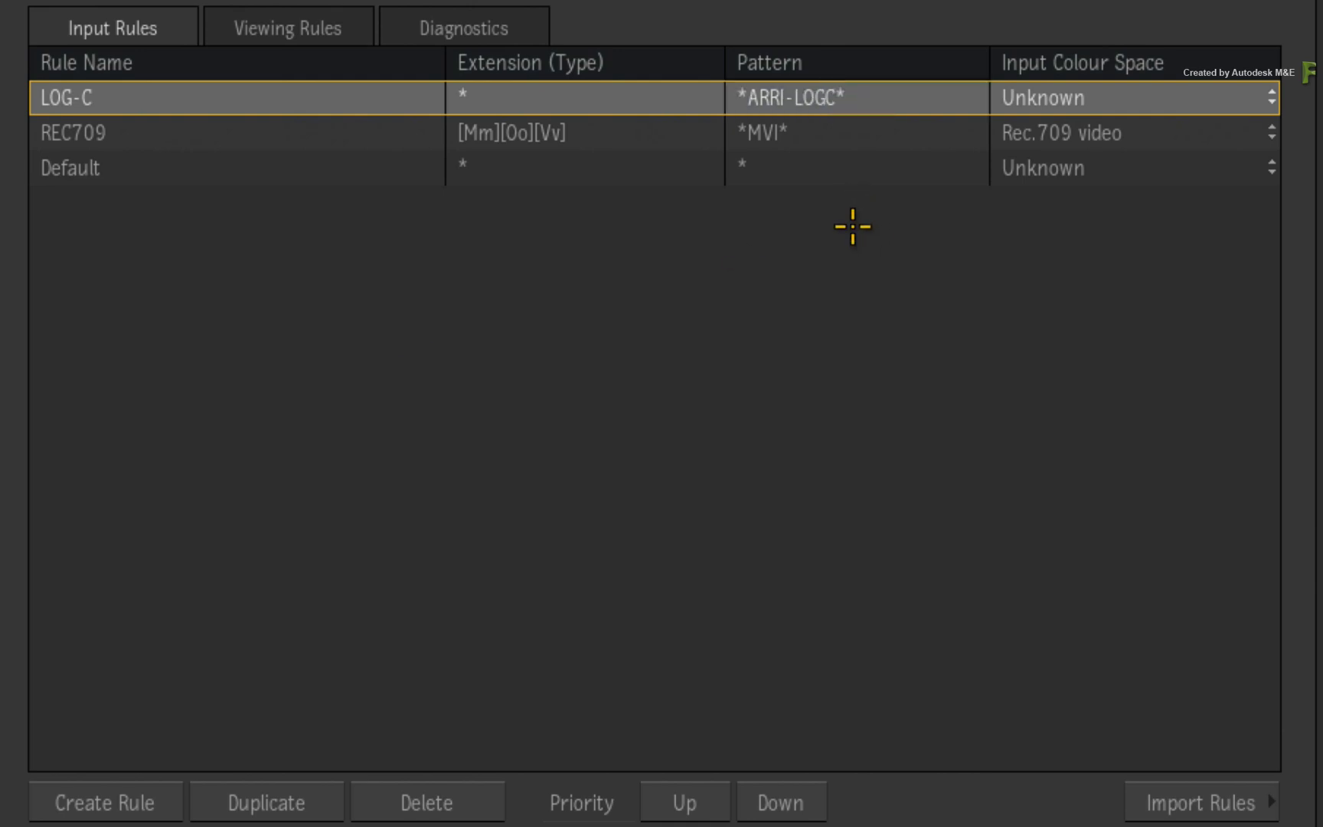
pyautogui.moveTo(849, 223)
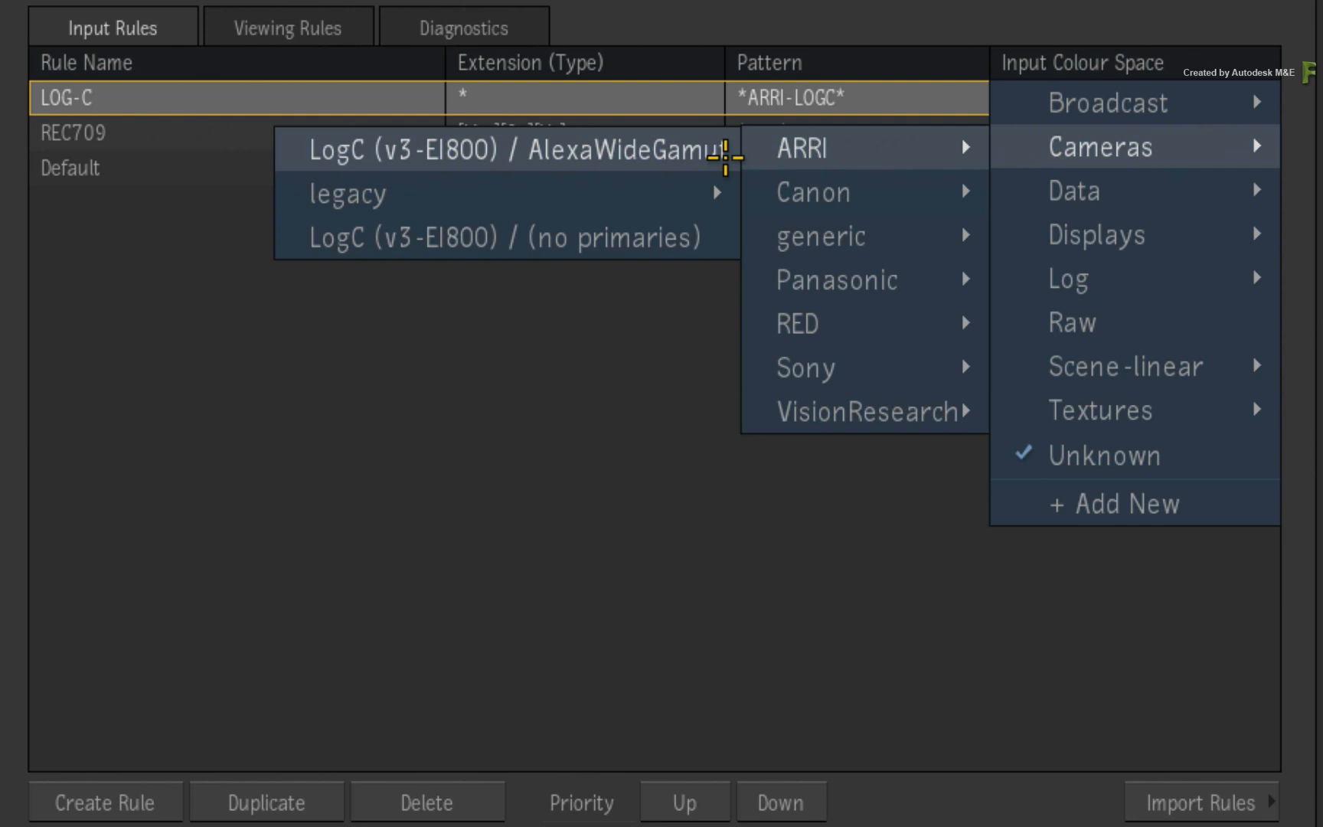
pyautogui.click(512, 152)
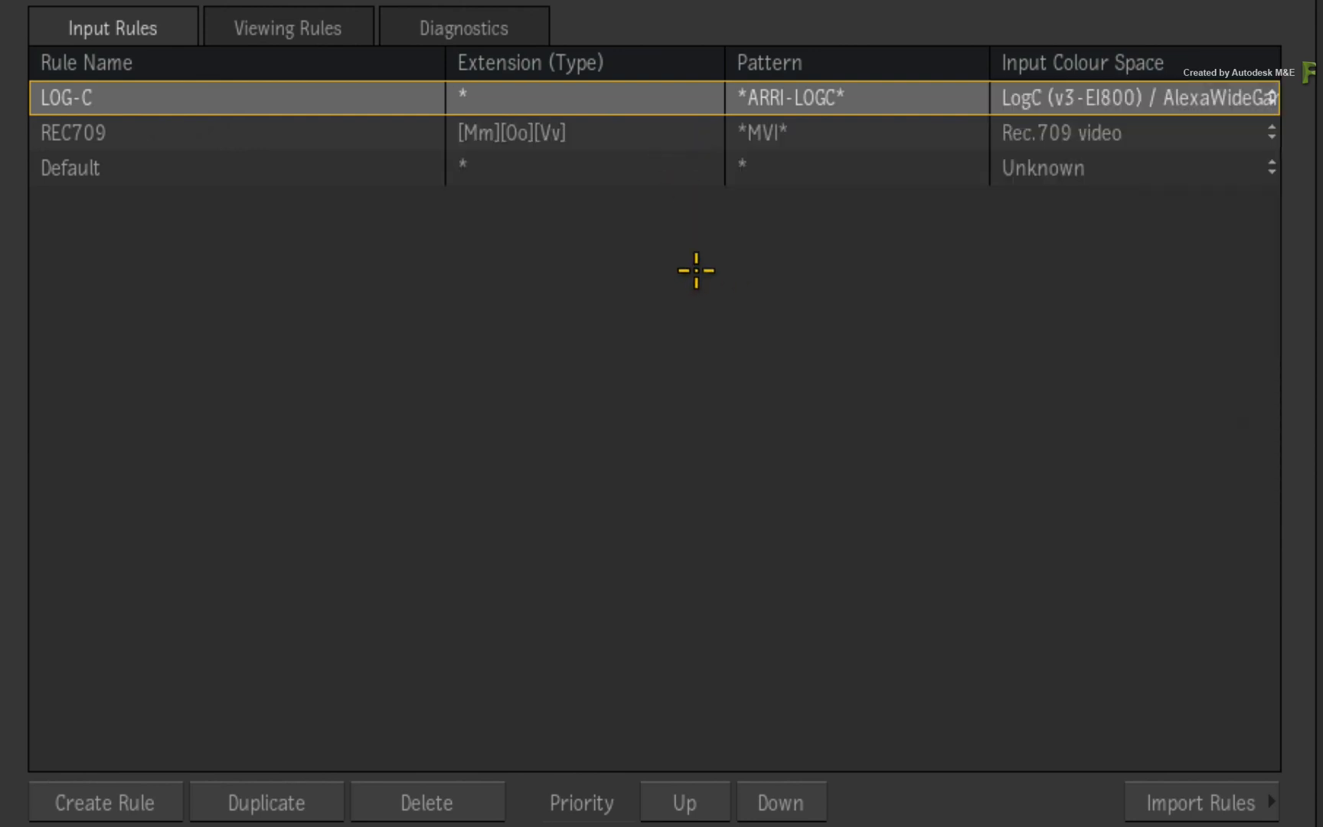
pyautogui.moveTo(614, 213)
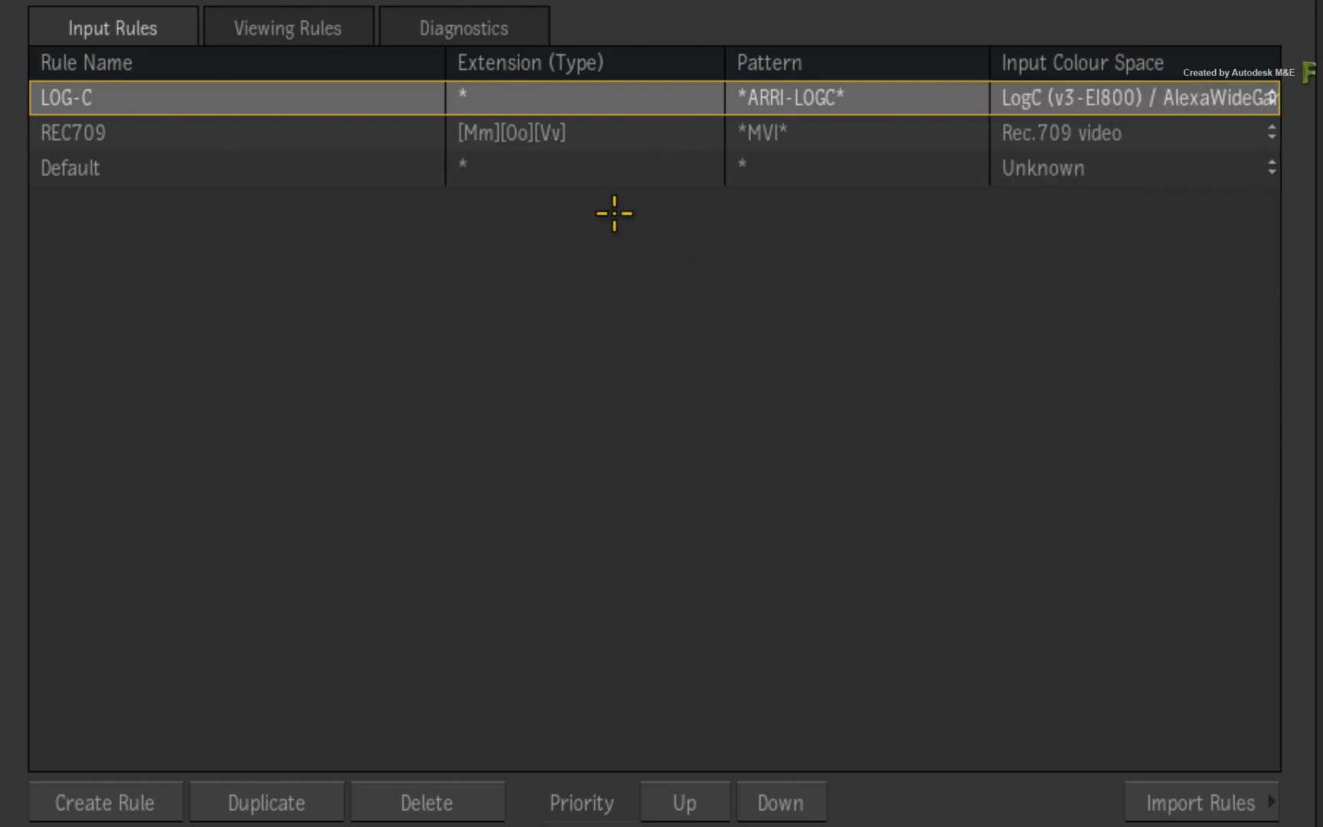
pyautogui.moveTo(337, 89)
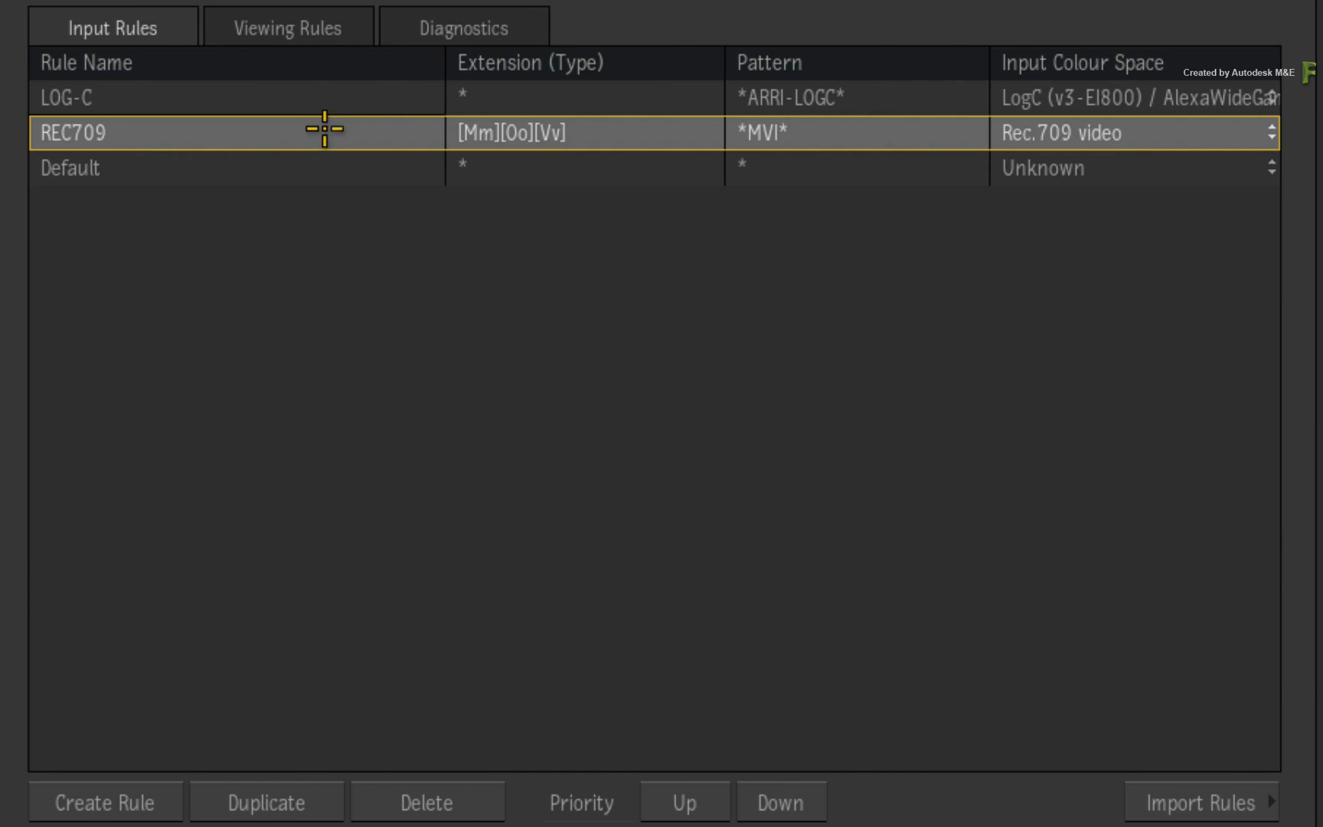
pyautogui.moveTo(331, 125)
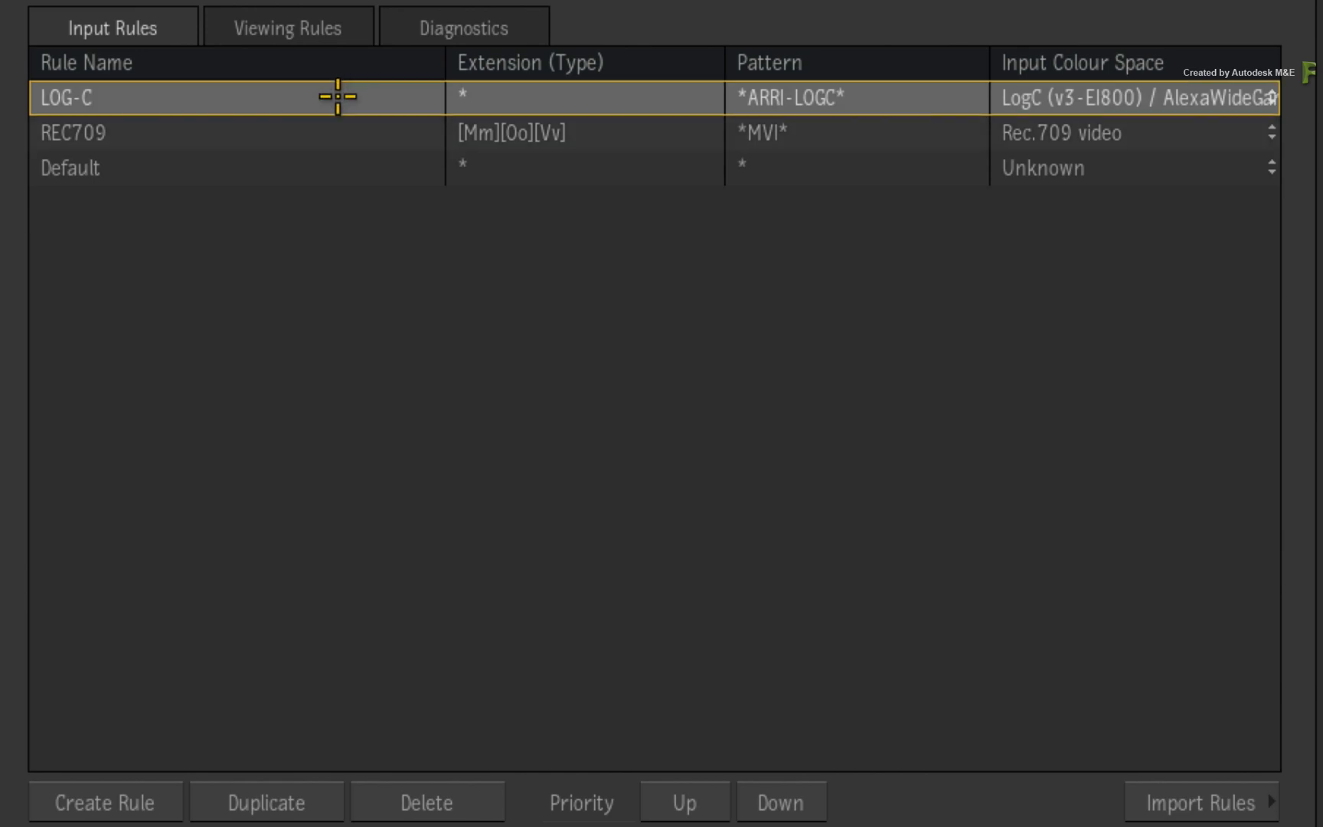
pyautogui.moveTo(335, 110)
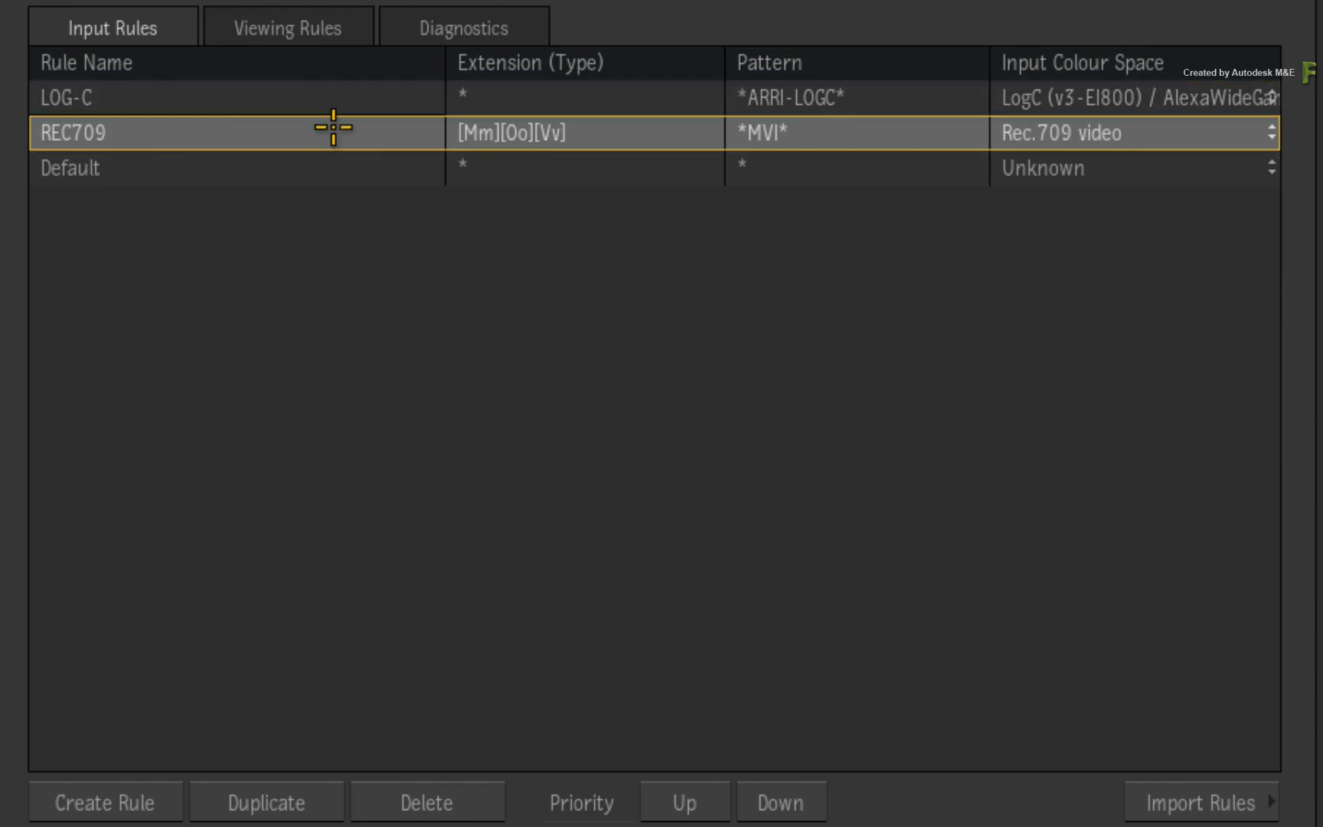
pyautogui.moveTo(327, 142)
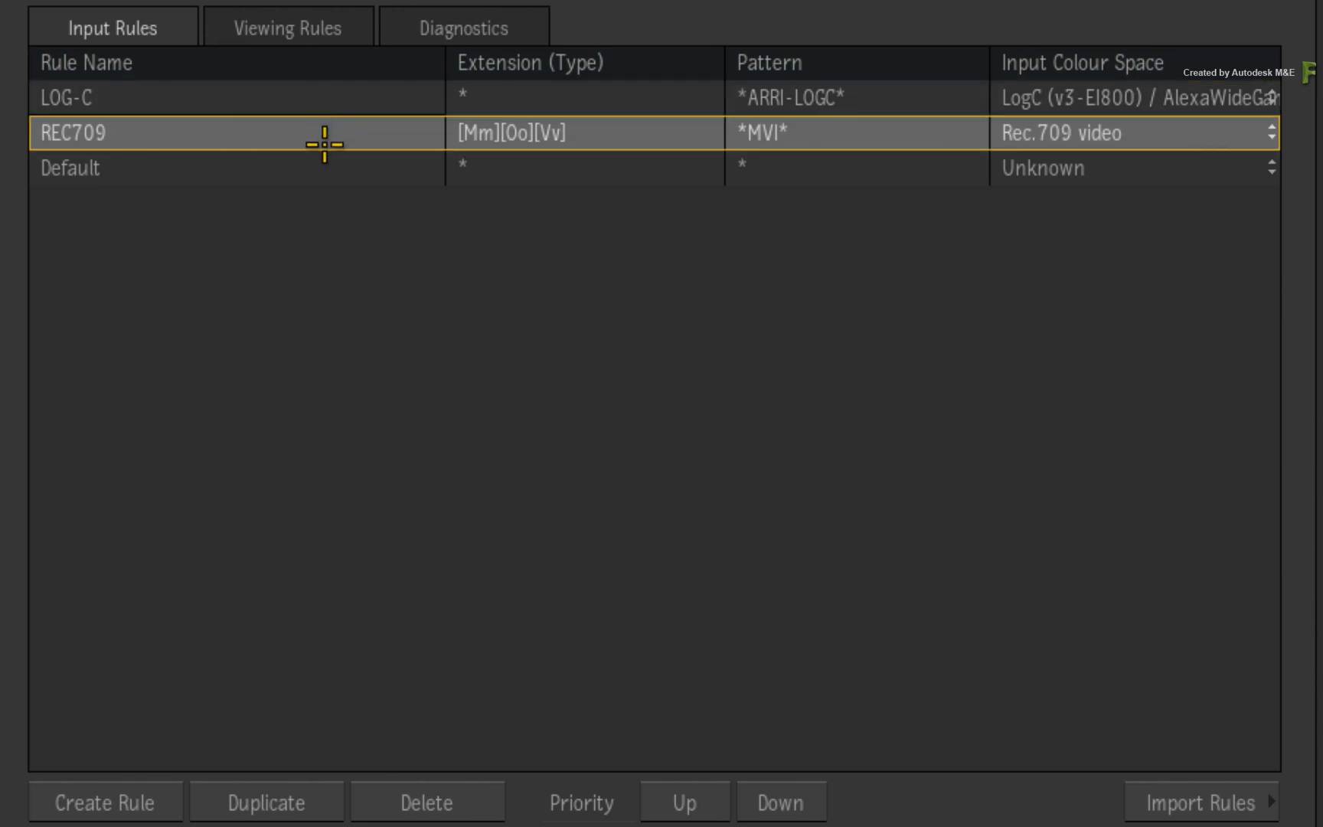
pyautogui.click(168, 169)
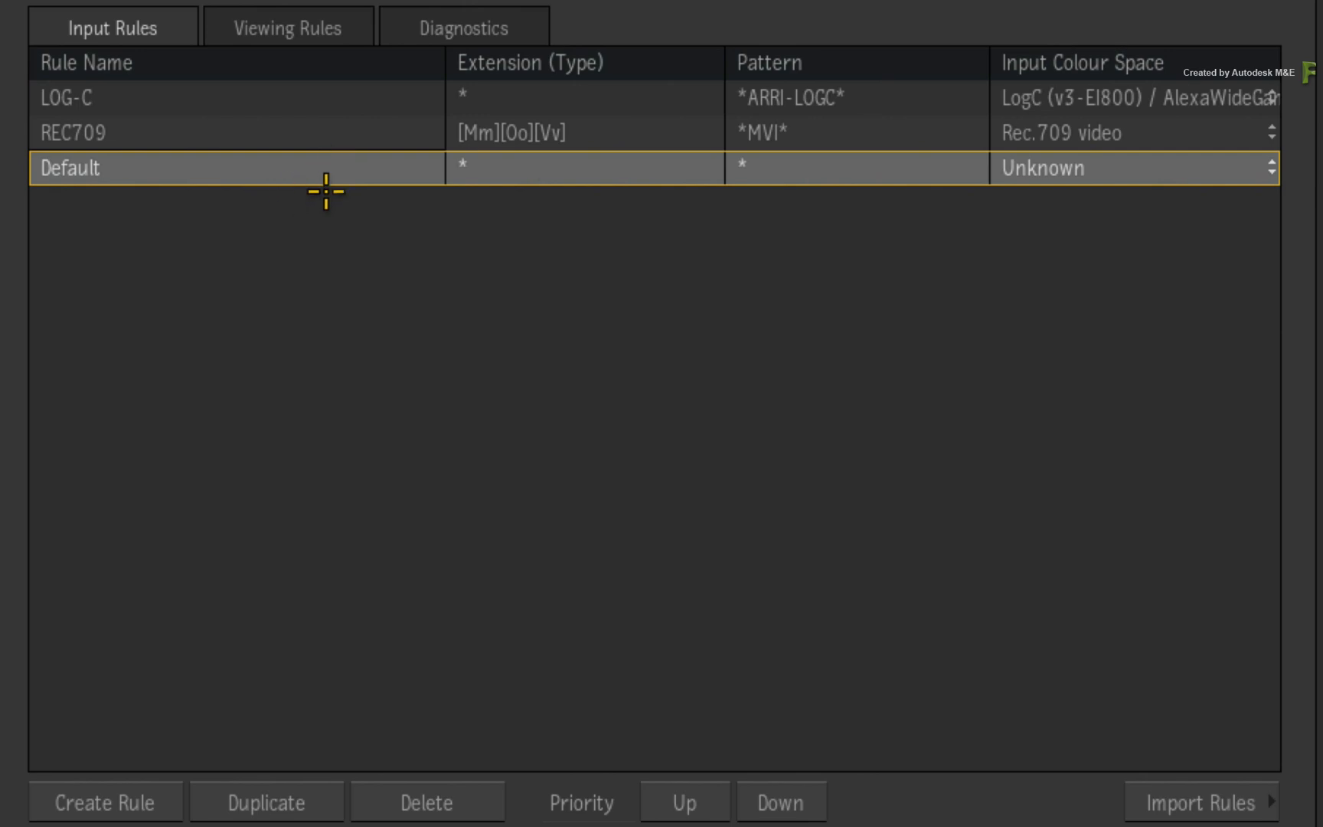
pyautogui.moveTo(1077, 208)
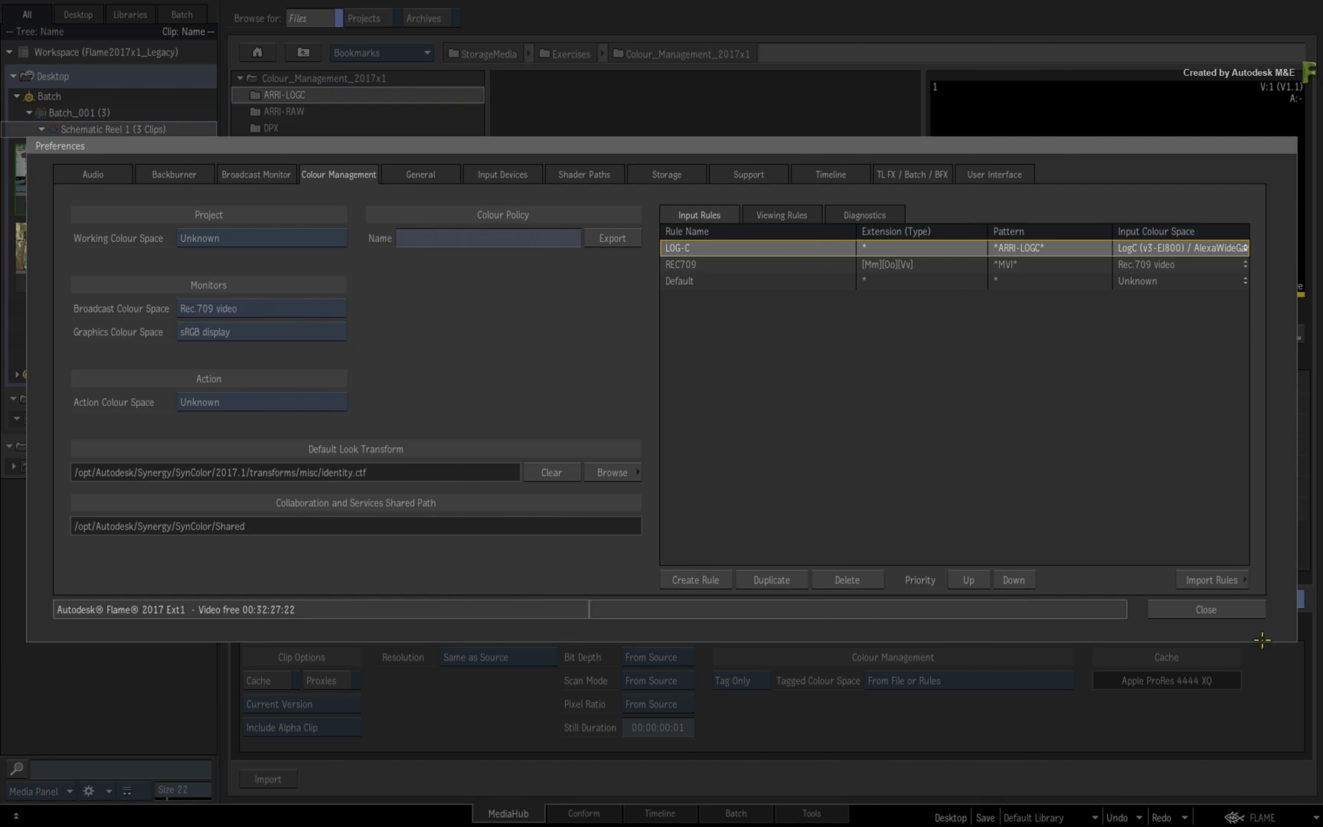
# - Close preferences and select an ARRI-LOGC clip, now tagged LogC / AlexaWideGamut by the rule
pyautogui.click(1204, 609)
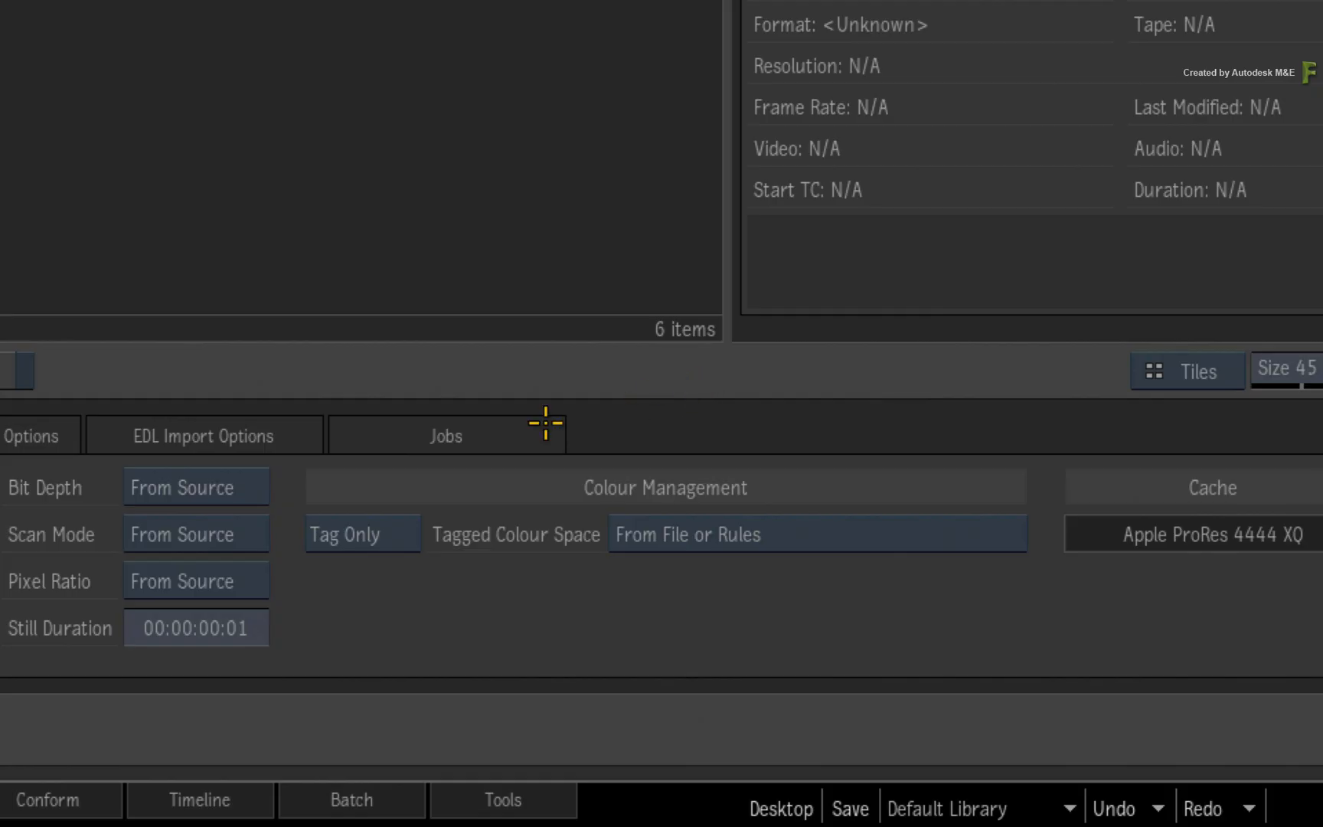
pyautogui.moveTo(365, 569)
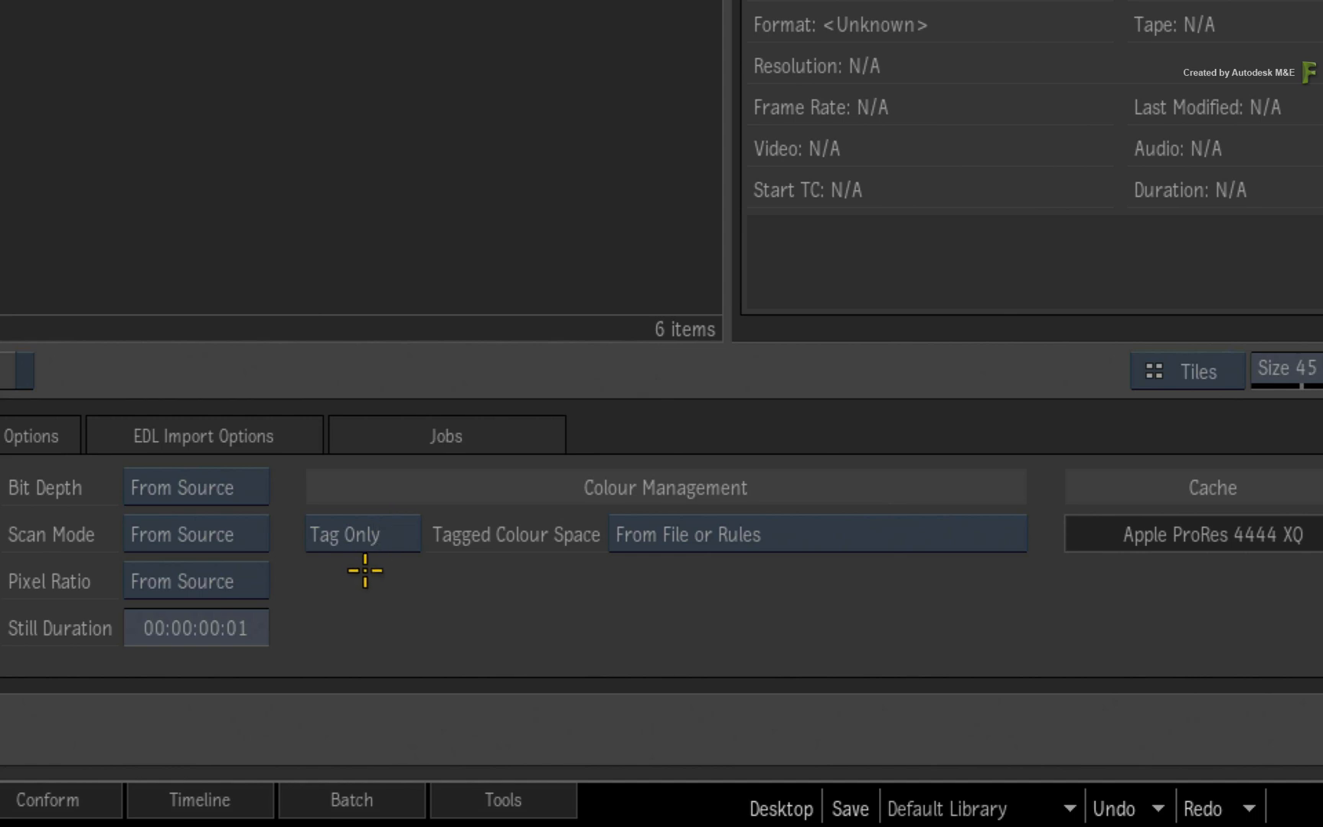
pyautogui.moveTo(680, 575)
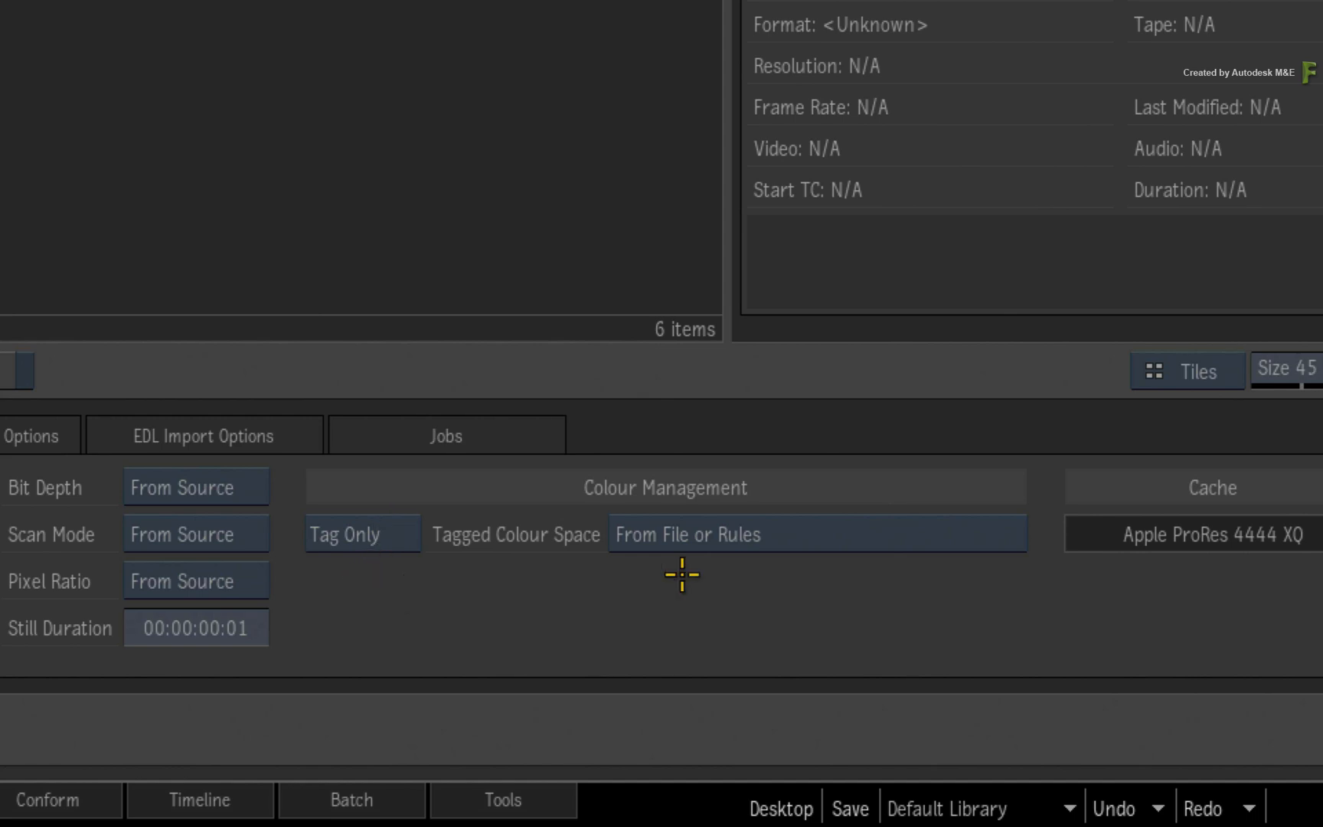
pyautogui.moveTo(730, 579)
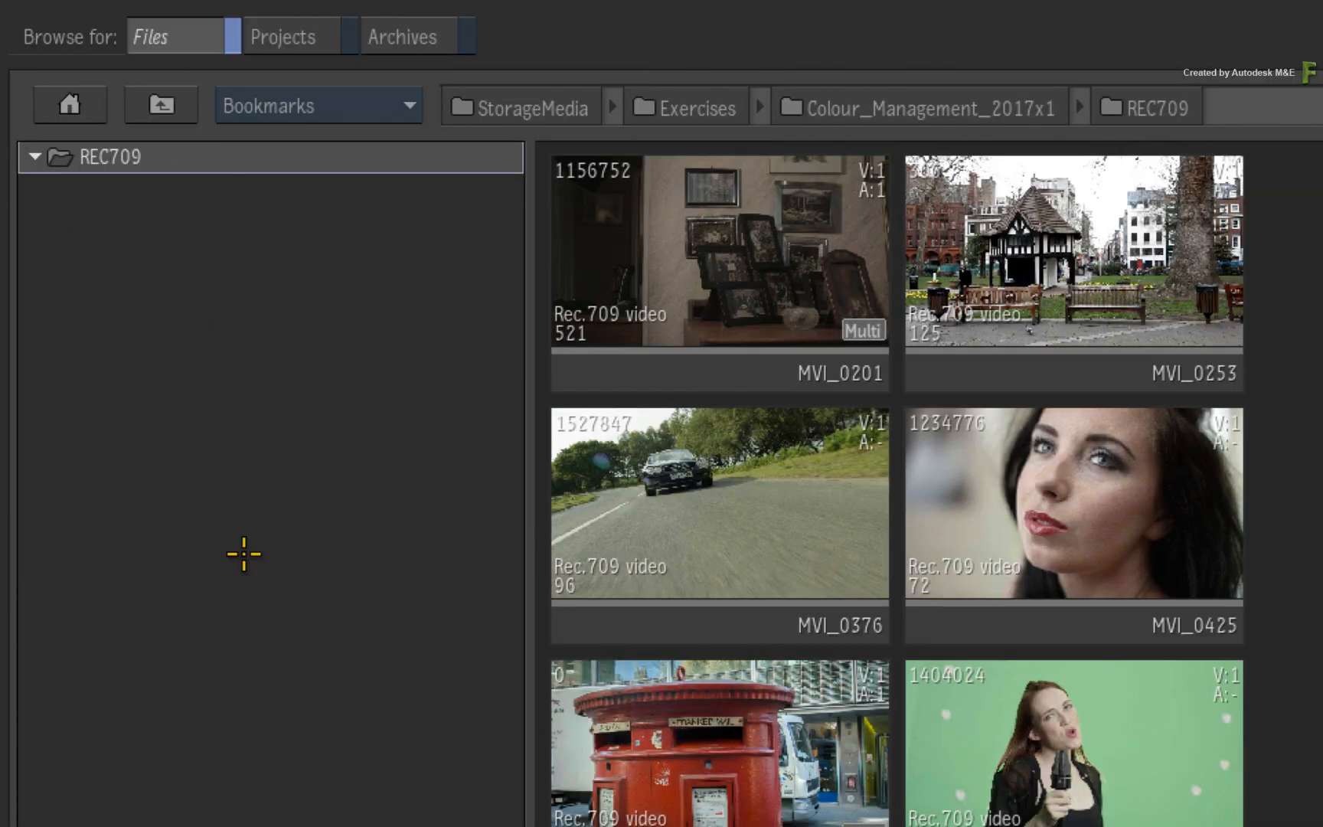
pyautogui.click(1072, 262)
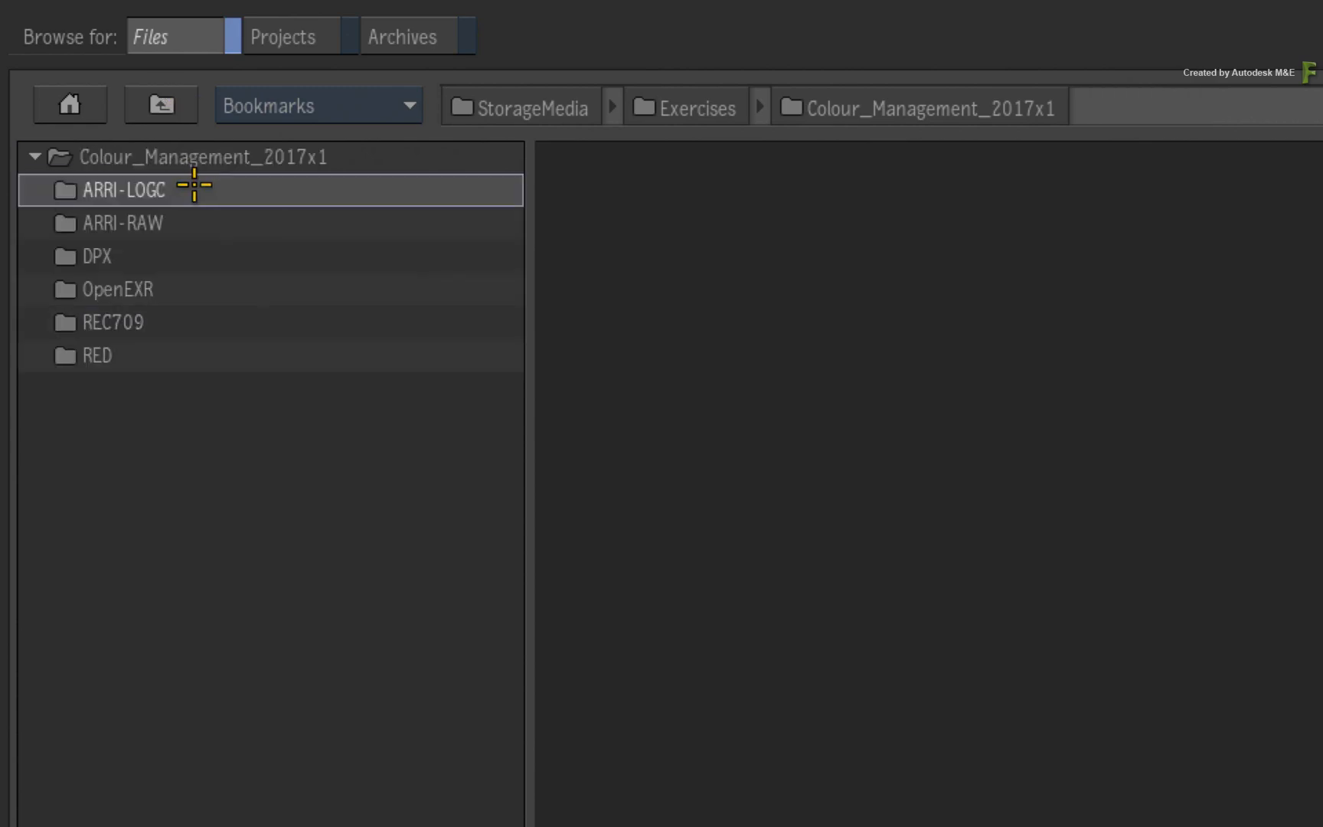
pyautogui.doubleClick(124, 190)
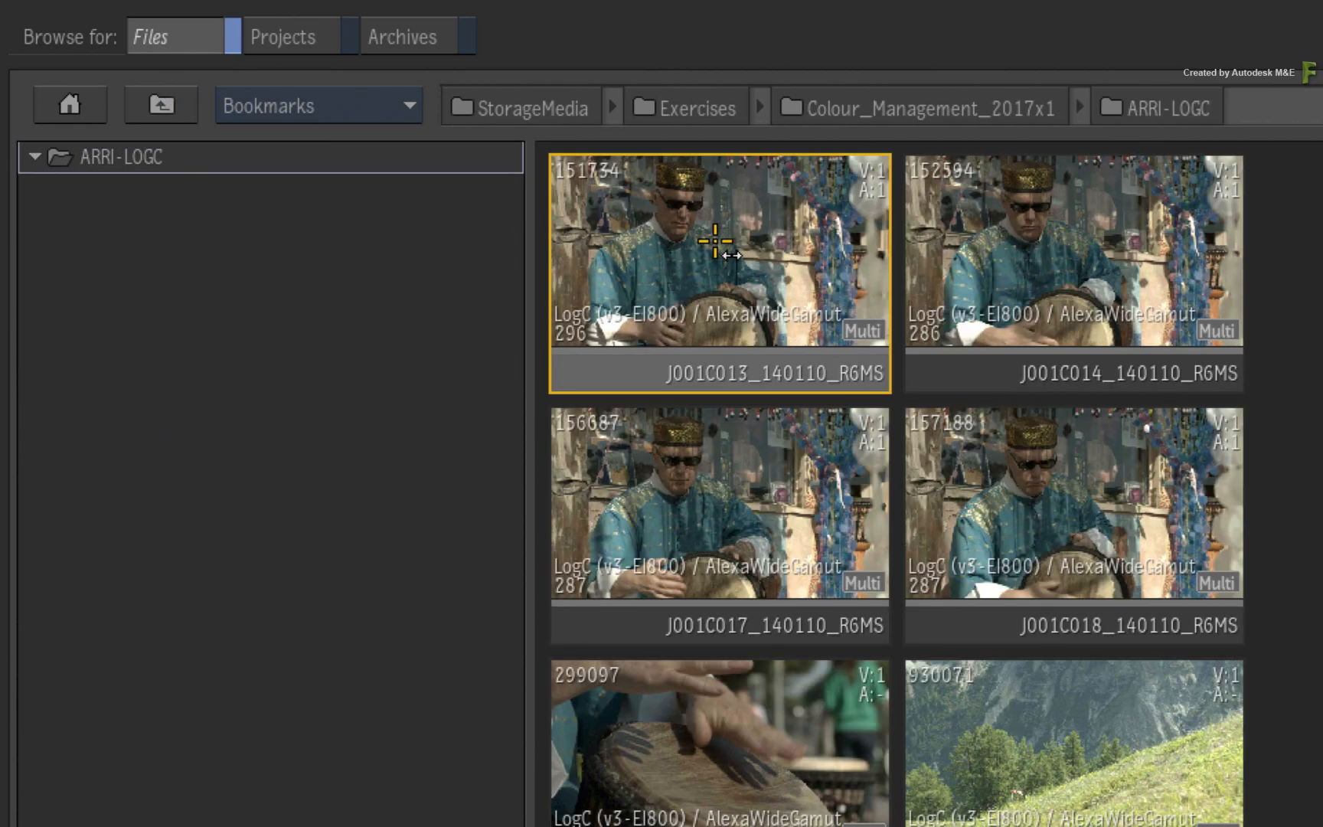
pyautogui.click(1072, 253)
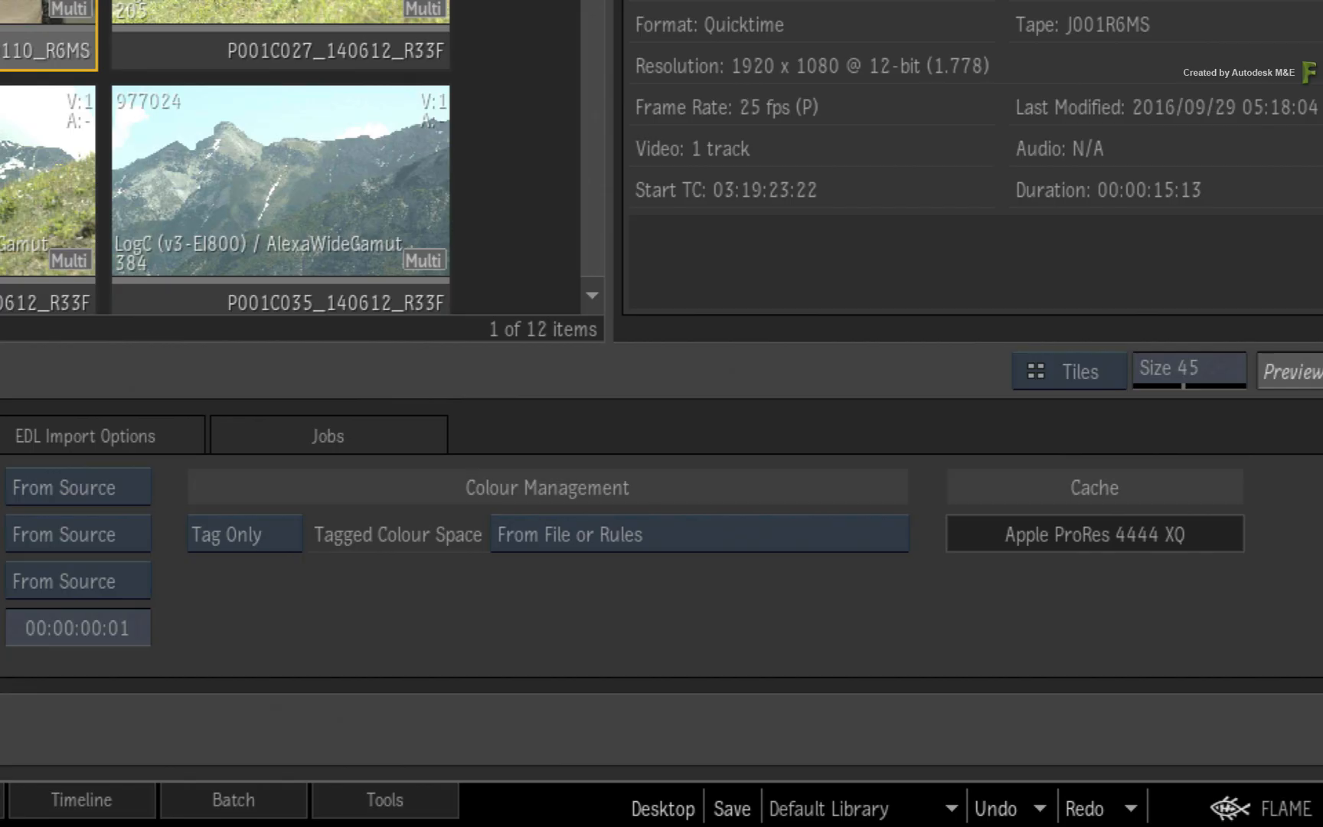
# - Set imports to Auto Convert from file or rules and check an ARRI-LOGC clip shows ACEScg
pyautogui.click(225, 533)
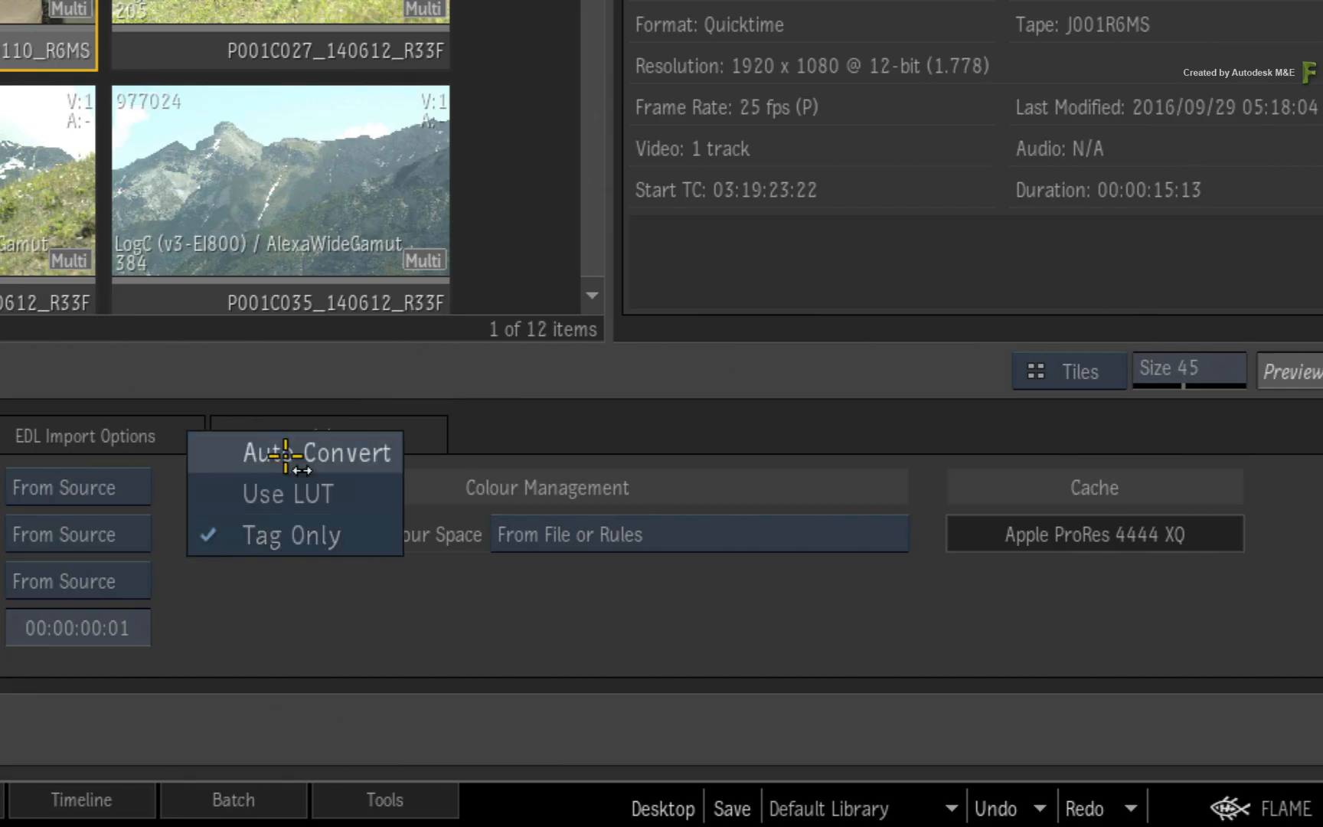
pyautogui.click(315, 452)
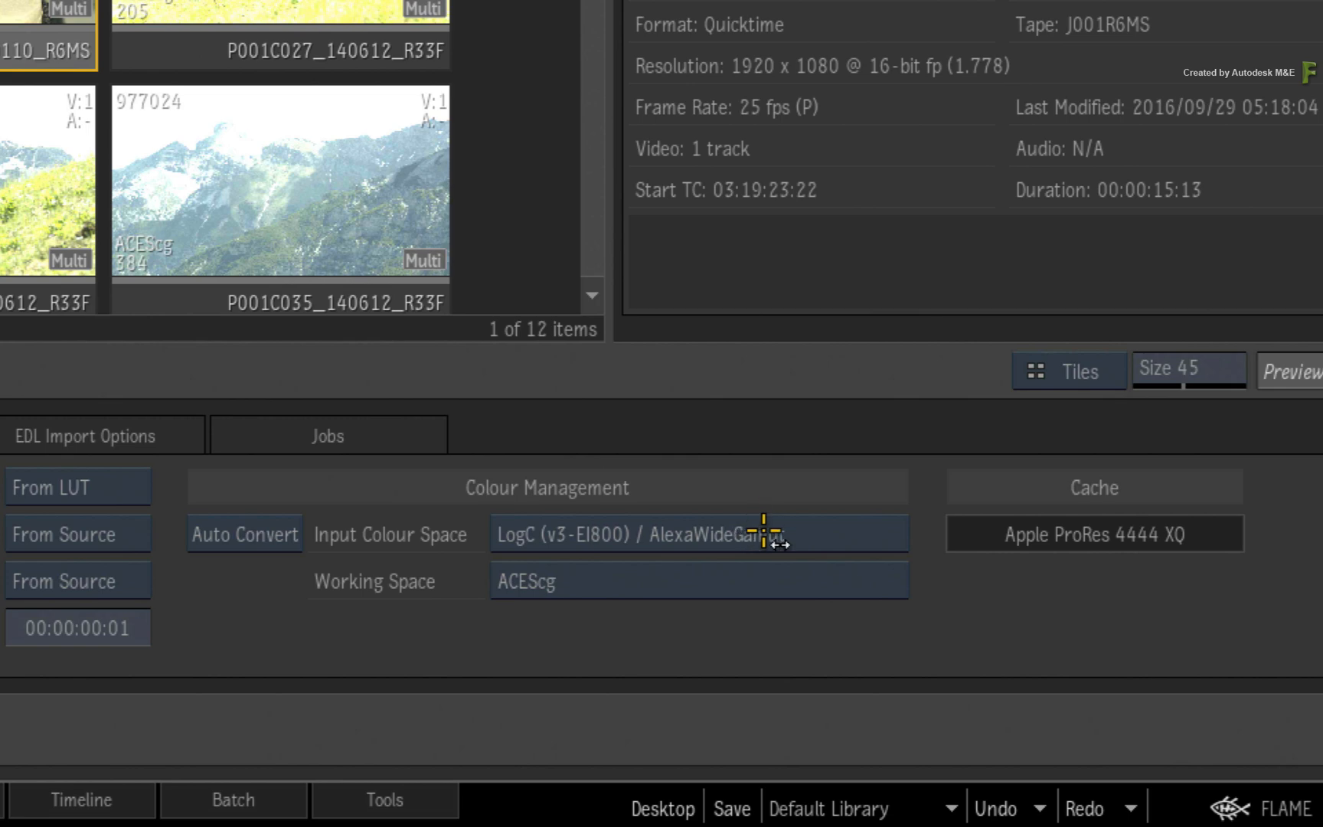
pyautogui.click(698, 533)
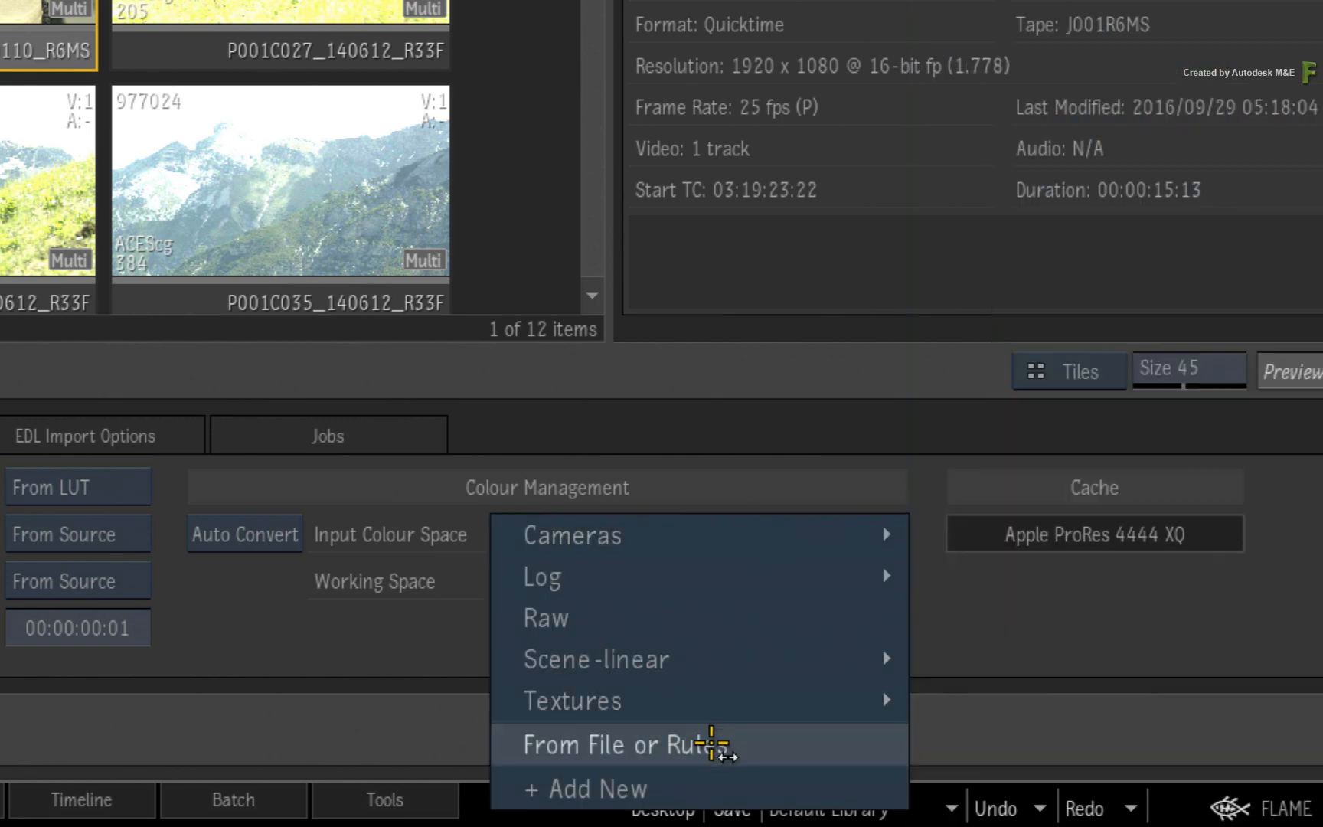
pyautogui.click(621, 744)
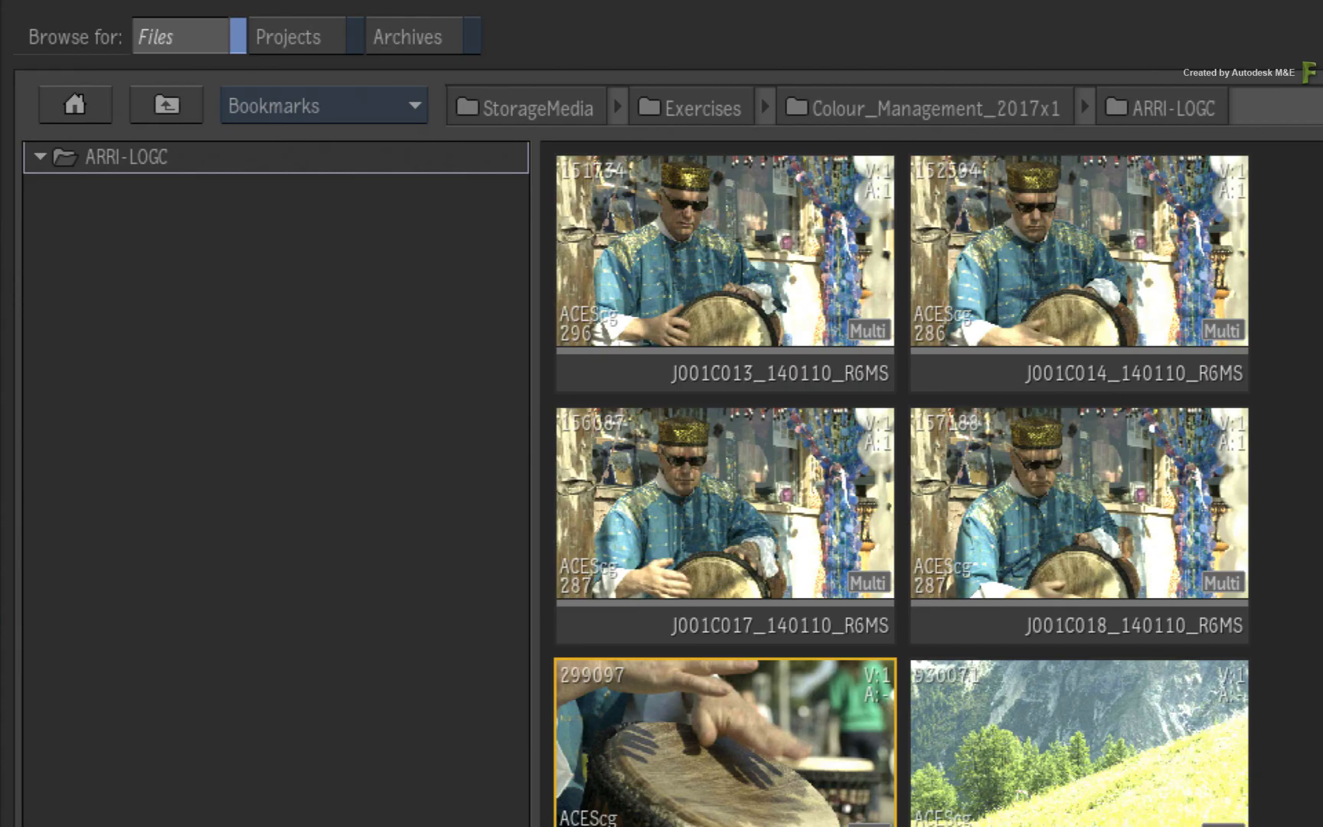
pyautogui.click(724, 507)
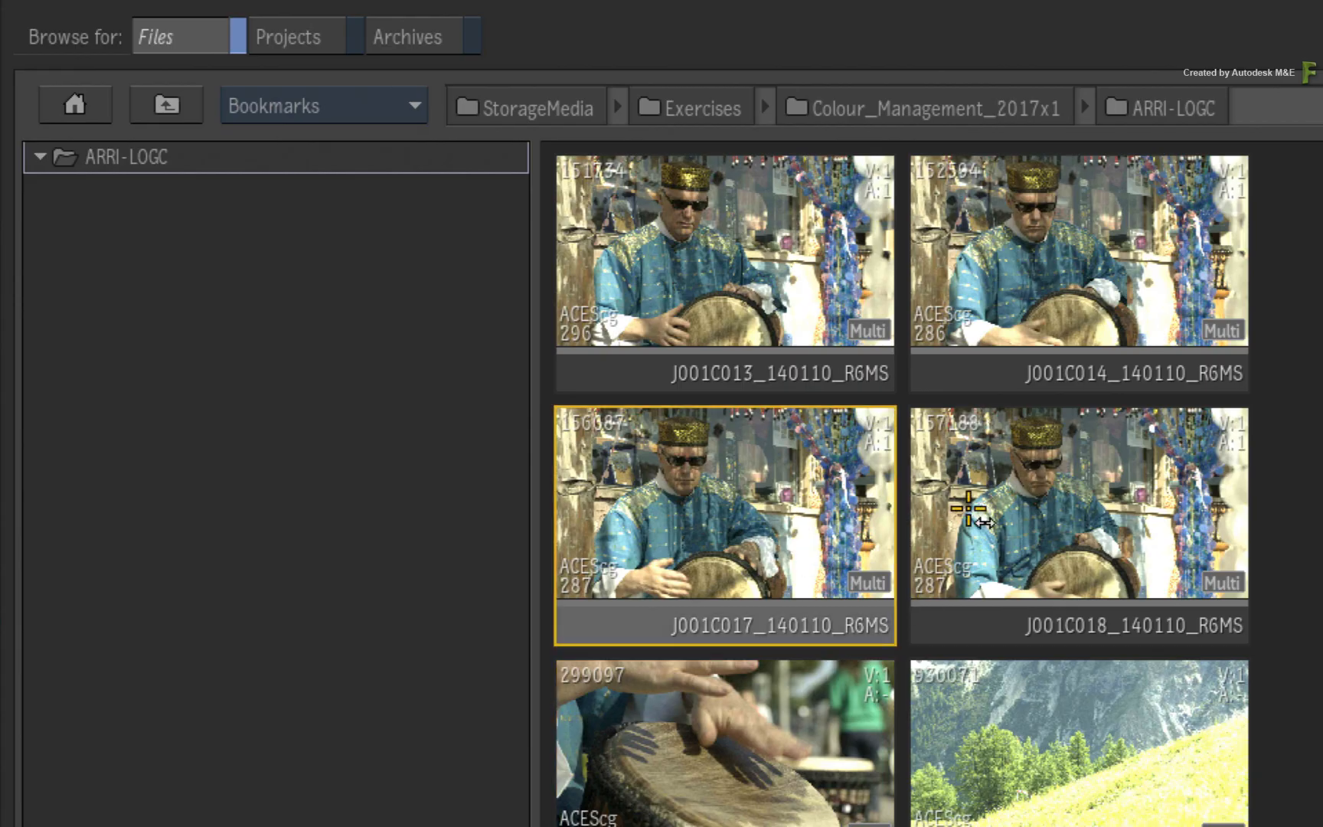
pyautogui.moveTo(747, 498)
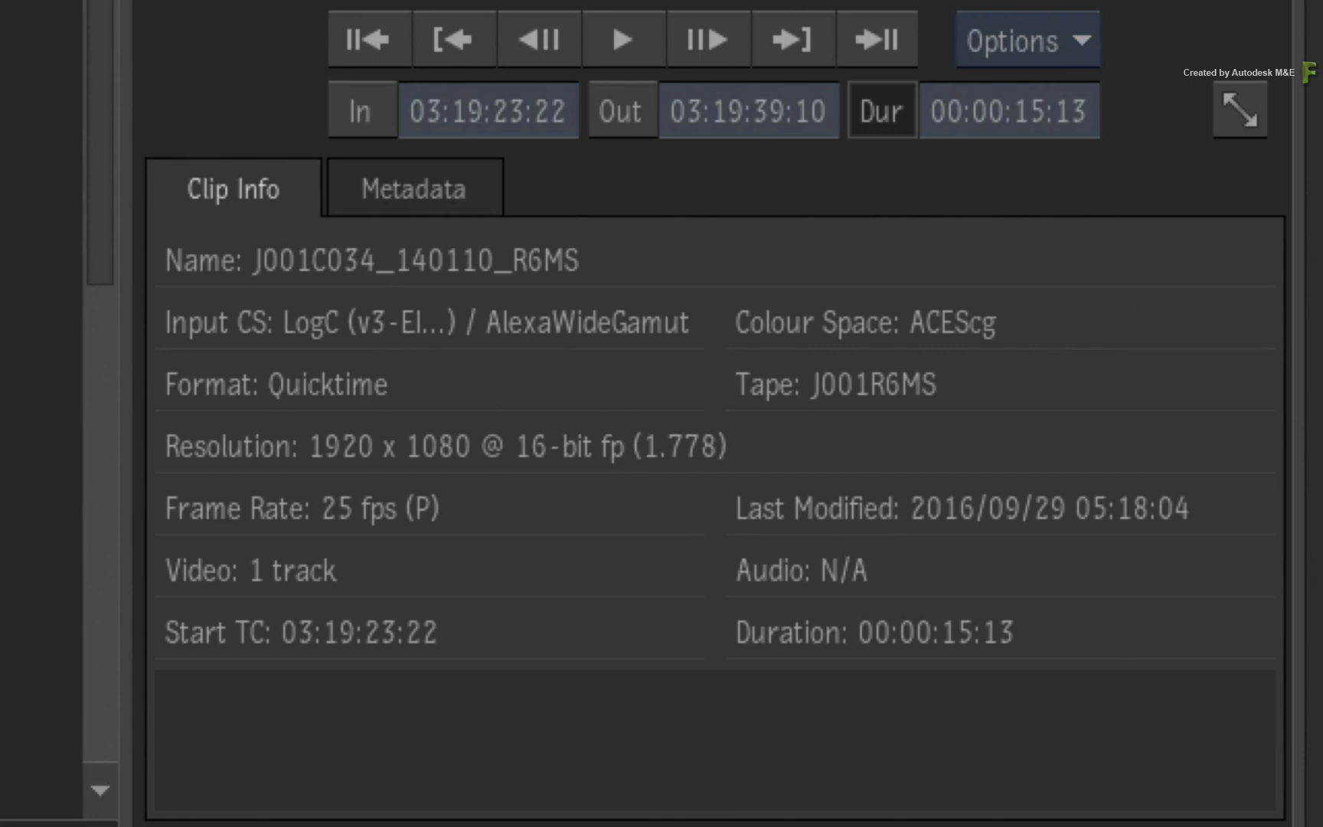
pyautogui.moveTo(388, 364)
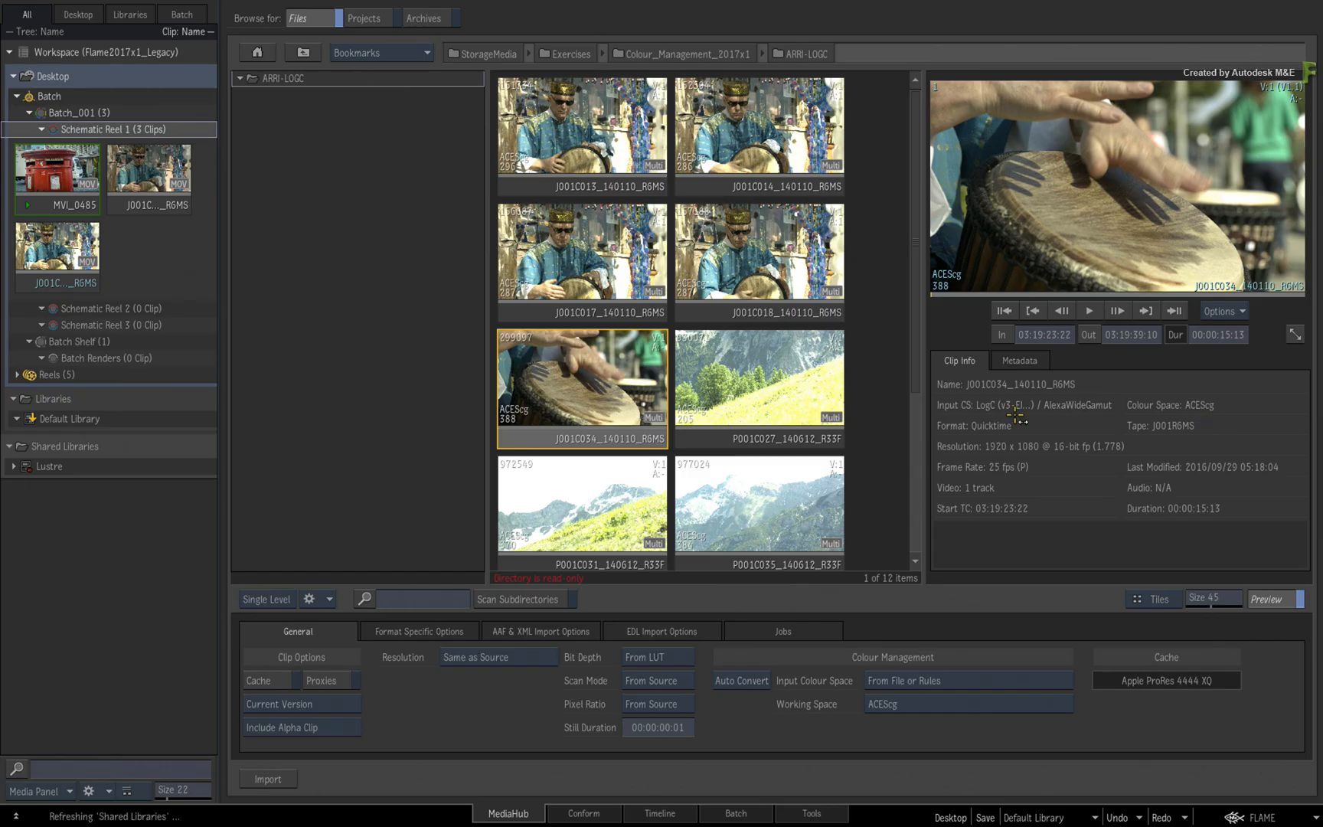
# - View the ARRI-LOGC clips as a list to confirm ACEScg colour space, then return to thumbnails
pyautogui.click(1160, 599)
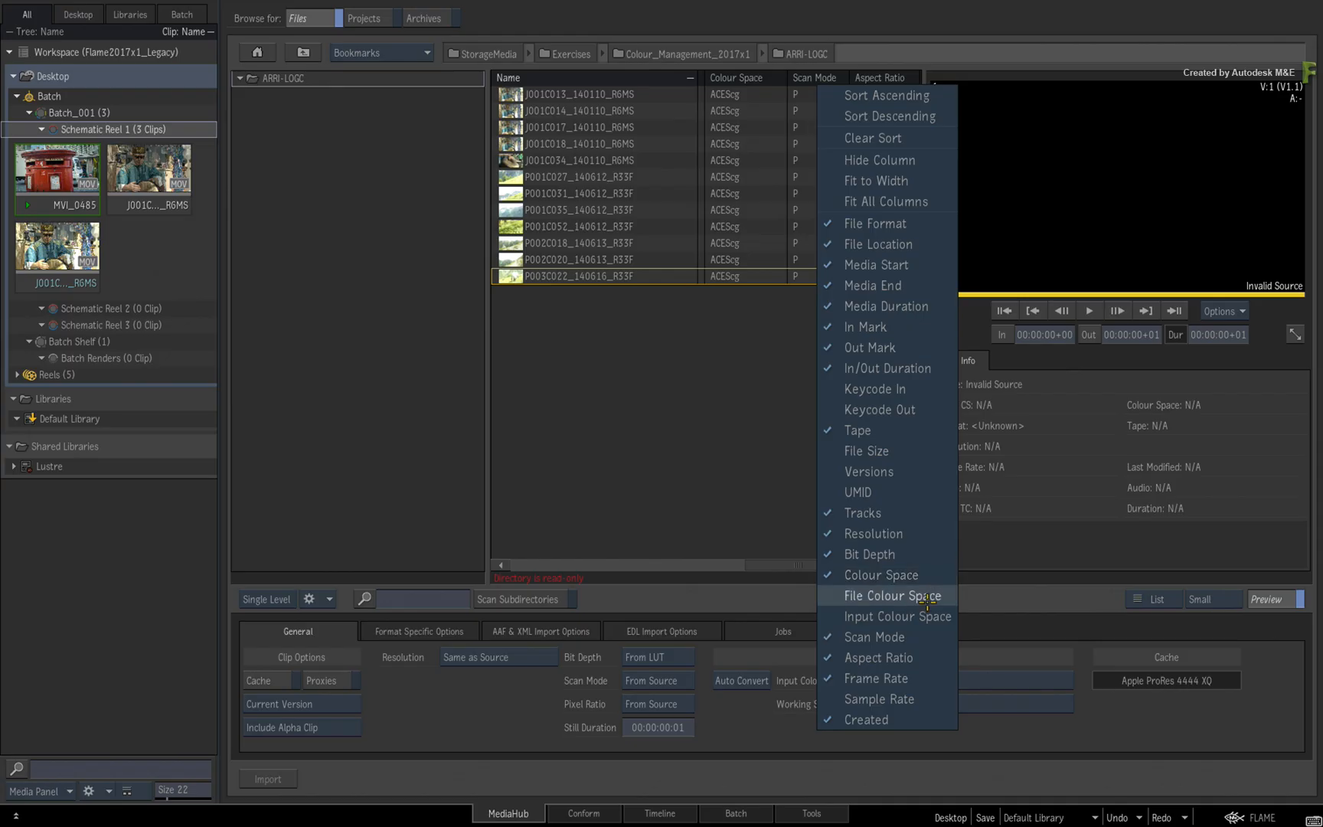
pyautogui.moveTo(894, 615)
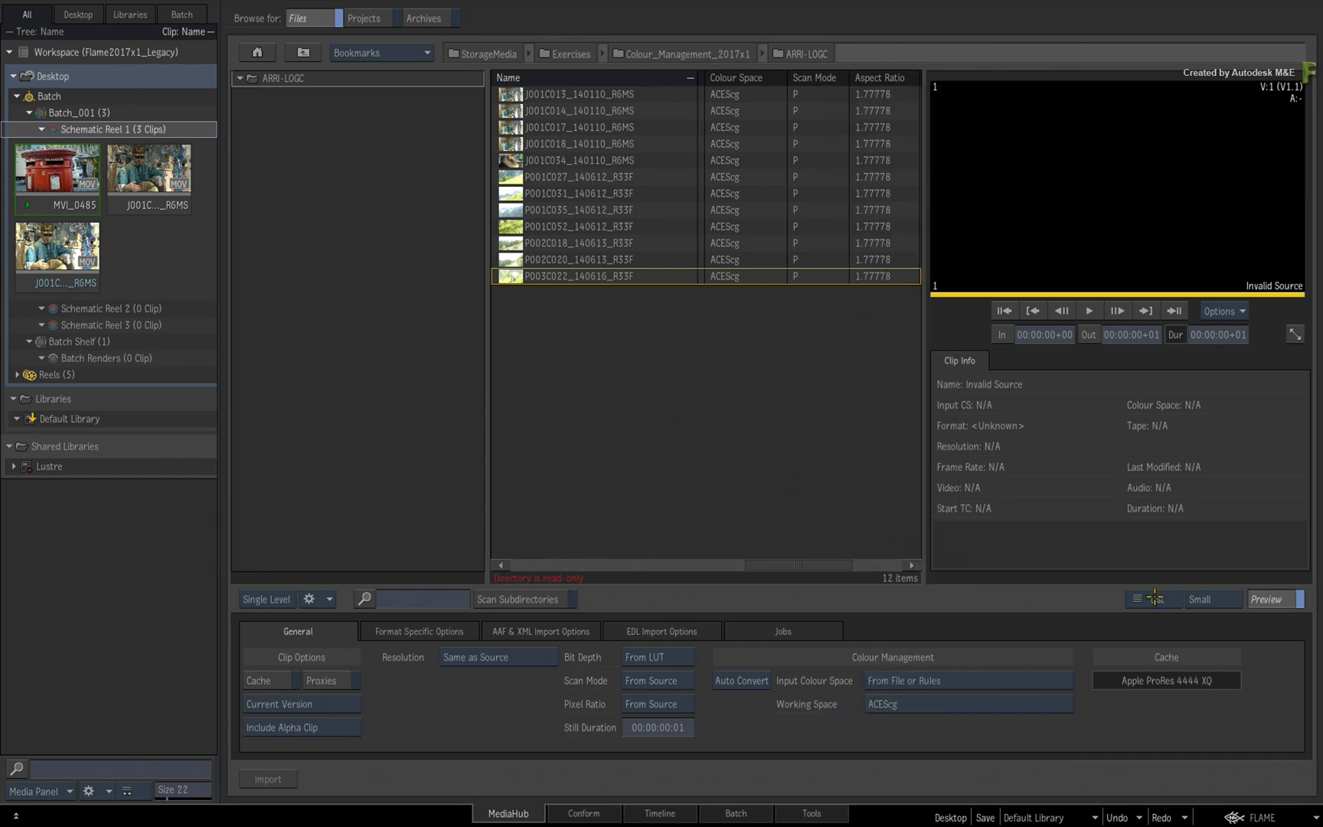
pyautogui.click(1148, 599)
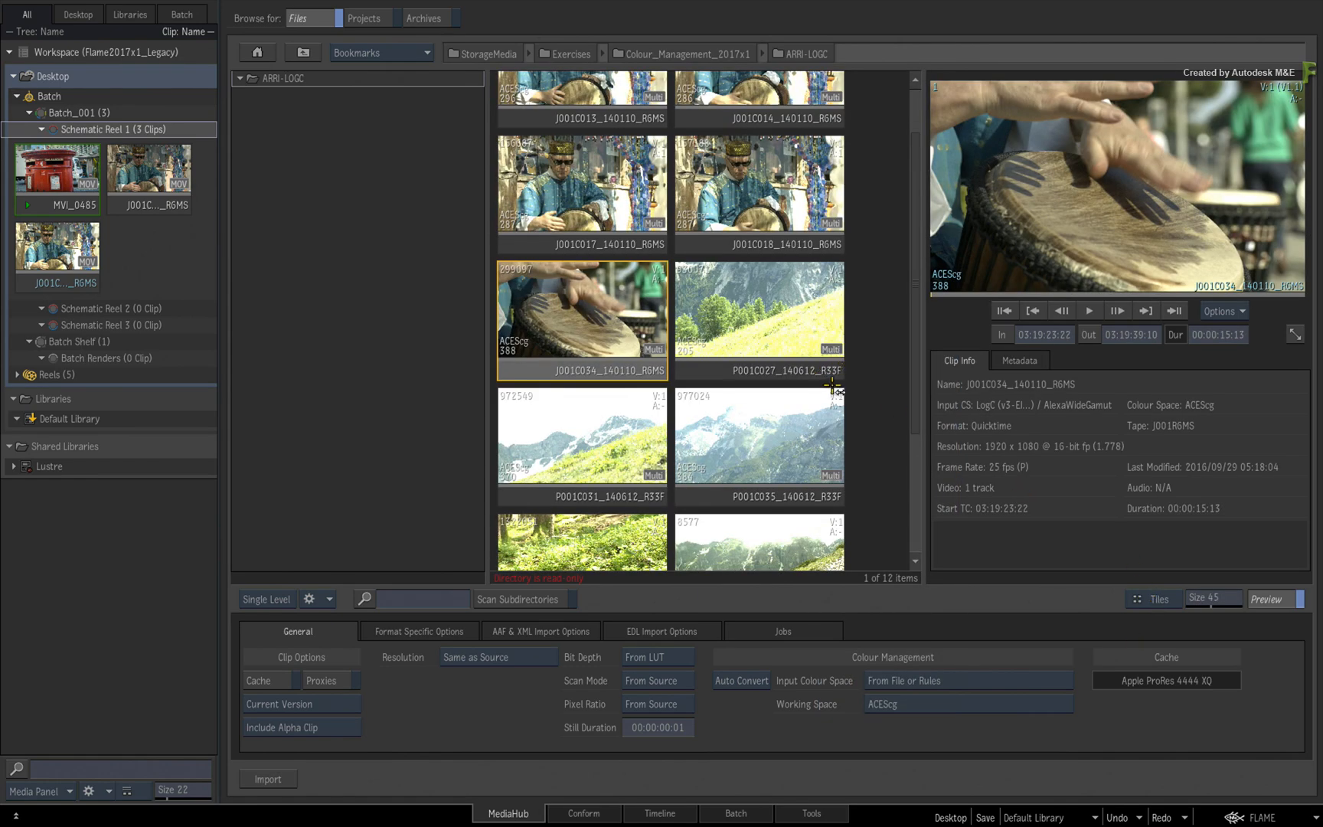
pyautogui.moveTo(858, 374)
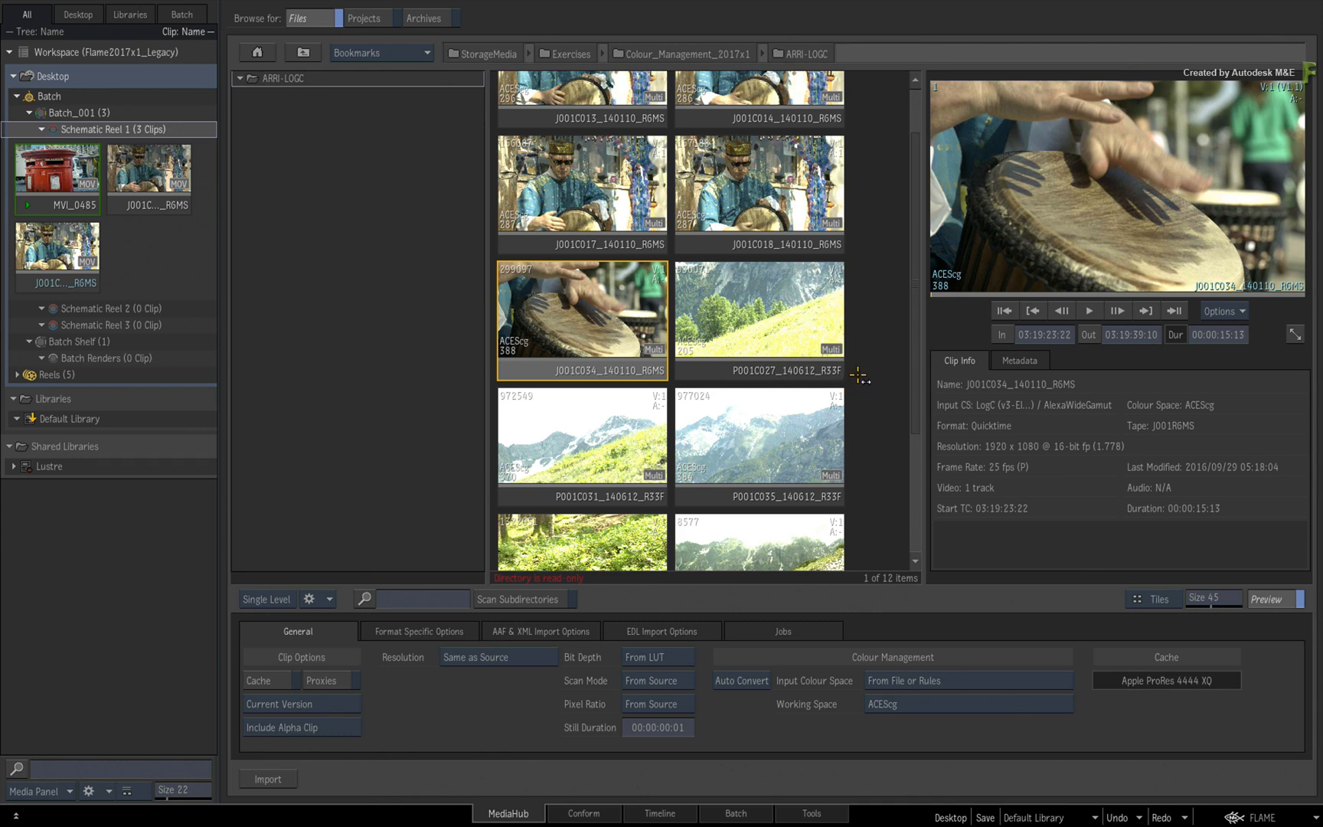
pyautogui.moveTo(871, 370)
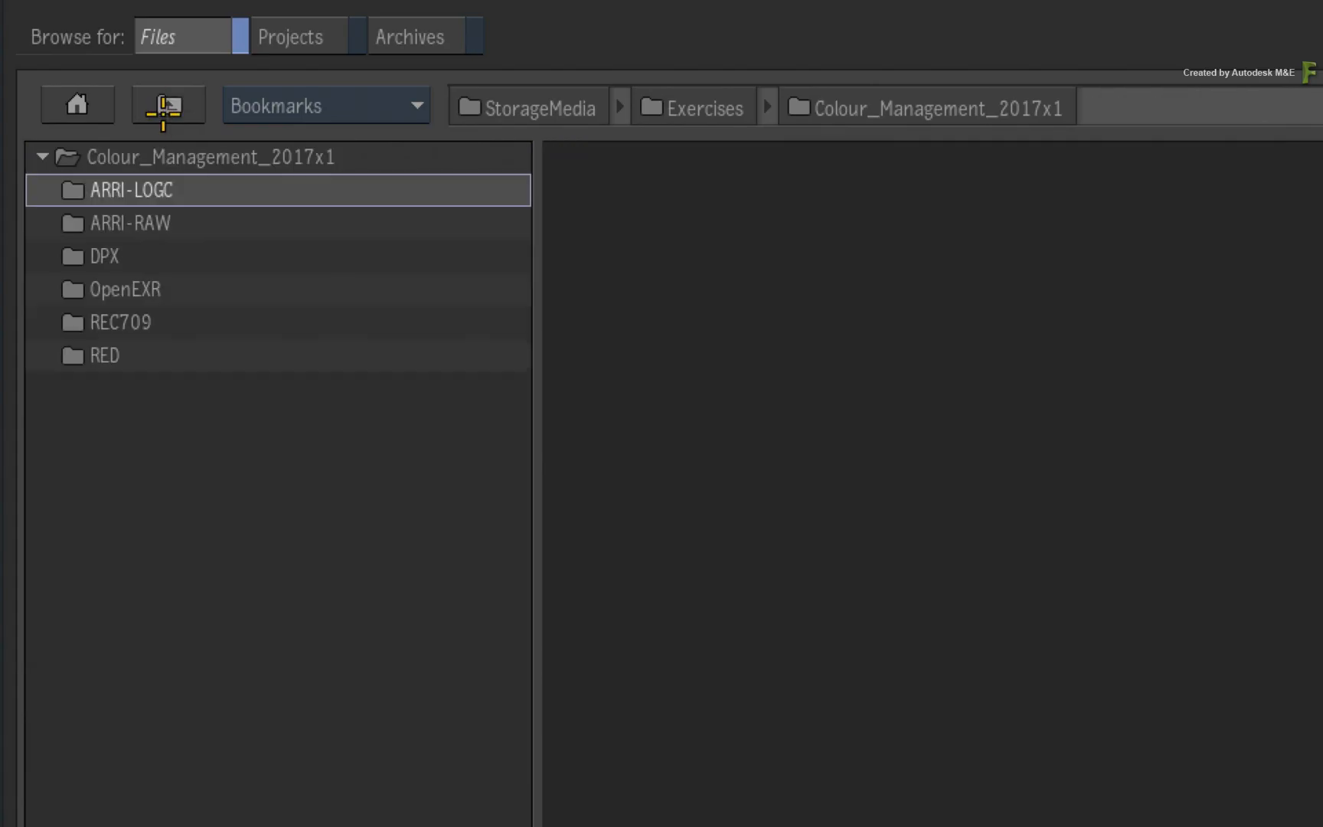
# - Preview an R001_C012_0323QE_001 RED clip, then move to the ARRI-RAW clip folder
pyautogui.click(102, 354)
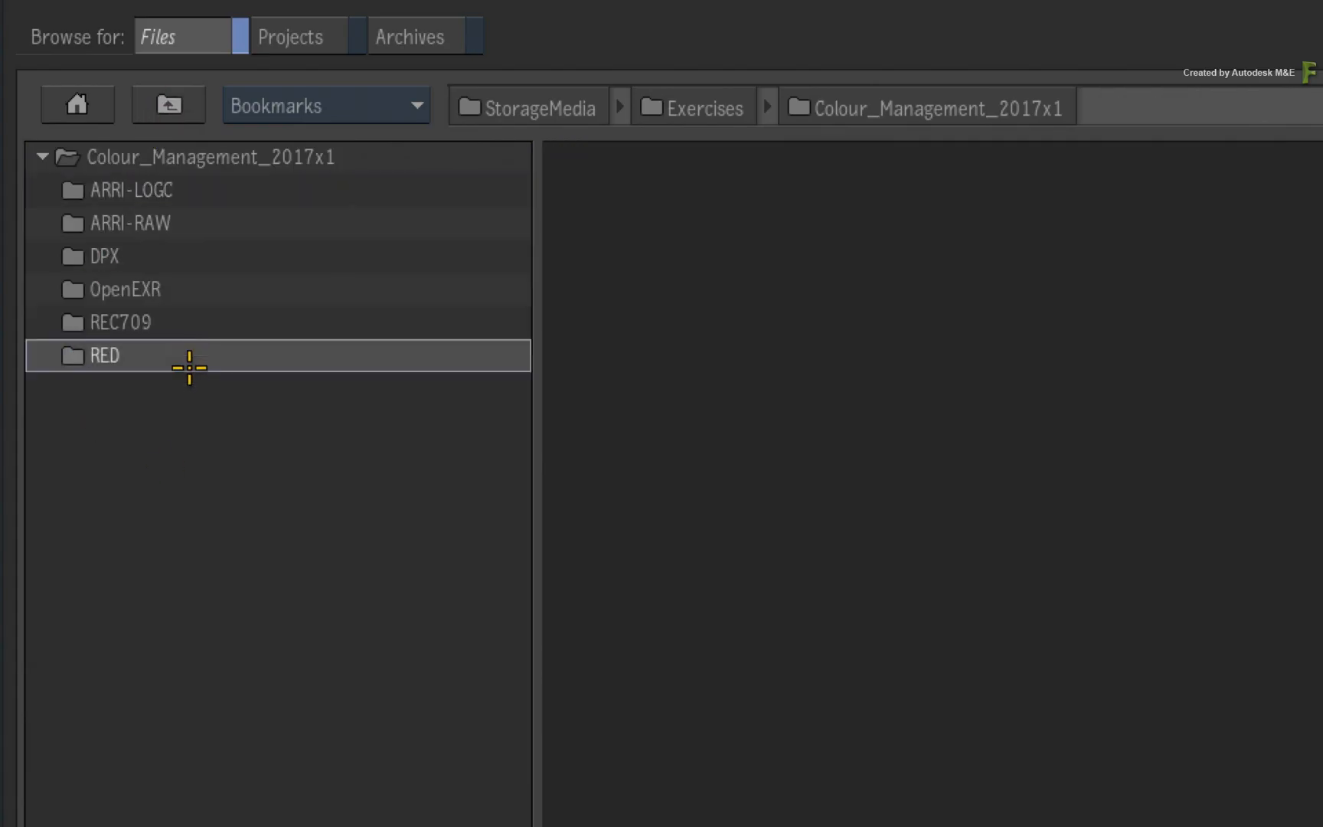
pyautogui.doubleClick(103, 356)
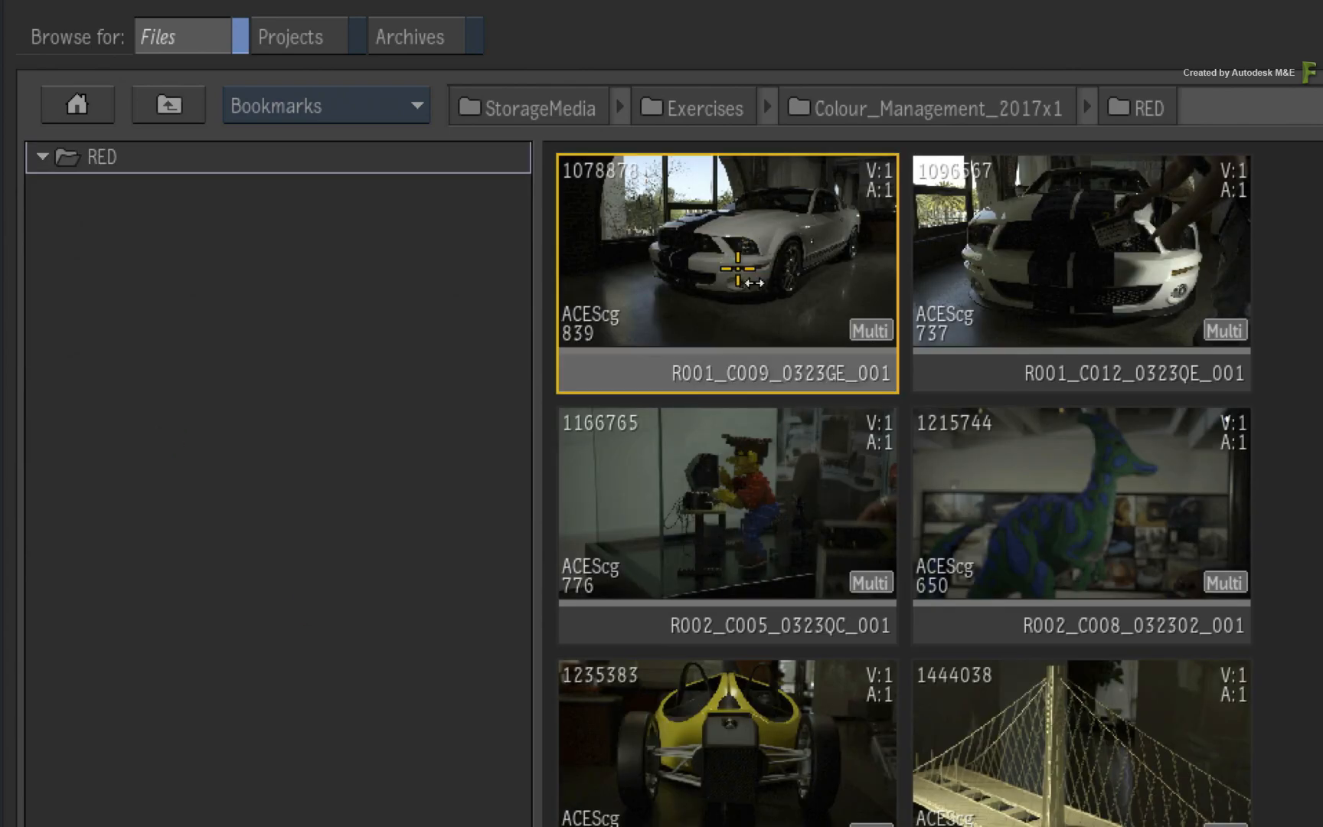
pyautogui.click(1080, 253)
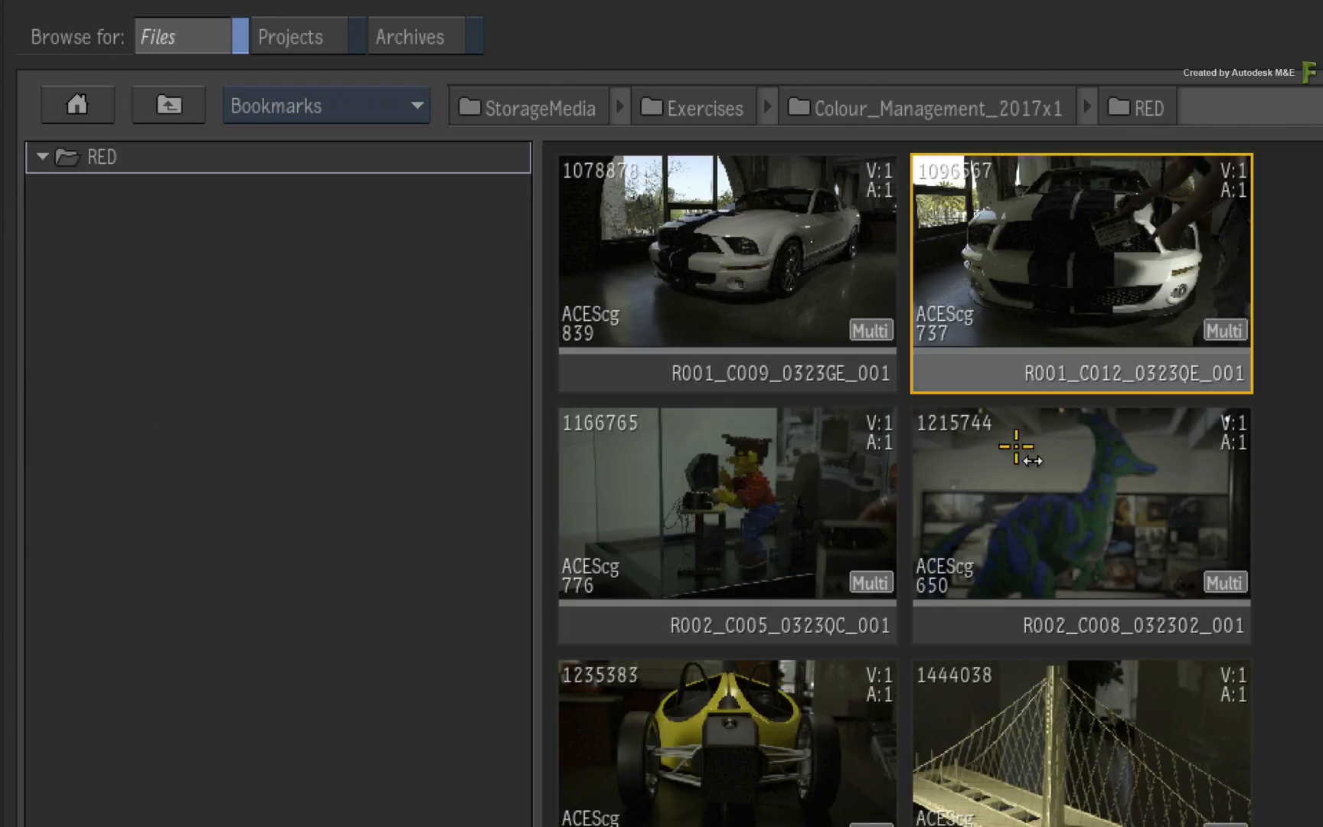
pyautogui.doubleClick(1078, 502)
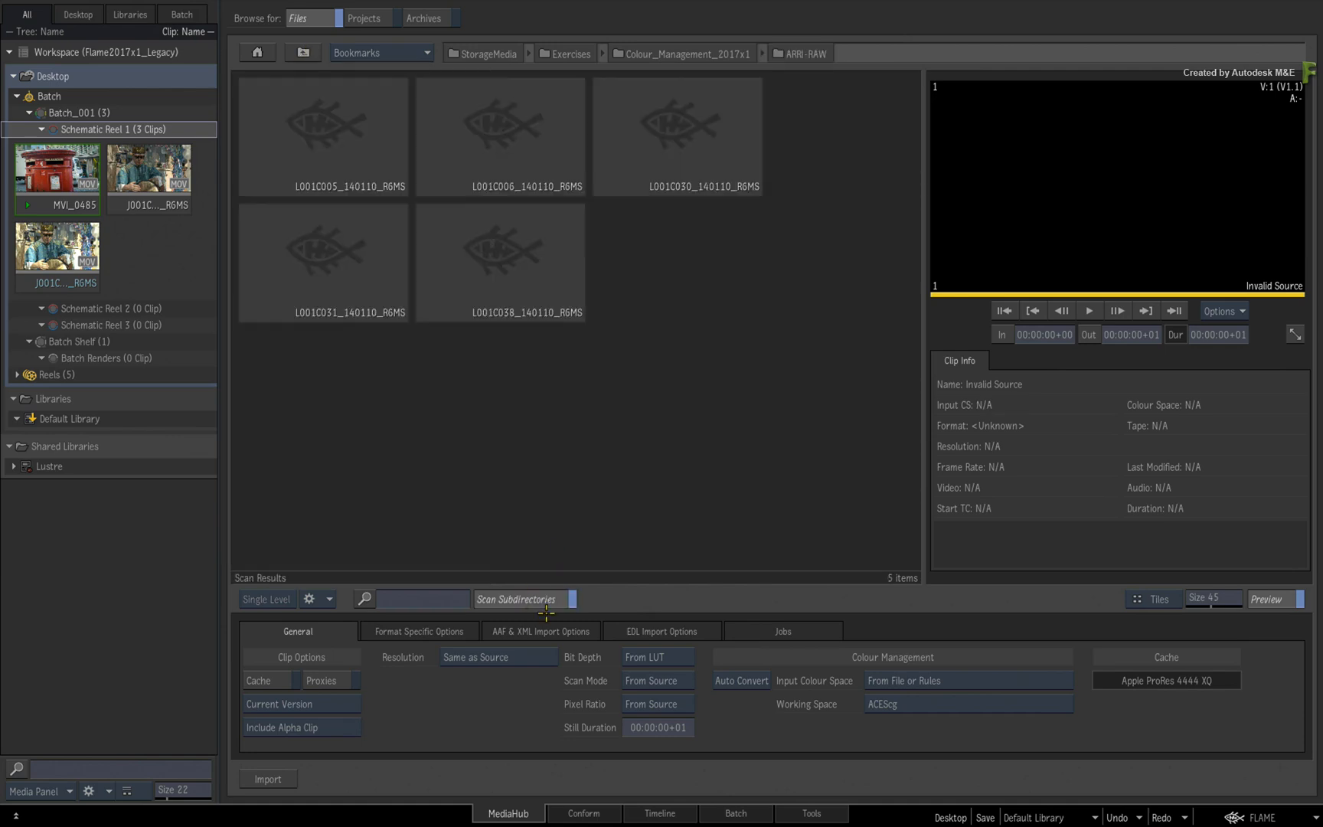
pyautogui.click(321, 250)
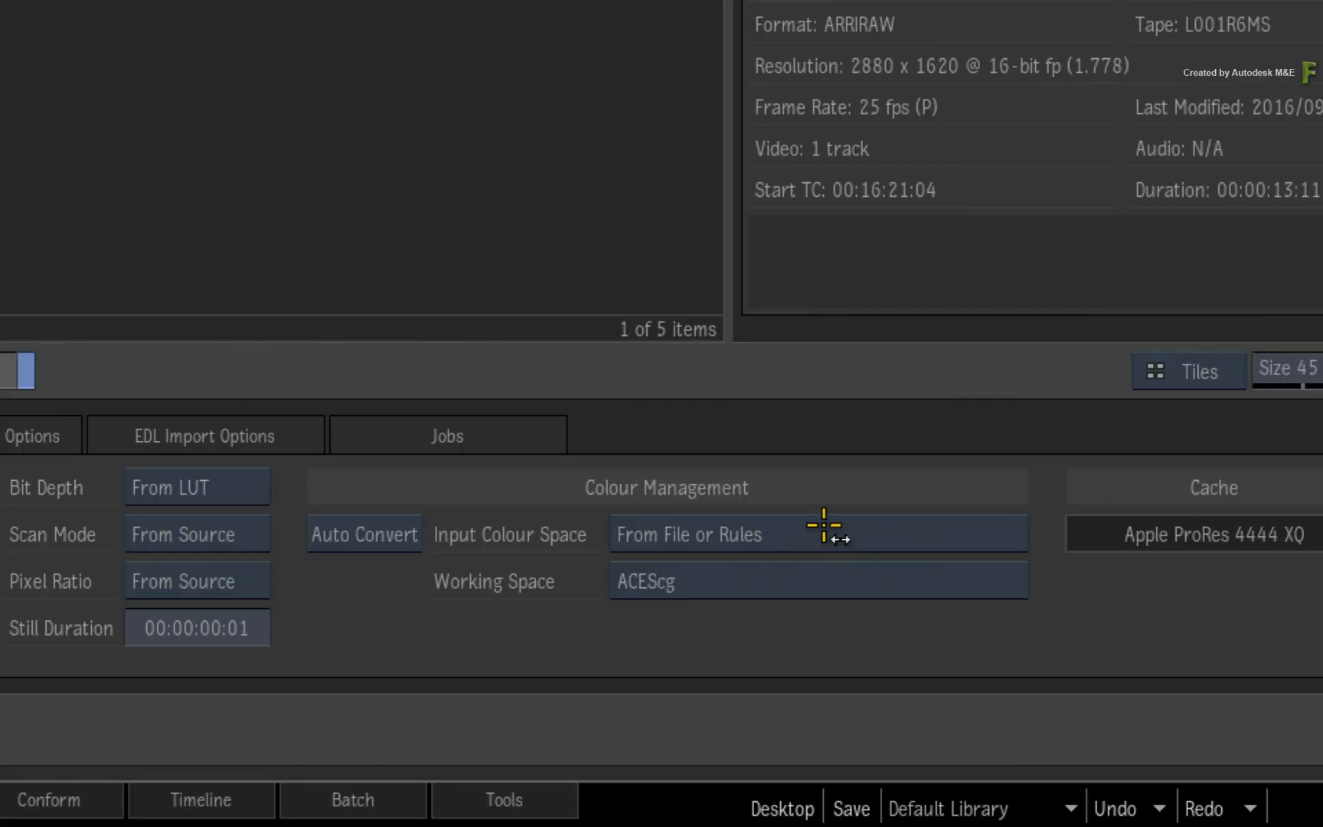
pyautogui.moveTo(833, 487)
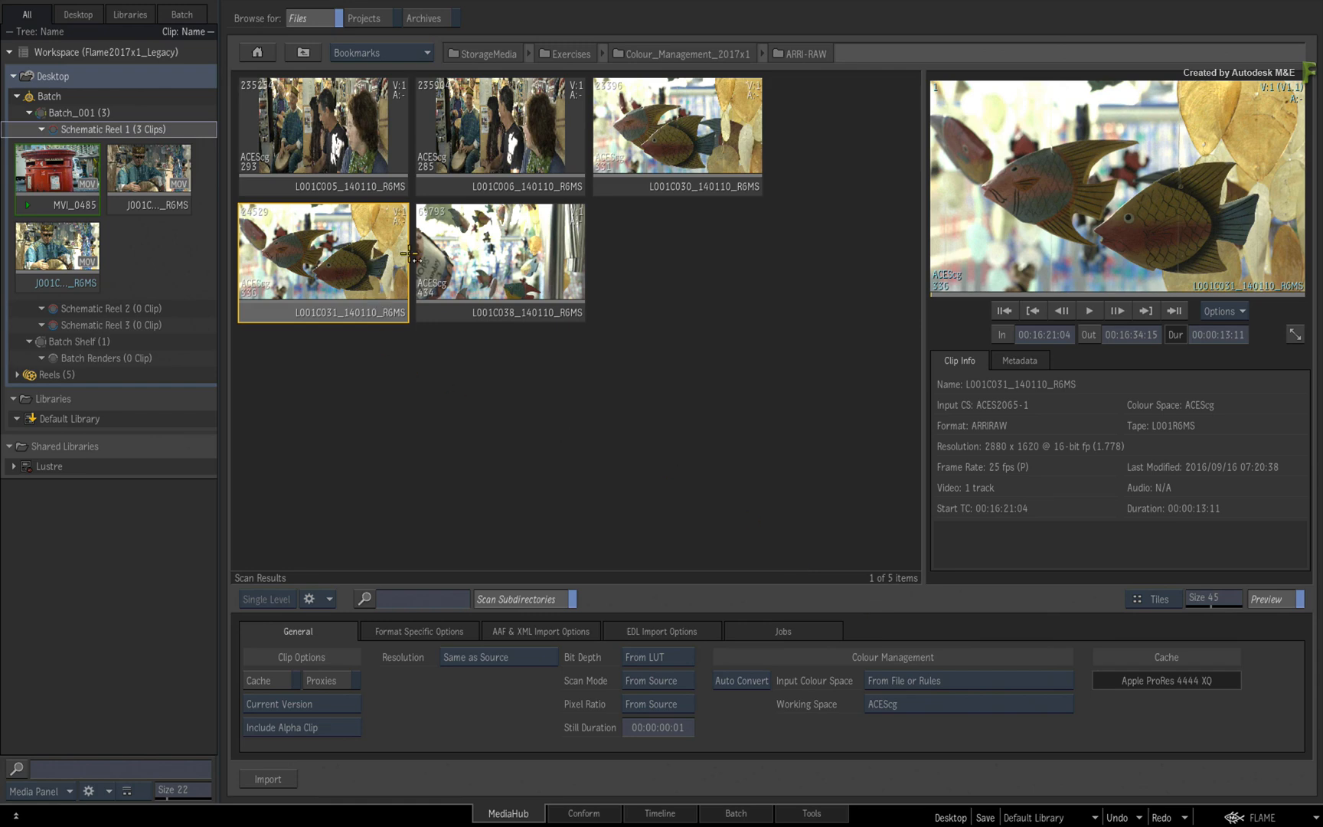
pyautogui.moveTo(464, 268)
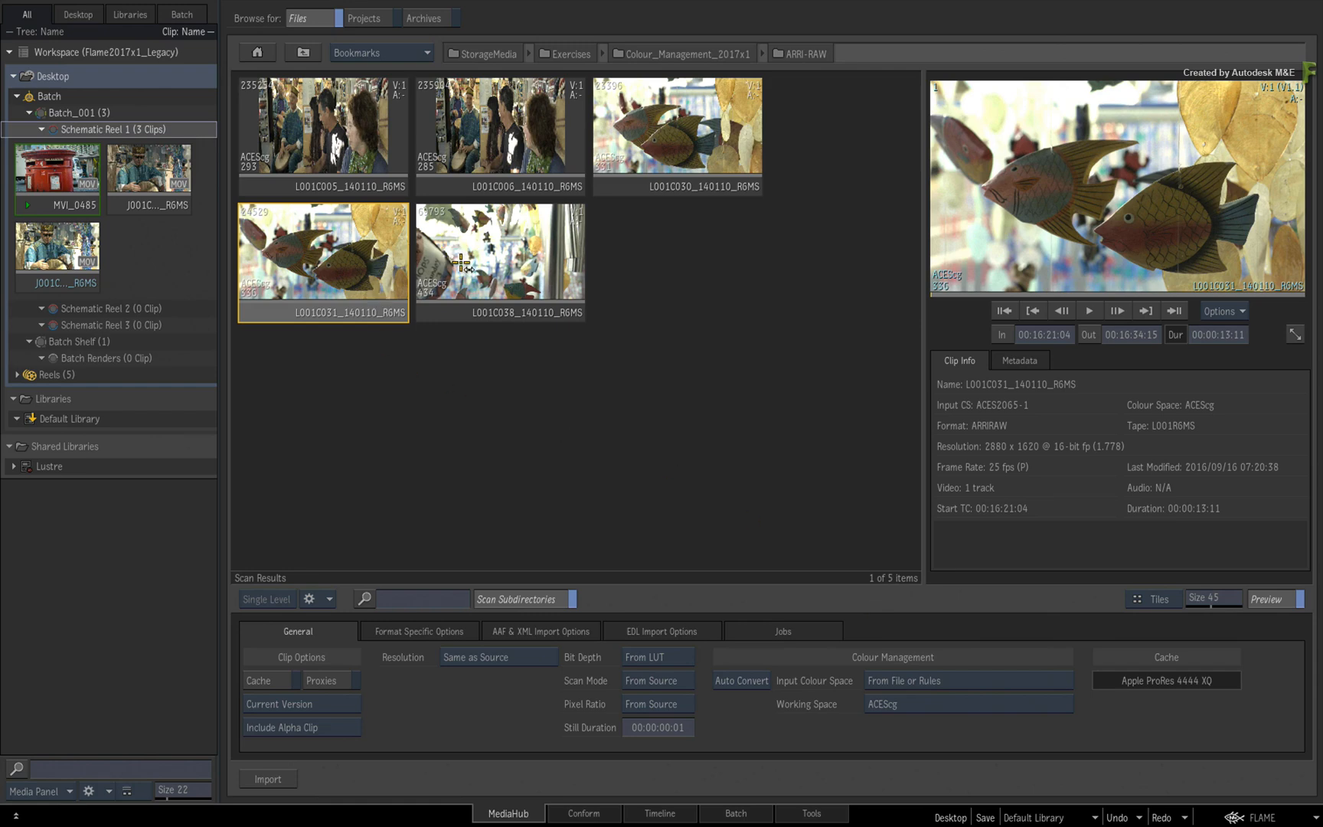
# - Bring up the ARRIRAW debayering settings in the format-specific import options
pyautogui.click(417, 631)
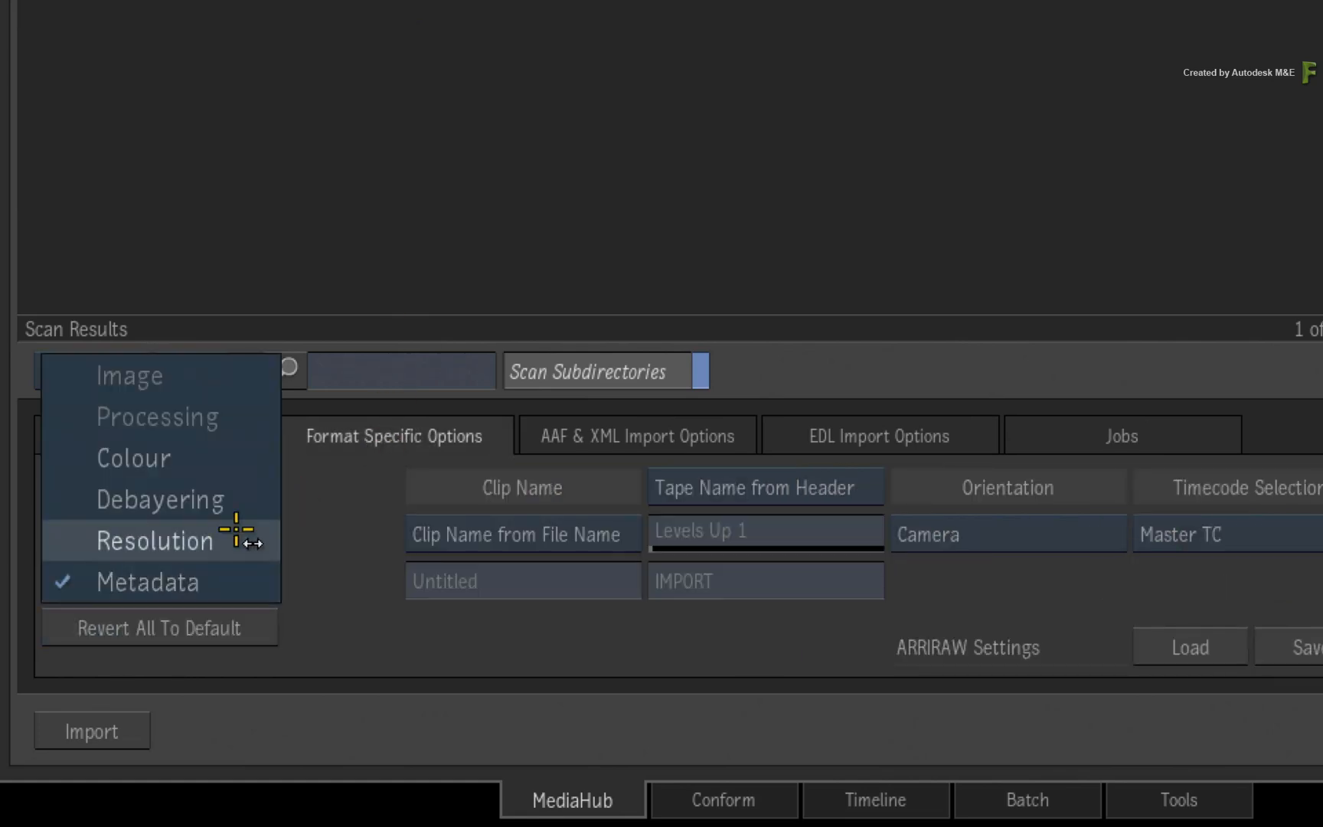
pyautogui.click(159, 500)
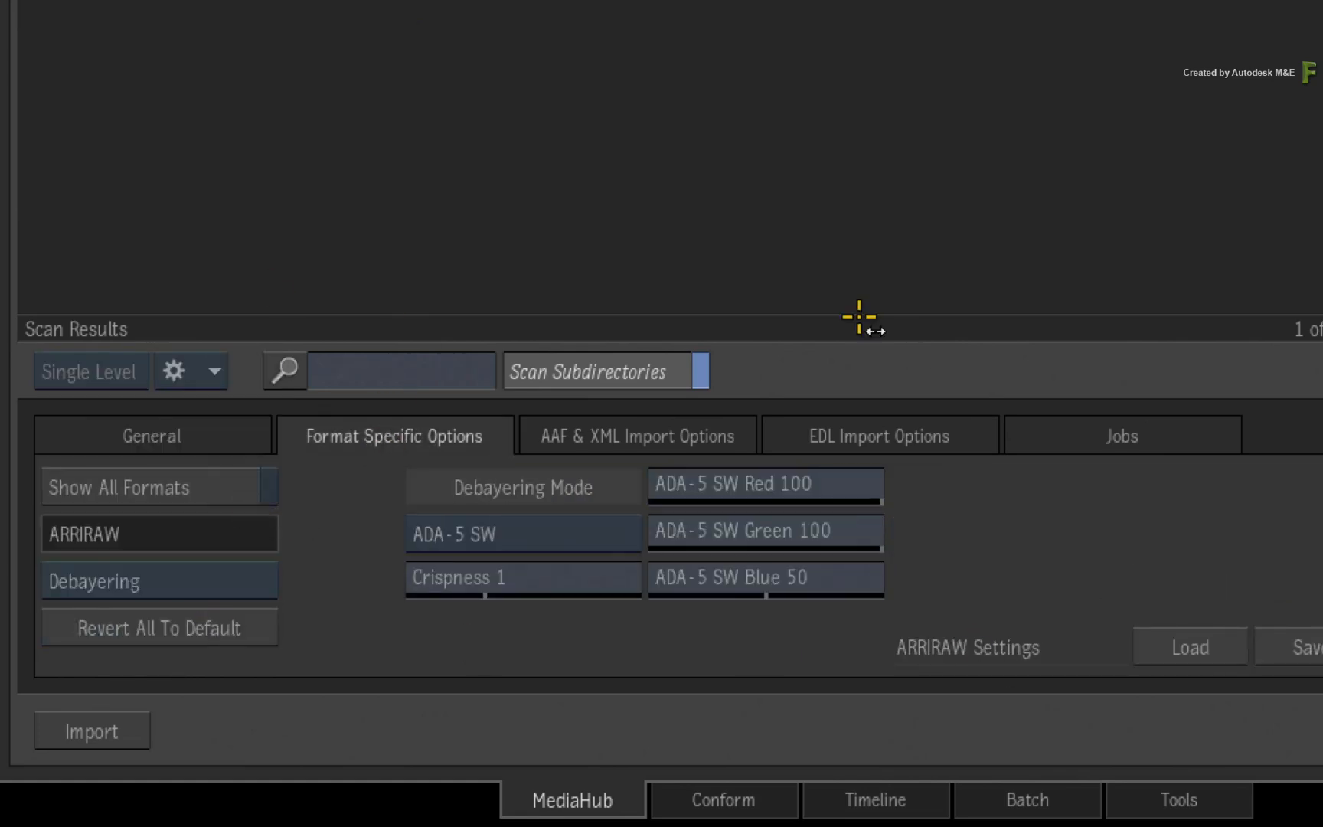
pyautogui.click(660, 813)
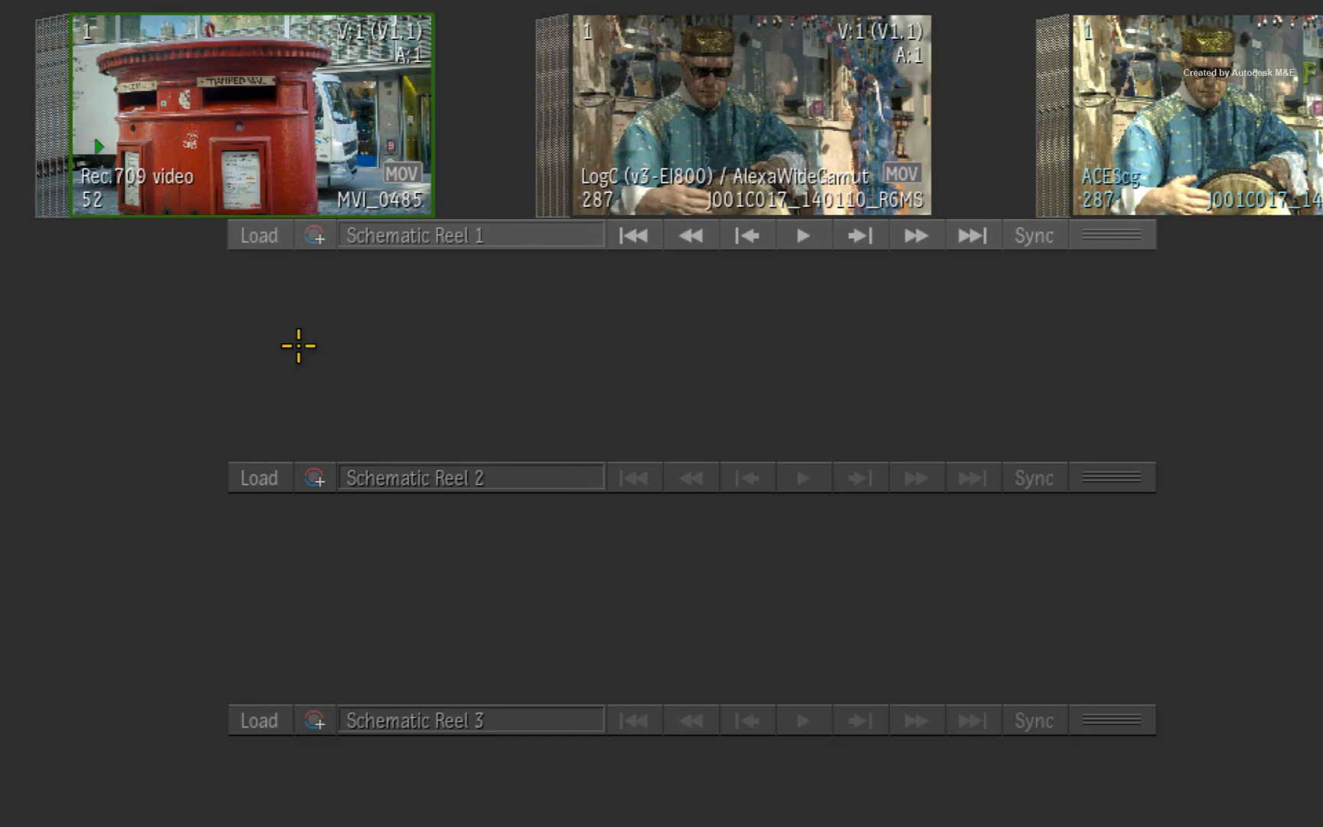
pyautogui.moveTo(251, 101)
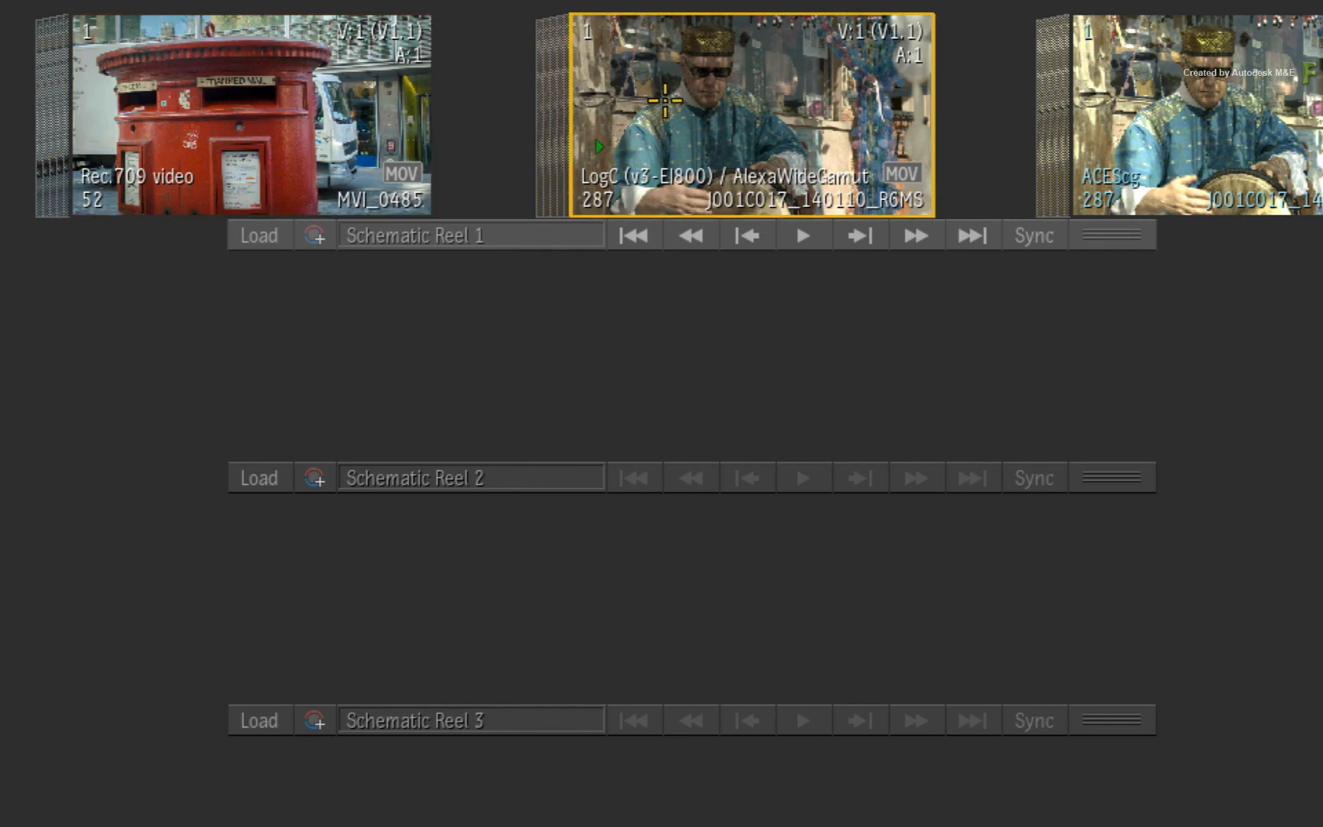
pyautogui.moveTo(287, 122)
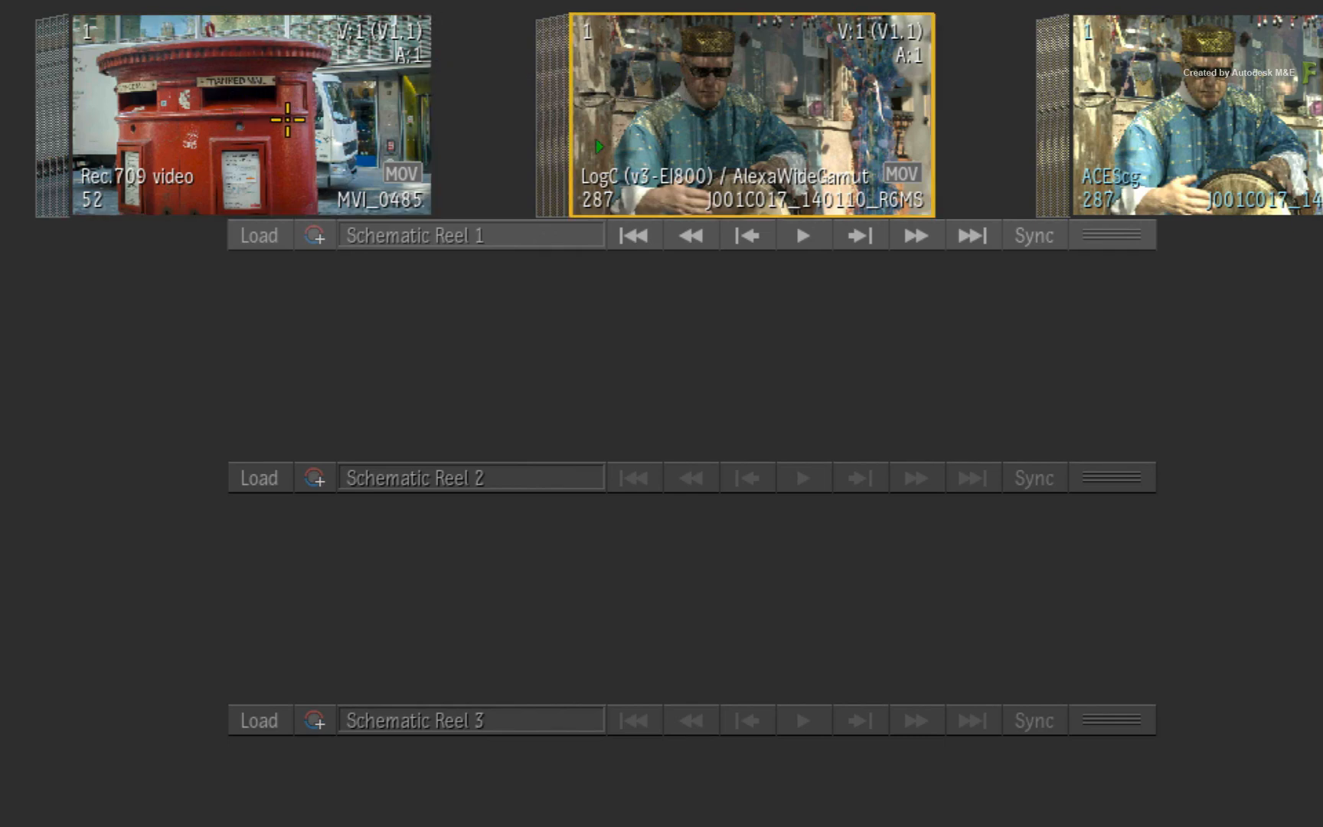
# - View the LogC drummer clip J001C017_140110_R6MS full-frame in the player
pyautogui.click(1231, 113)
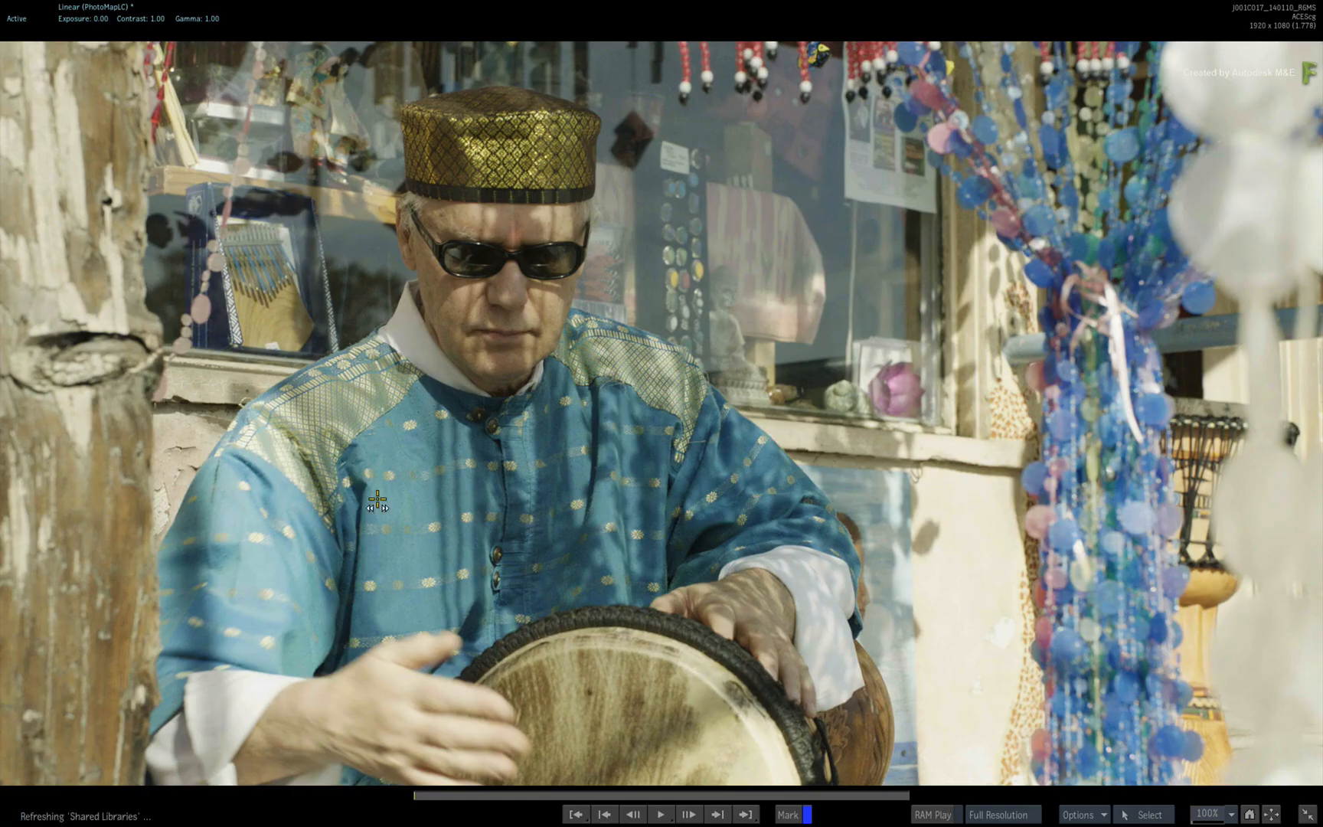
pyautogui.moveTo(671, 259)
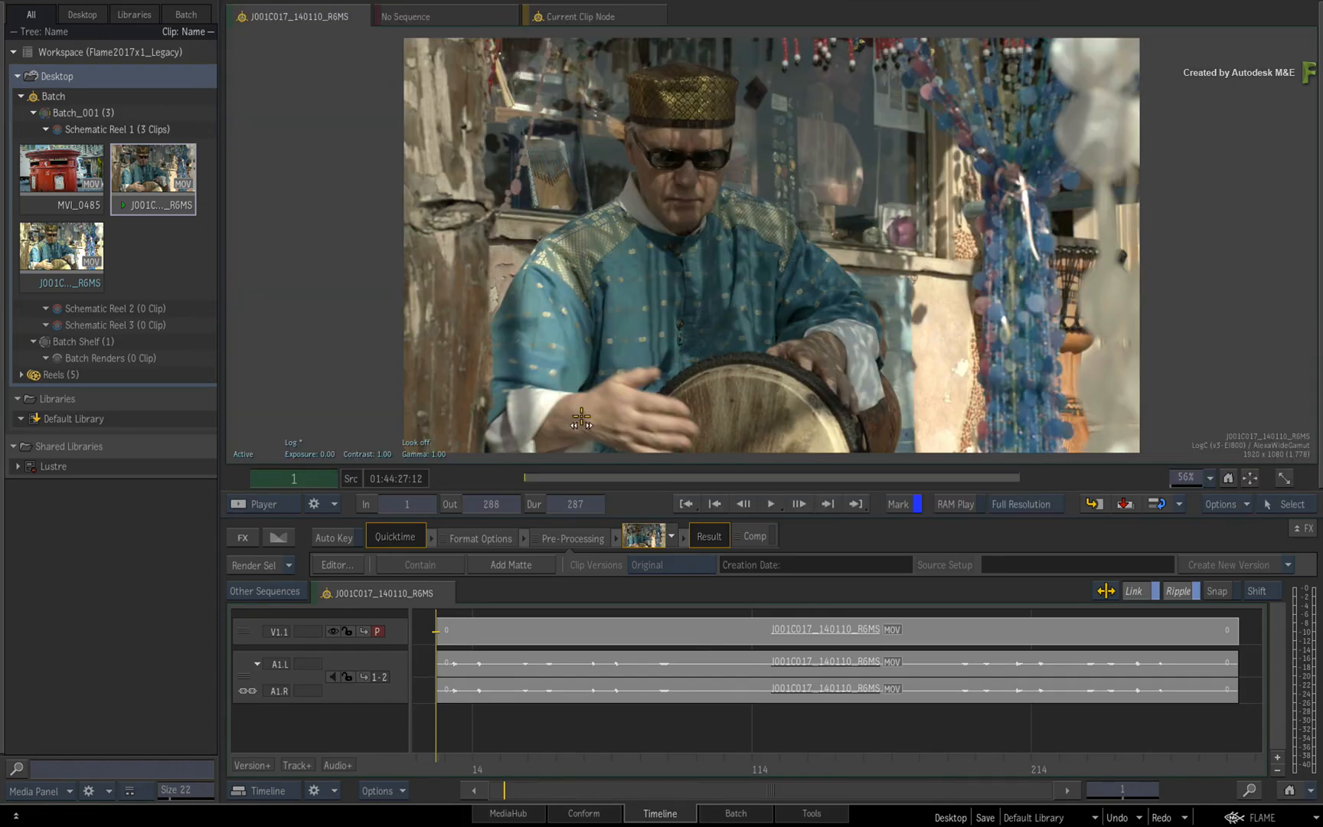
pyautogui.moveTo(527, 597)
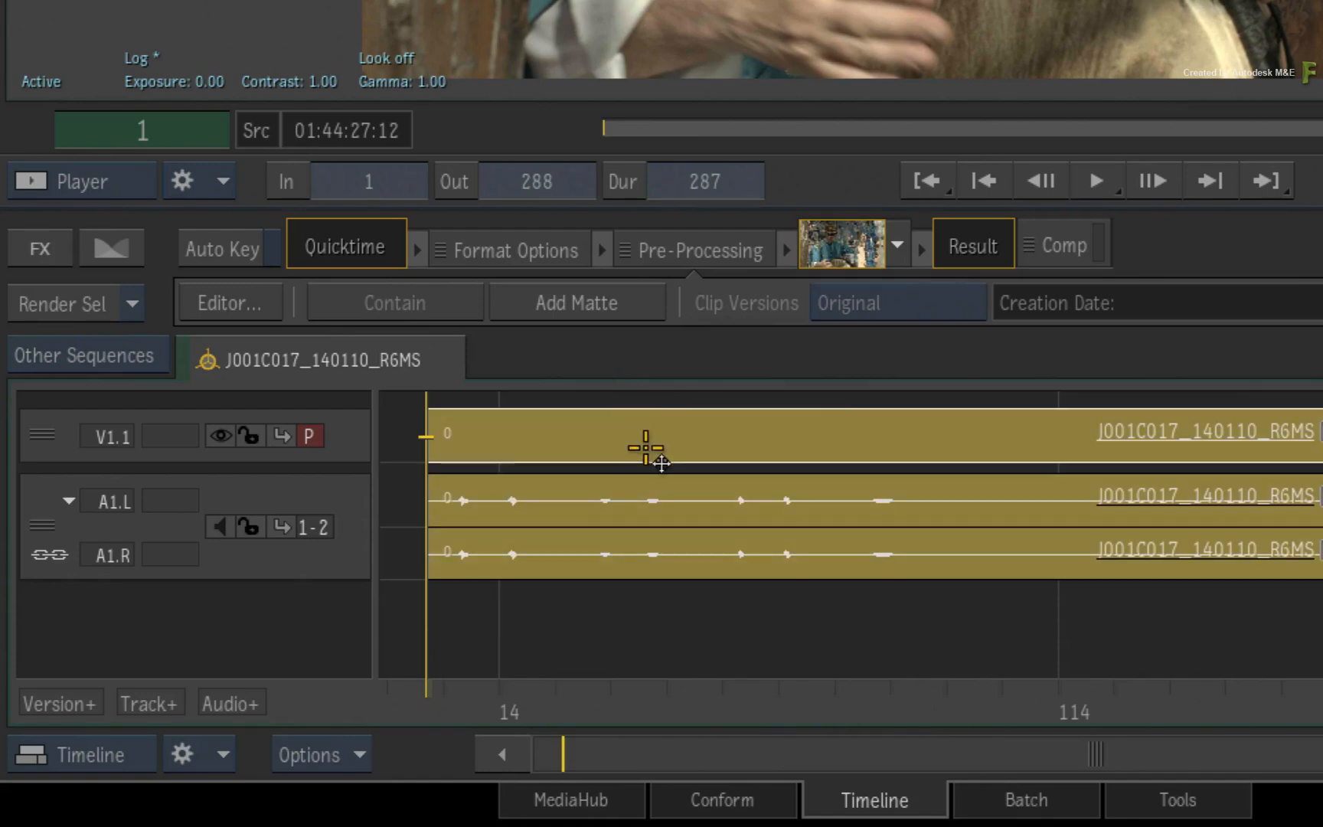
pyautogui.moveTo(705, 251)
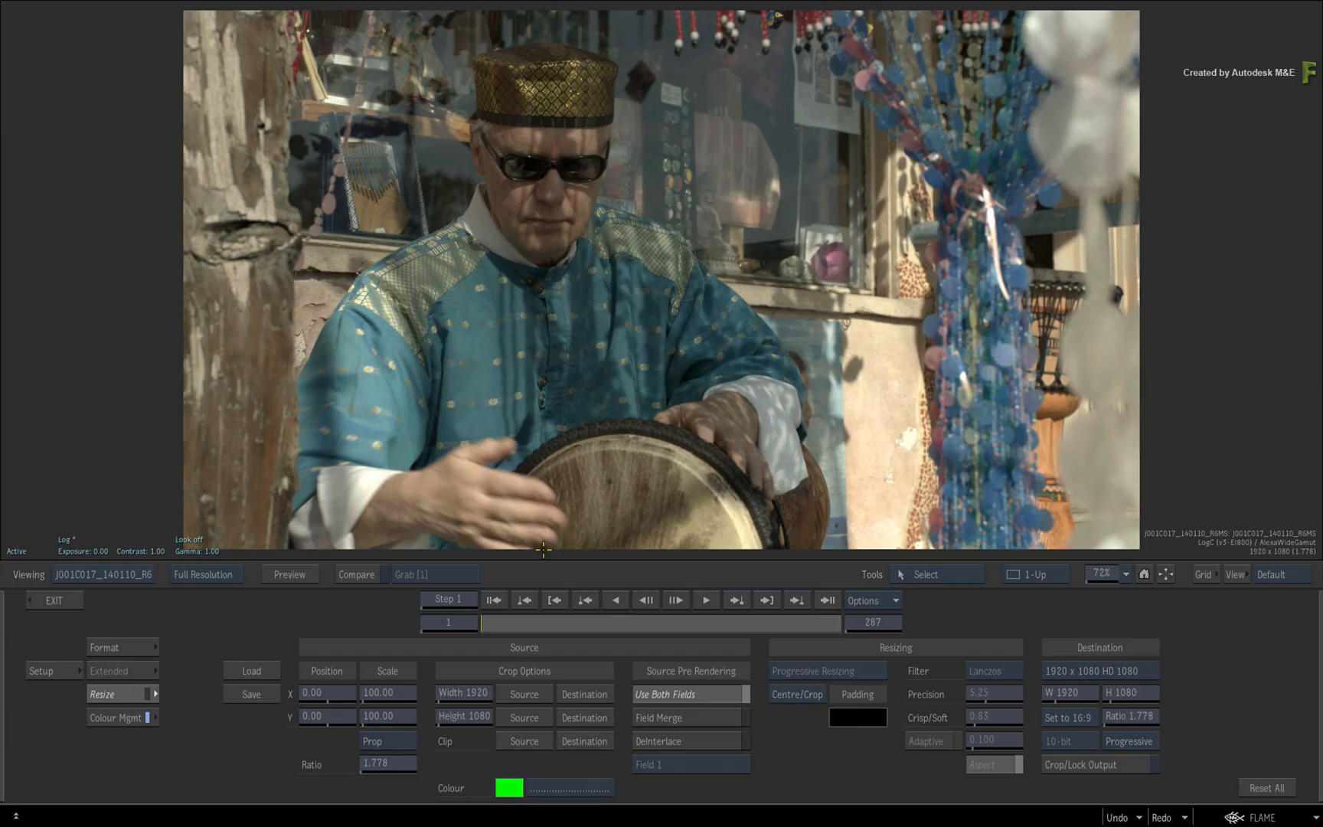
# - Set the clip's Colour Mgmt to Input Transform from LogC / AlexaWideGamut into an ACEScg working space
pyautogui.click(120, 717)
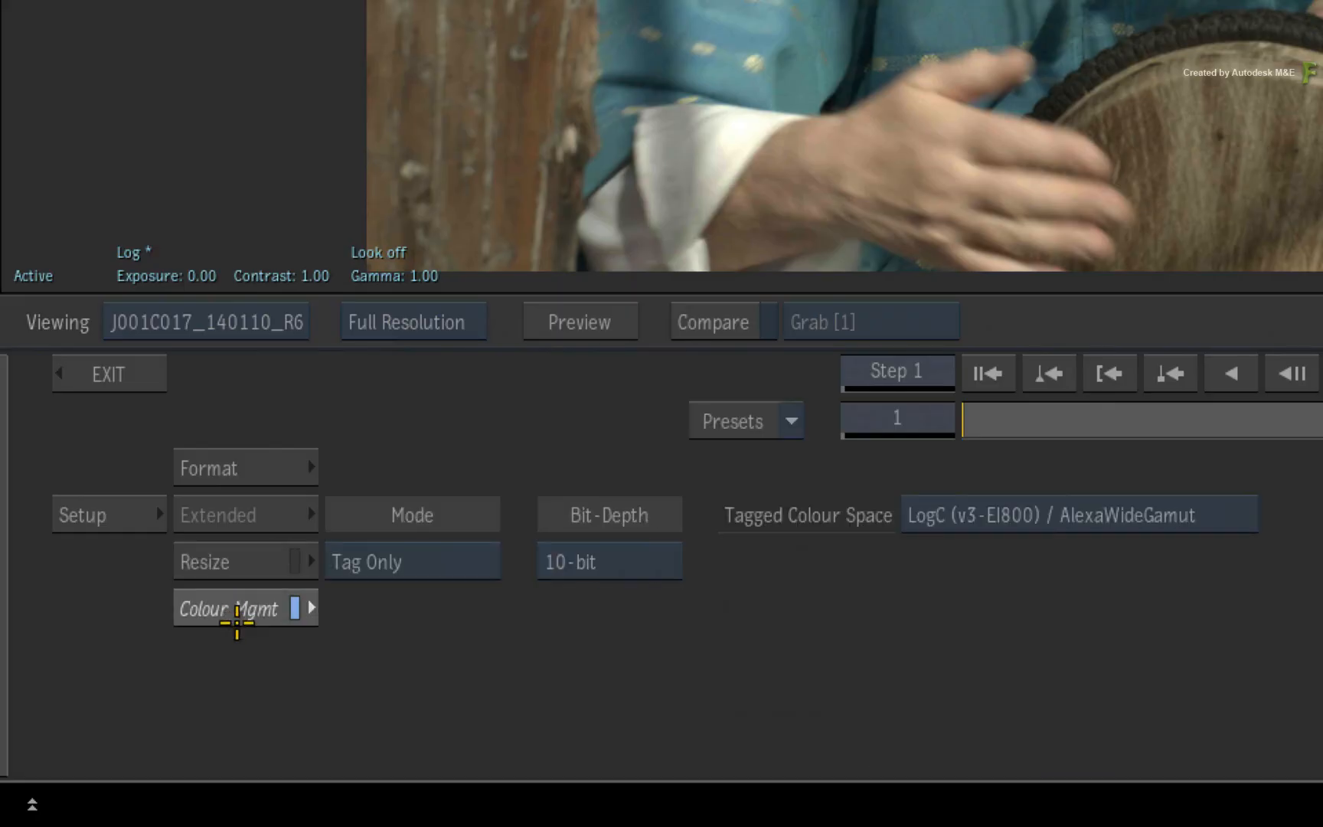
pyautogui.moveTo(436, 618)
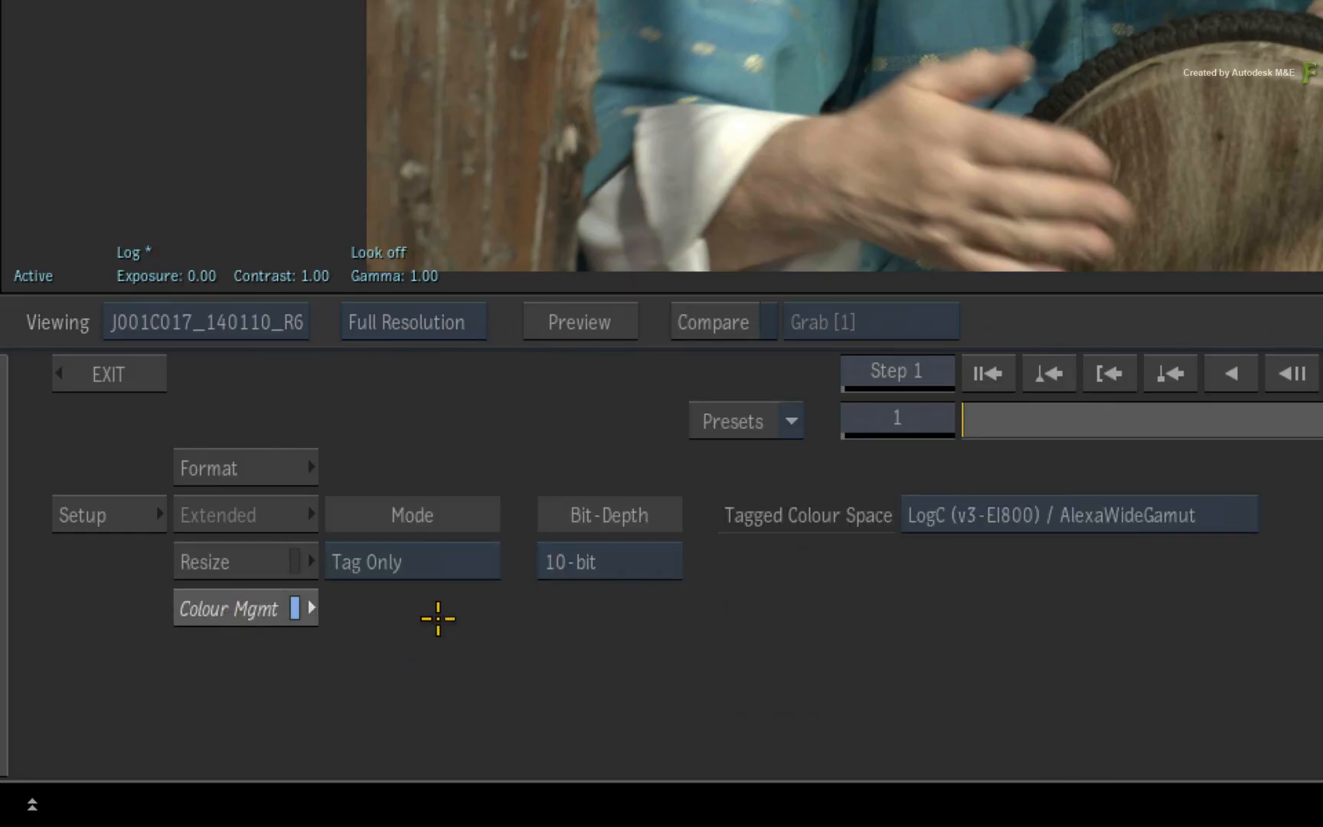
pyautogui.click(412, 560)
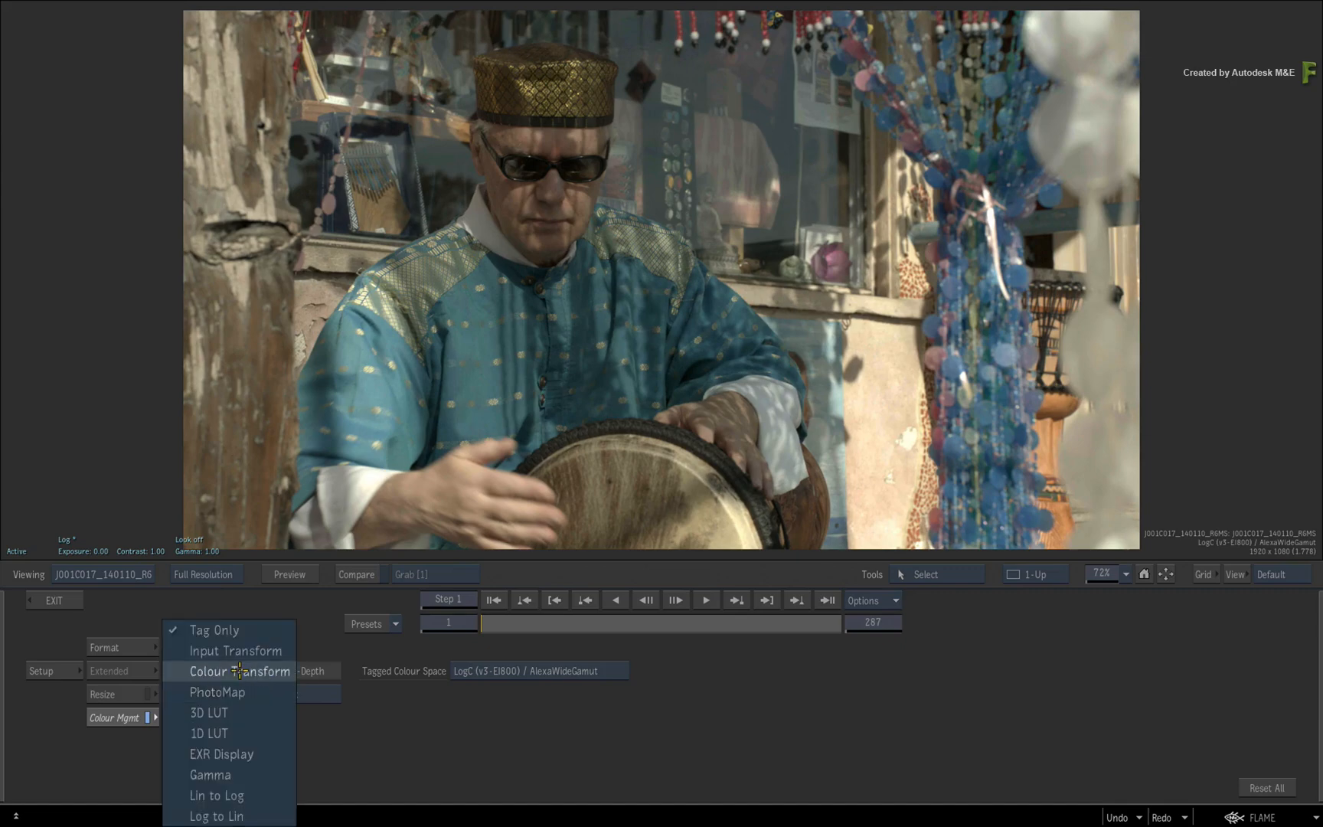
pyautogui.click(239, 671)
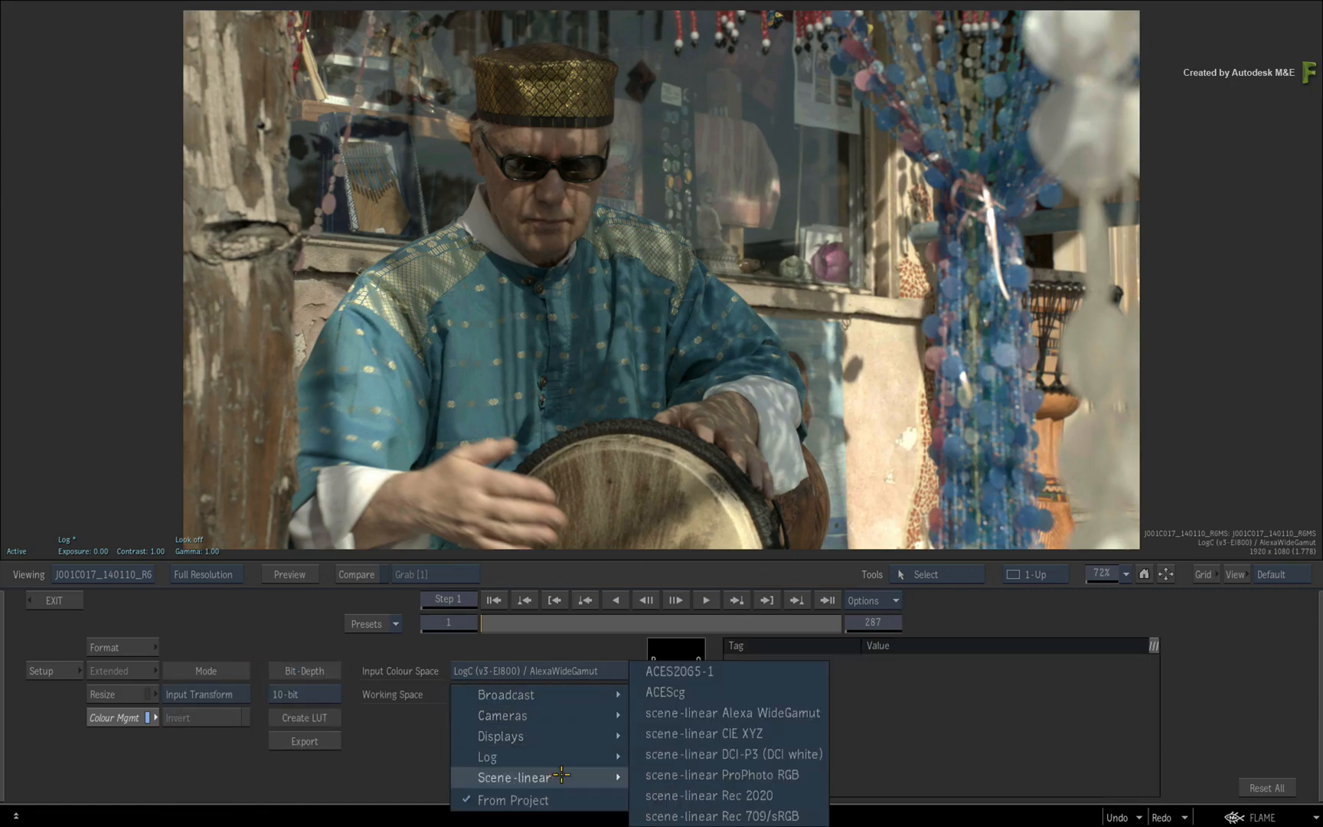
pyautogui.click(666, 692)
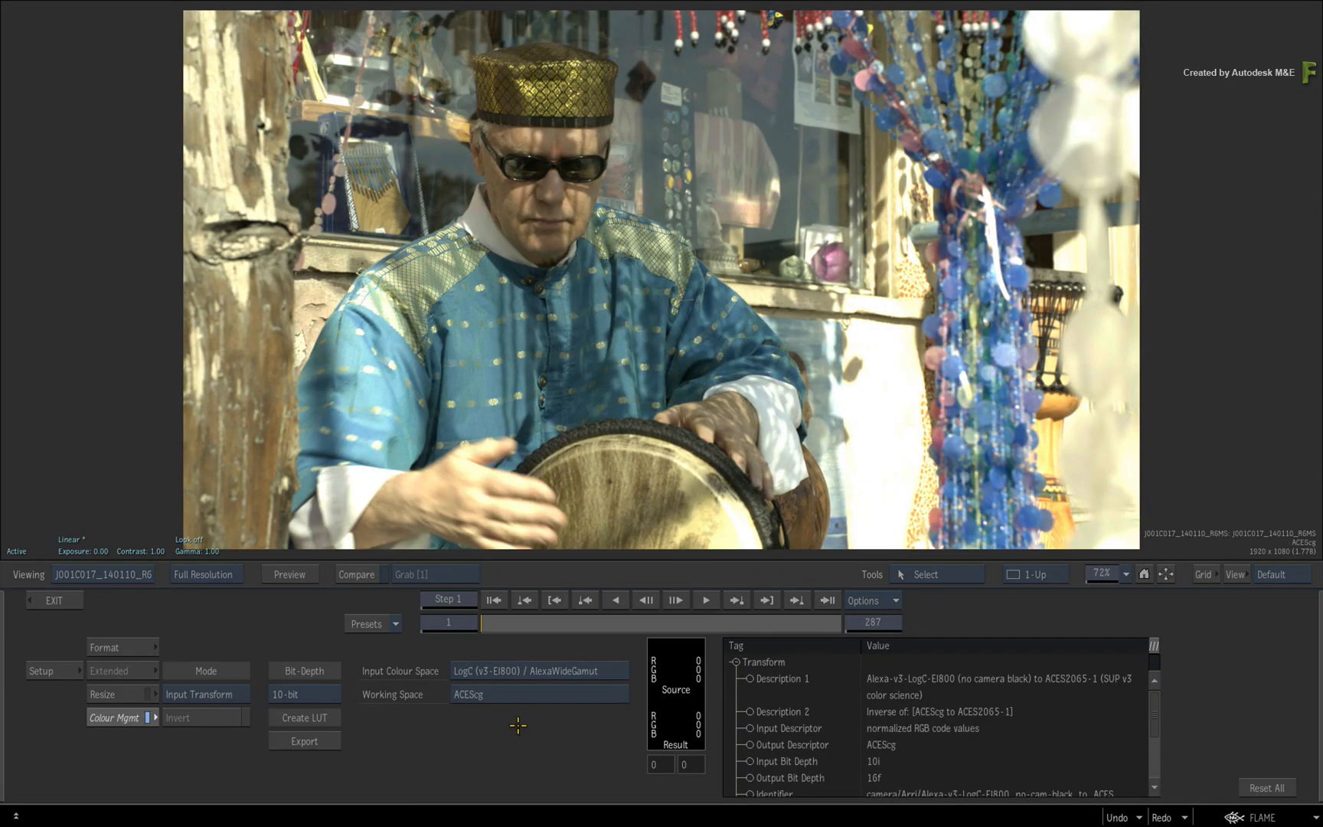
pyautogui.moveTo(203, 632)
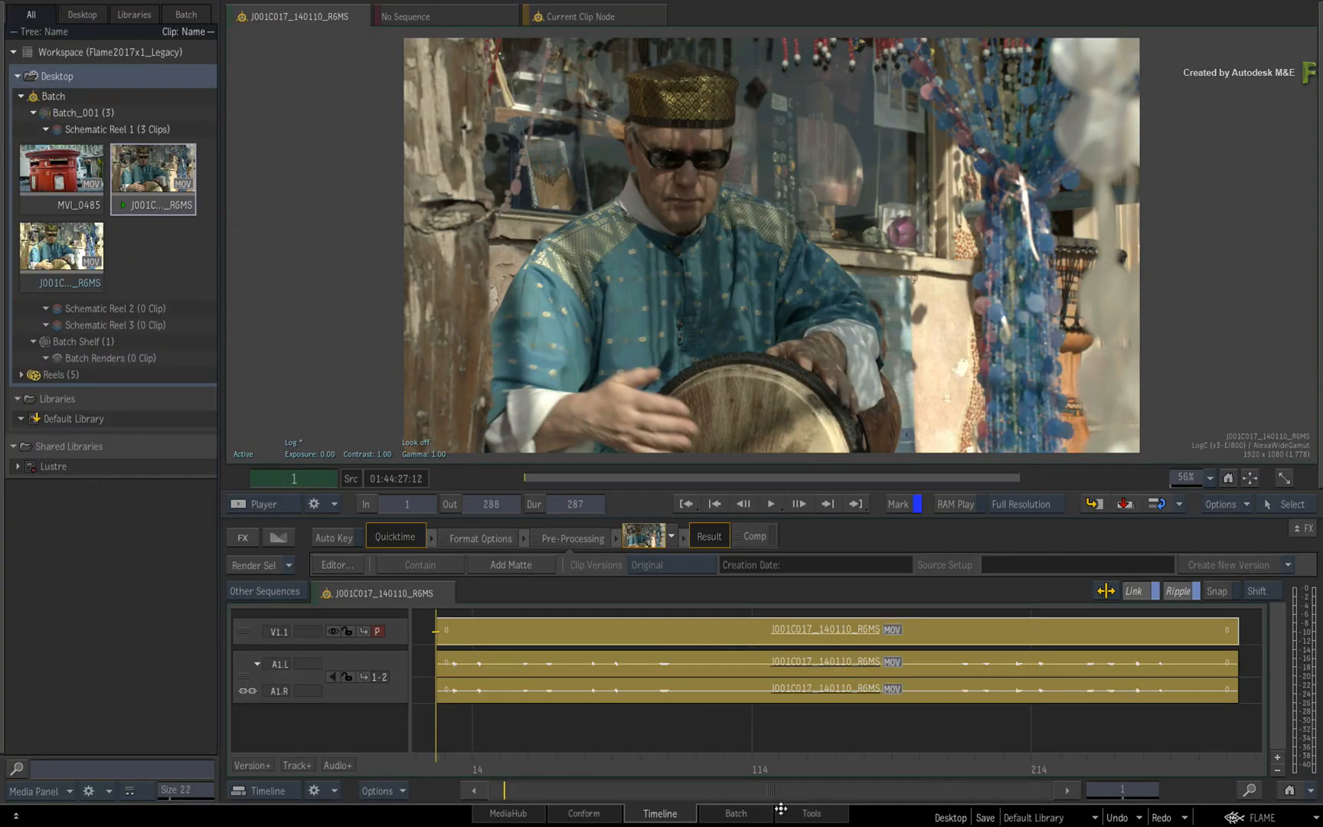
# - In Batch, add a Colour Mgmt node fed by MVI_0485 and set it to Tag Only
pyautogui.click(734, 813)
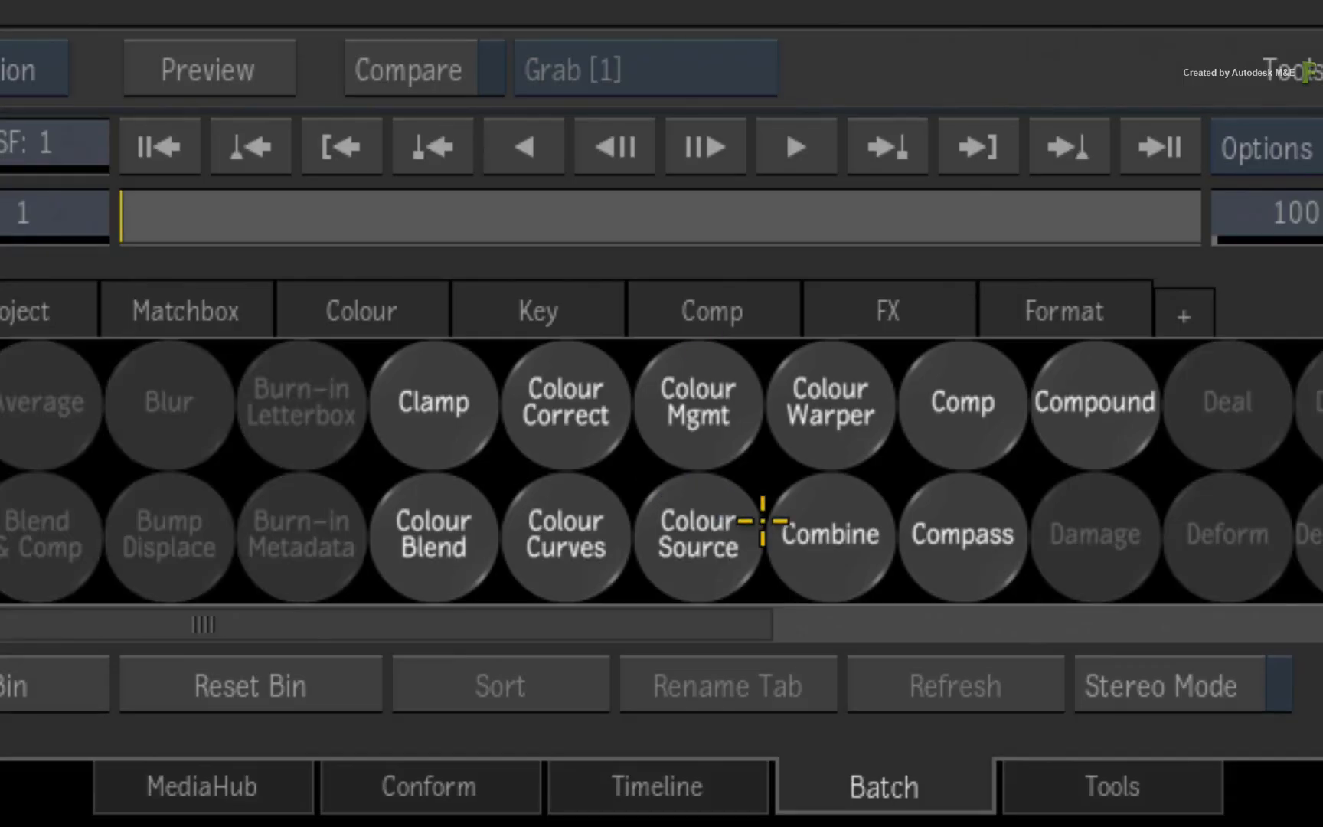
pyautogui.click(695, 403)
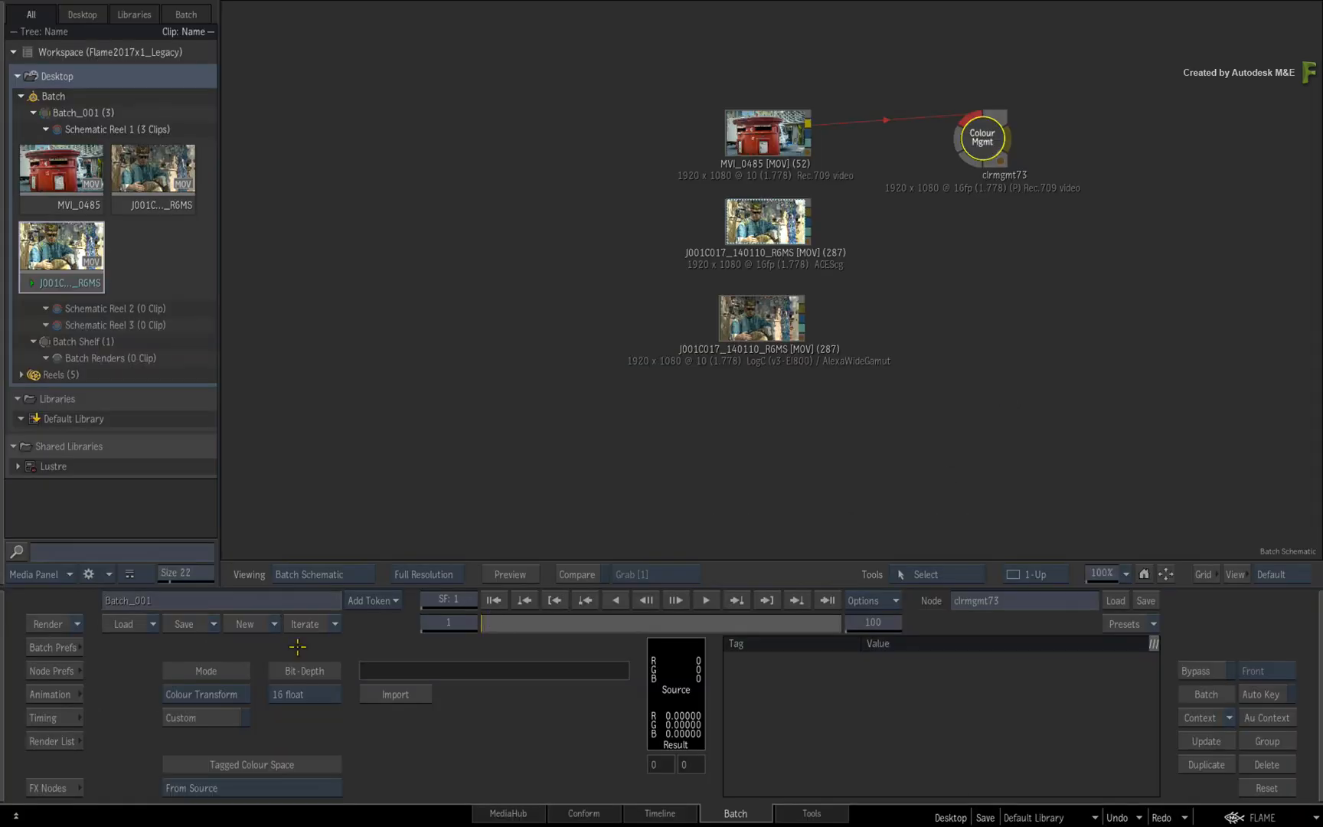
pyautogui.click(204, 693)
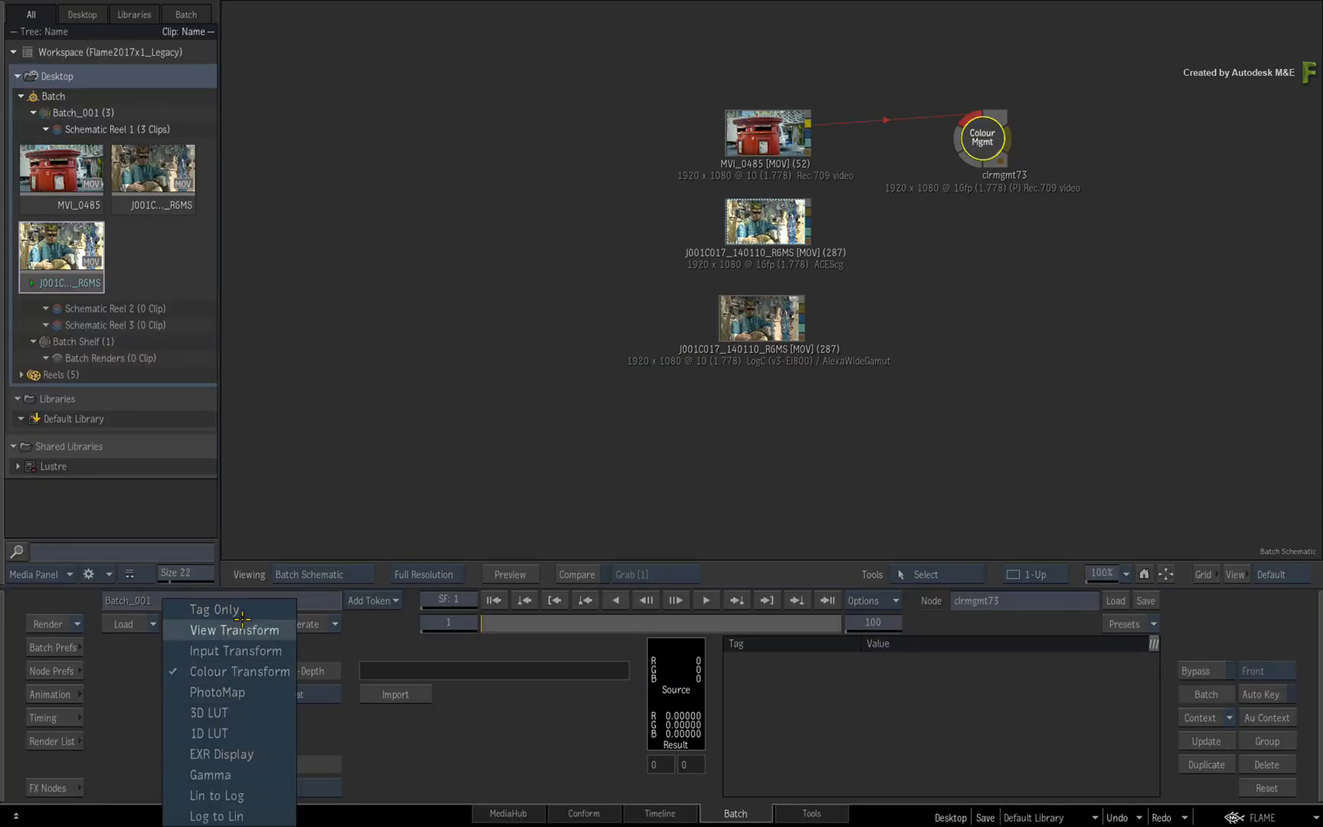
pyautogui.click(218, 610)
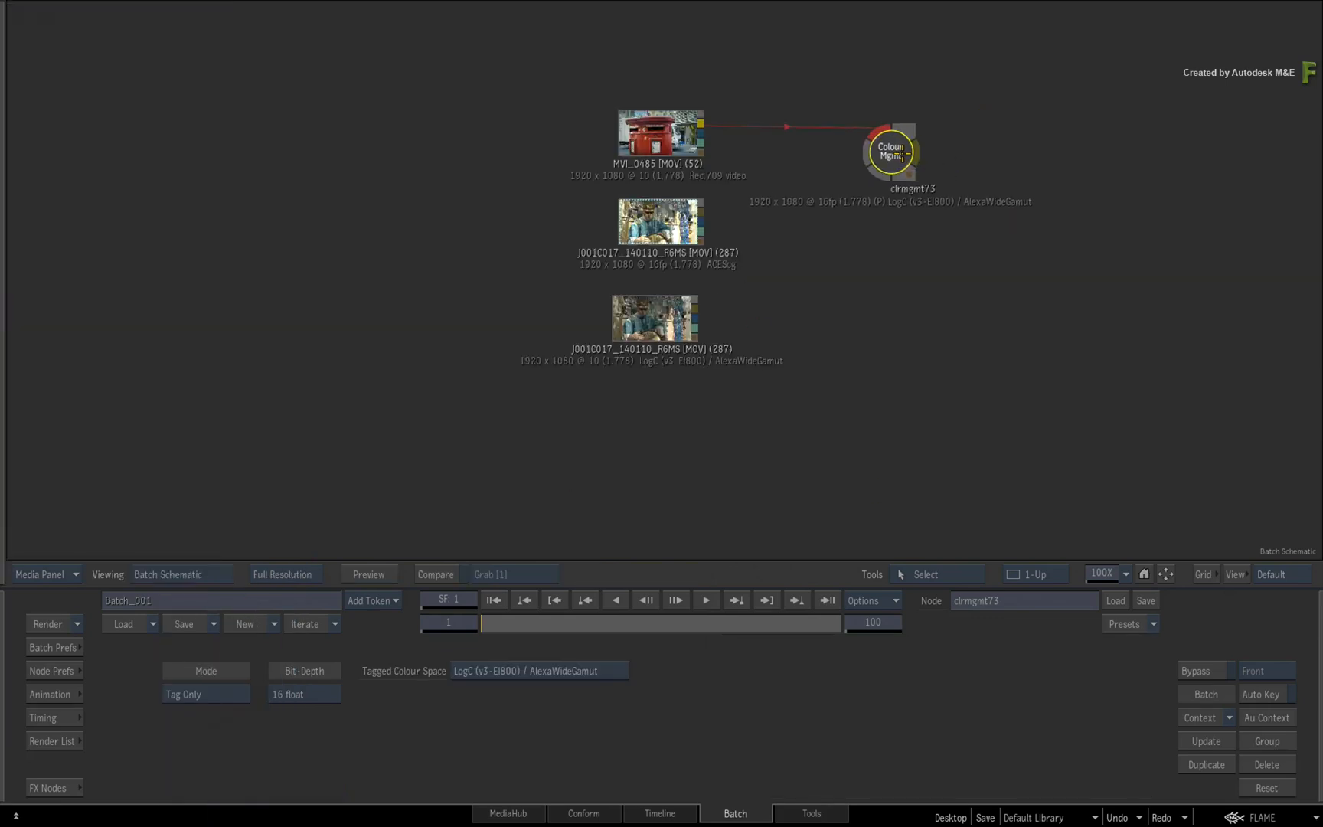
pyautogui.moveTo(983, 159)
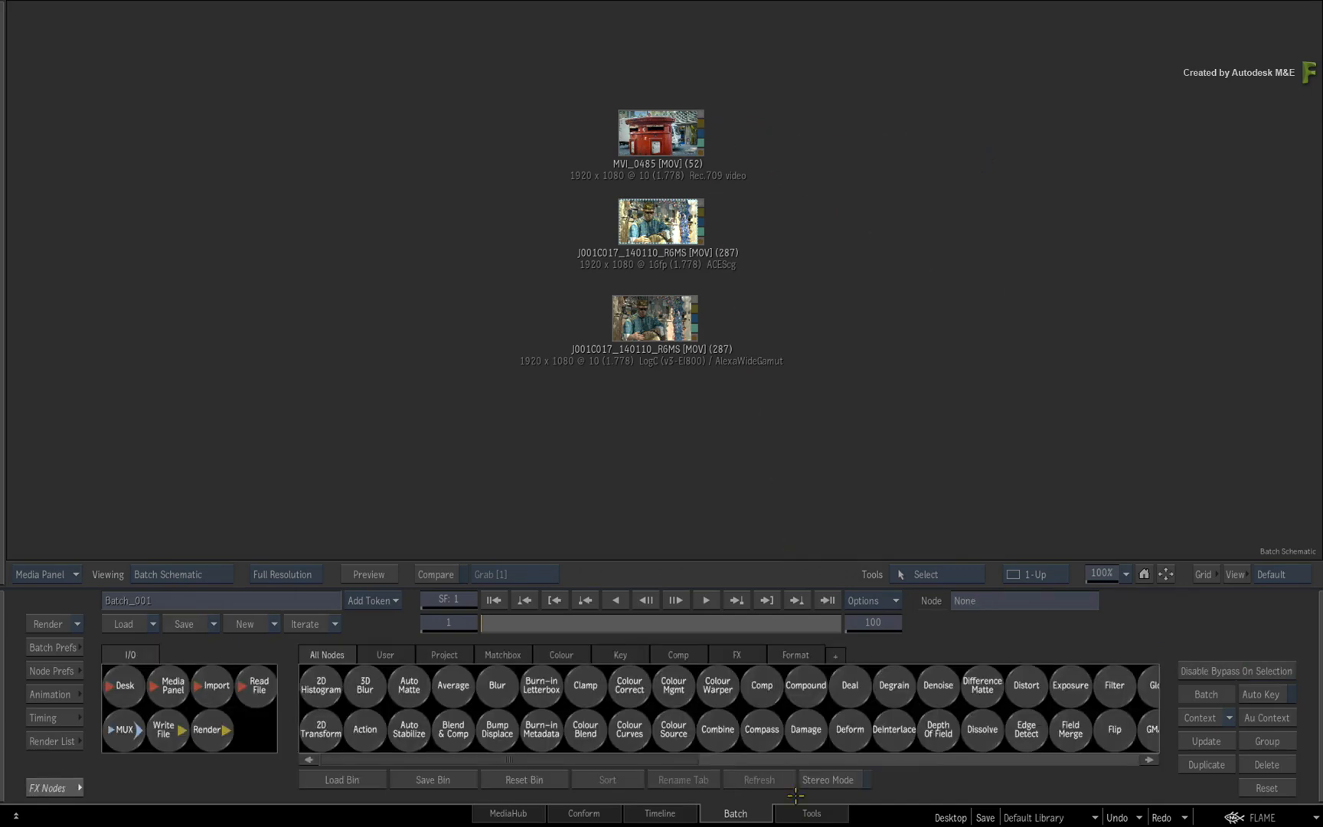
pyautogui.moveTo(652, 441)
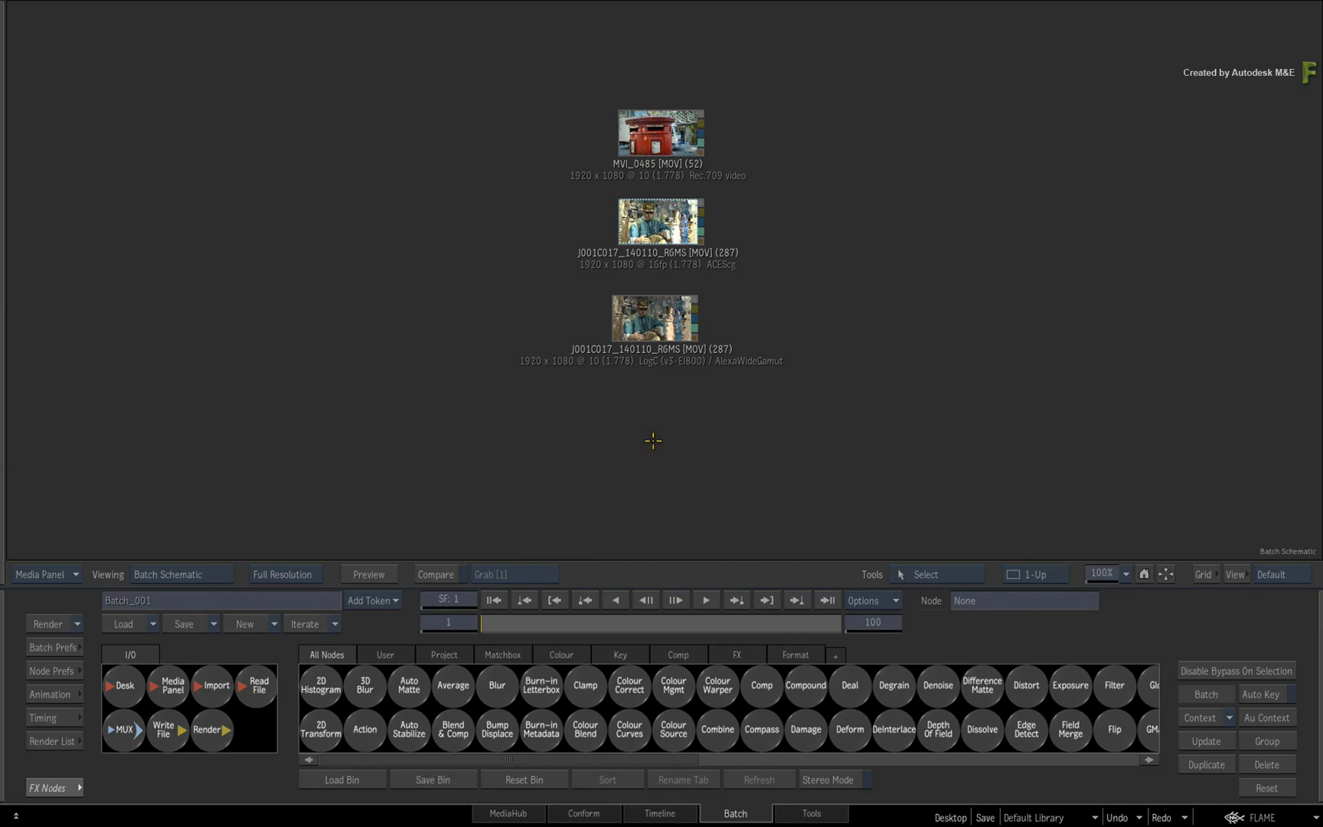